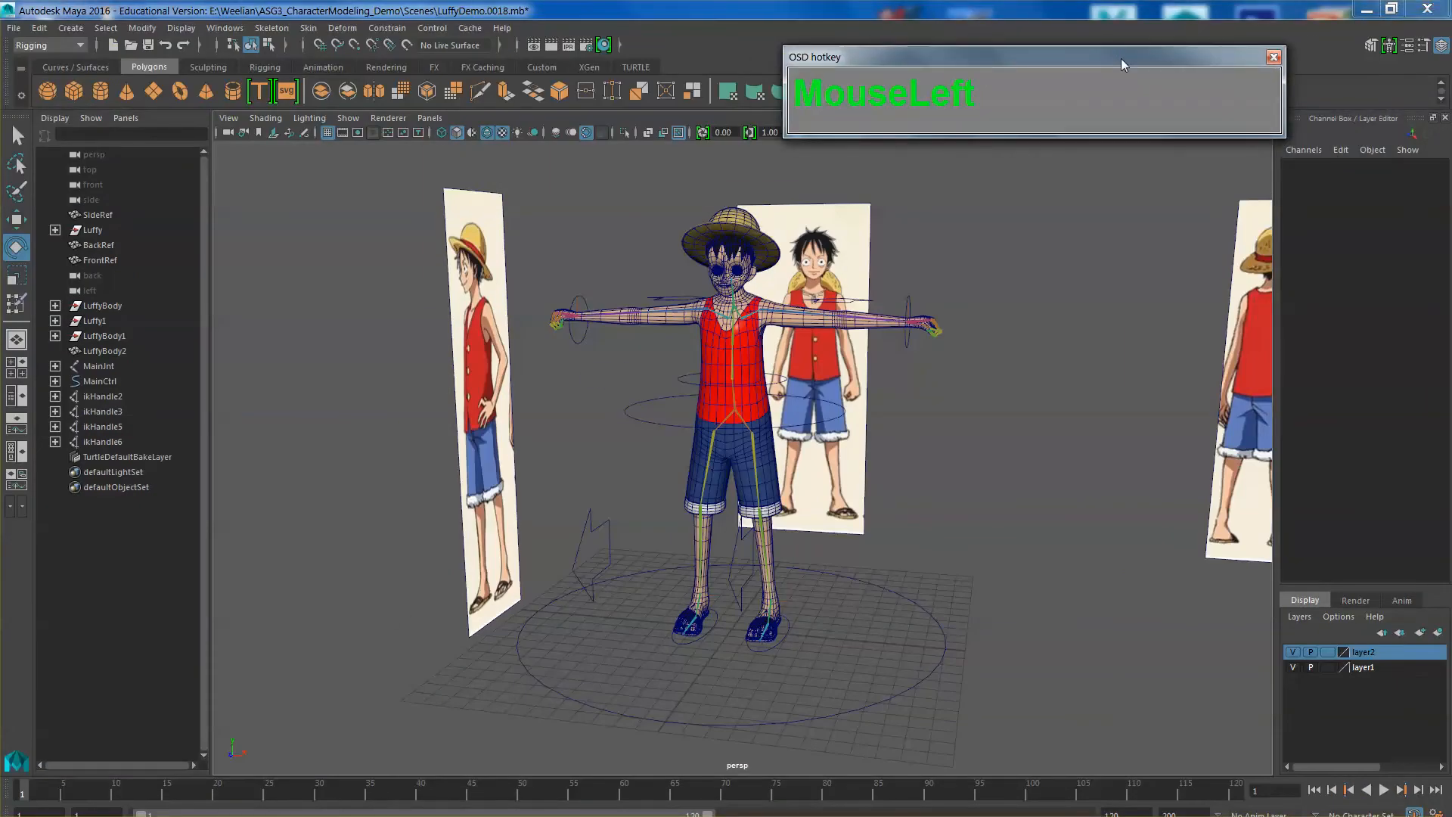
mouse_move(1060, 203)
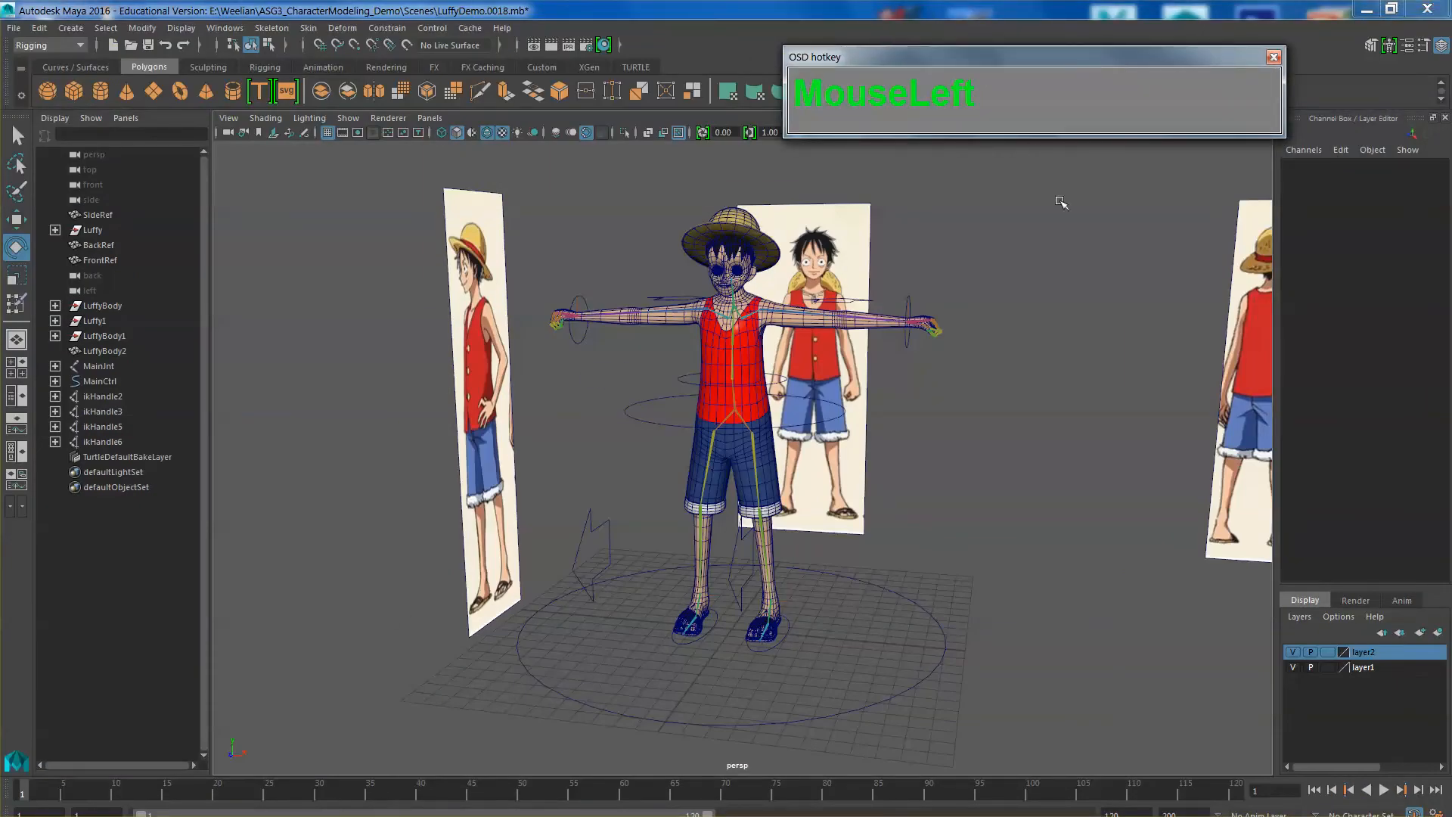
mouse_move(905, 386)
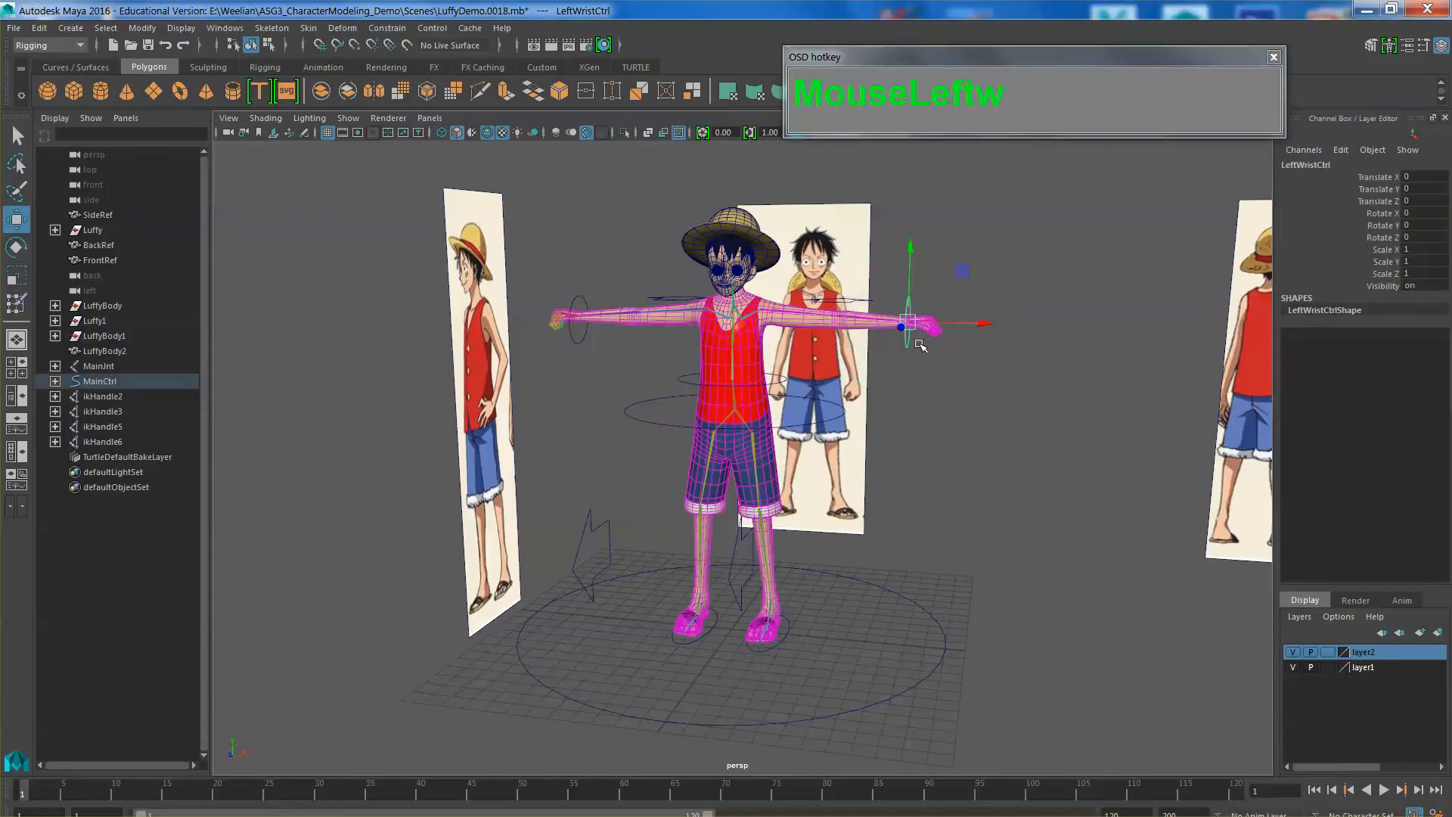
- Orbit around Luffy and select his waist control to begin widening the stance
drag(911, 323, 853, 388)
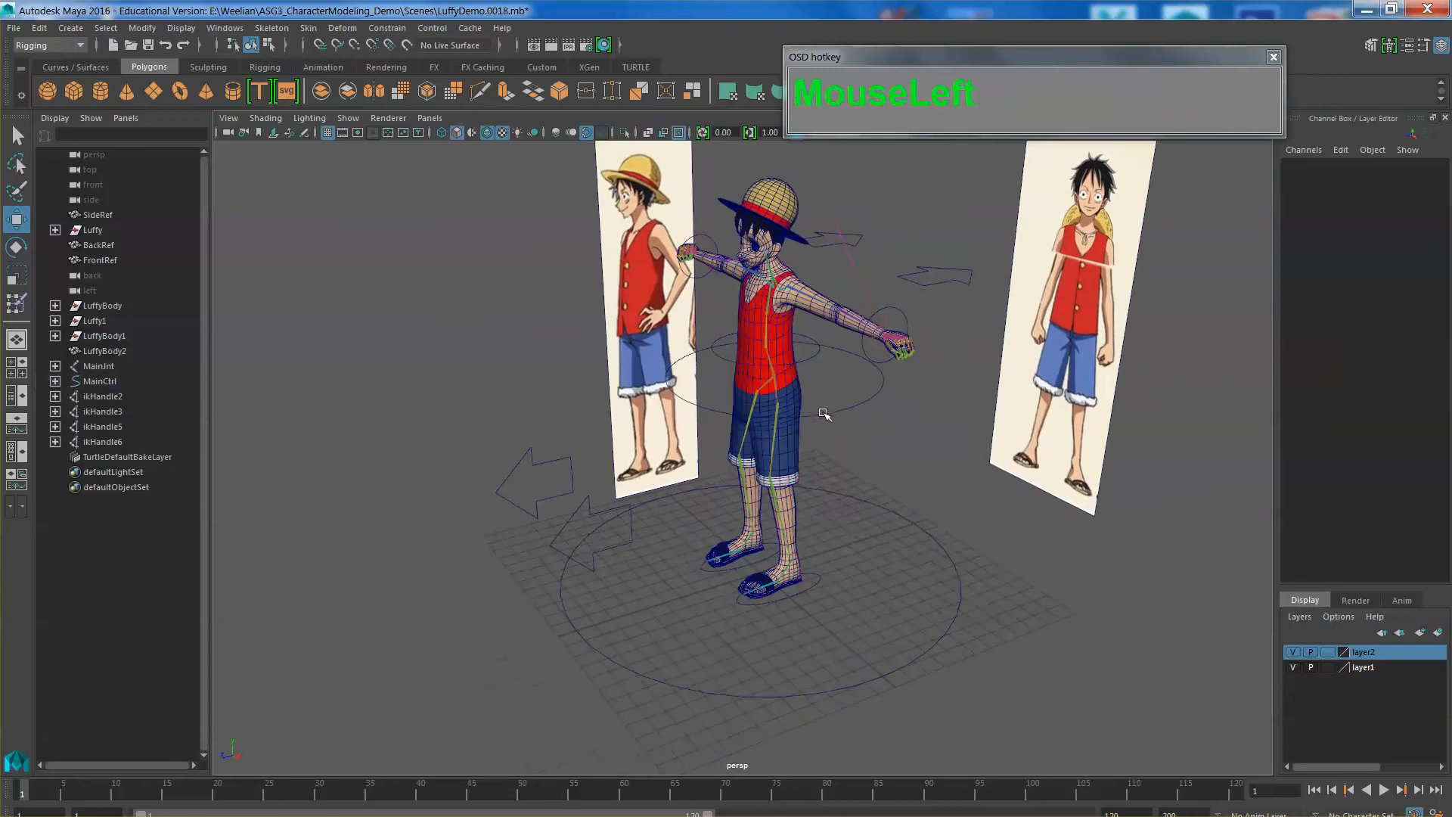
click(764, 362)
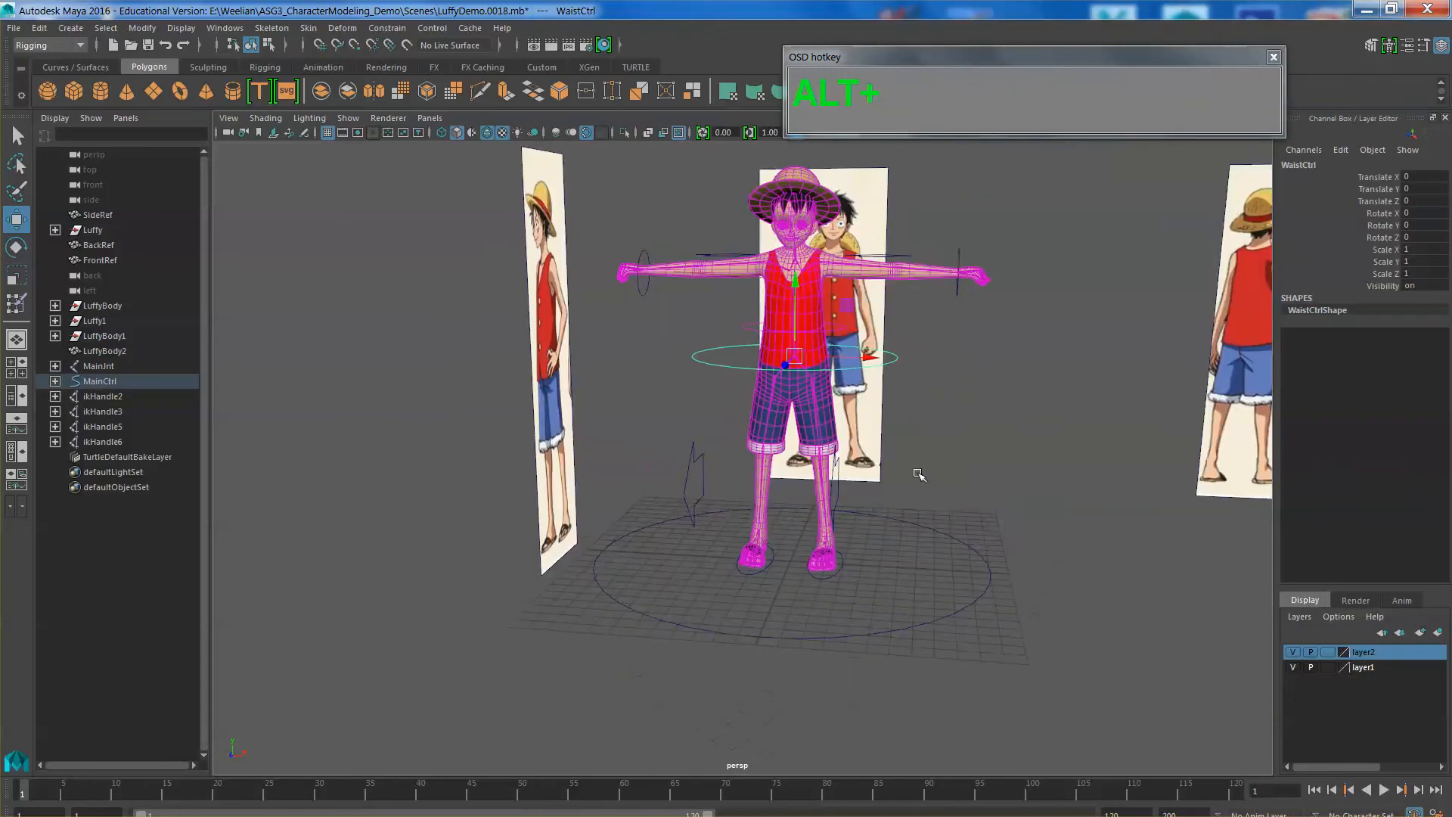
scroll(down, 3)
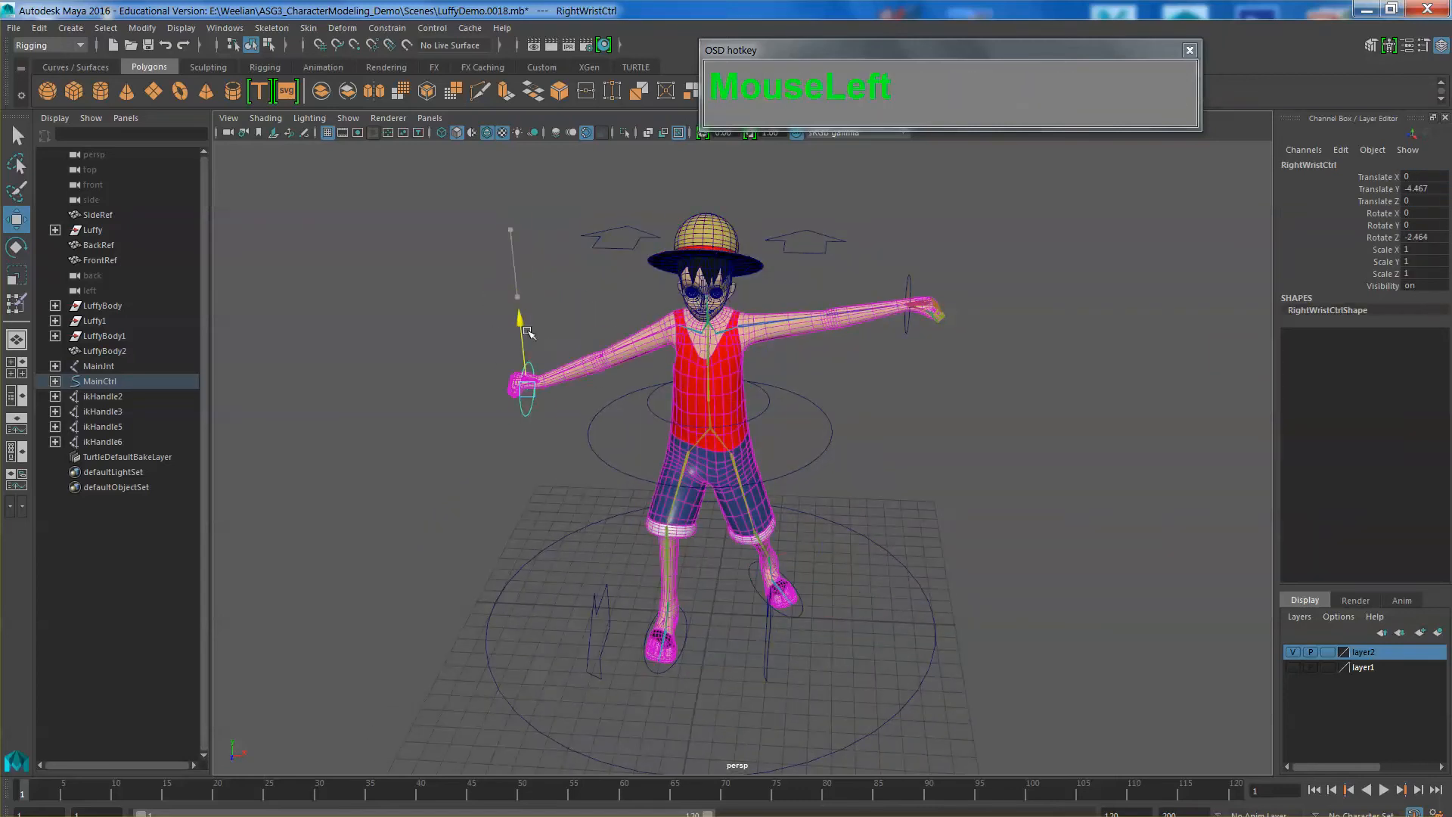
- Rotate the right wrist to angle the fist and bring the left fist before the torso
click(16, 248)
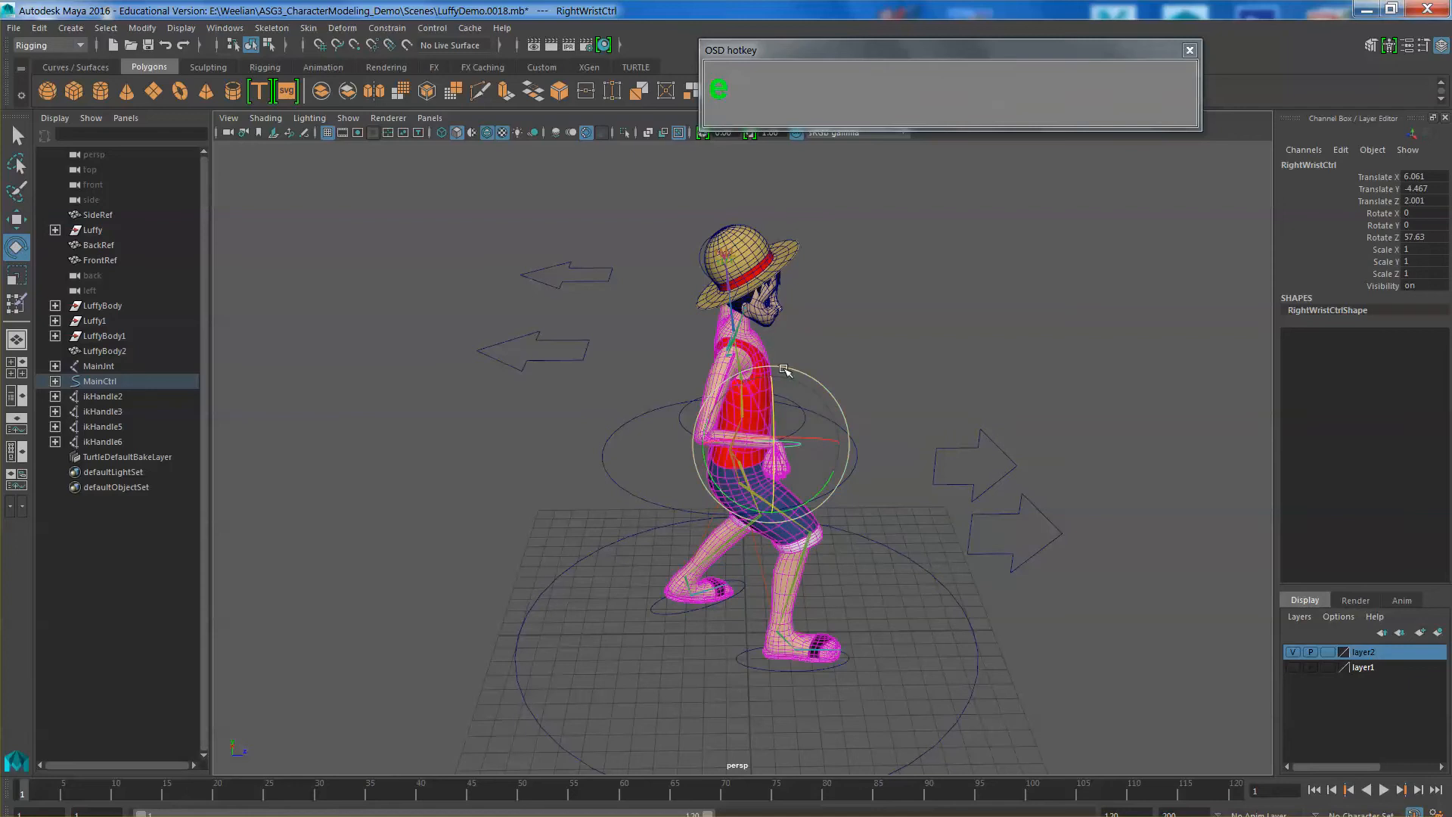
drag(784, 371, 827, 484)
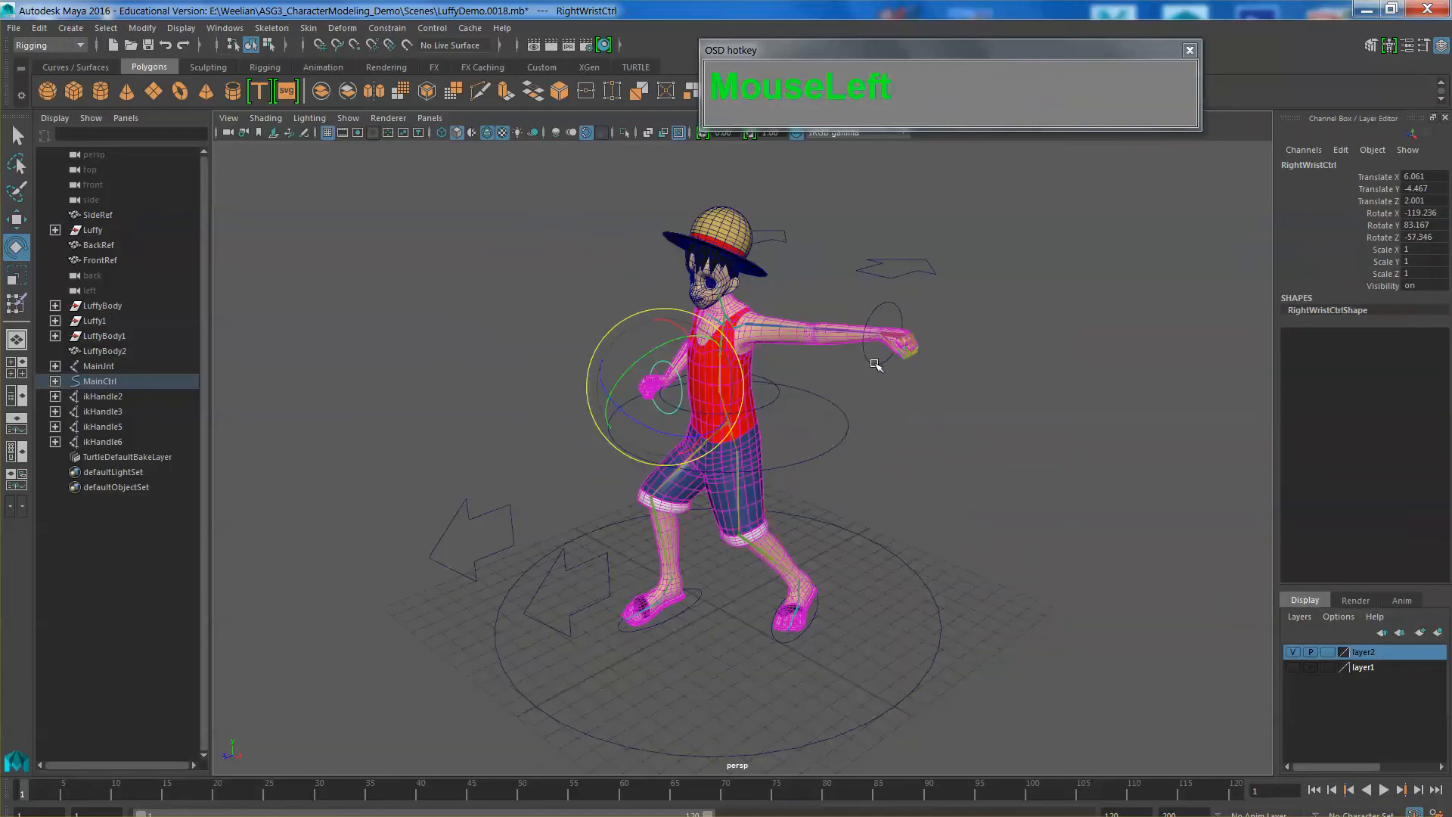
click(876, 348)
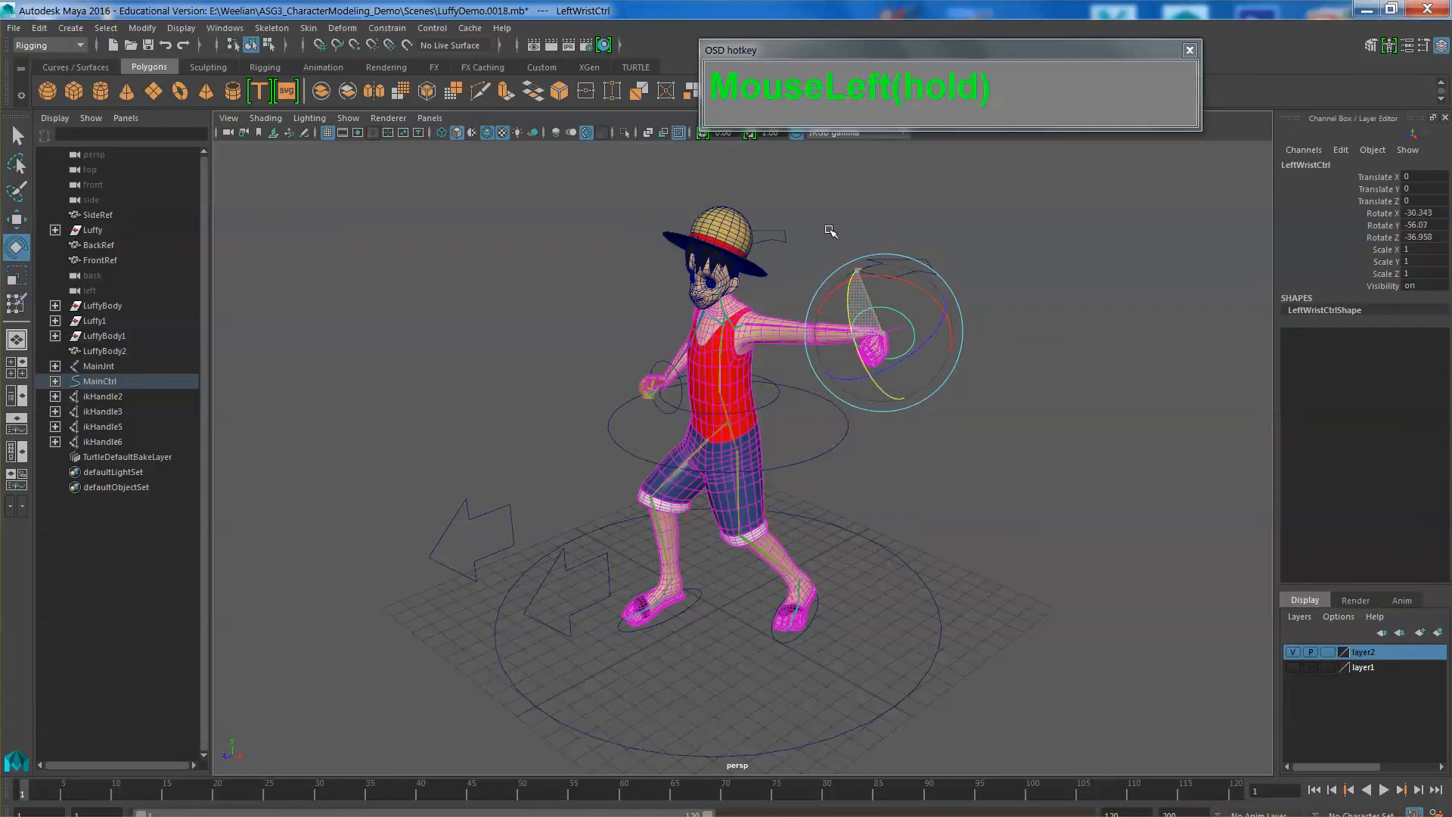
key(w)
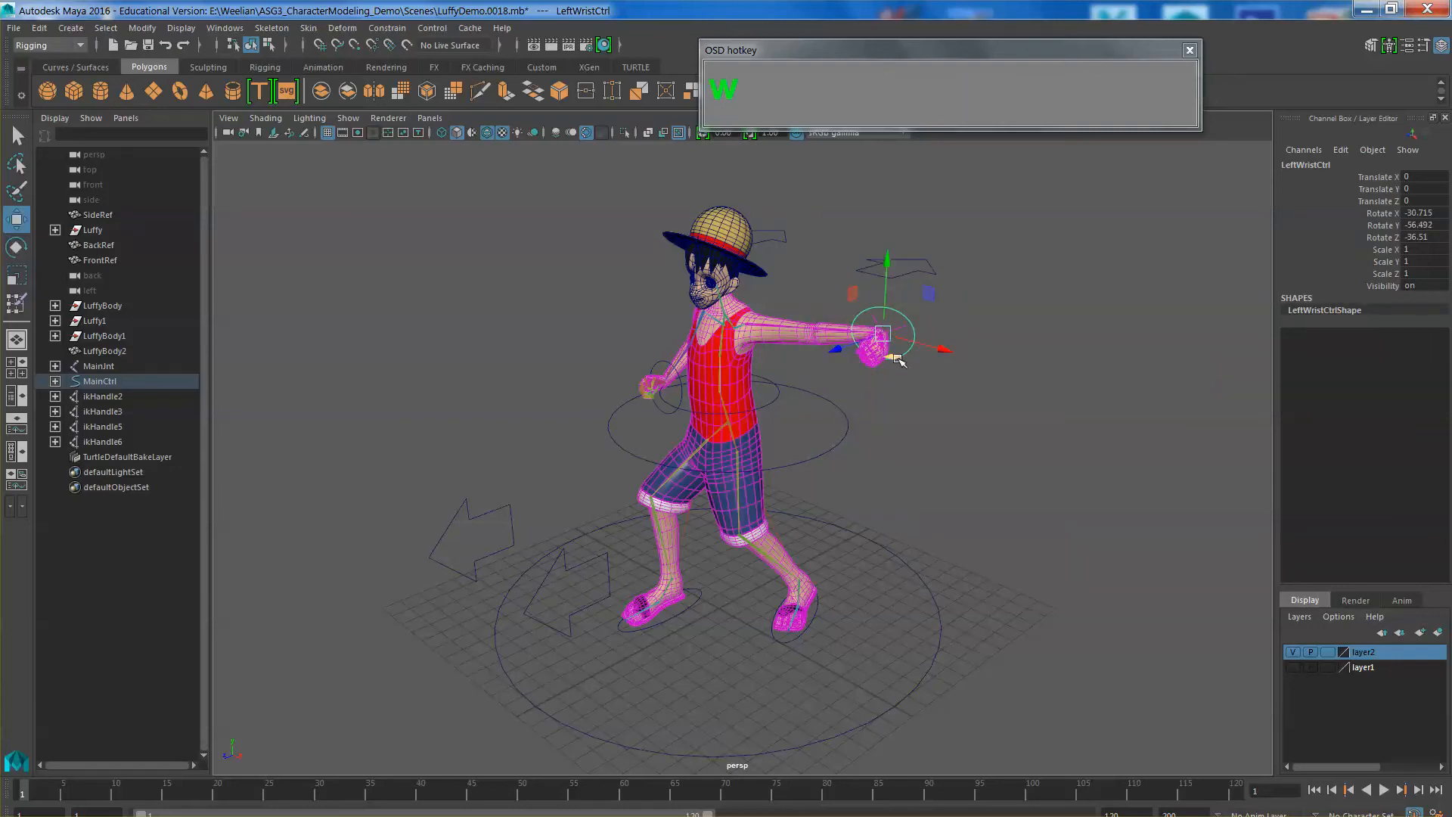
drag(884, 333, 750, 396)
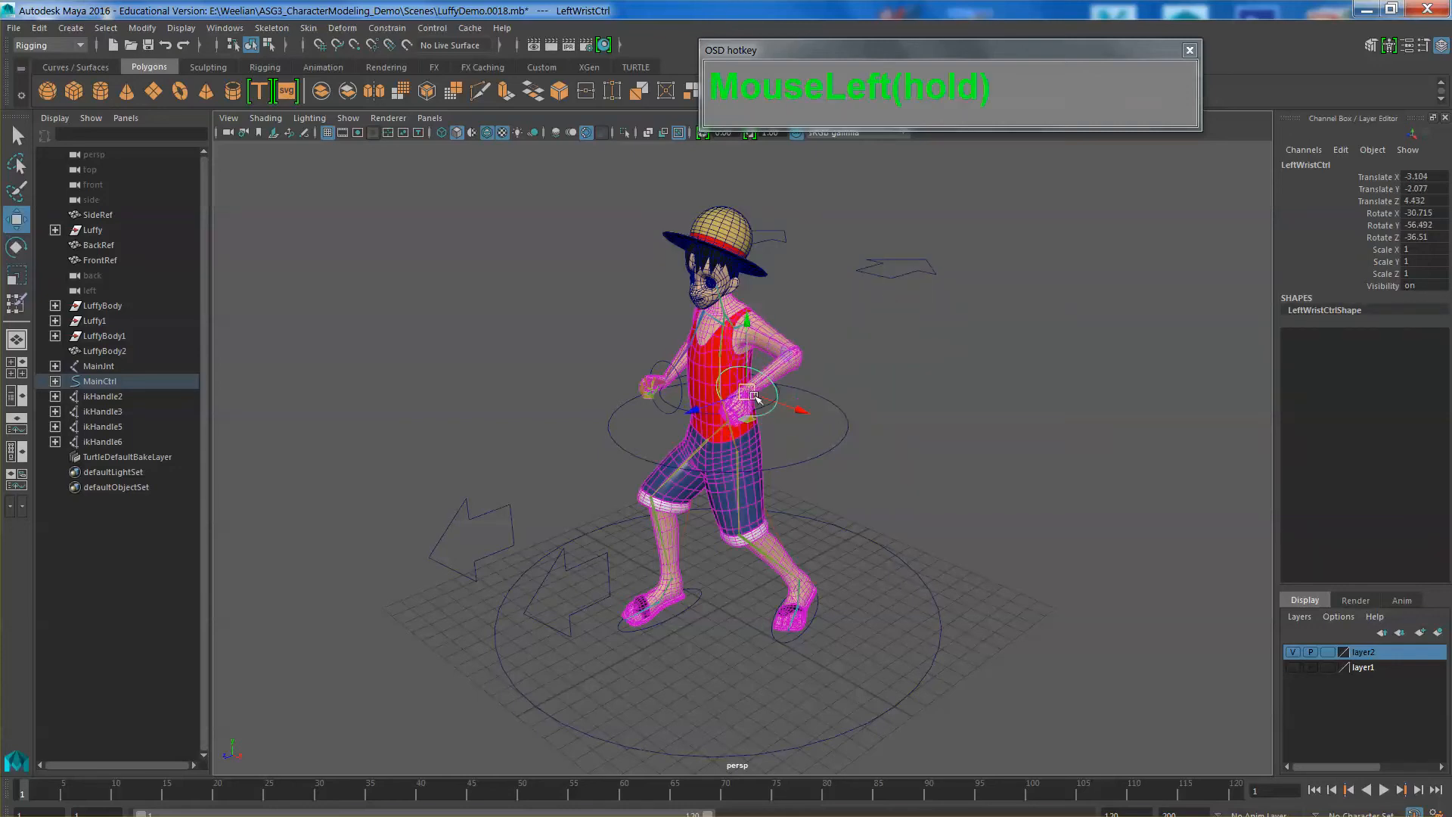
drag(750, 394, 694, 356)
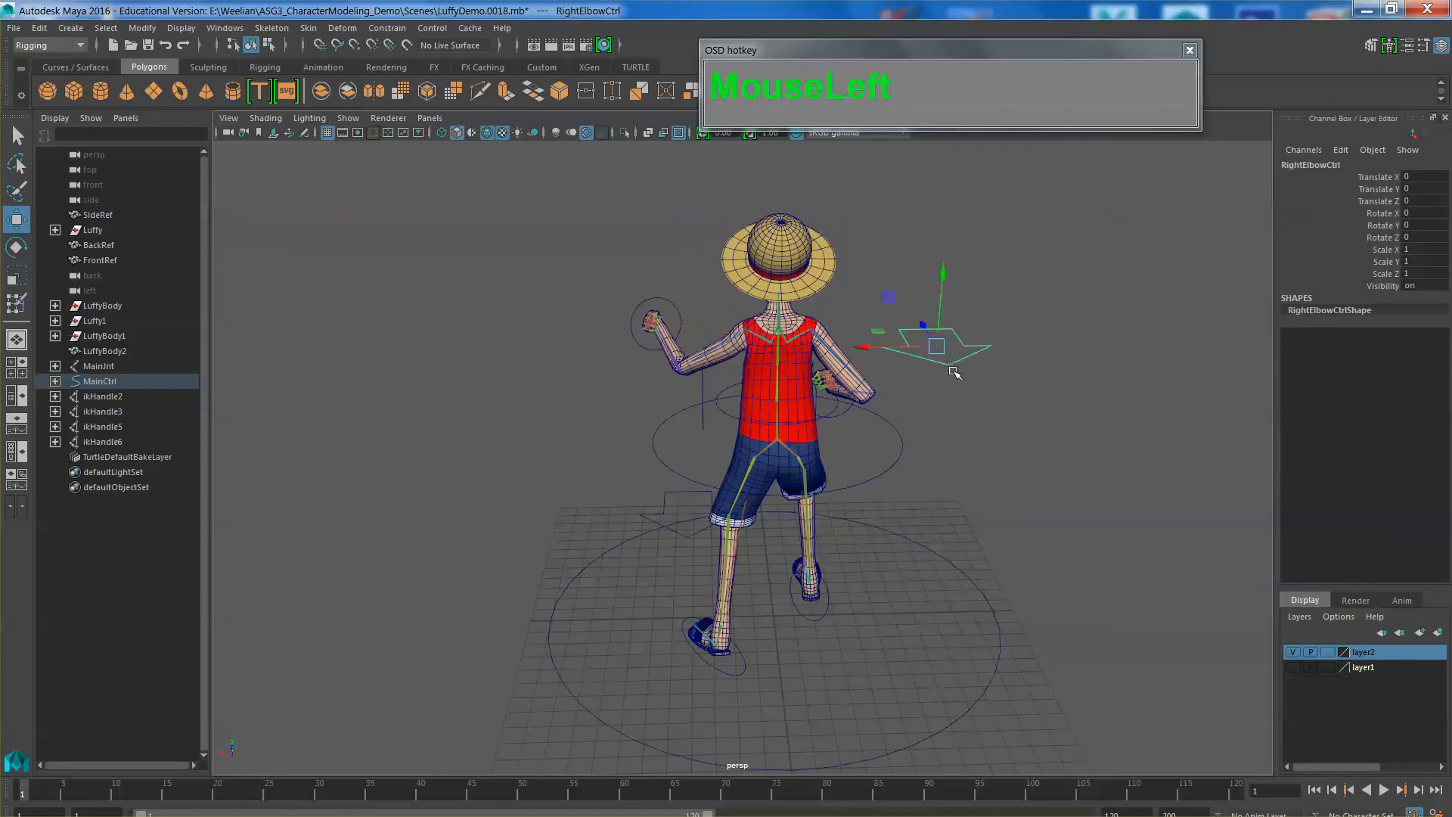
- Move the right elbow control outward and tilt Luffy's head slightly
drag(954, 371, 857, 463)
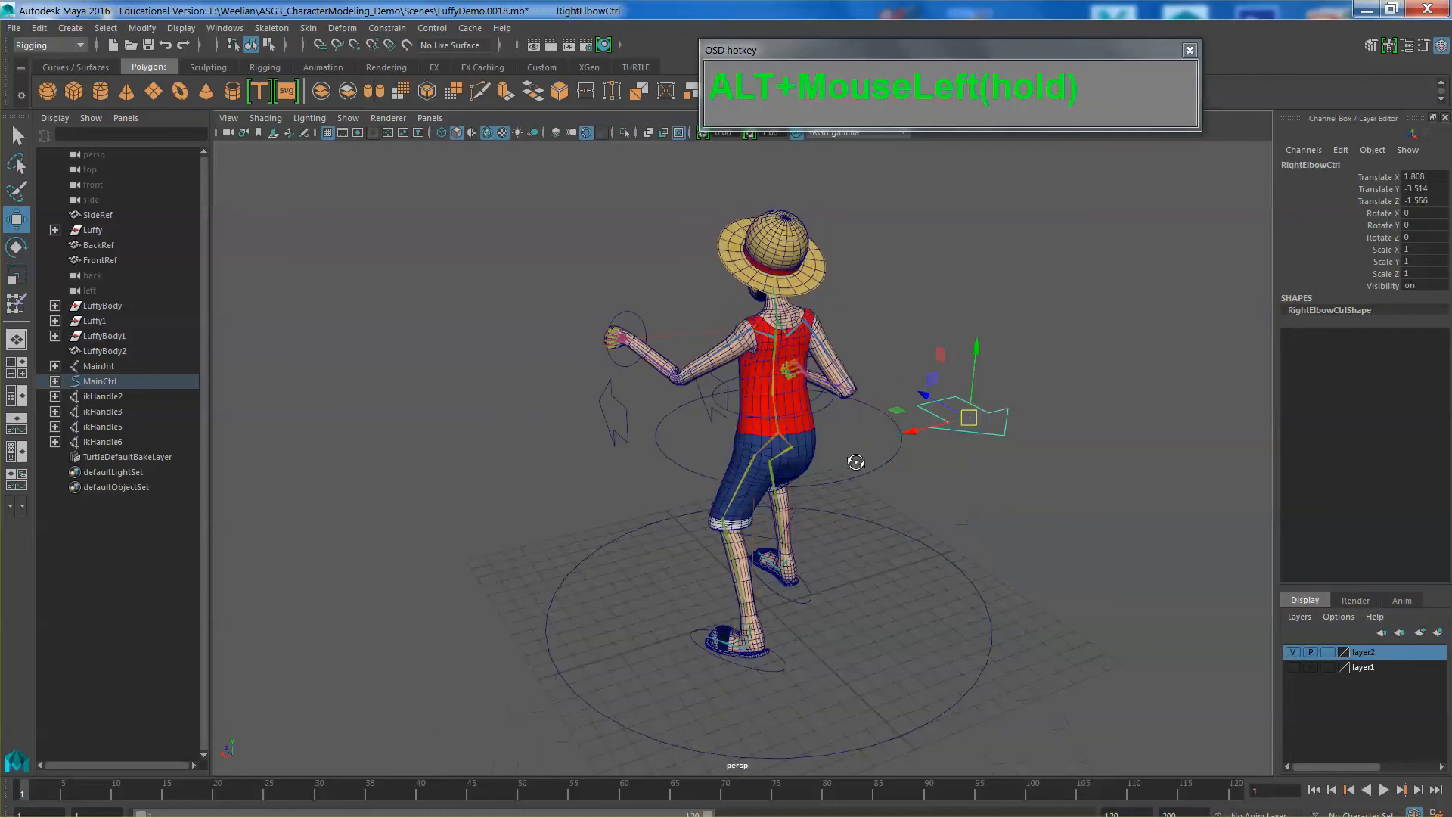
drag(857, 461, 815, 453)
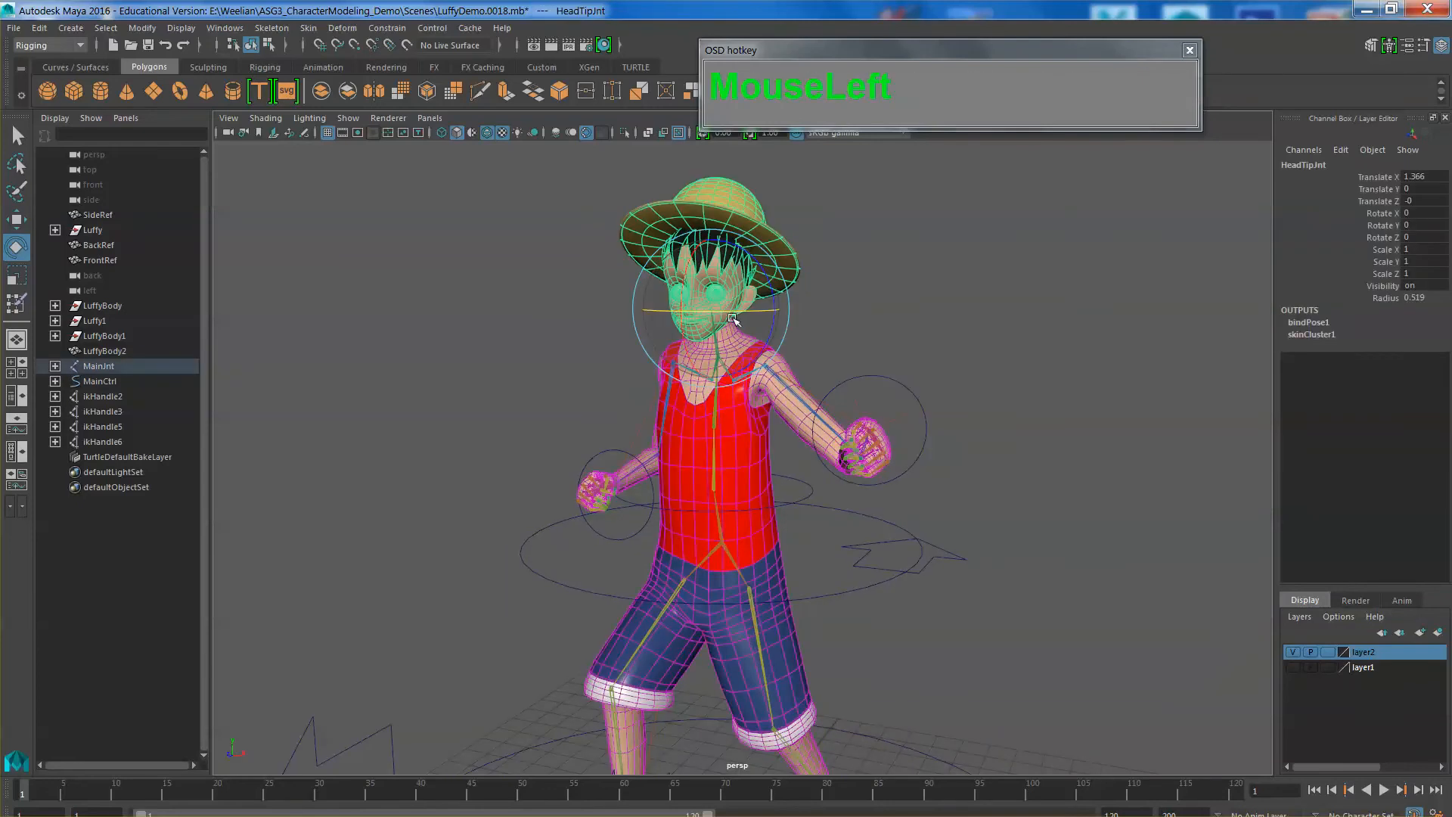
drag(731, 319, 686, 282)
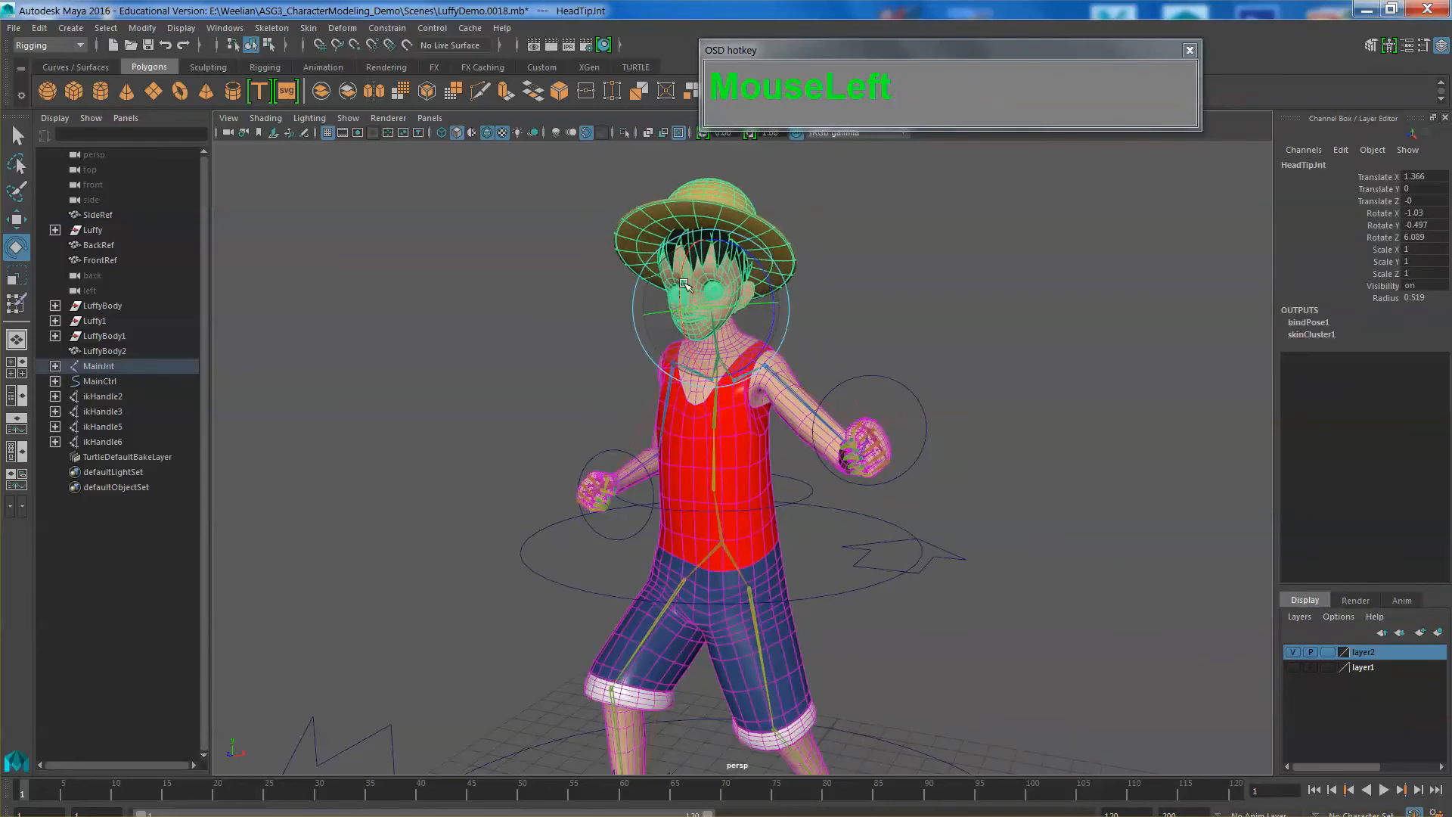
drag(685, 287, 760, 399)
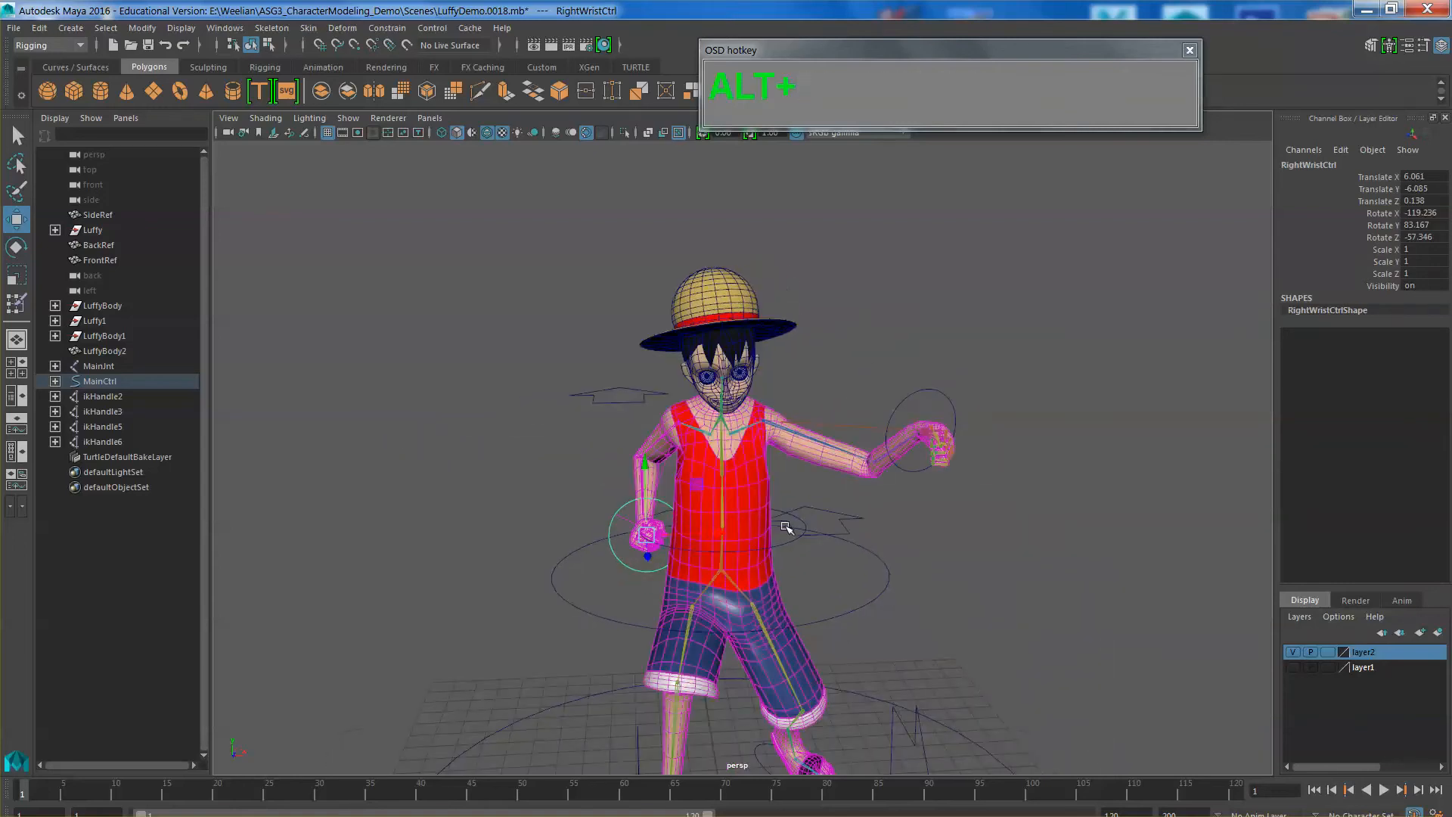
- Raise the left fist near the chest, slide and turn the right foot outward, then deselect
drag(787, 528, 936, 414)
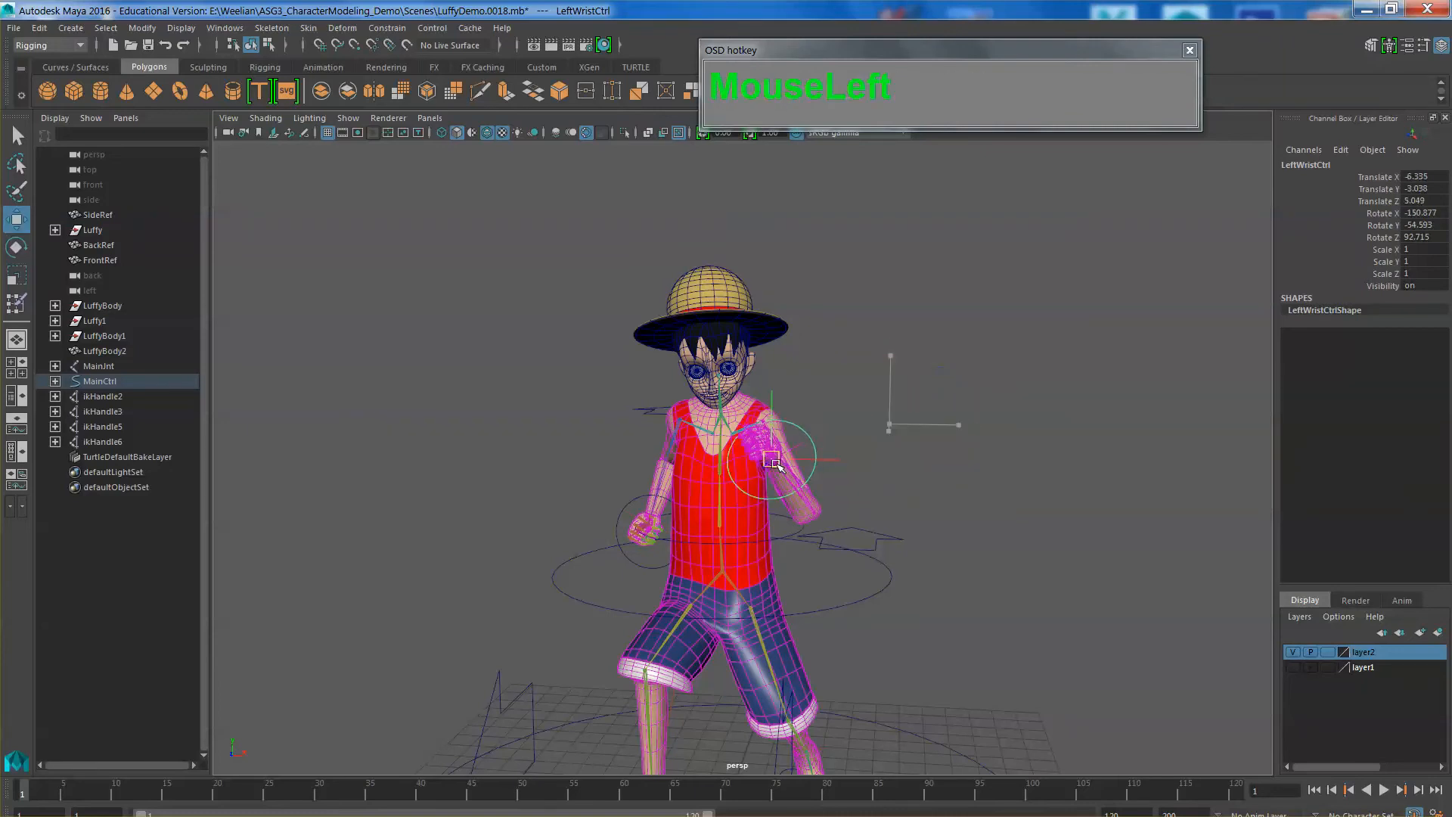
drag(769, 445, 681, 458)
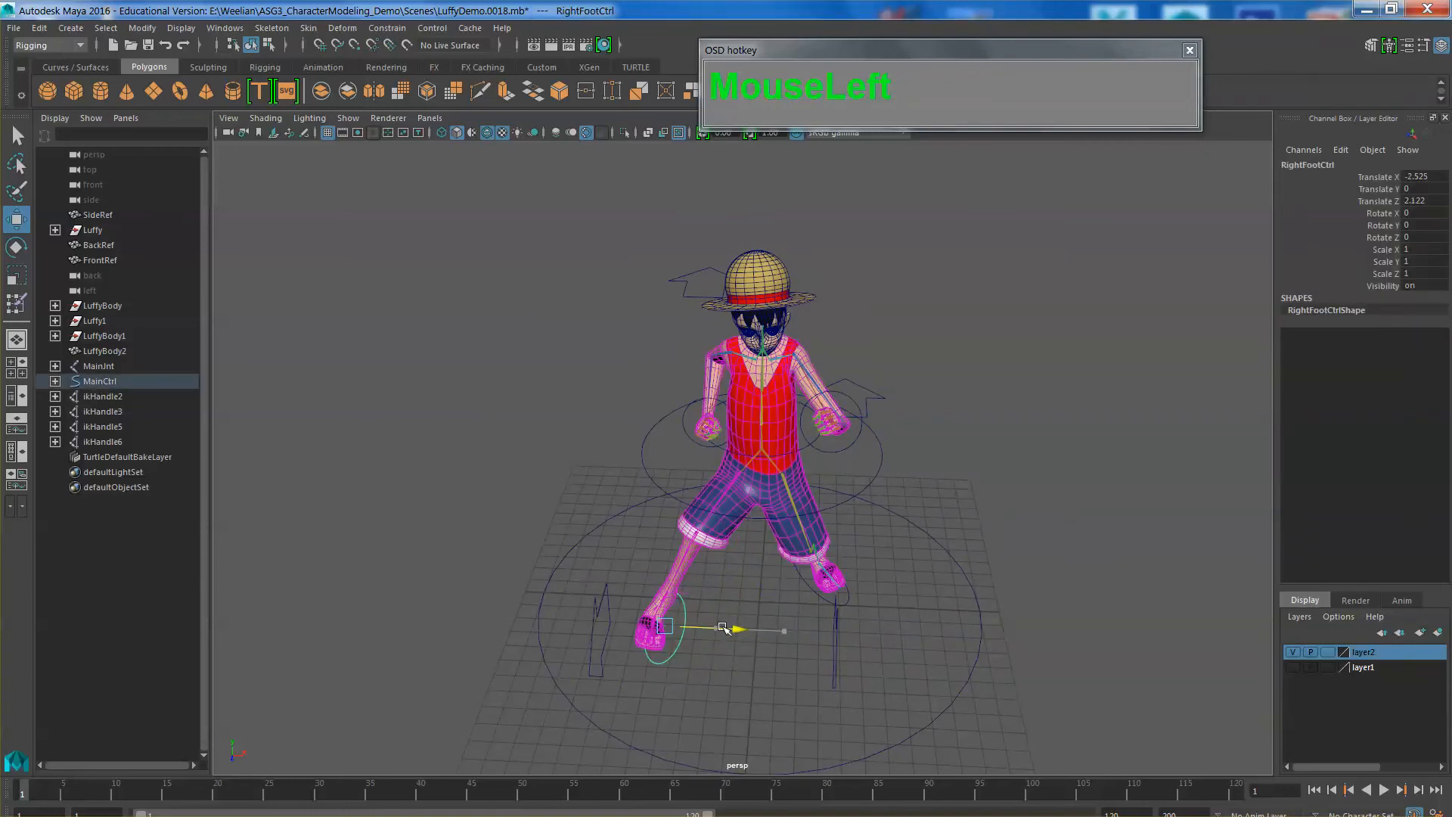
drag(727, 628, 718, 659)
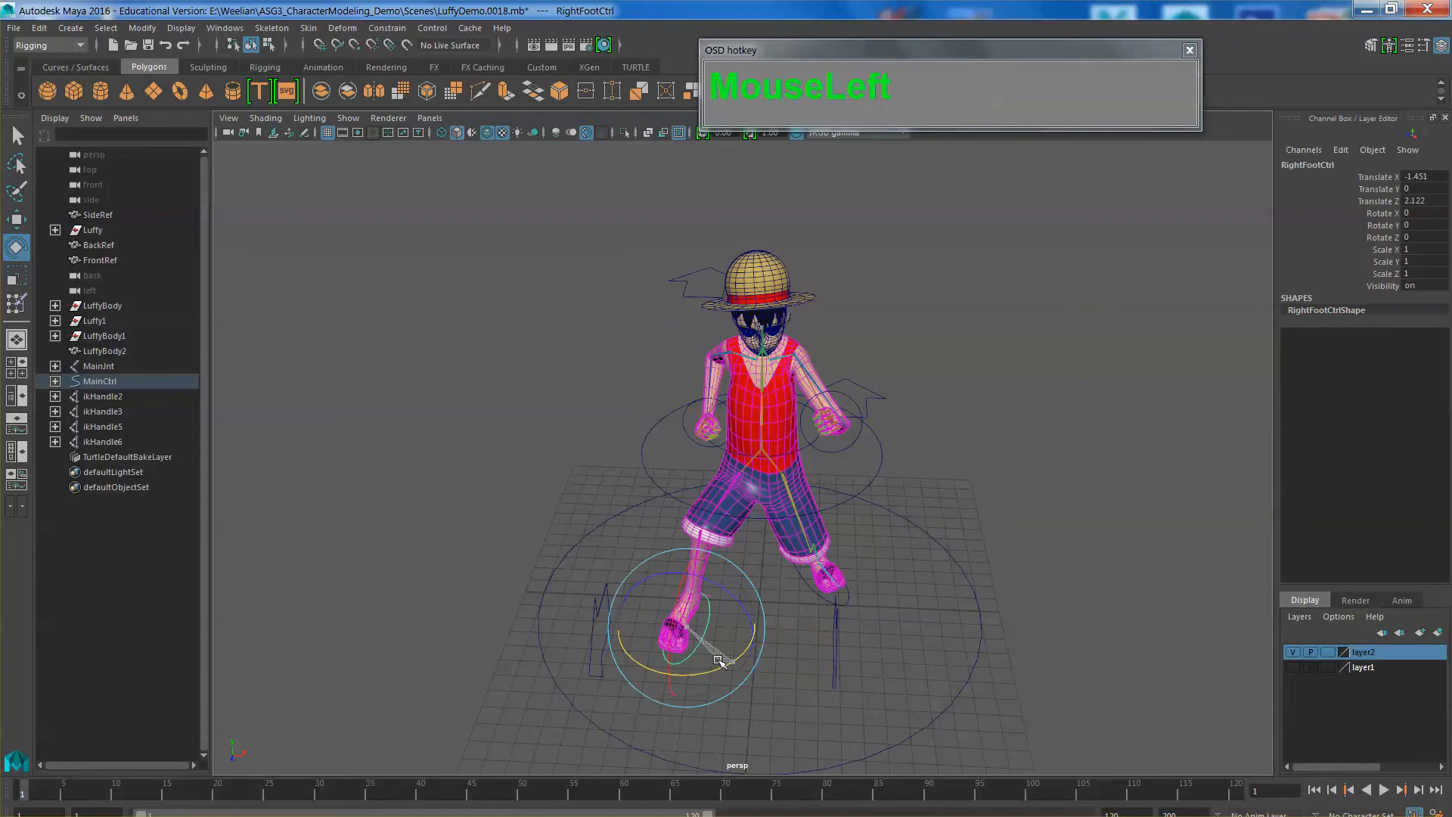
drag(717, 657, 809, 639)
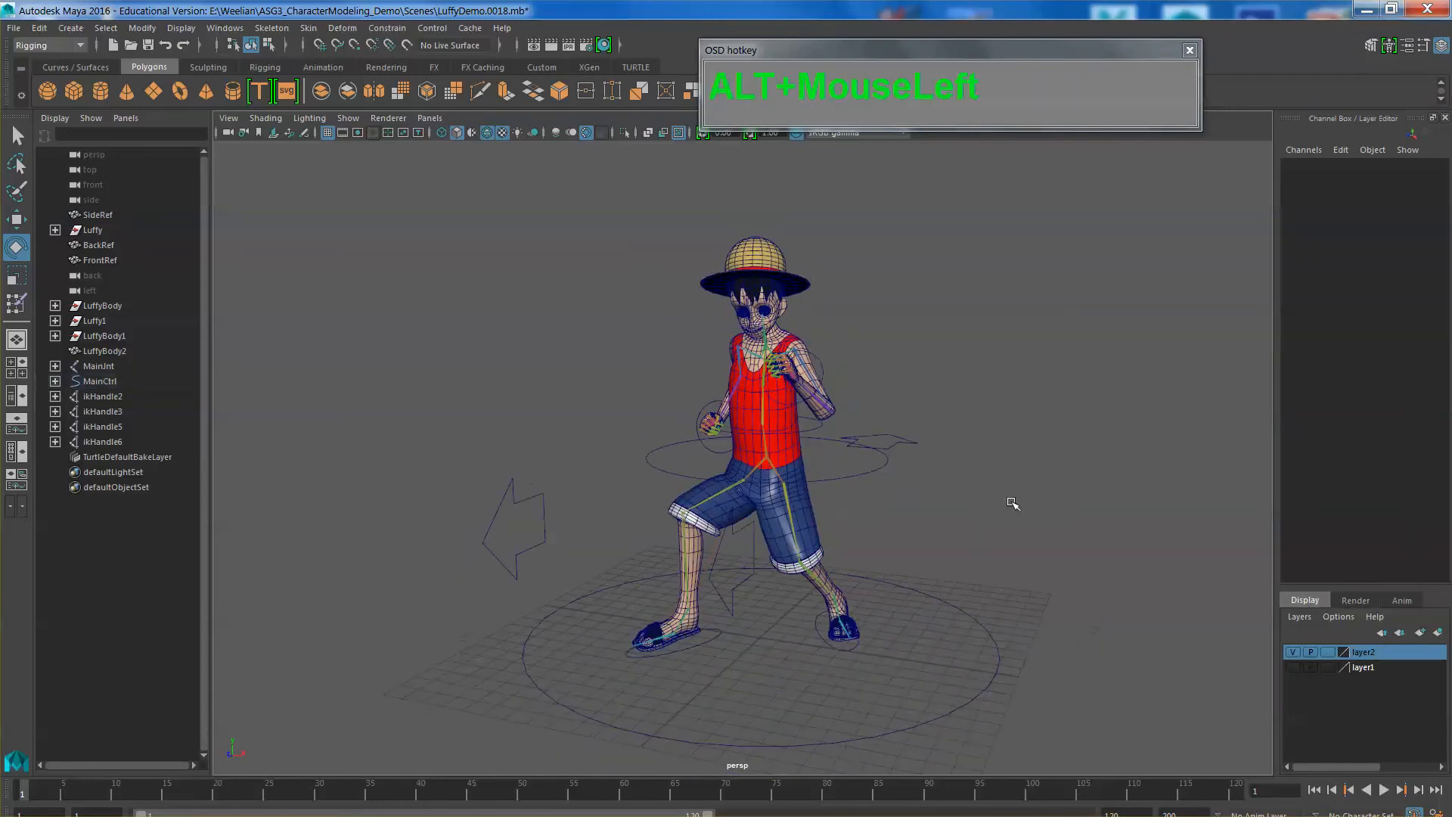
click(265, 118)
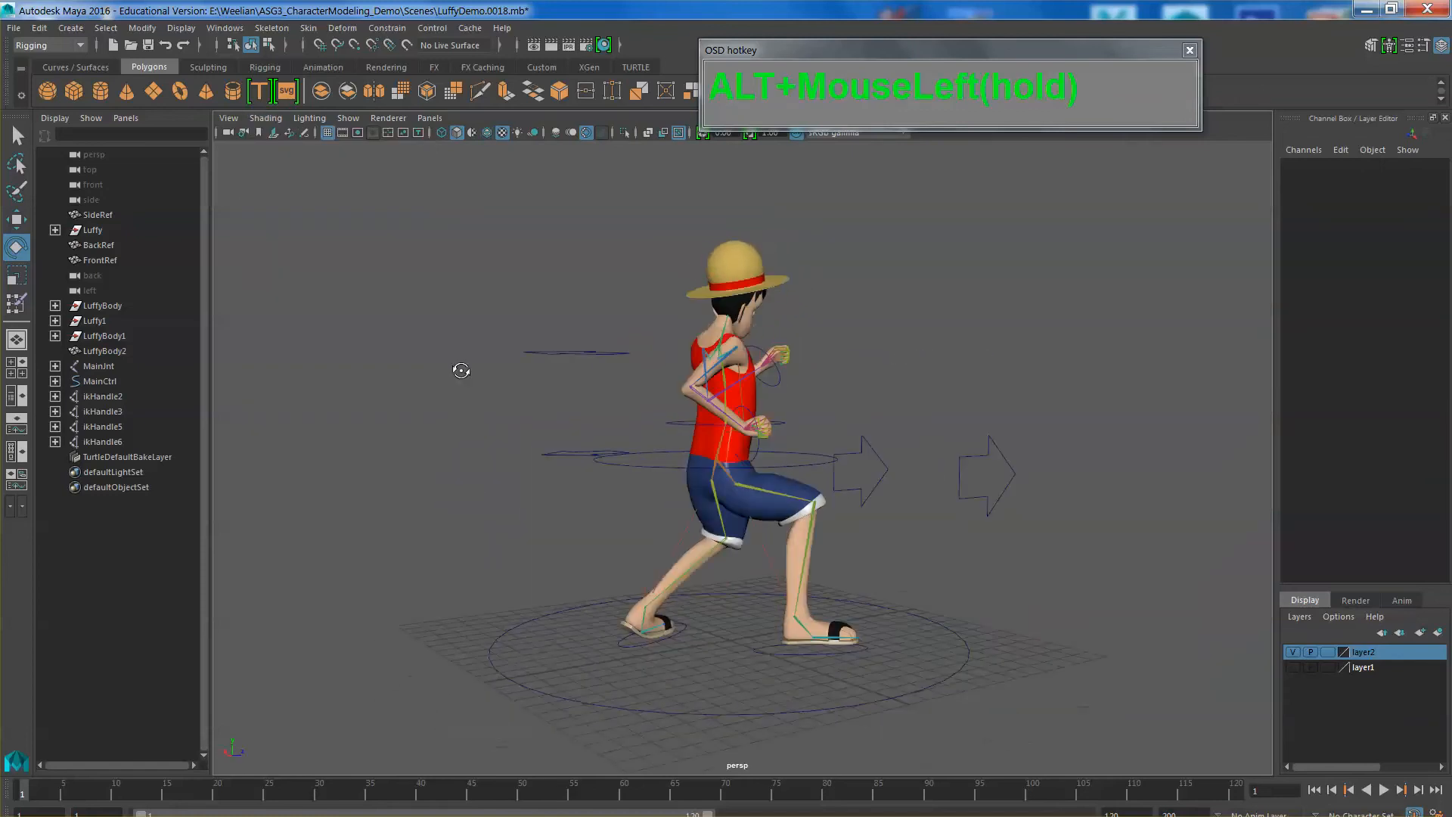
drag(461, 370, 1037, 697)
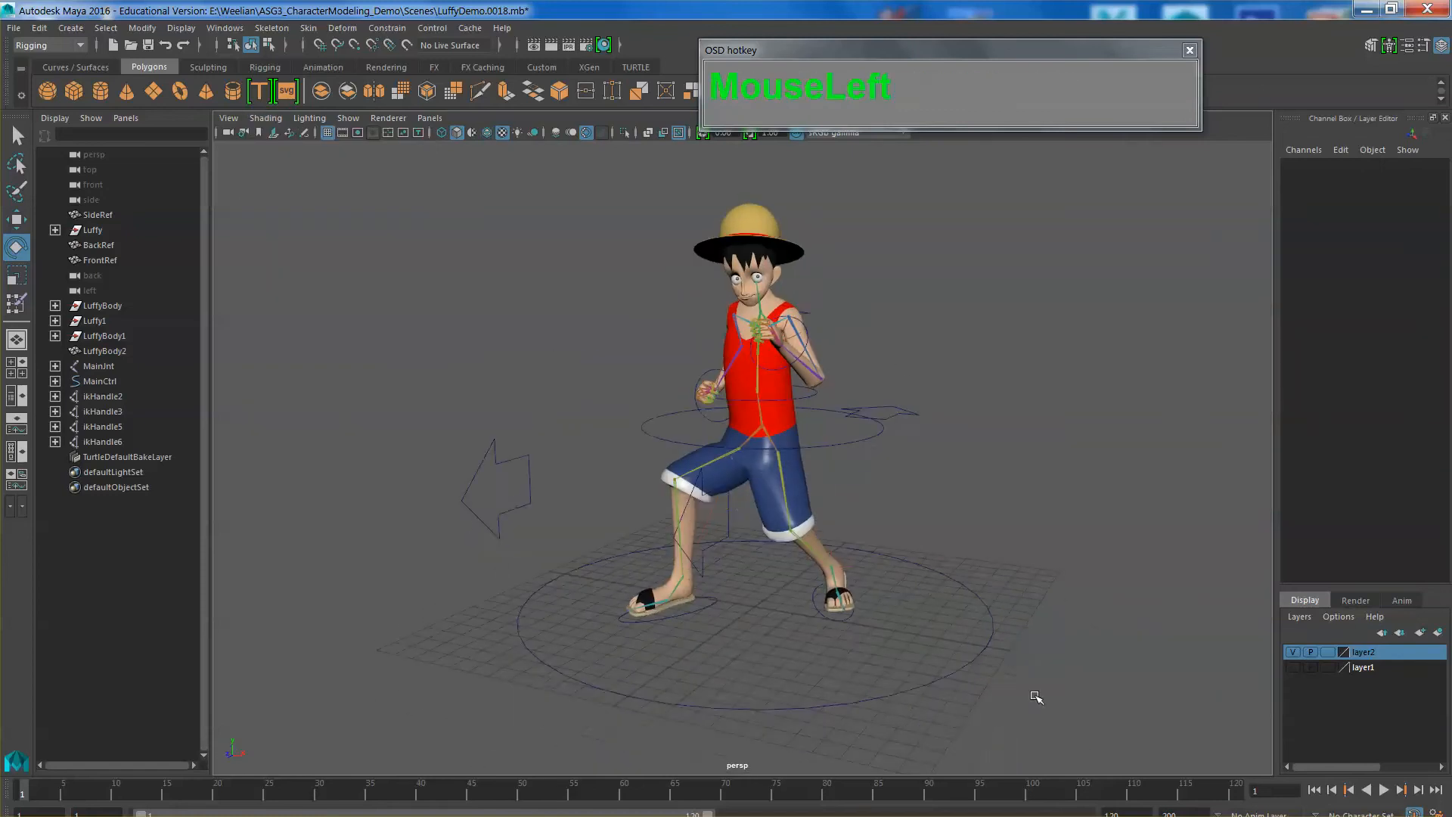
click(99, 380)
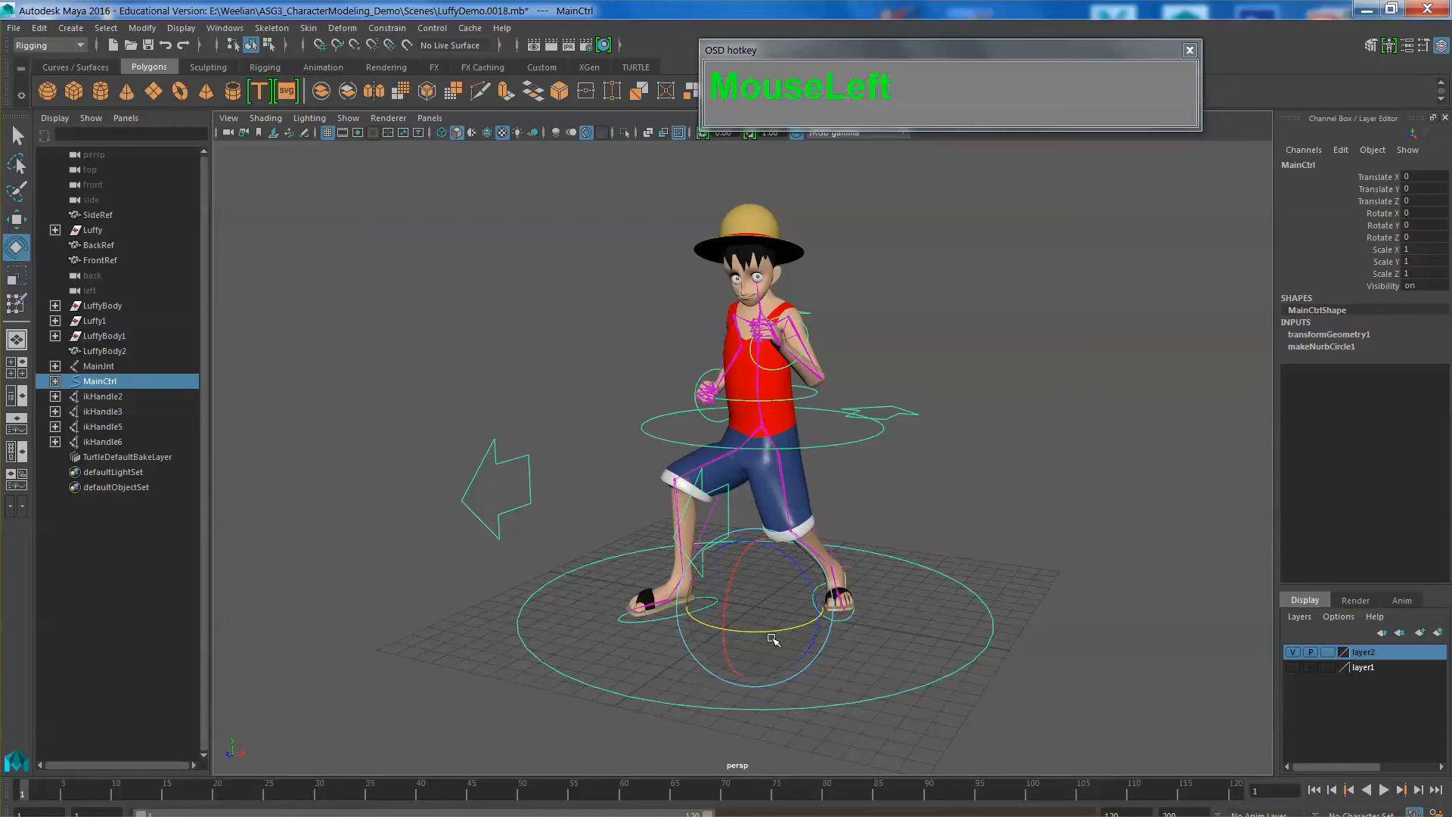
drag(773, 639, 824, 622)
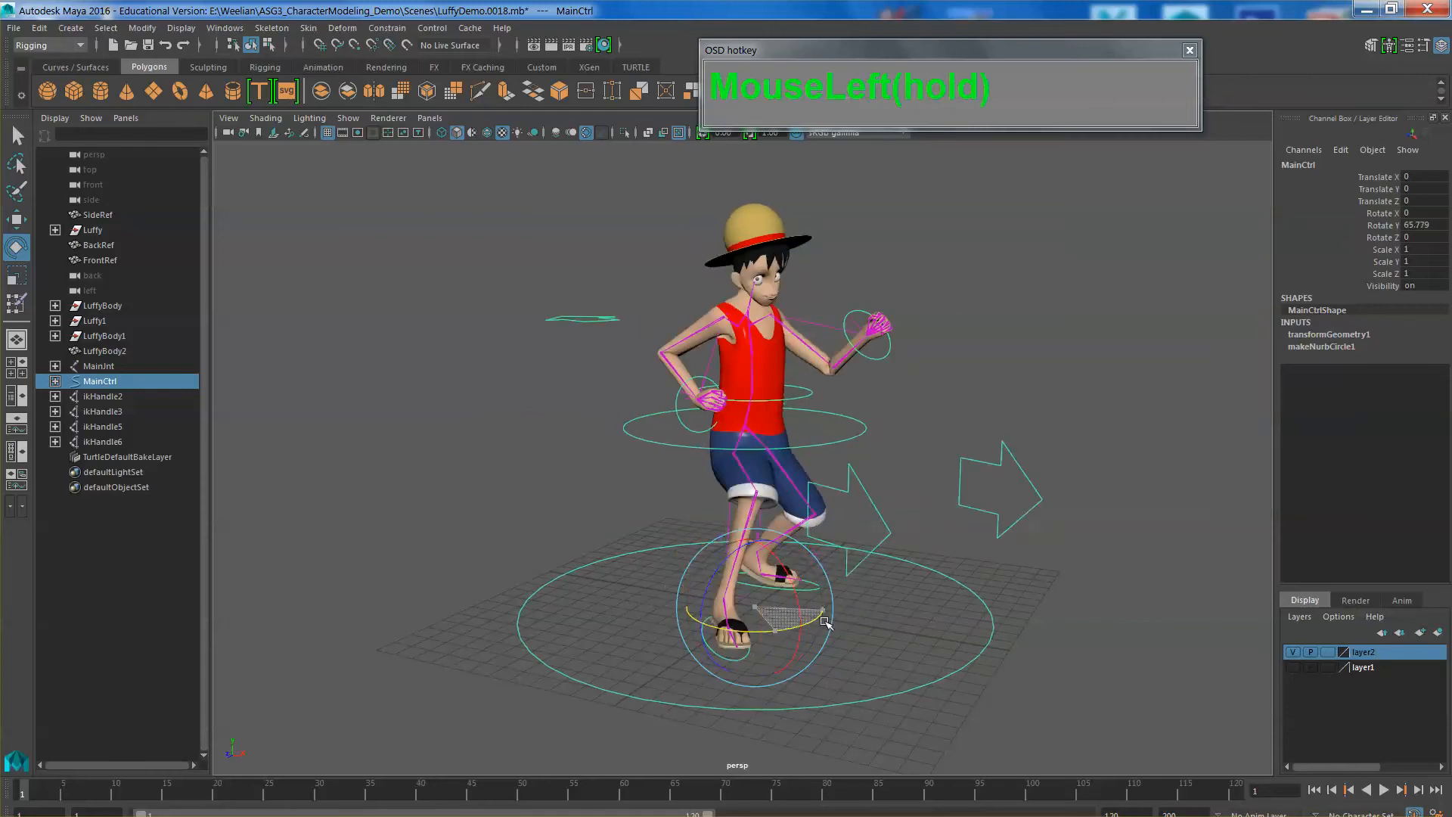
drag(824, 620, 1033, 625)
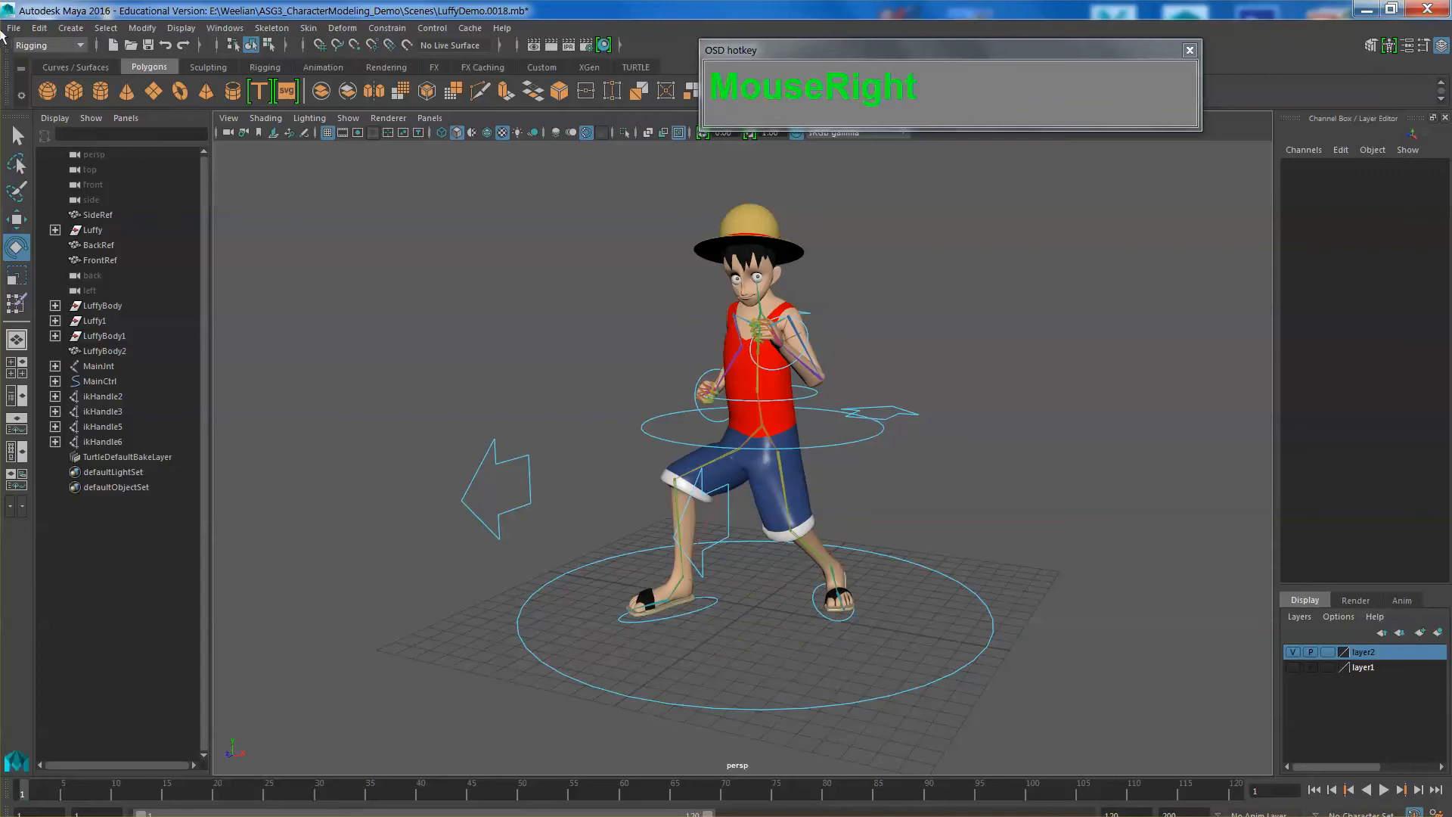
- Add a spot light and switch the viewport to use all scene lights
click(71, 27)
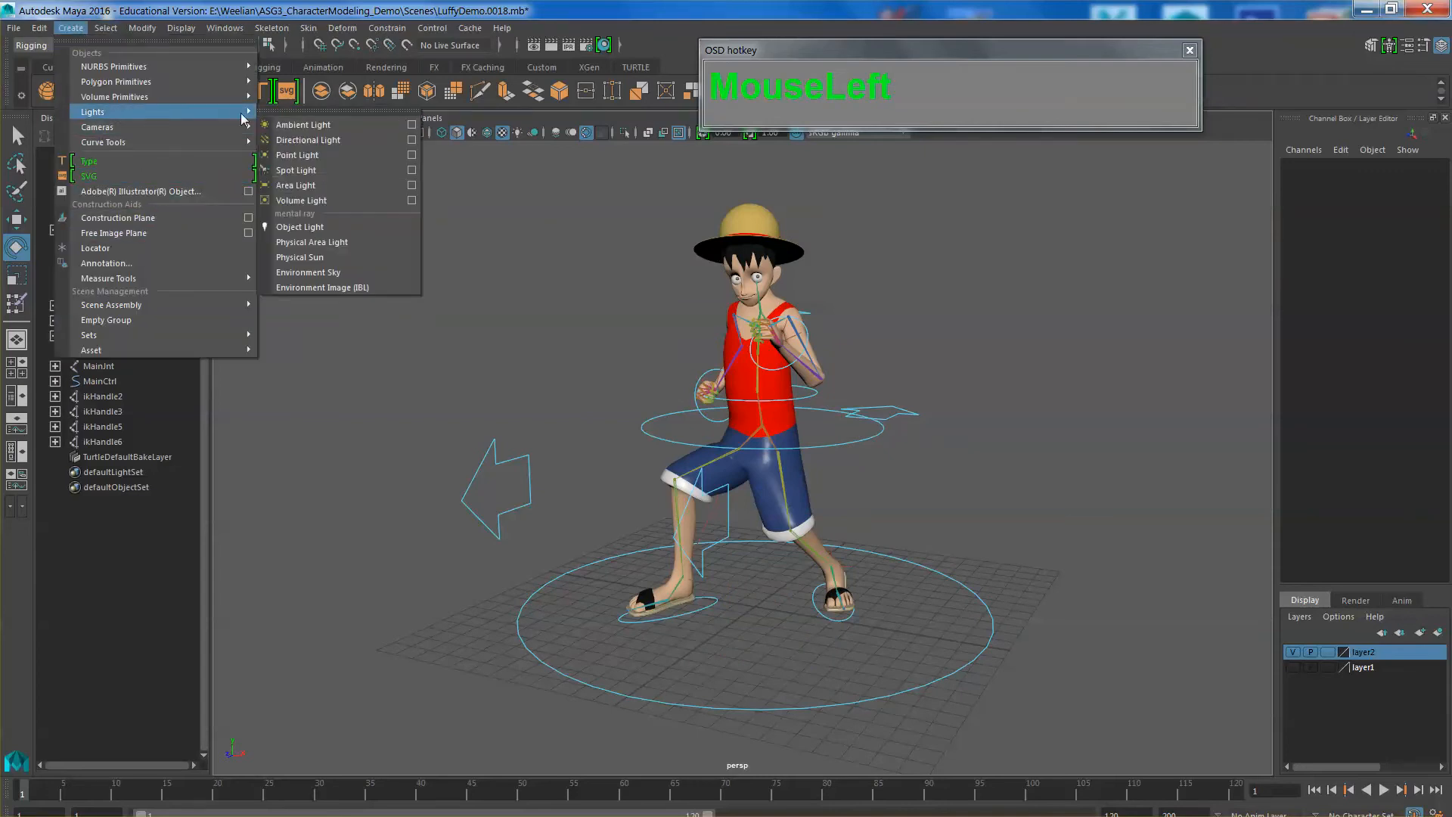
mouse_move(296, 170)
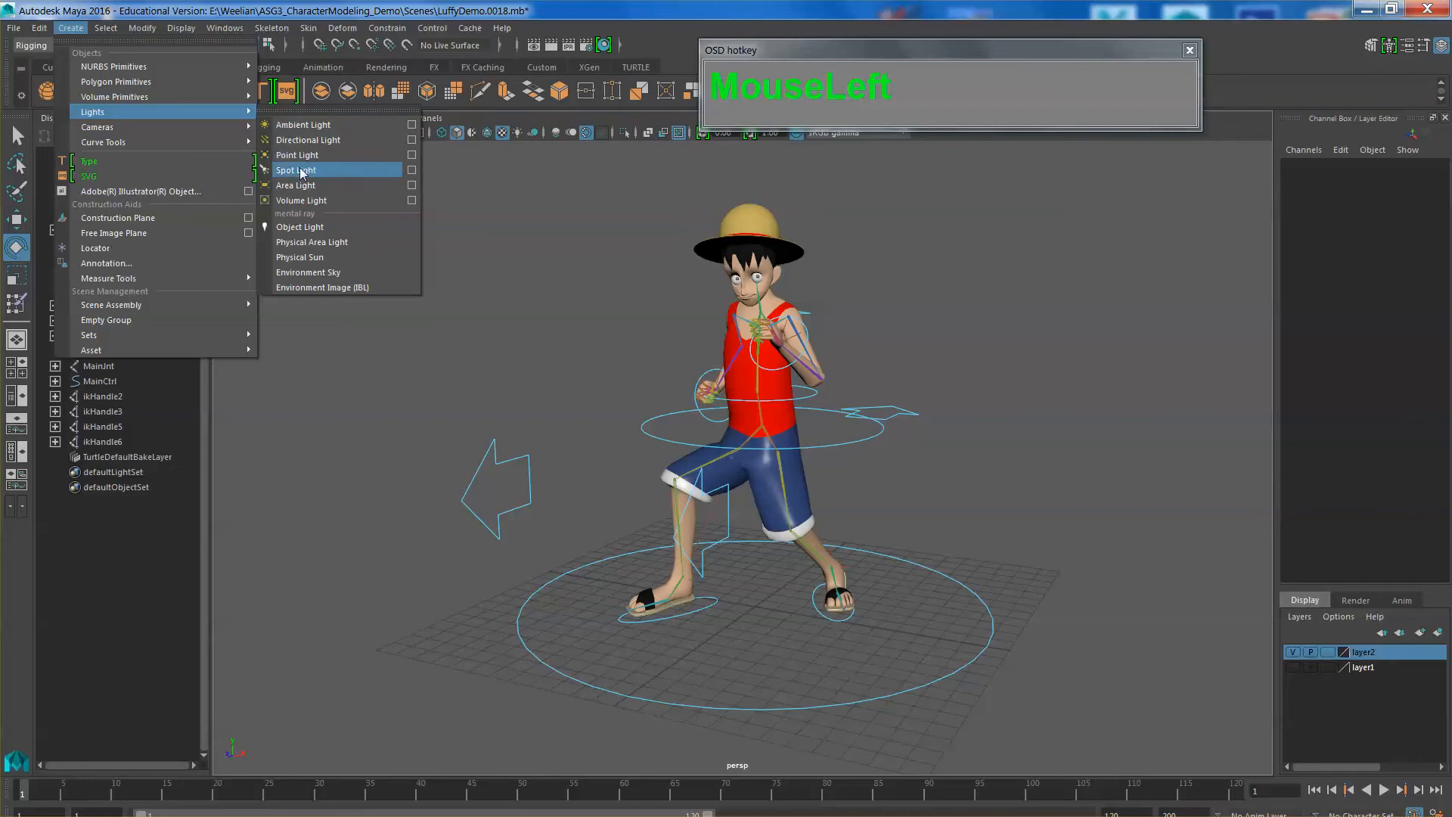
click(298, 169)
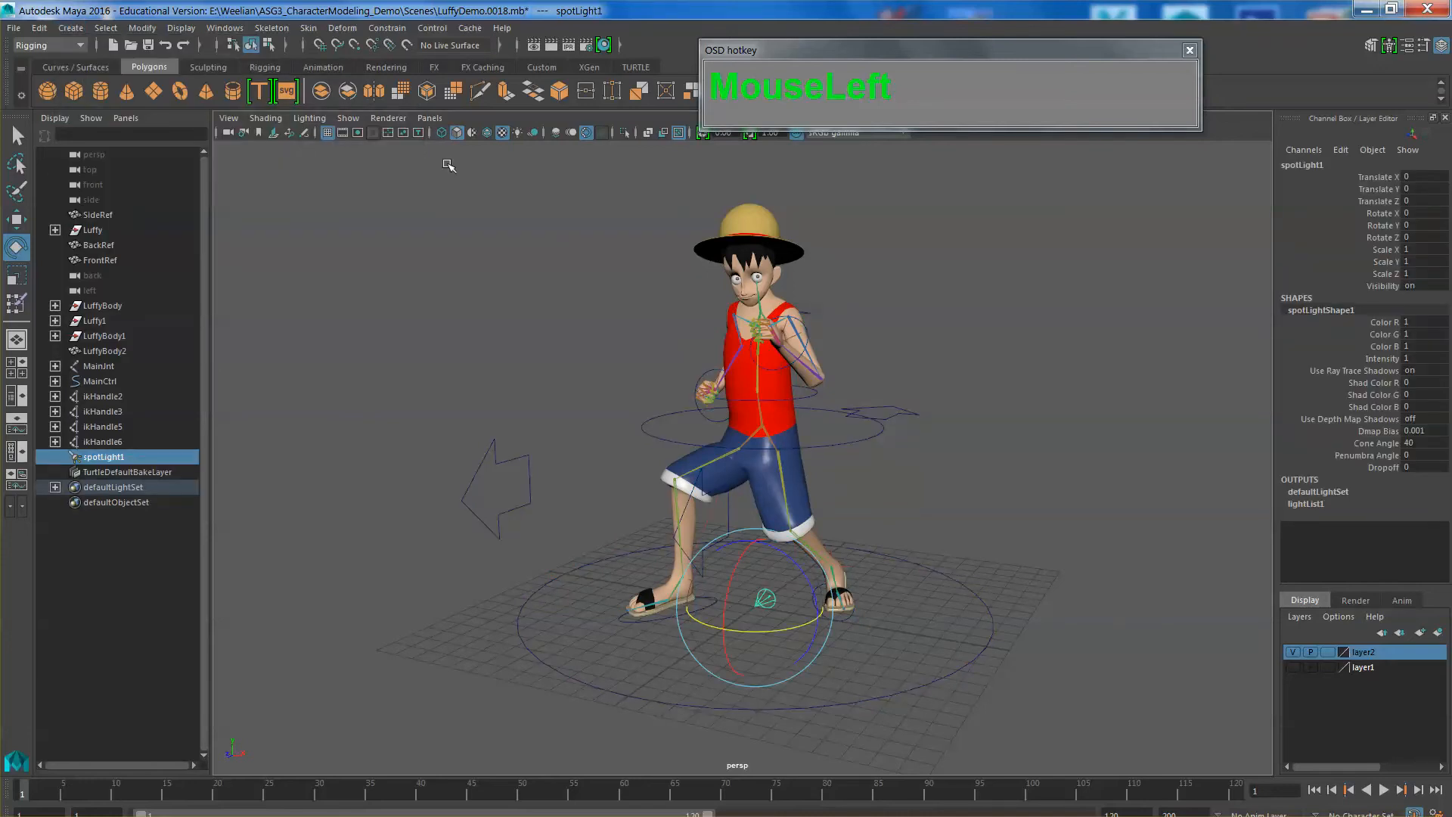
key(7)
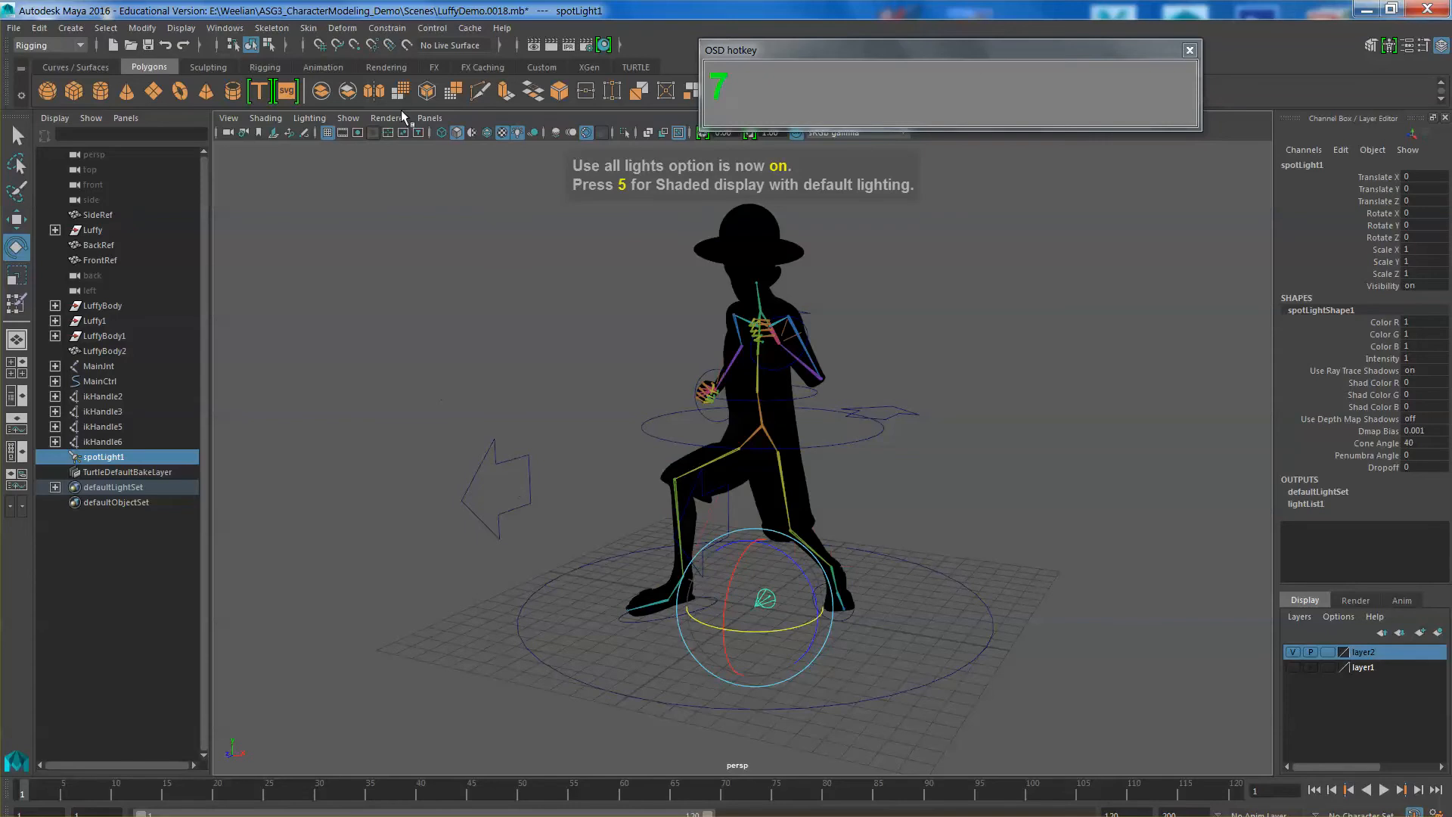
- Set the renderer to Viewport 2.0 and look through spotLight1
click(352, 133)
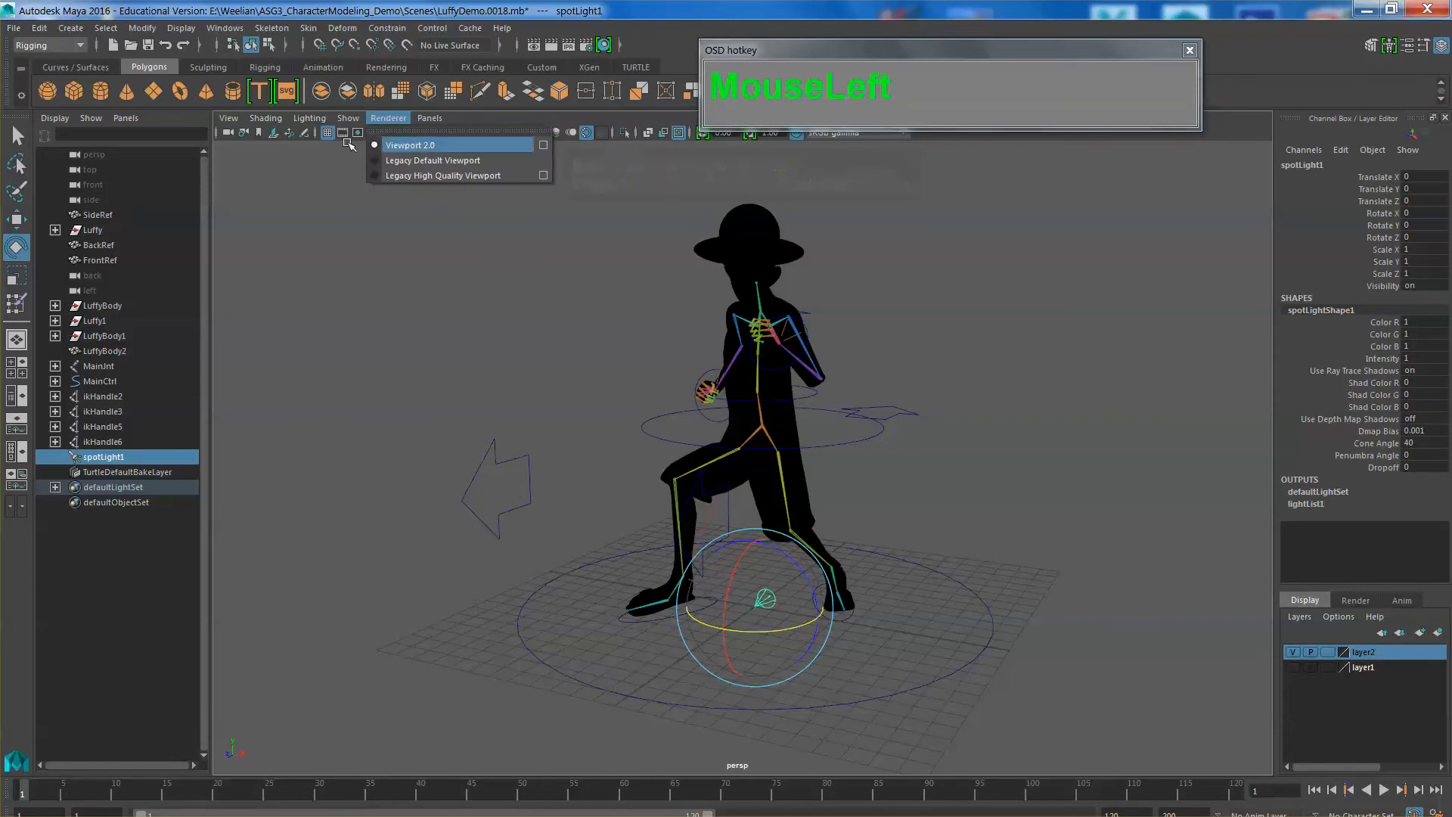
click(429, 118)
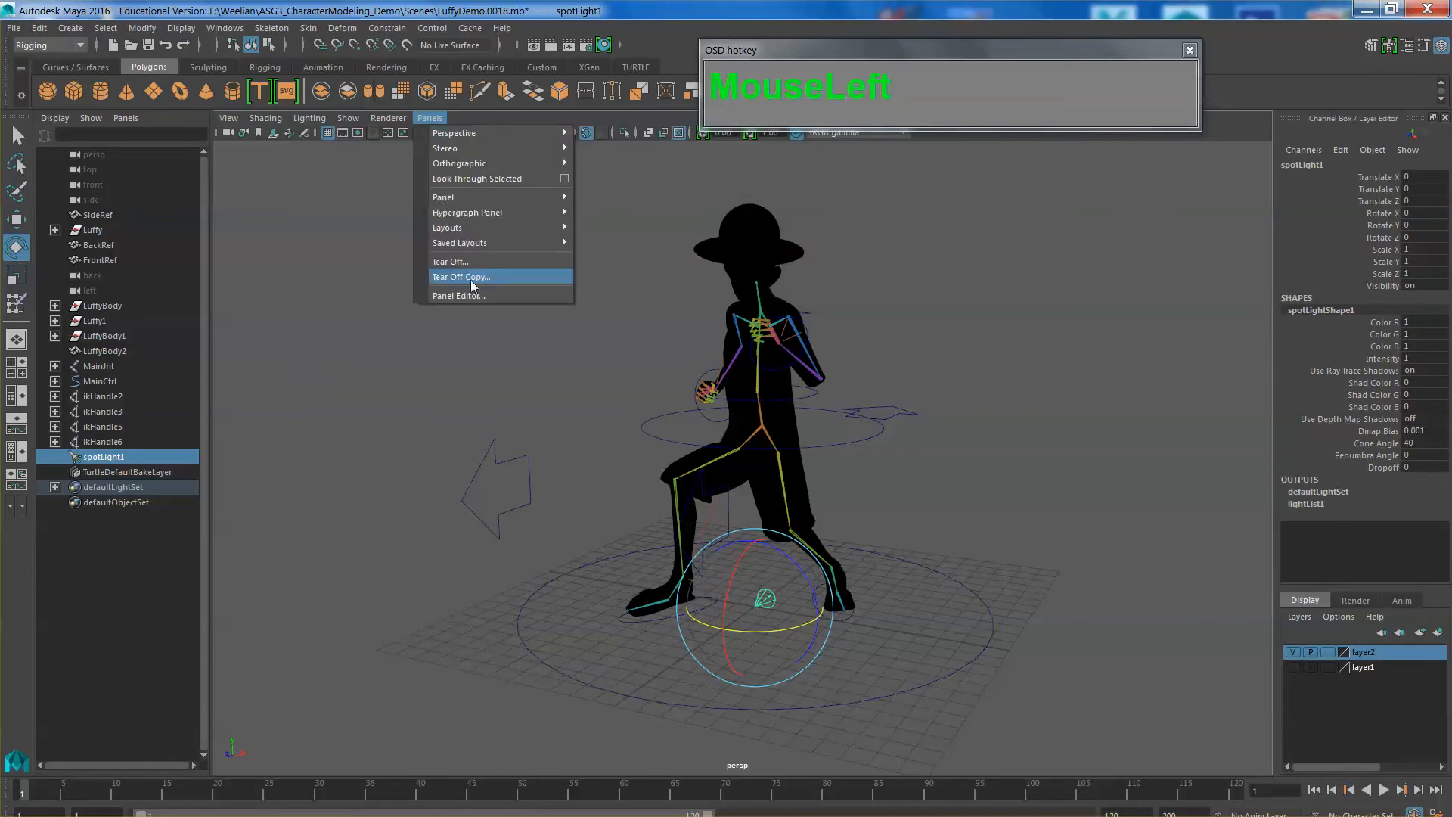
mouse_move(481, 178)
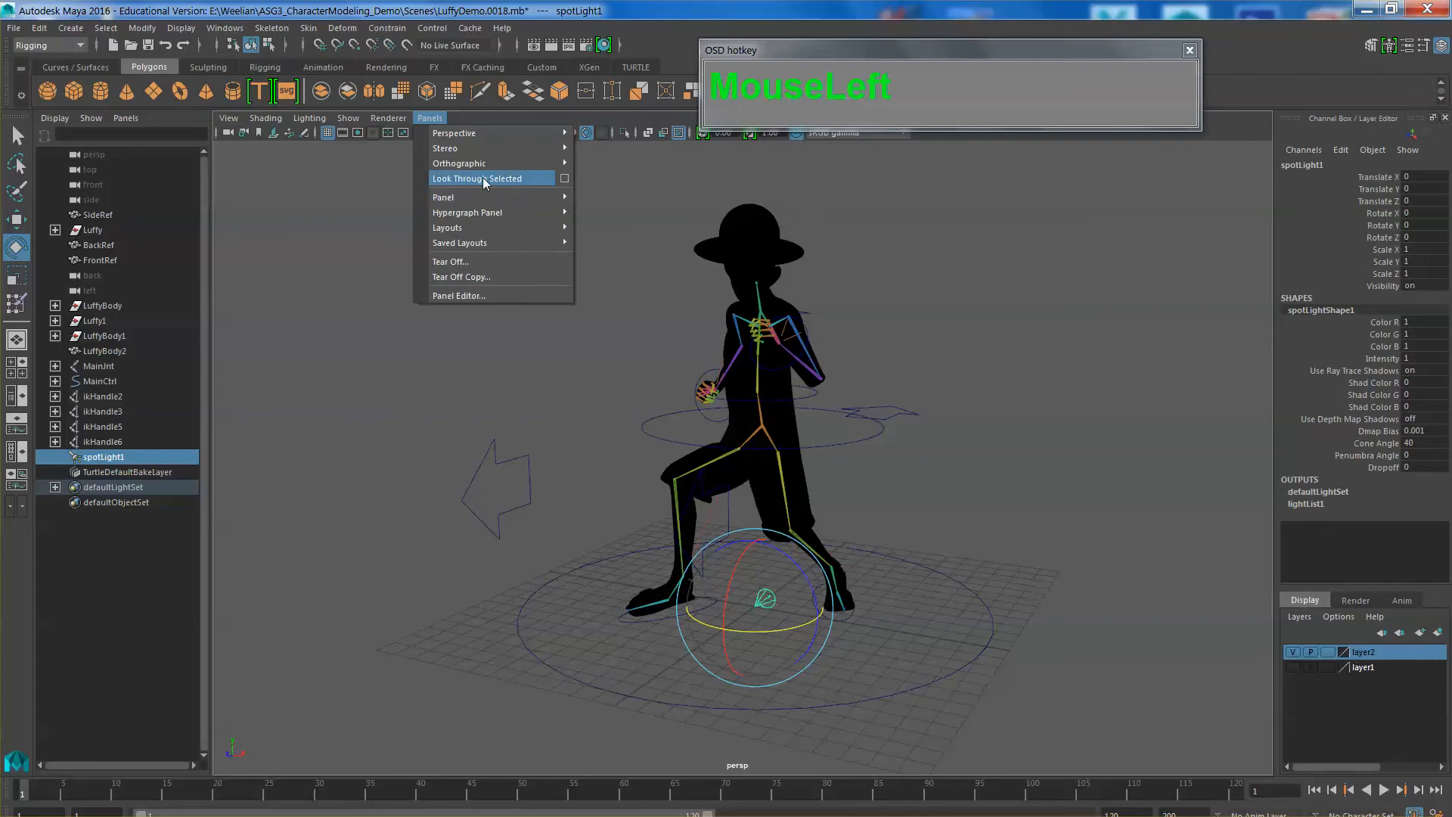
click(479, 178)
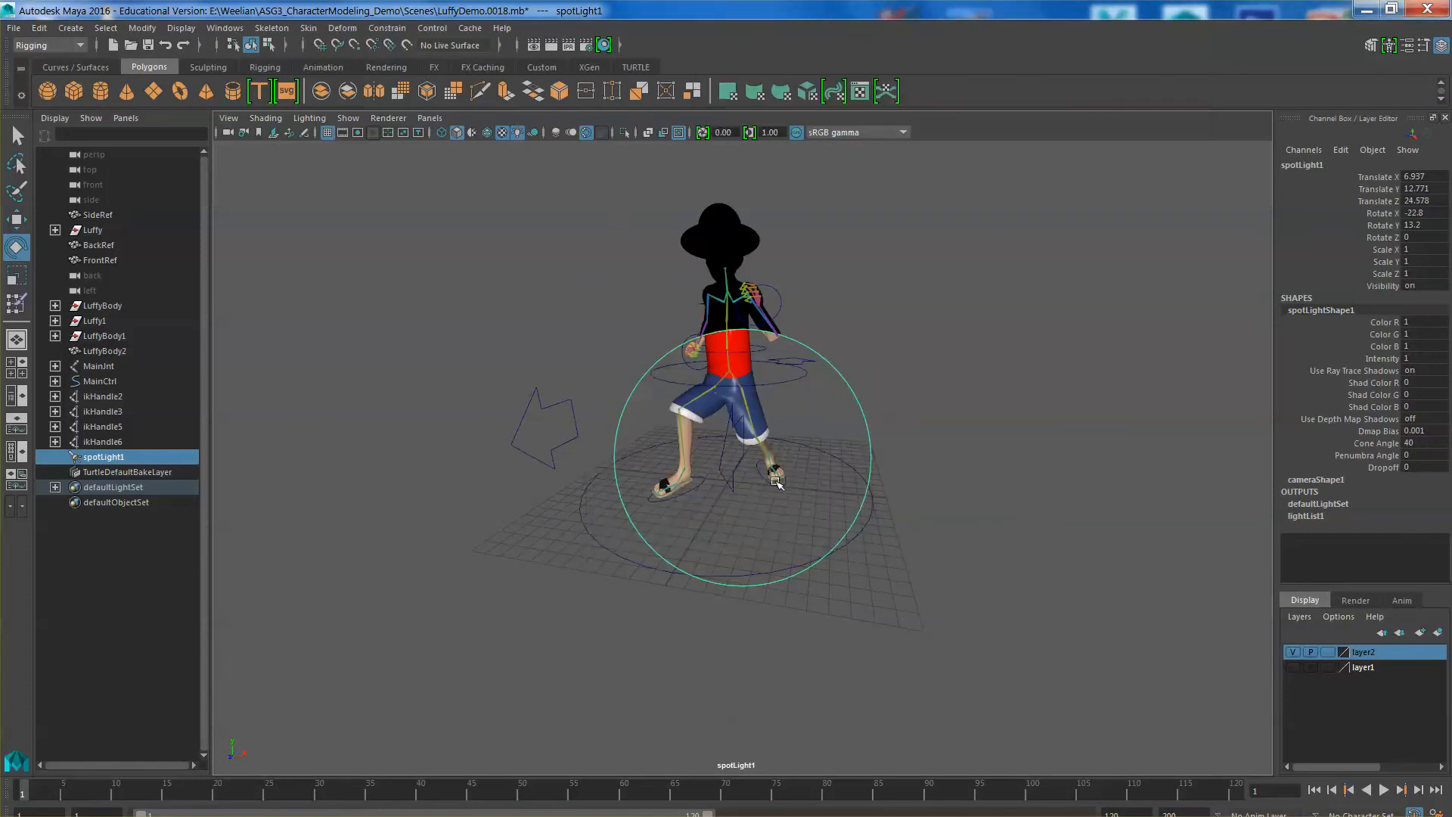
- Tumble the look-through view so spotLight1's beam frames all of Luffy
drag(779, 477, 759, 514)
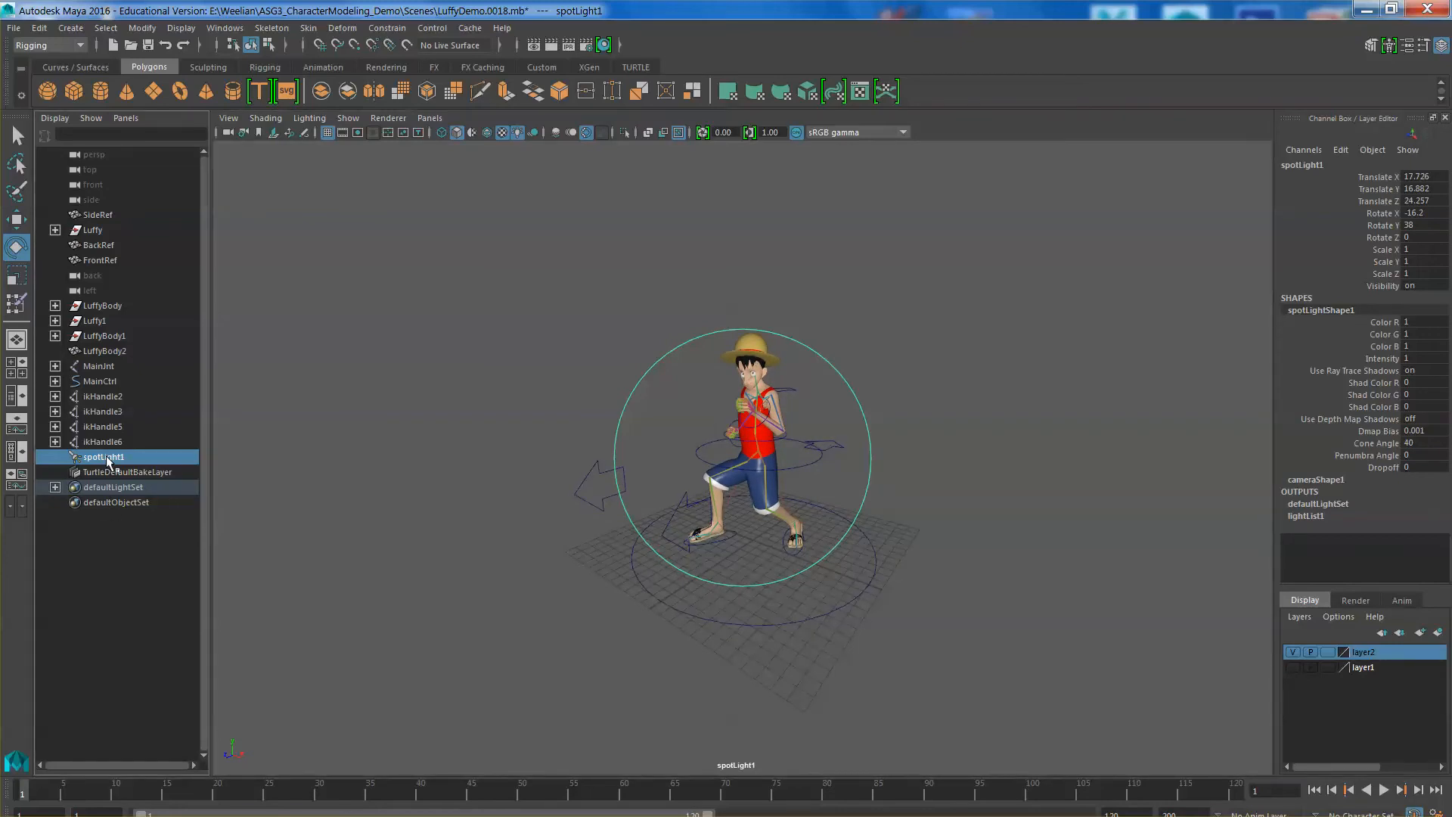
mouse_move(111, 467)
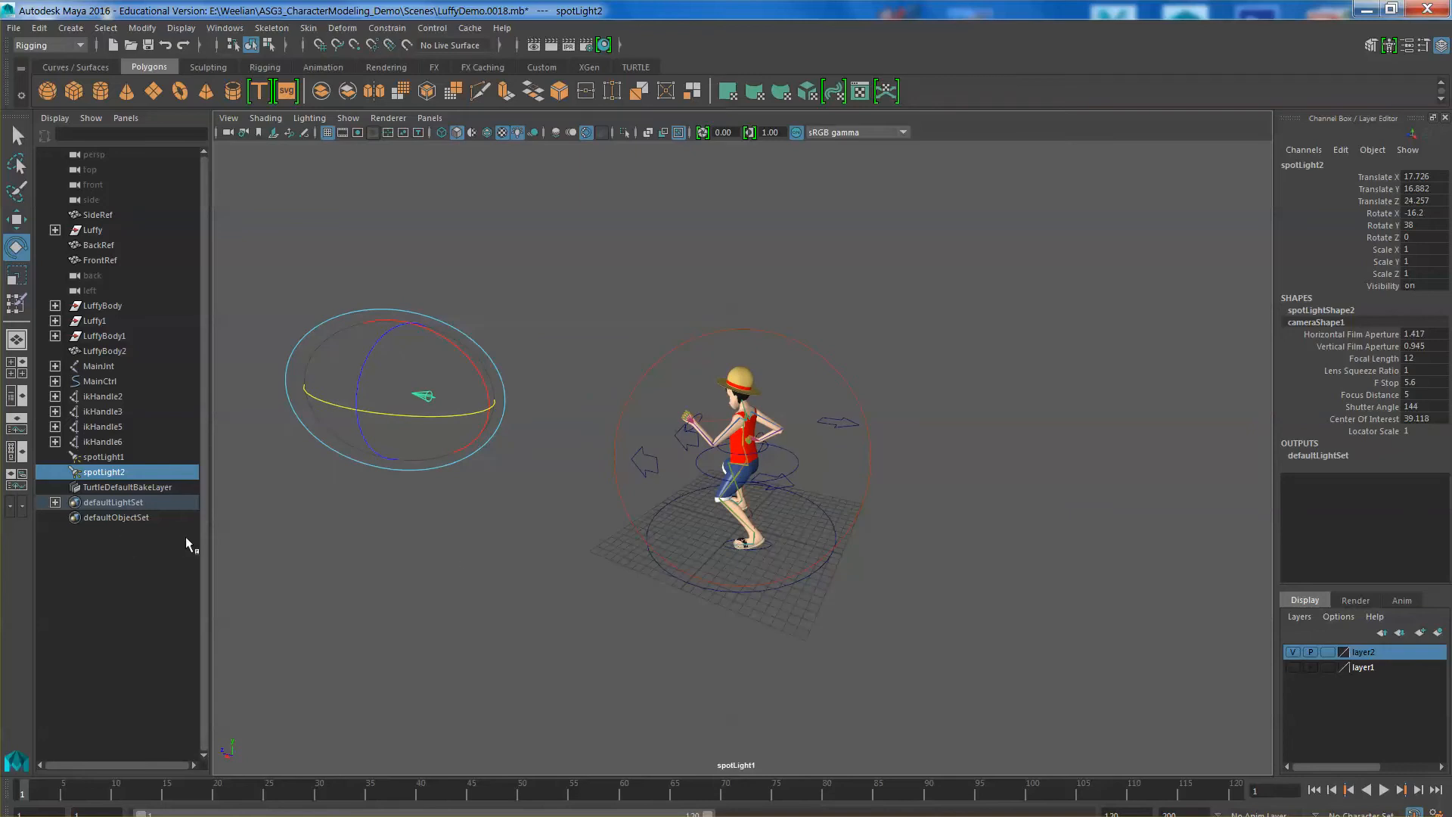
- Add spotLight3, return to the persp camera, and check the spotlights in the Outliner
click(102, 487)
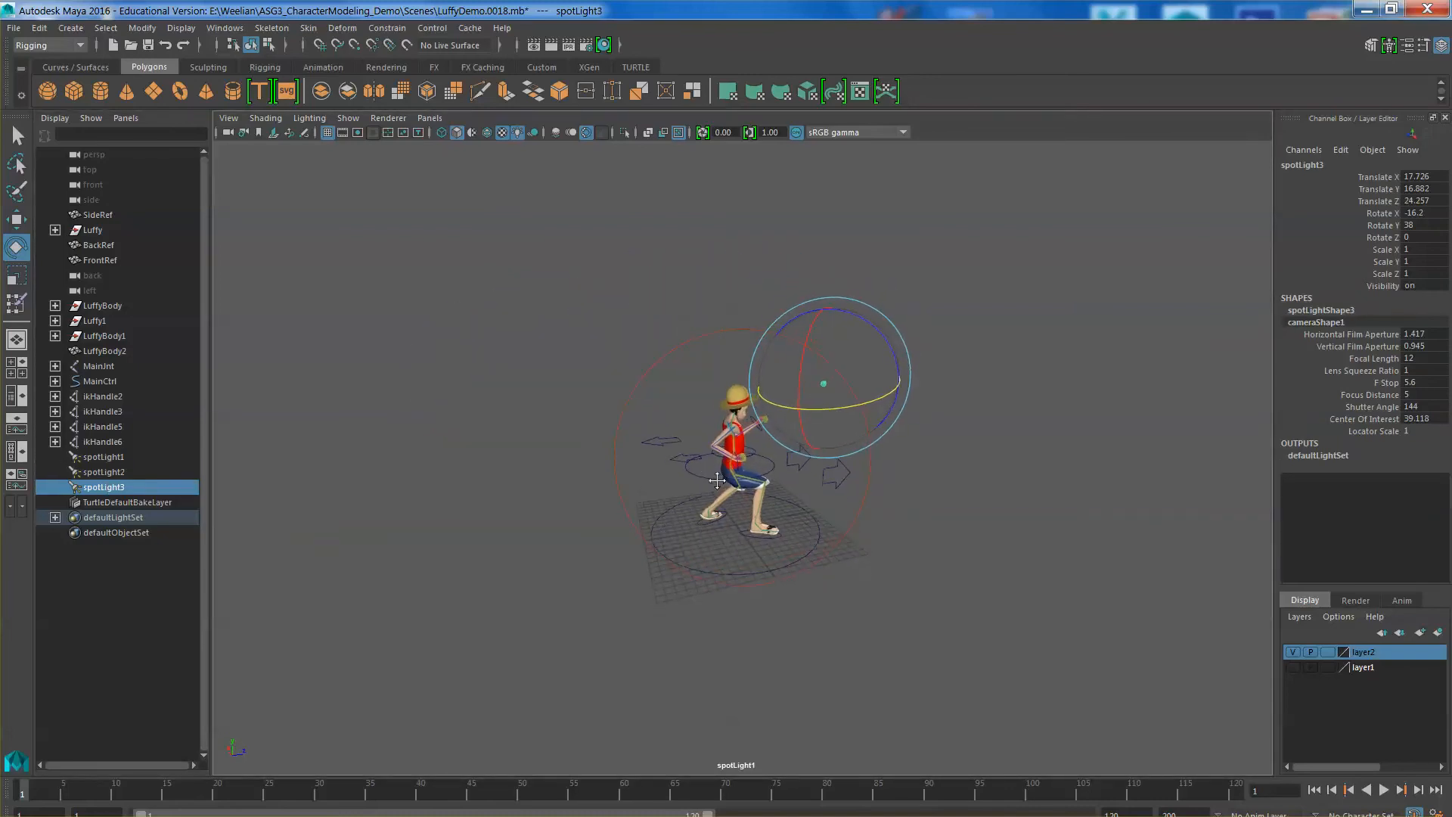
click(13, 27)
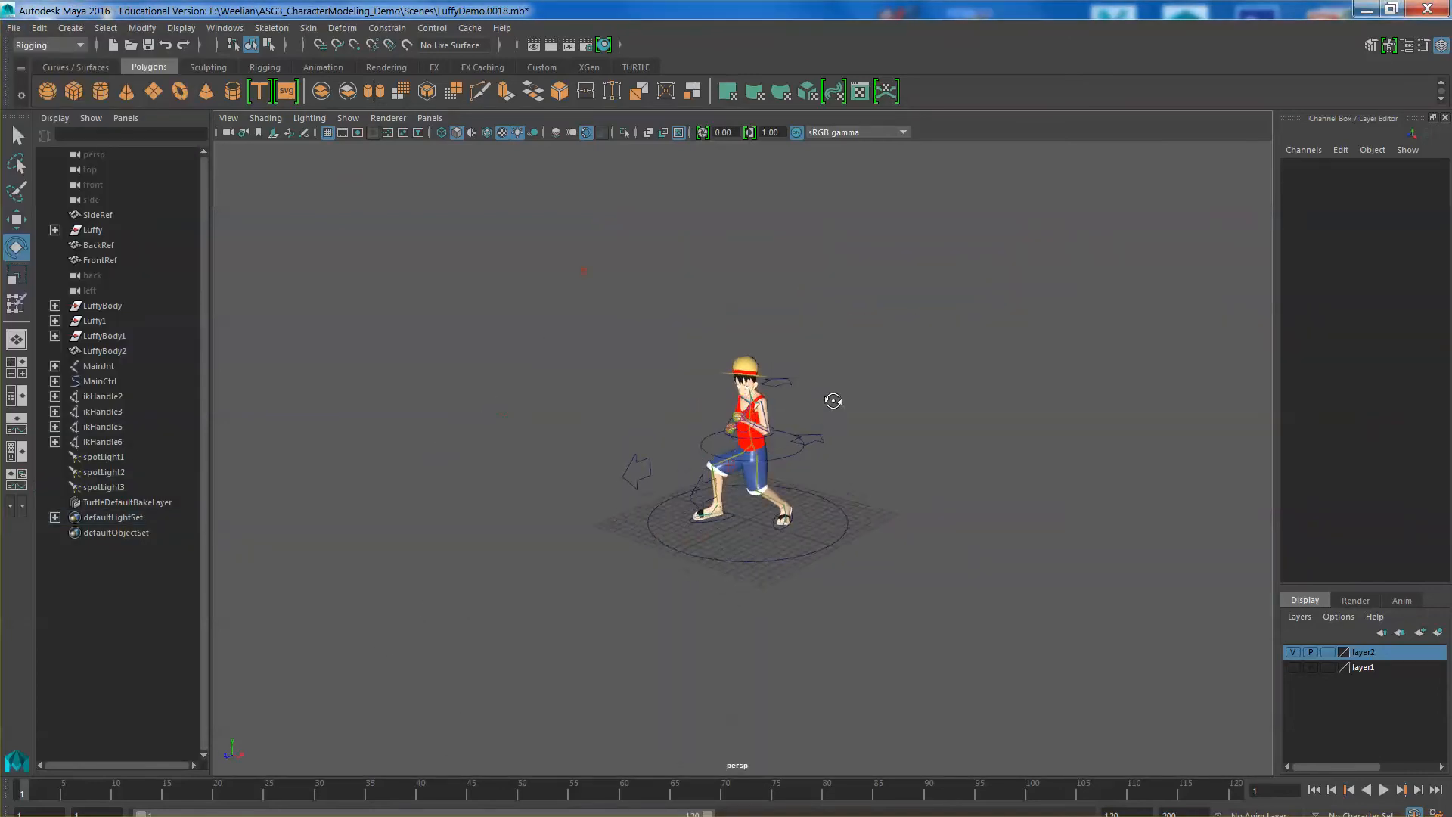
click(103, 486)
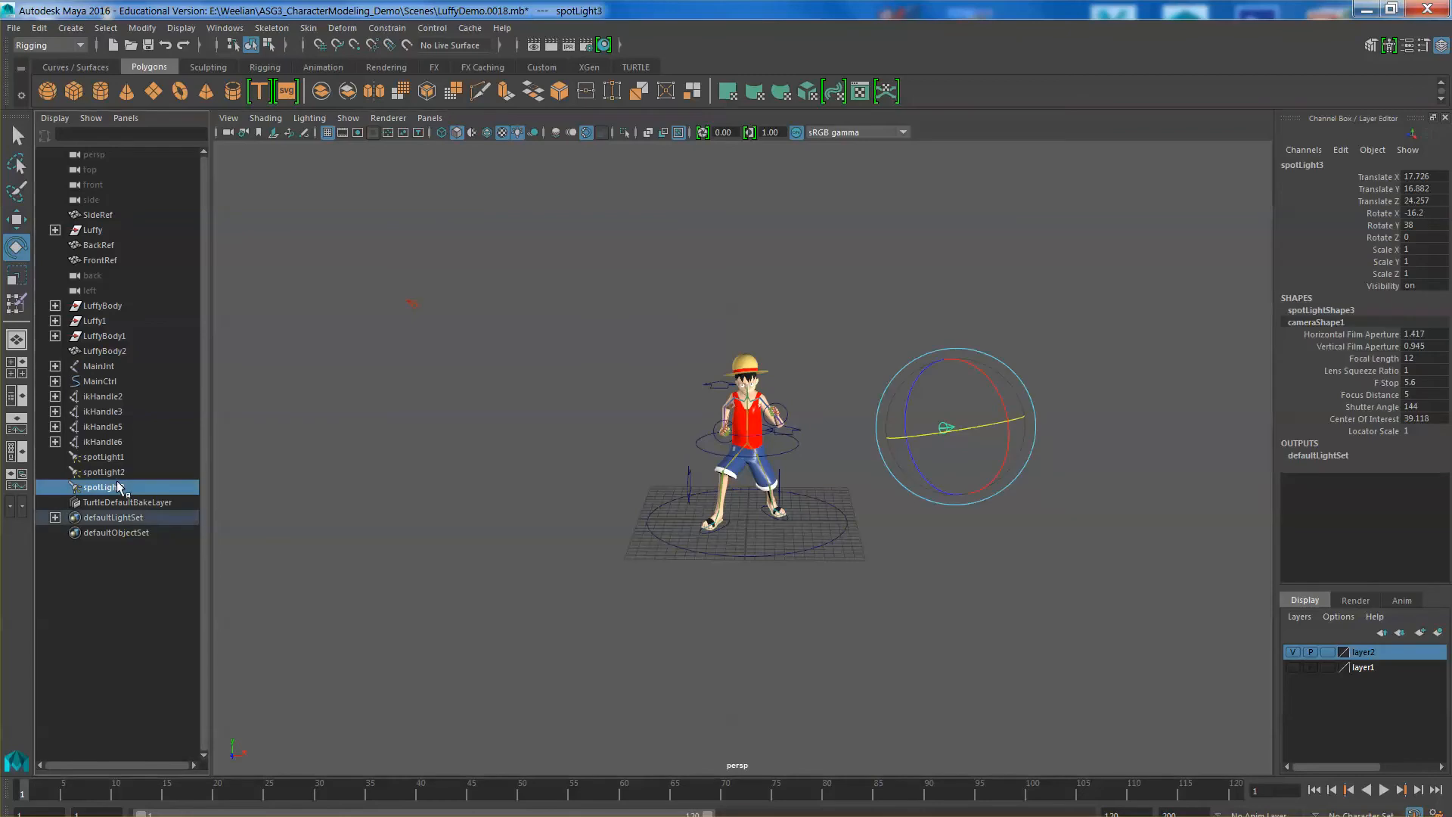
click(102, 486)
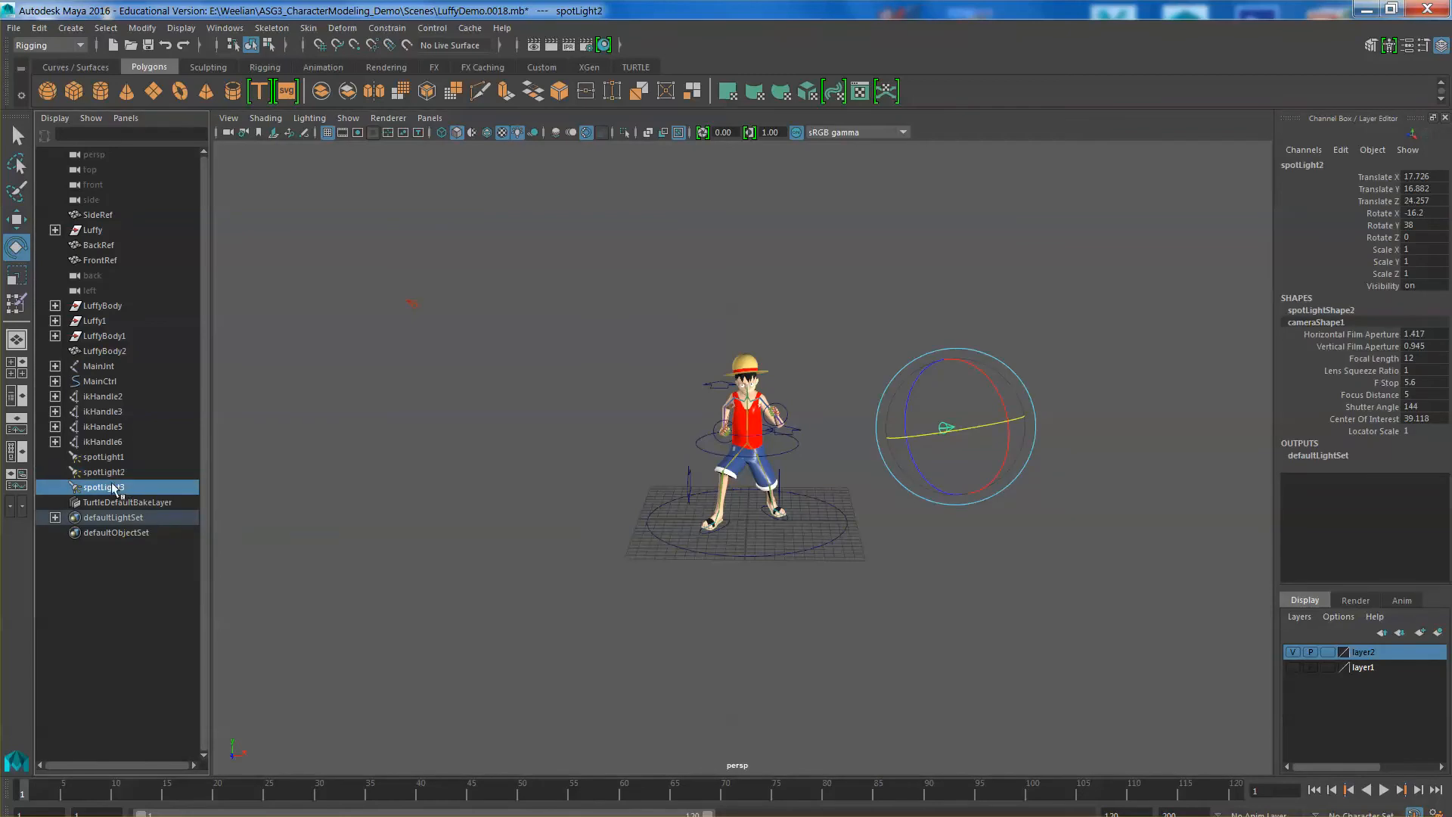
click(103, 488)
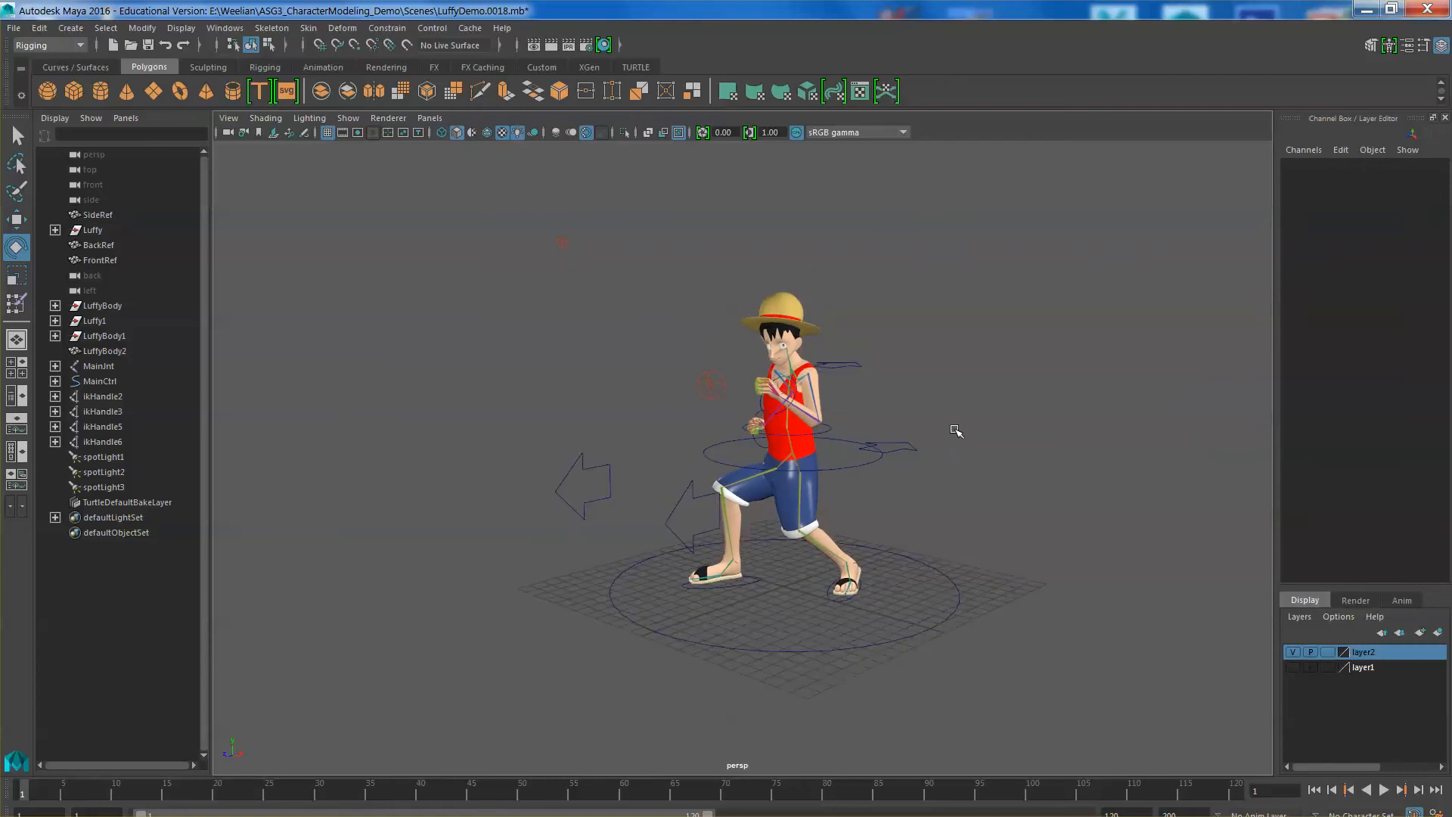
mouse_move(966, 438)
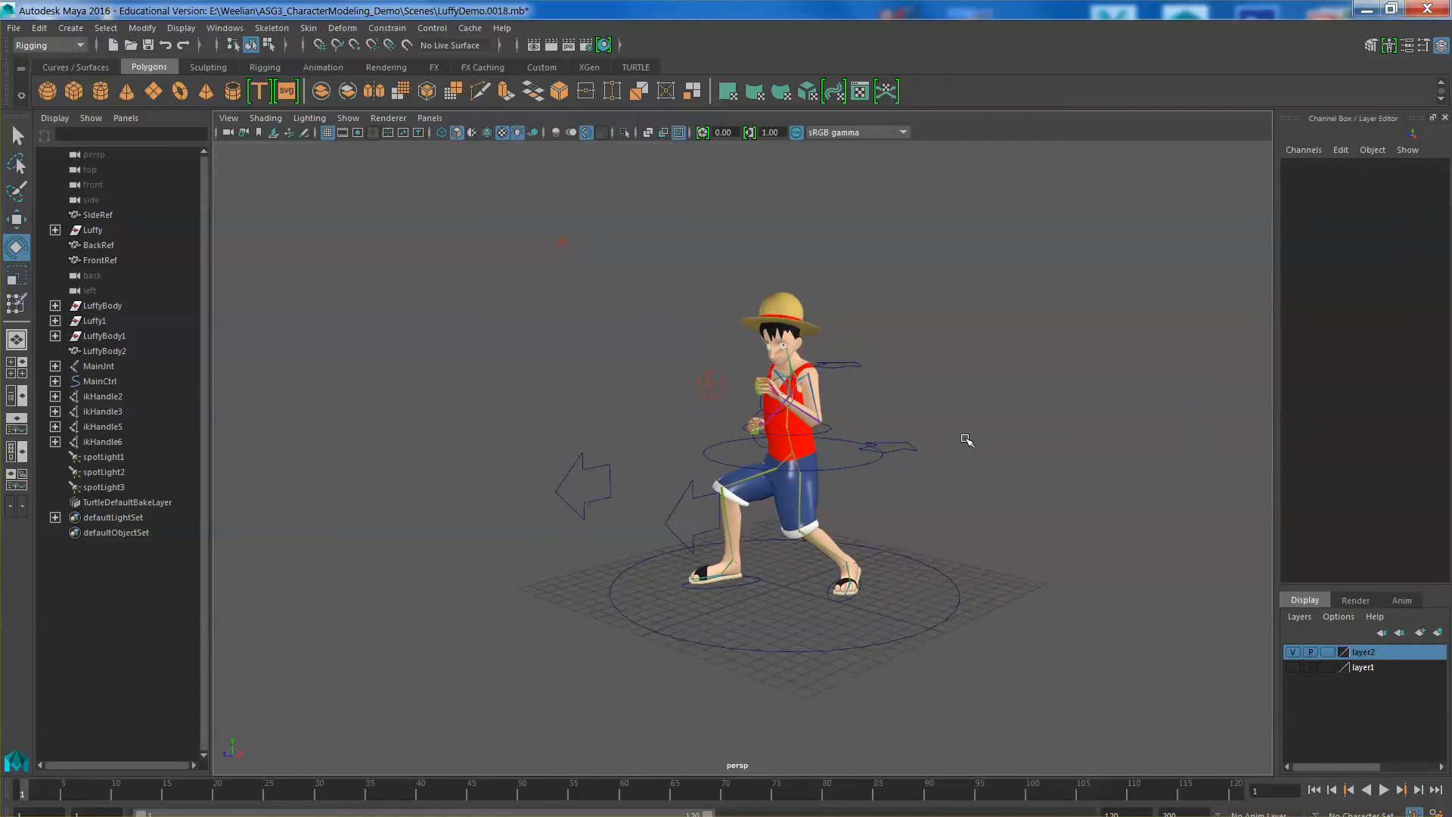
mouse_move(795, 622)
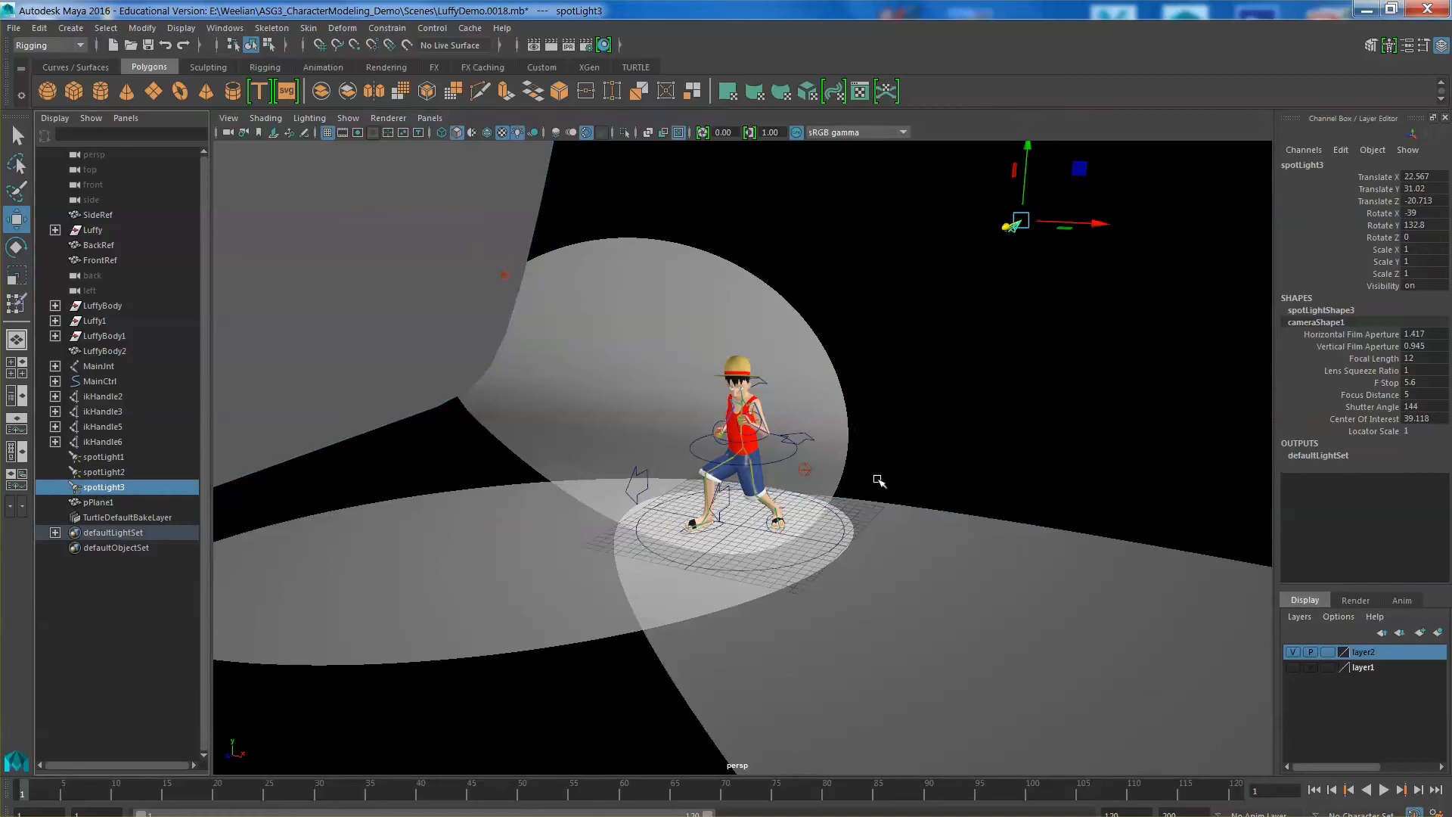
- Narrow spotLight1's cone angle to about 75 and widen spotLight2's to about 89
click(102, 456)
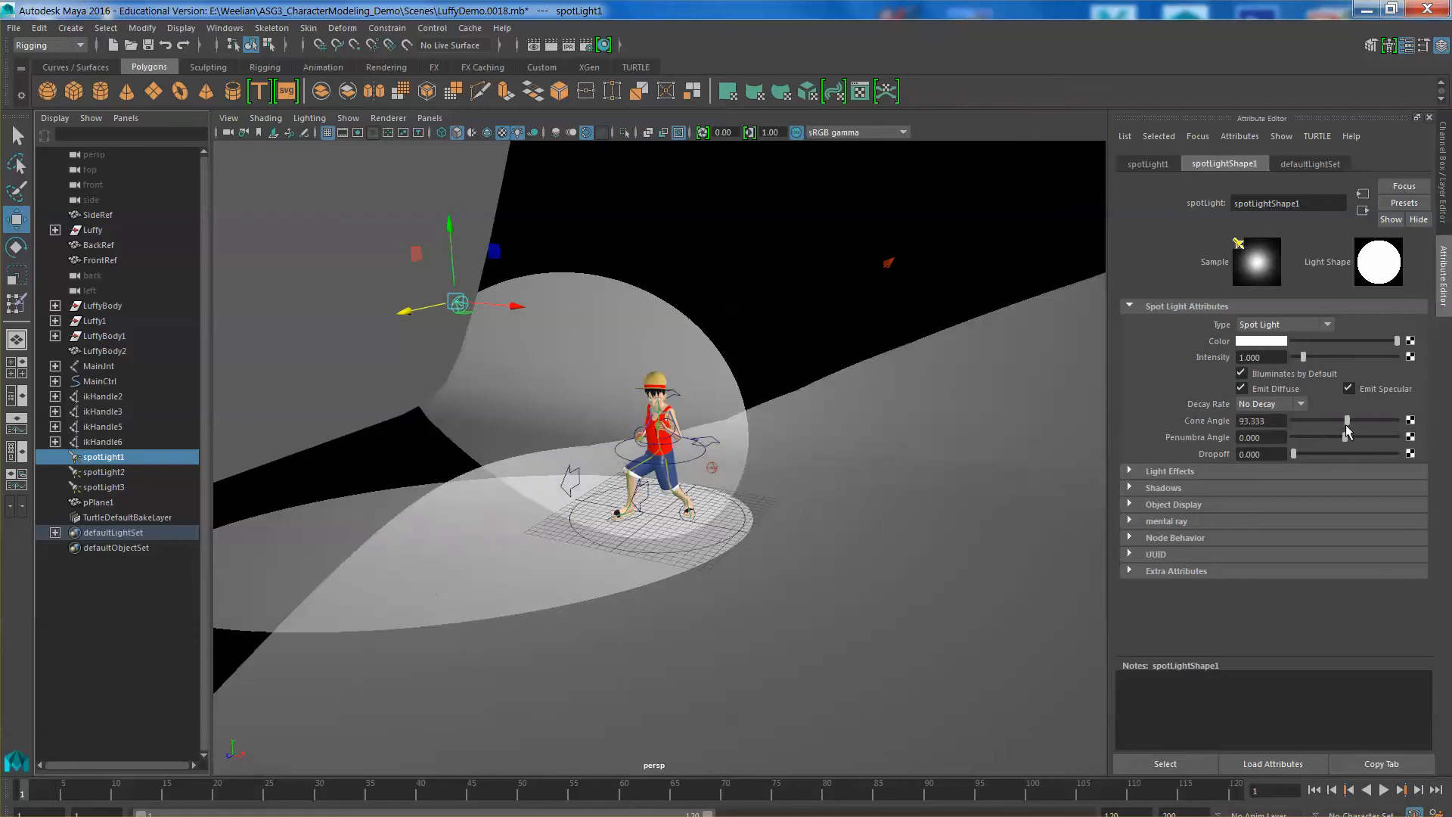
drag(1348, 437, 1320, 437)
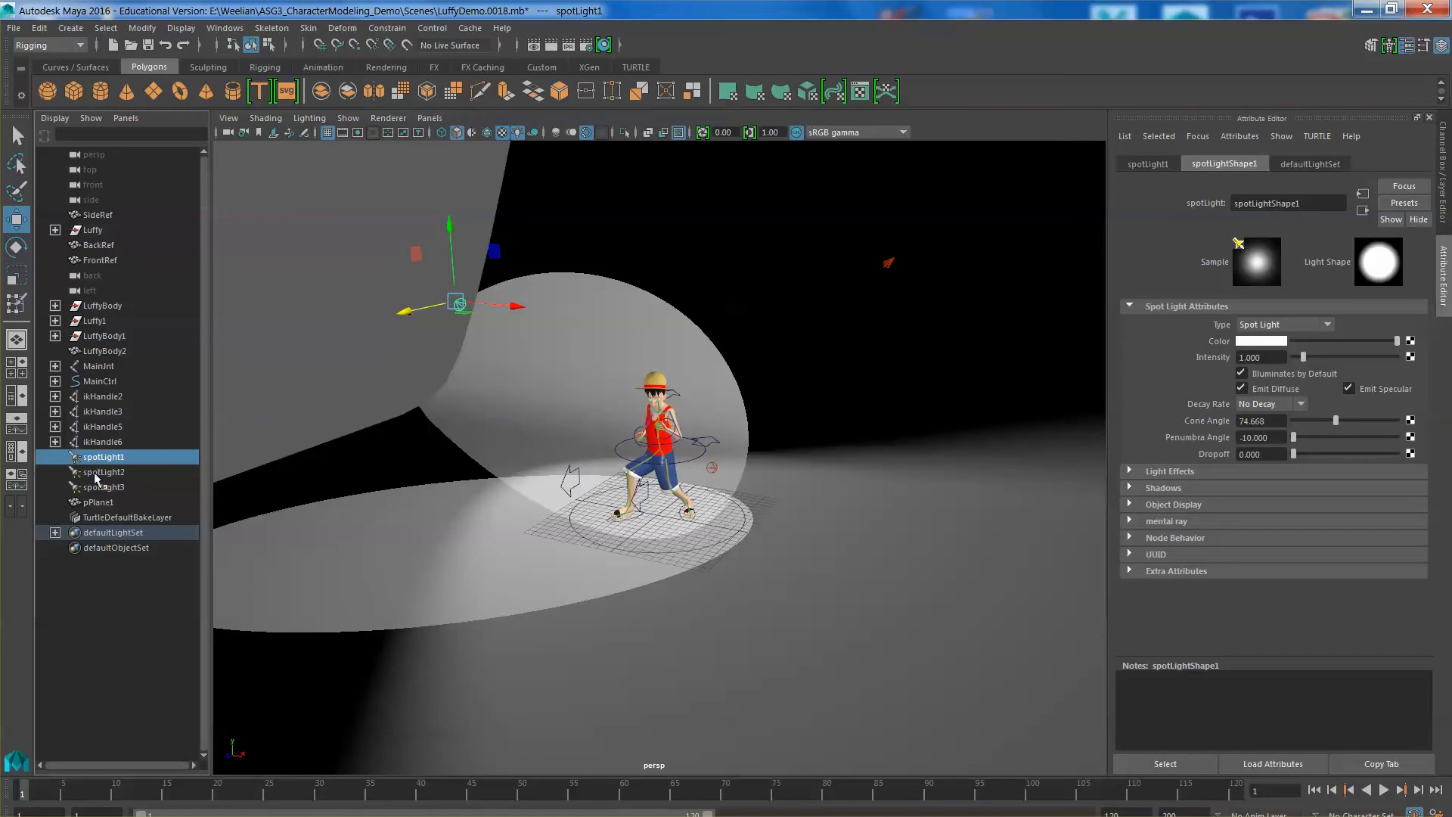
click(102, 472)
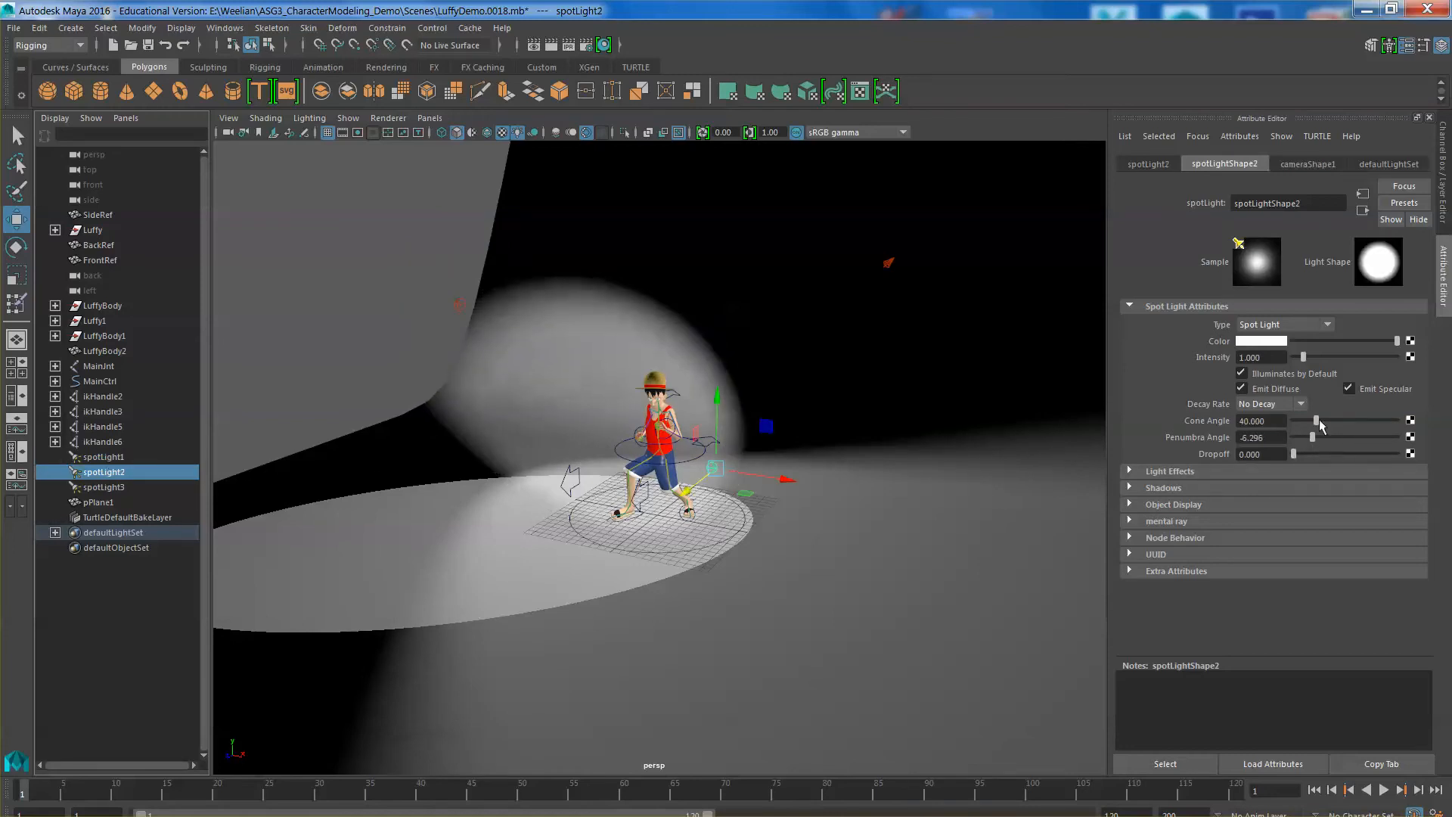
drag(1309, 421, 1344, 421)
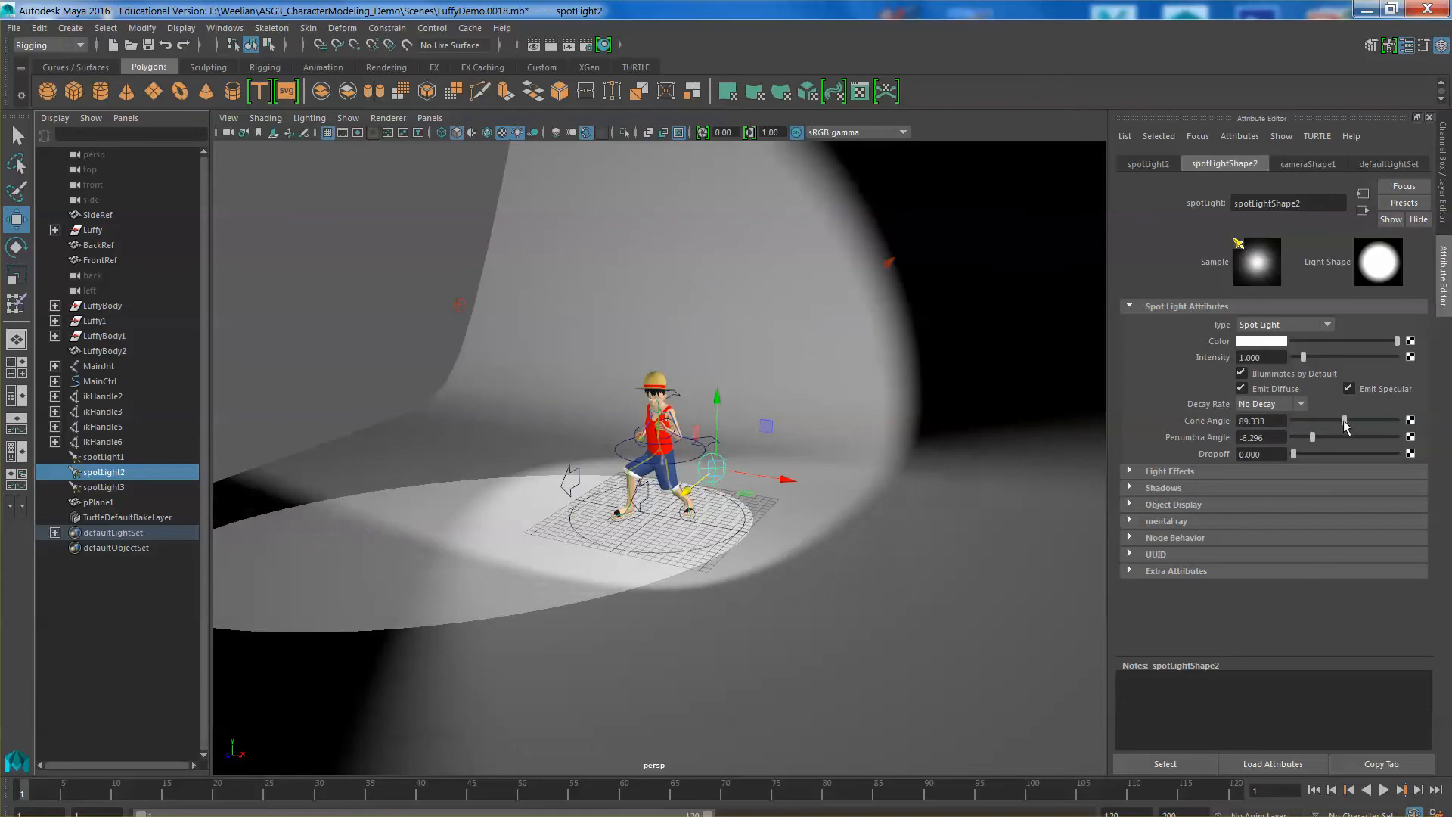
- Give spotLight3 a -10 penumbra and enable its ray-traced shadows
click(102, 487)
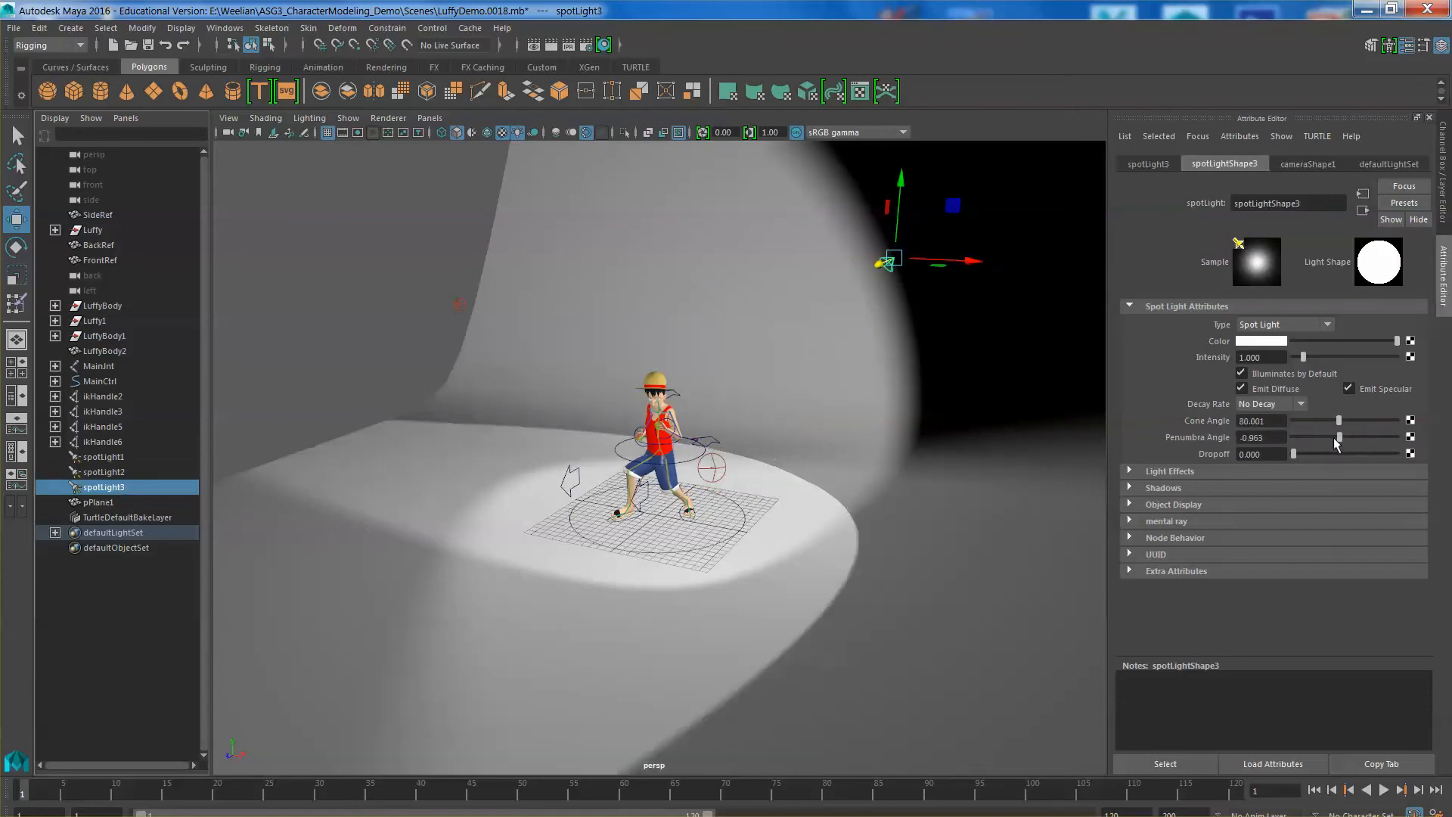
drag(1338, 436, 1294, 436)
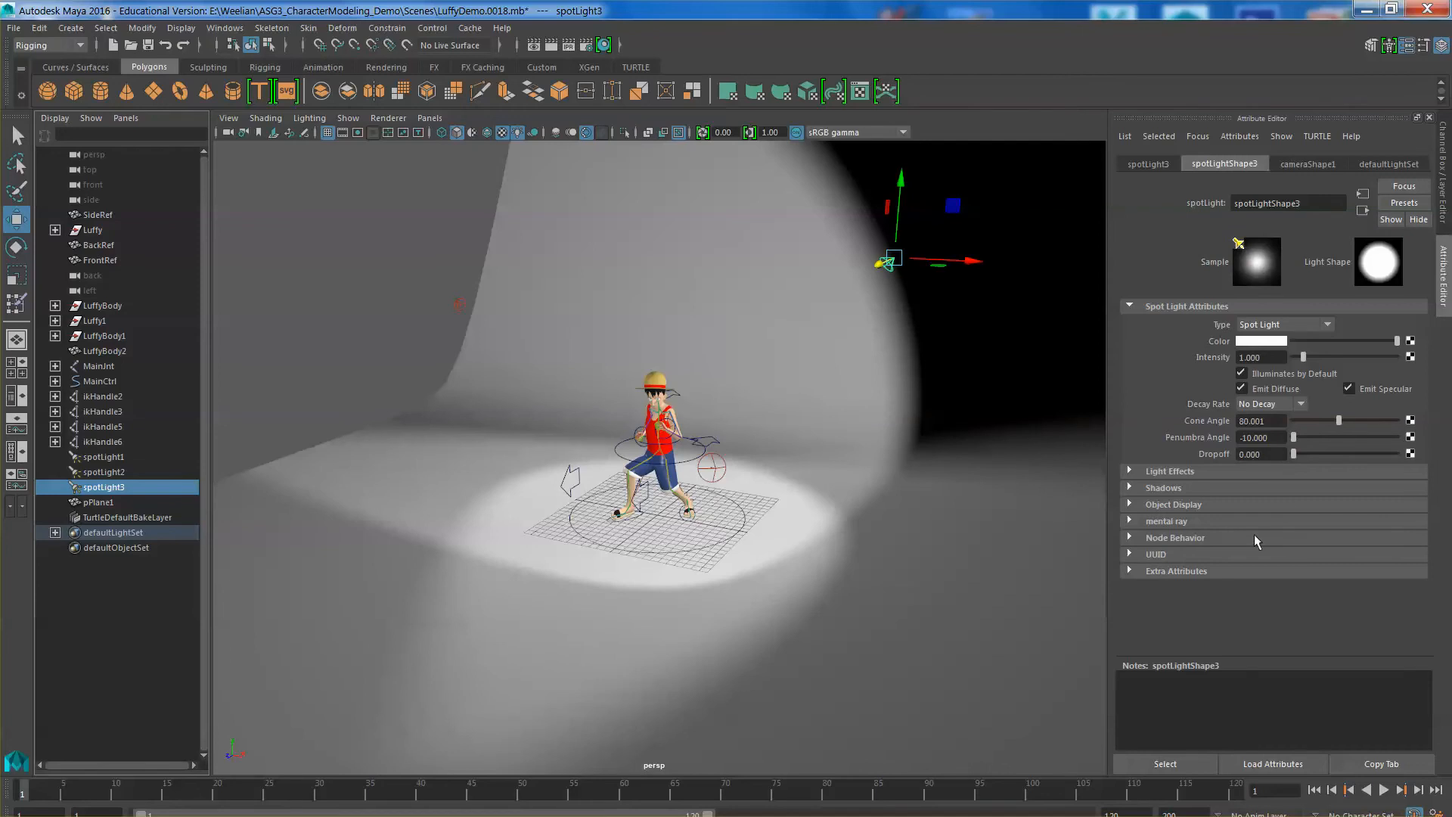
click(1165, 488)
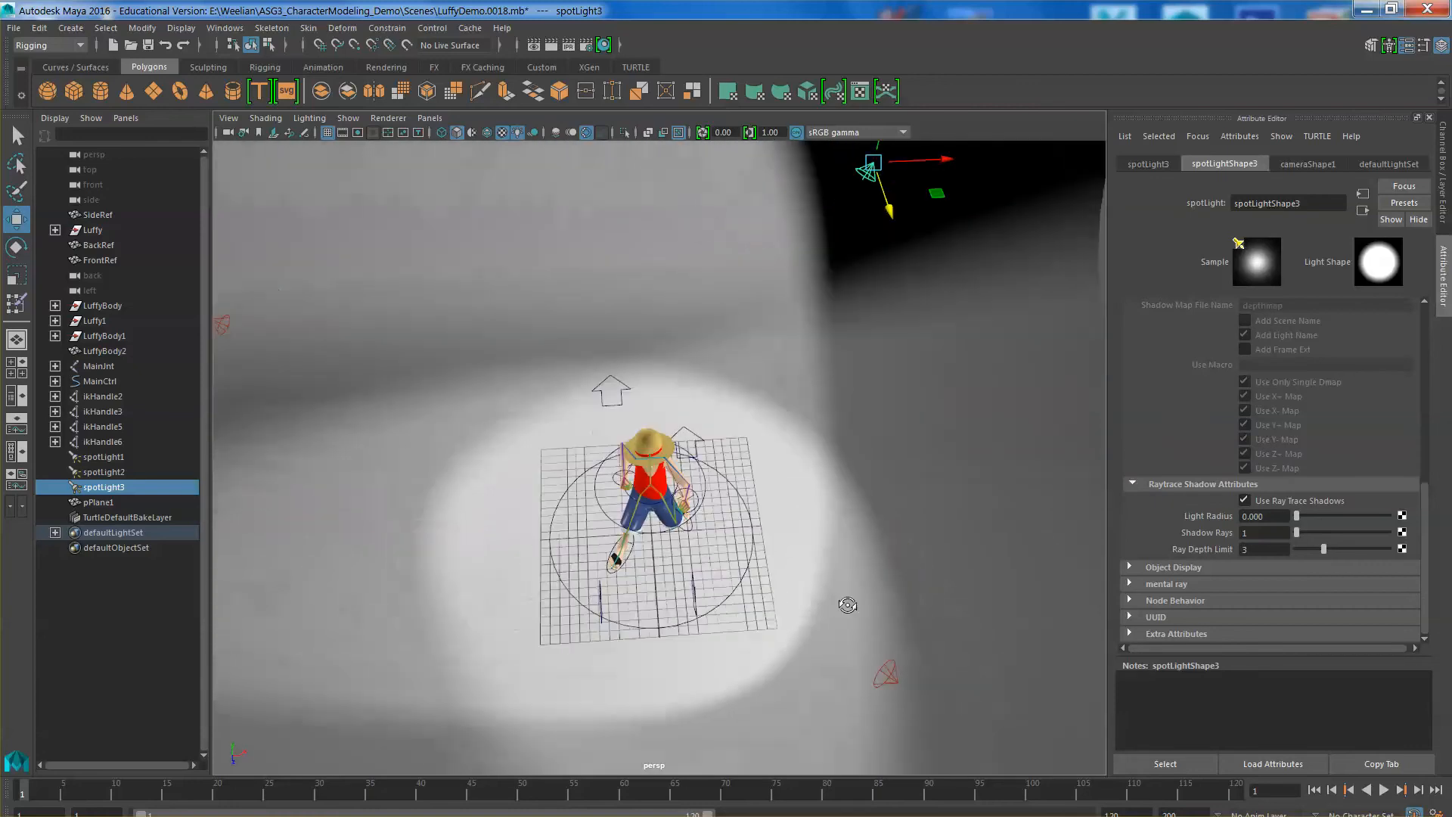
drag(847, 606, 861, 574)
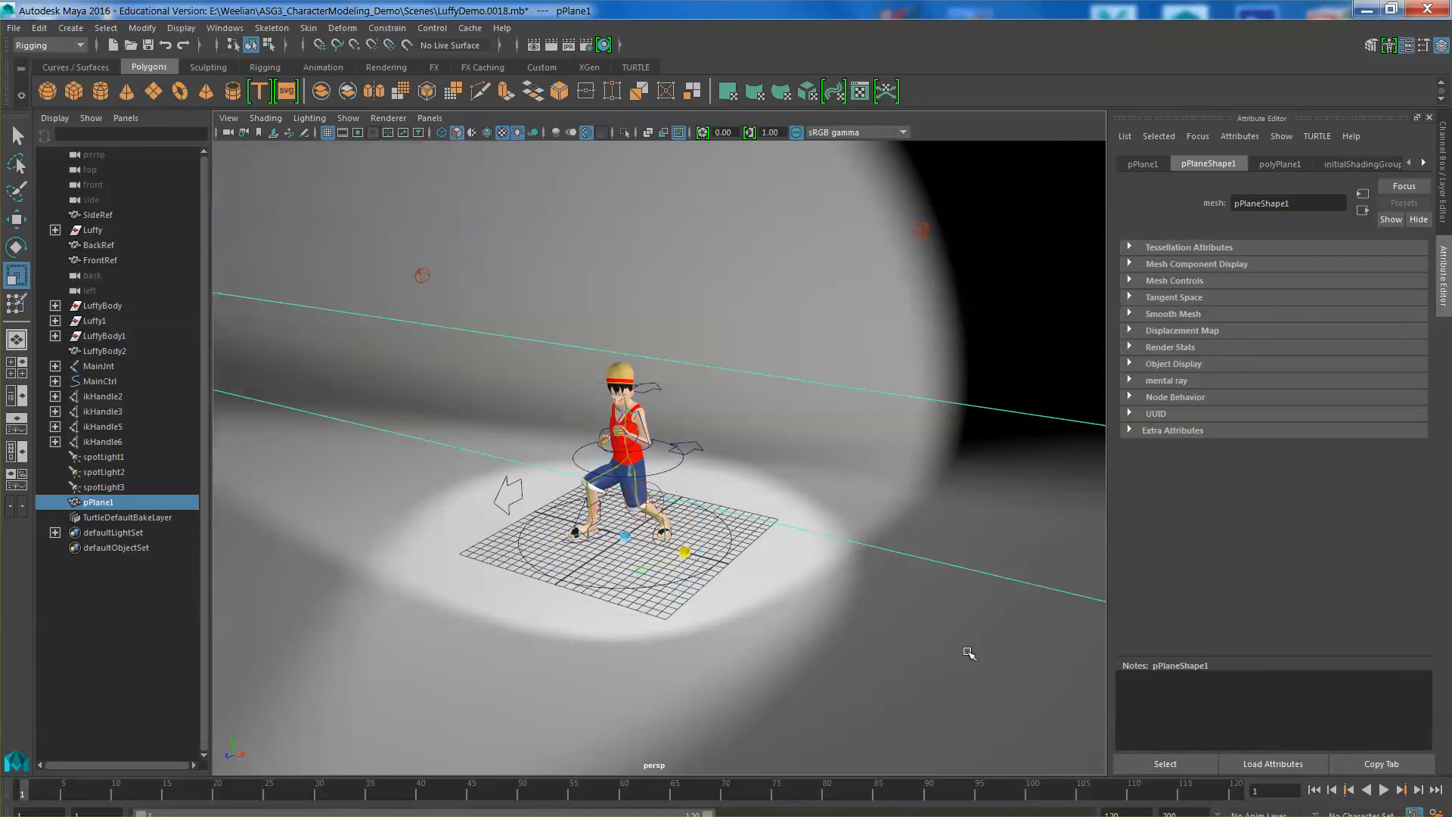
- Move the view closer to Luffy, create camera1, and look through it via the hotbox
drag(969, 653, 836, 576)
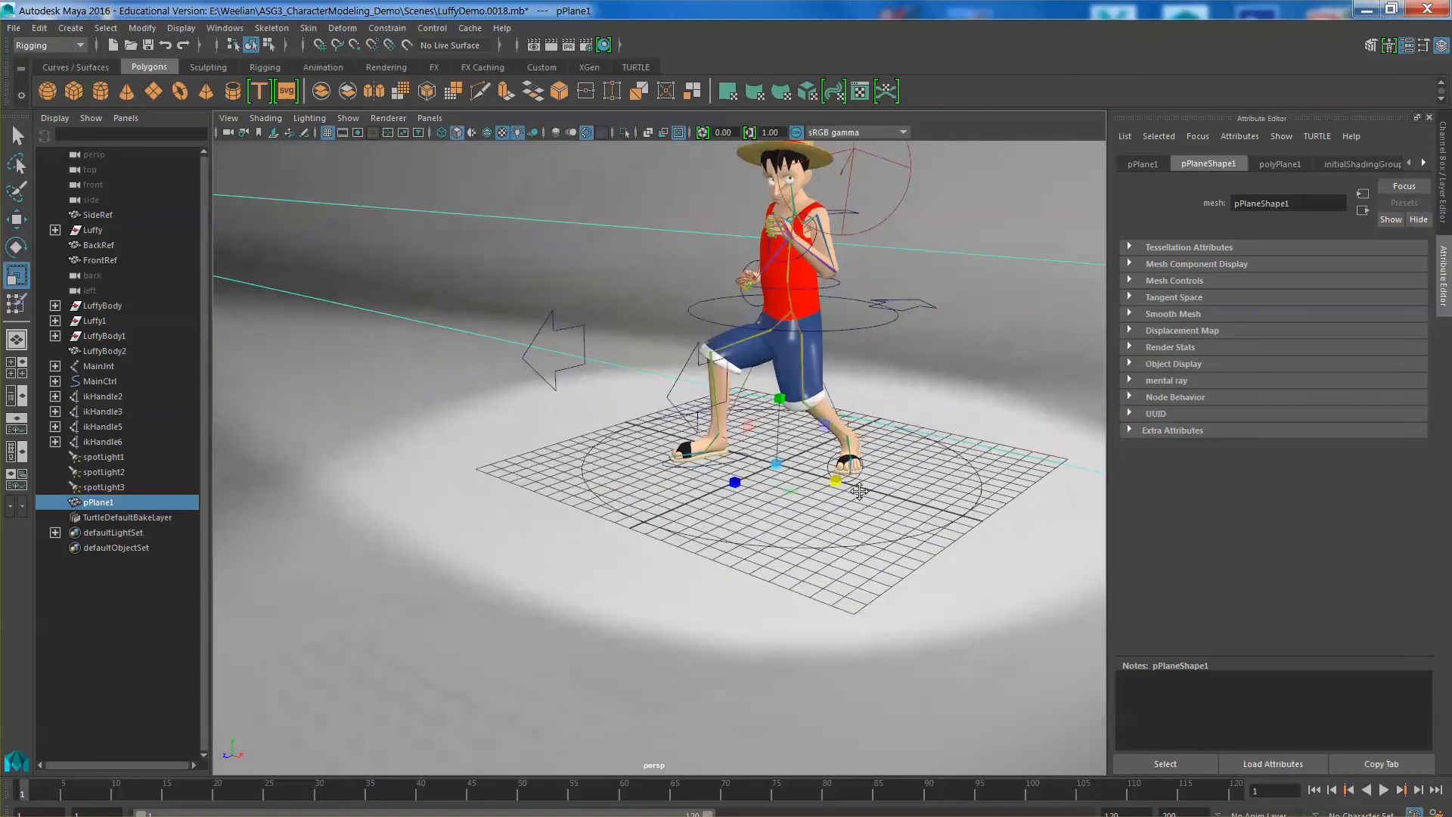
drag(861, 491, 801, 547)
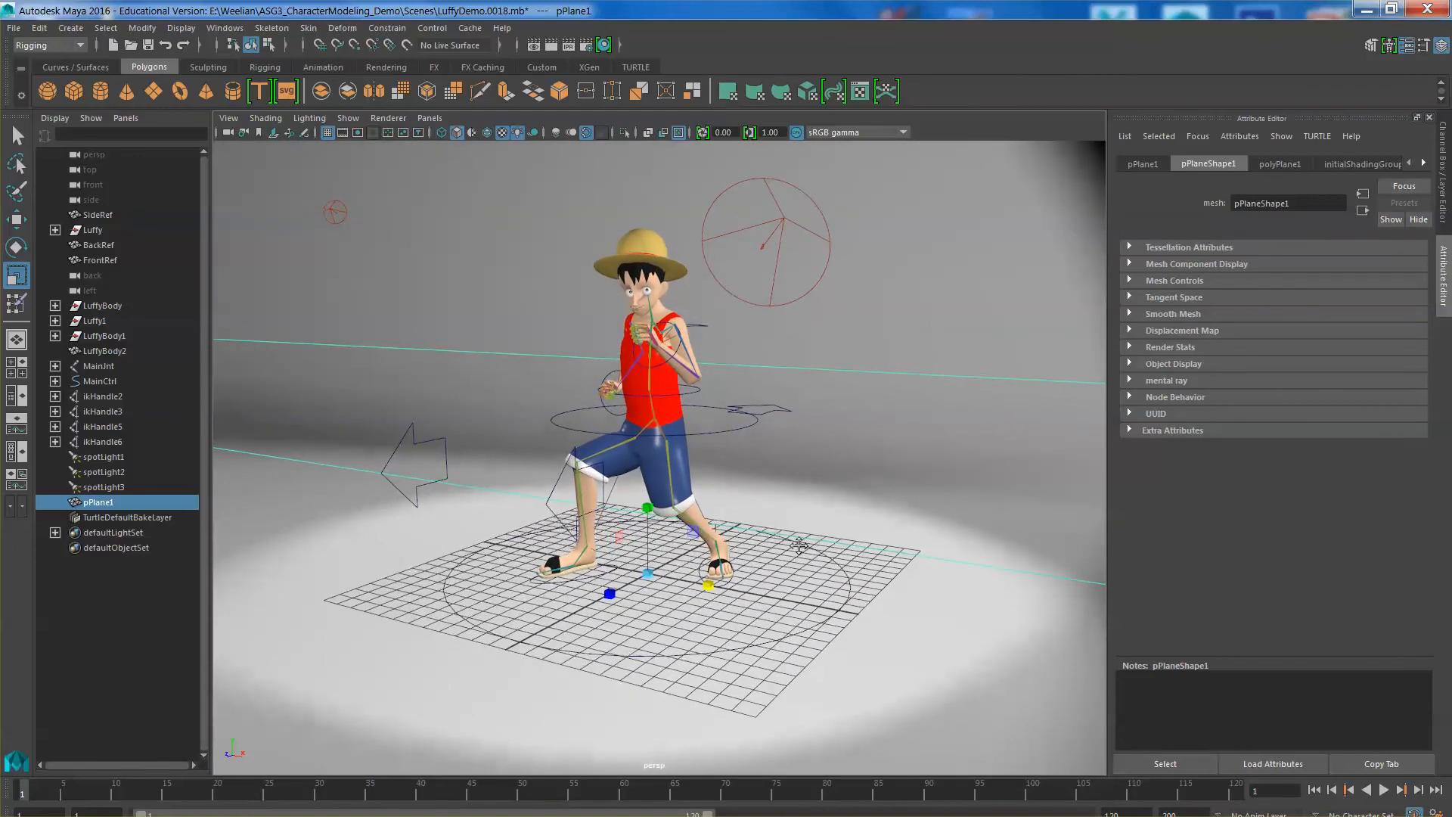
click(70, 28)
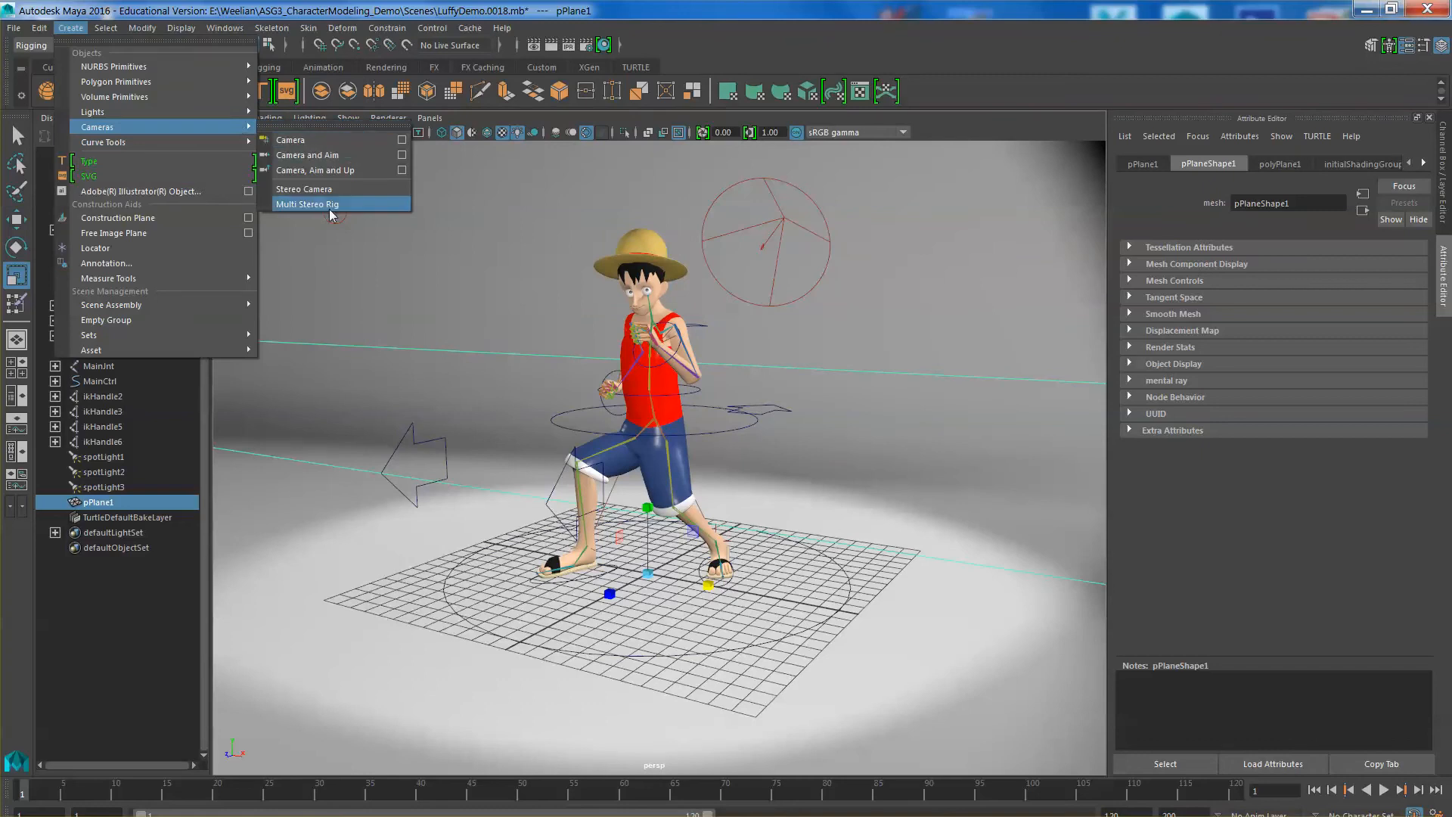
mouse_move(328, 140)
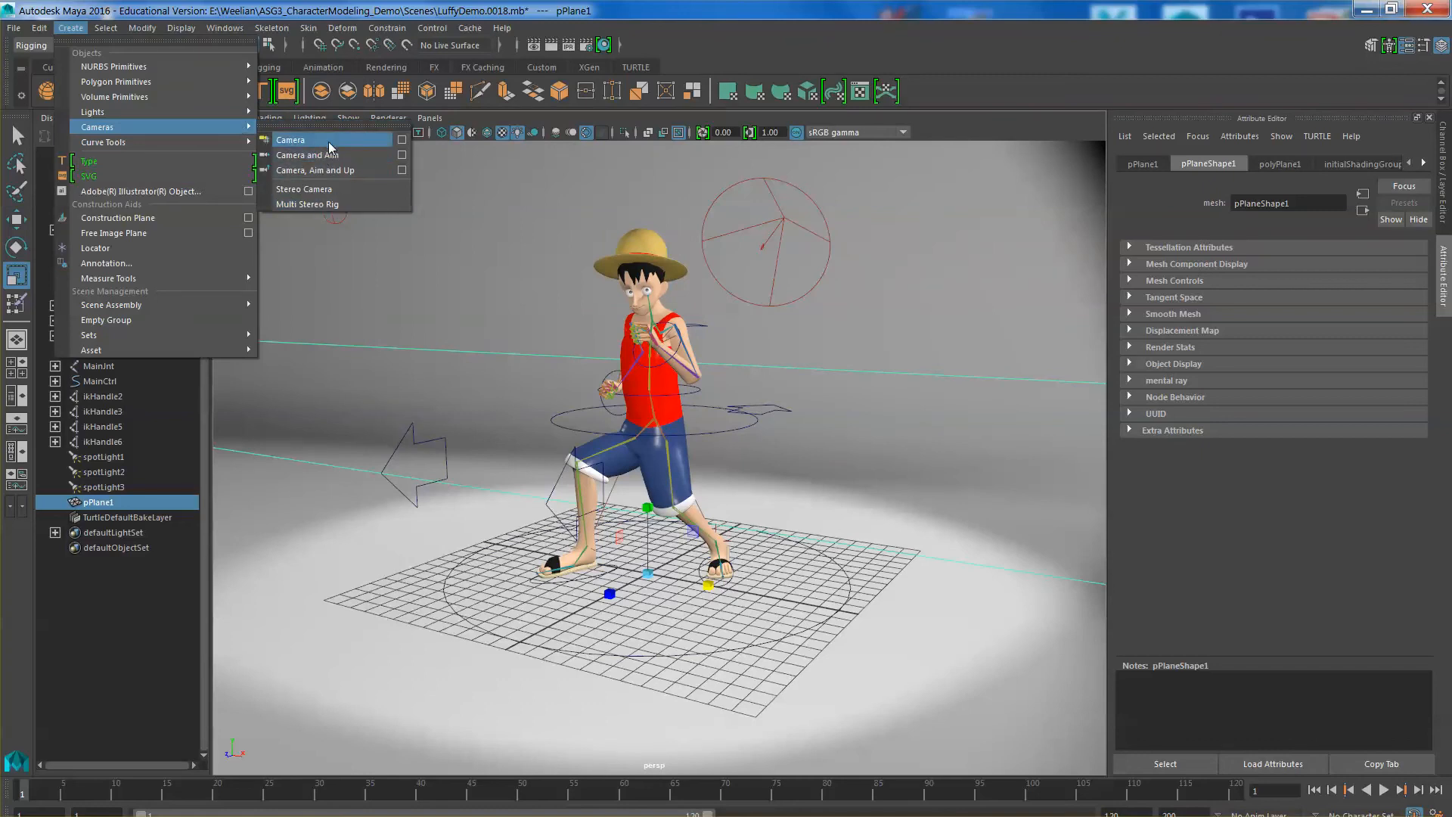
click(290, 140)
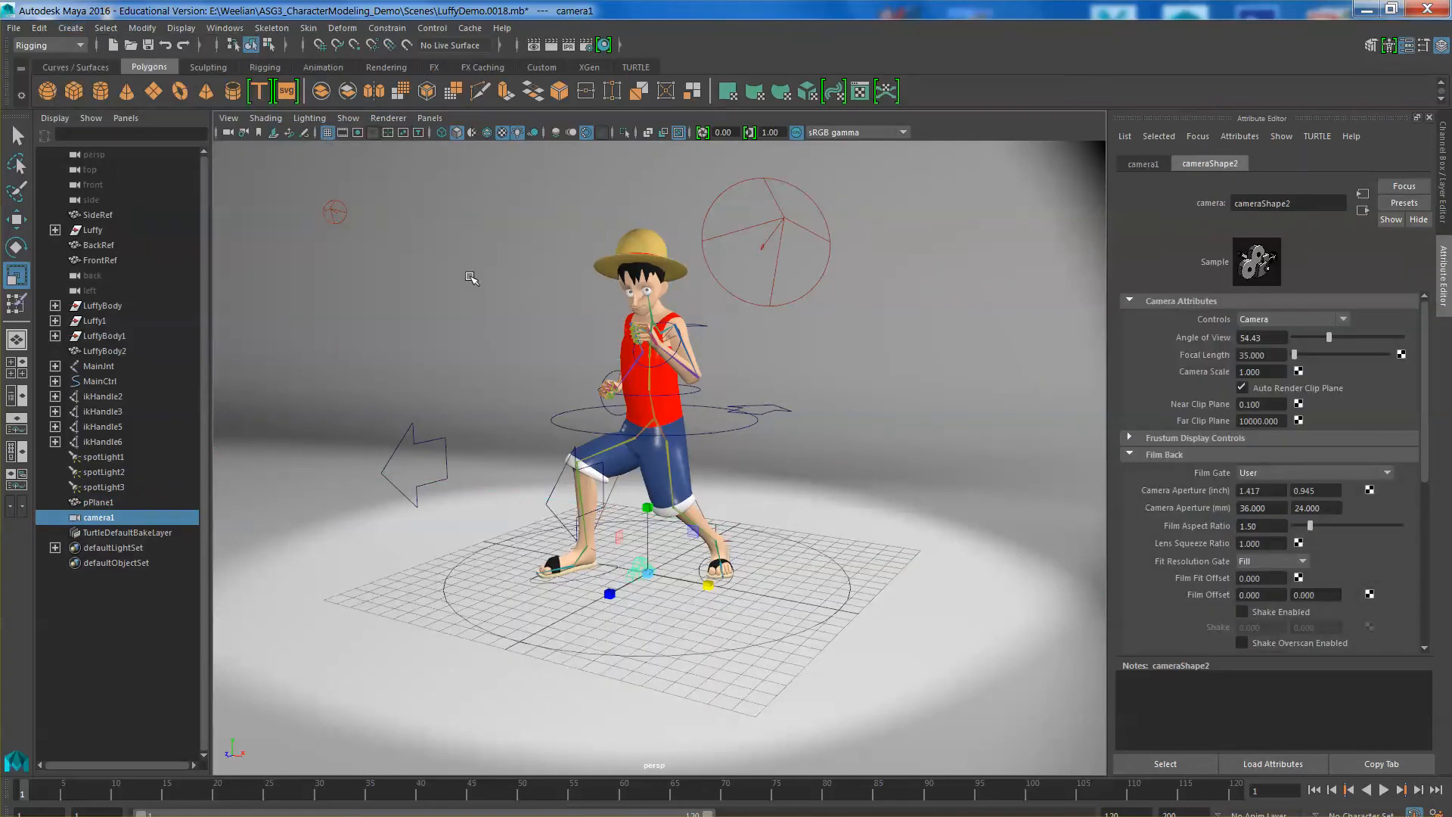
key(space)
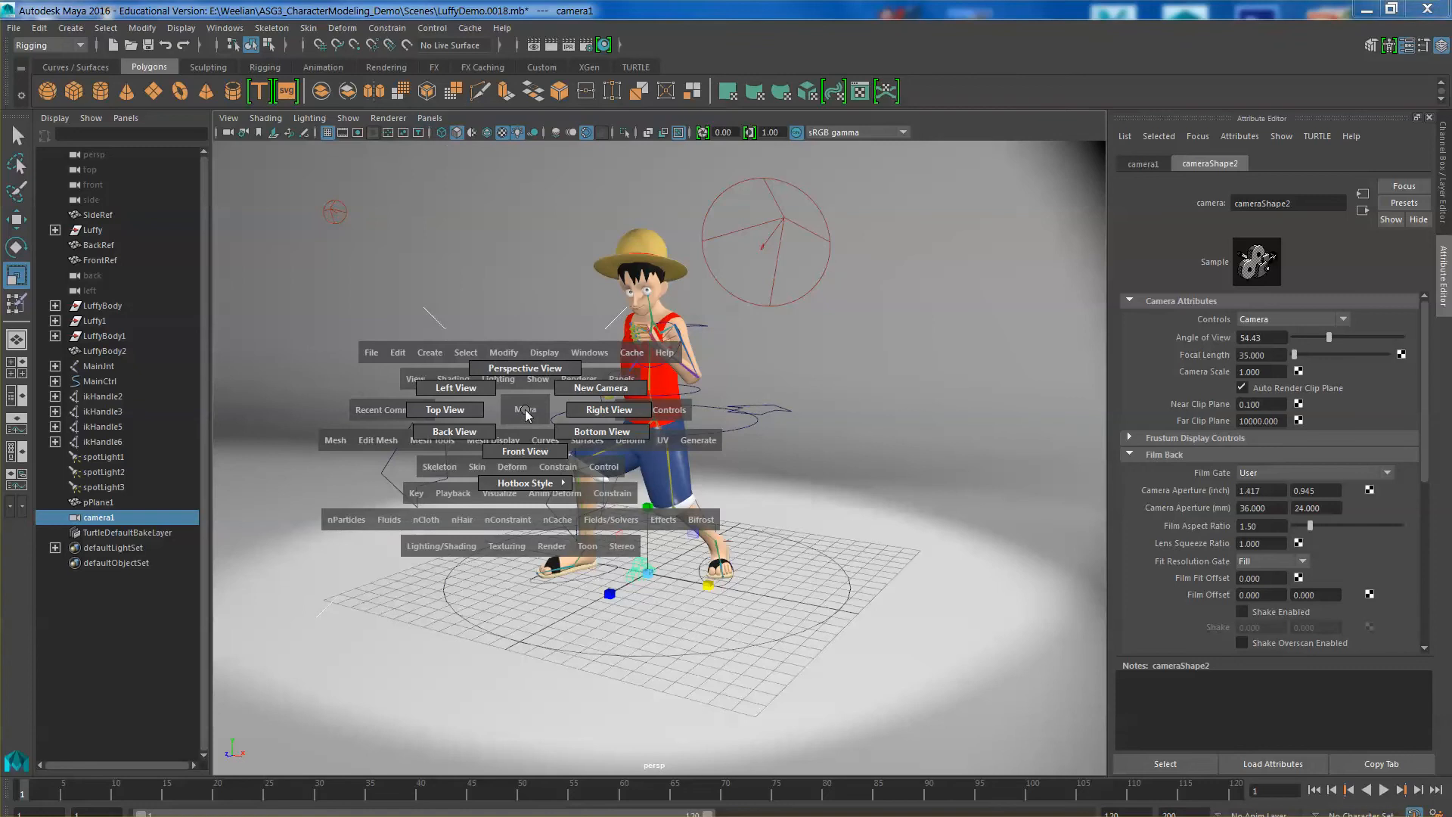
click(429, 118)
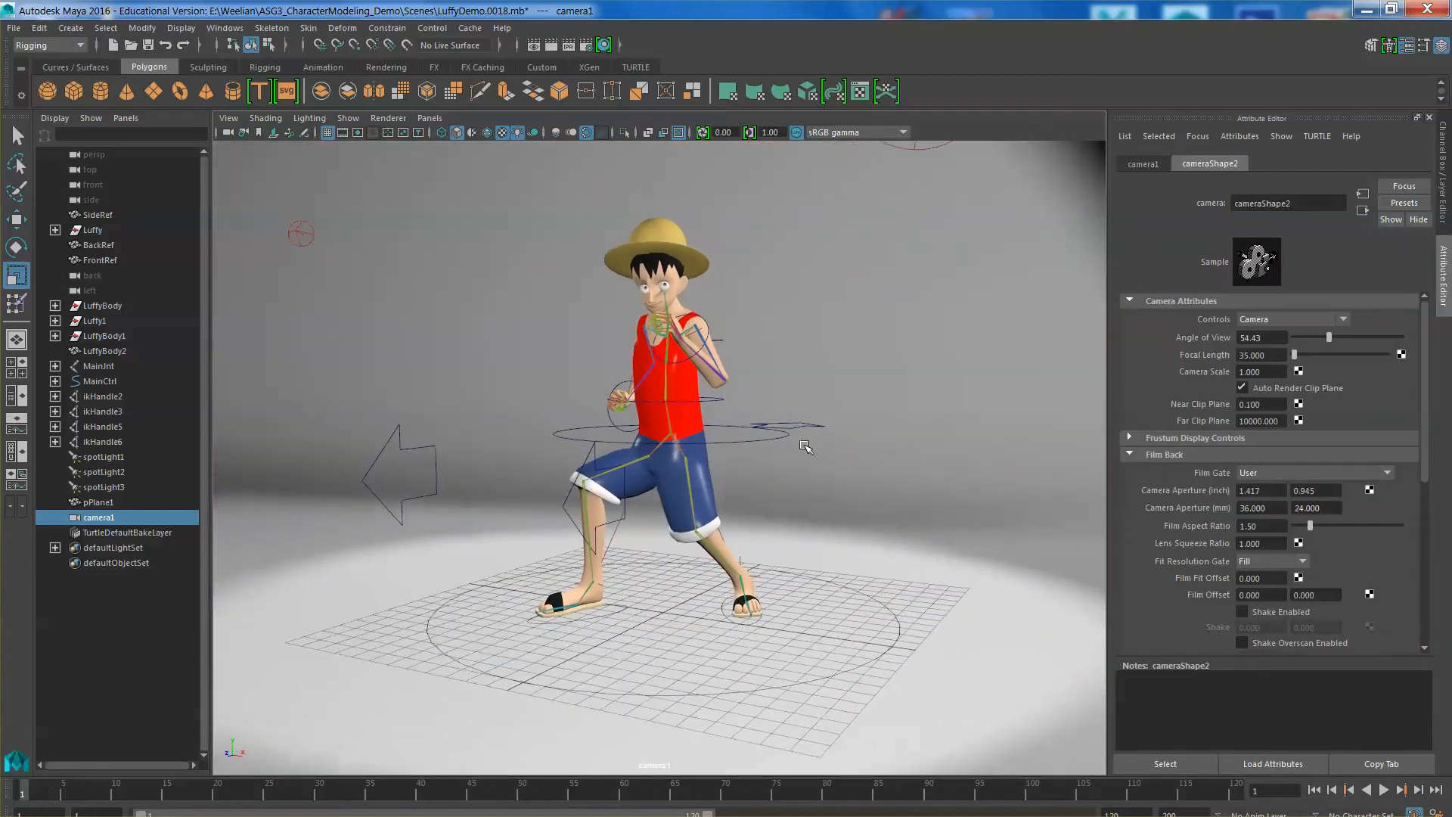
- Enable the Safe Action guide in camera1's camera settings
click(227, 118)
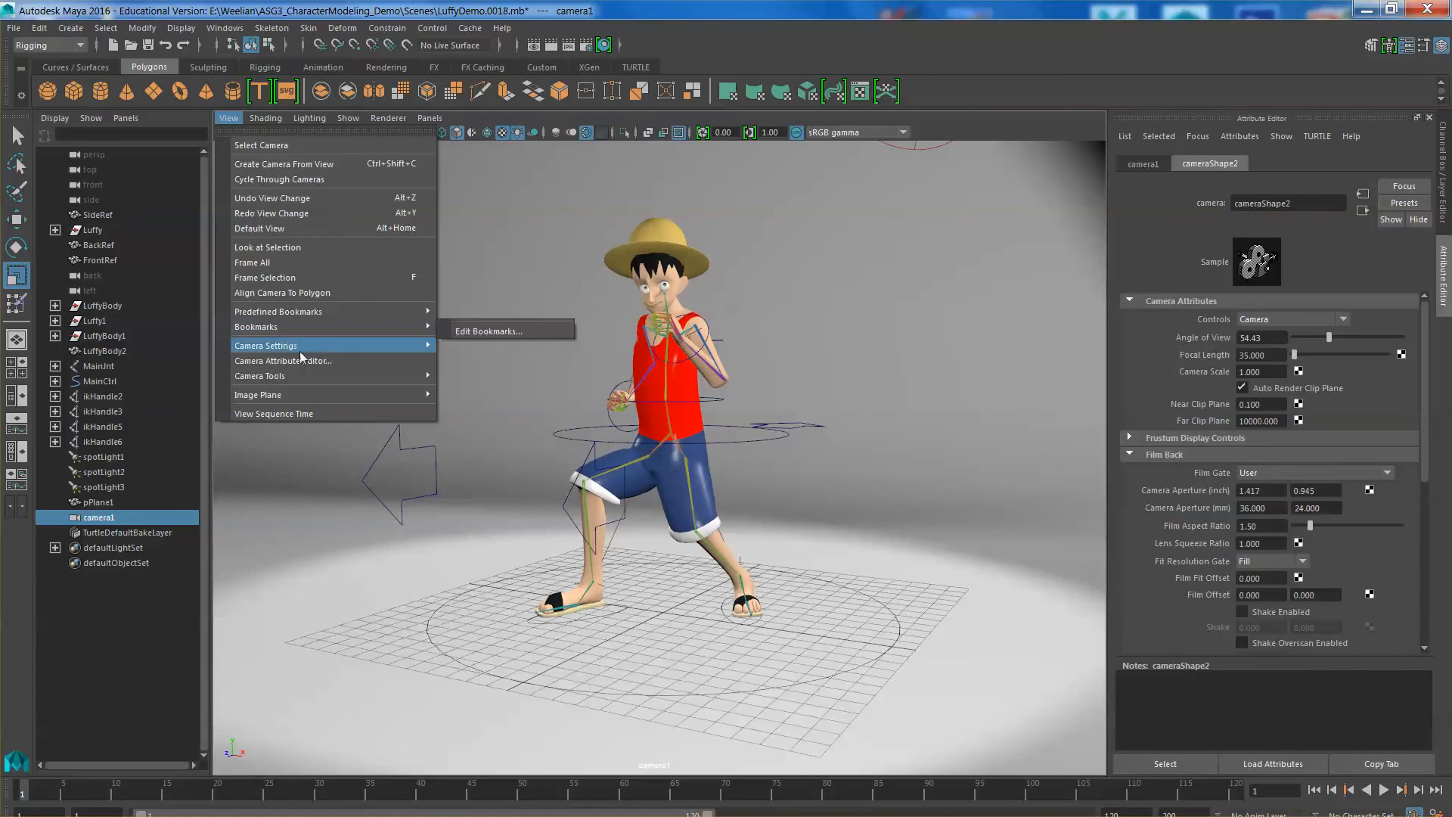
click(265, 344)
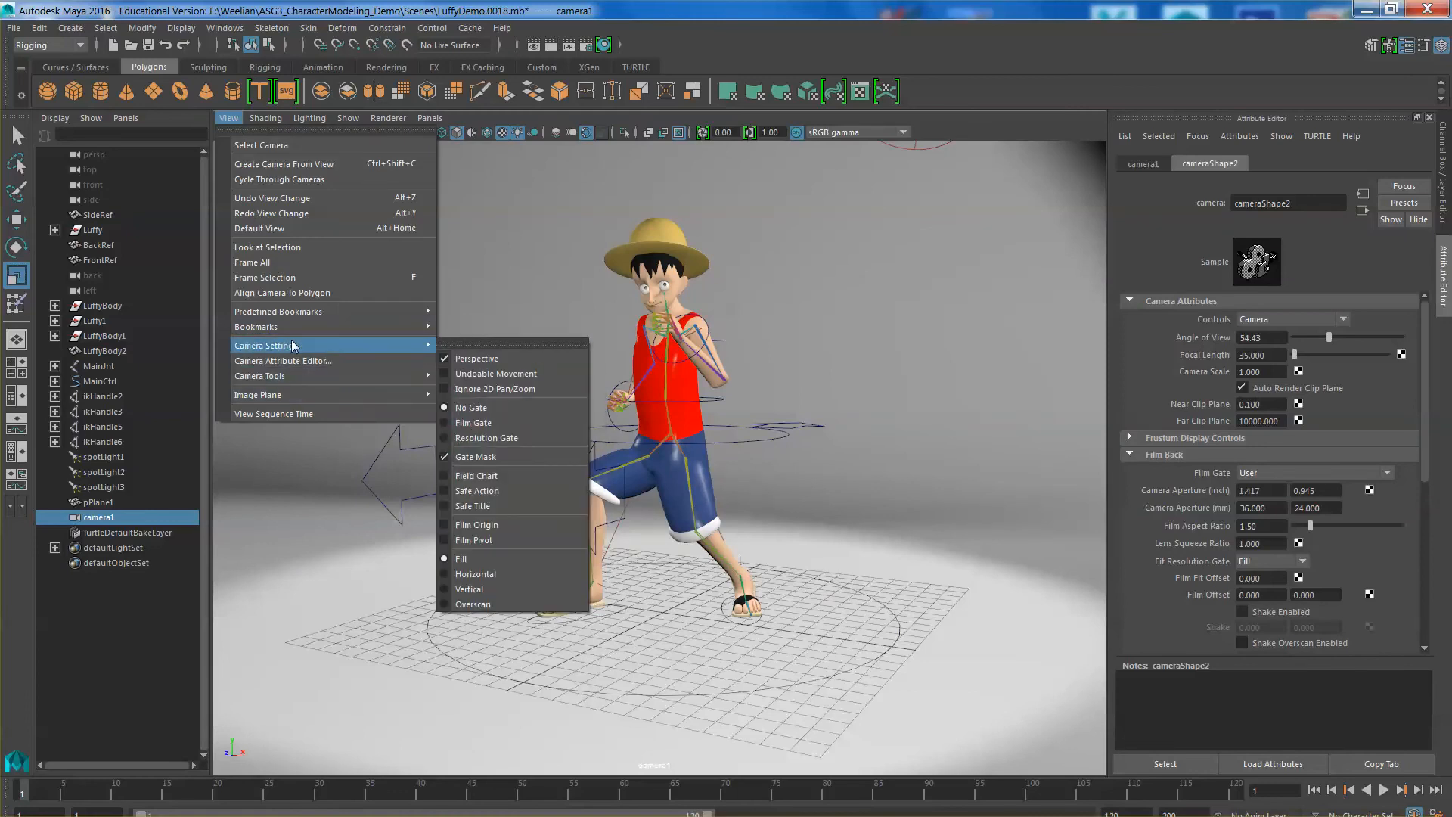
mouse_move(478, 491)
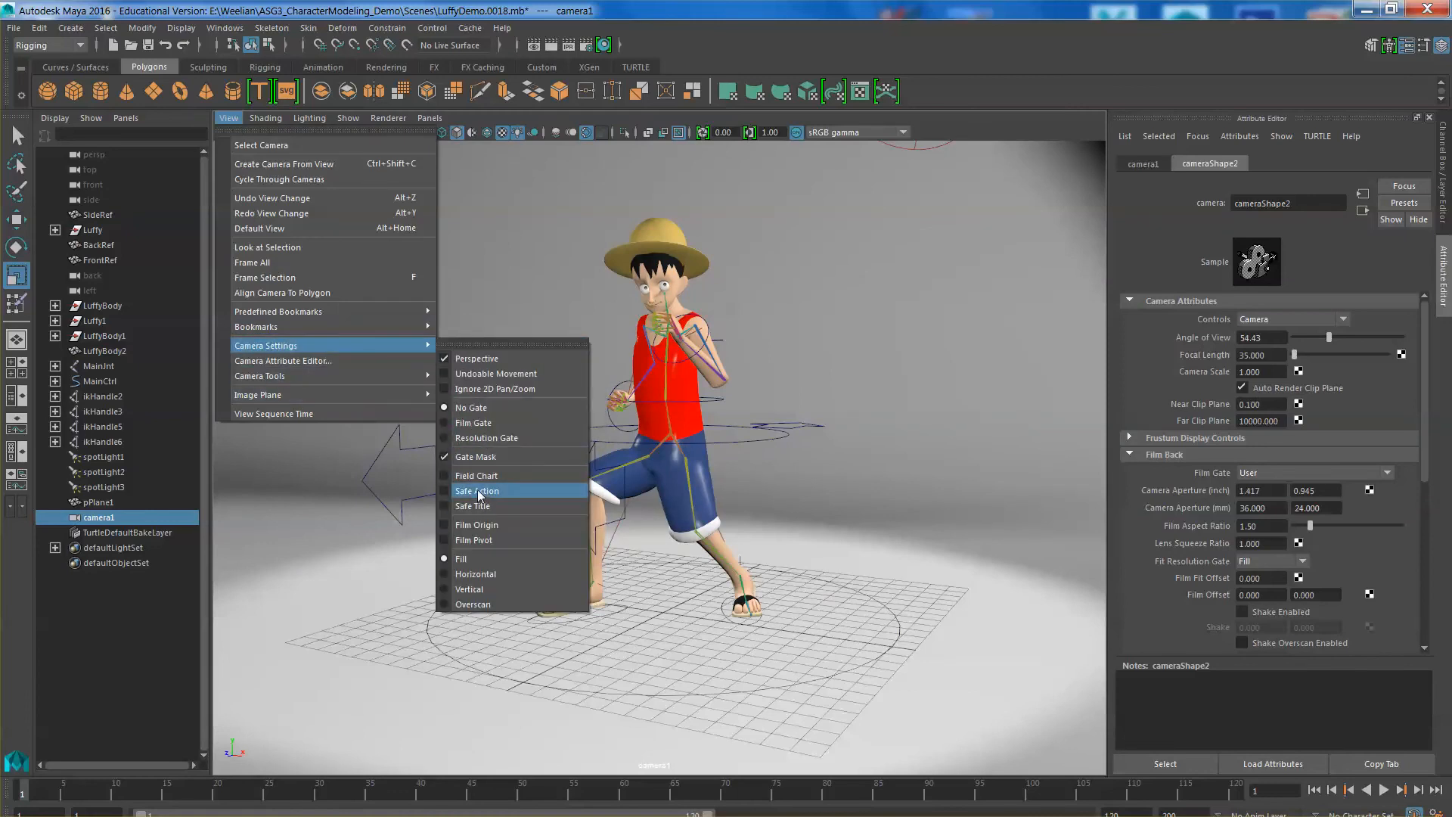
click(478, 490)
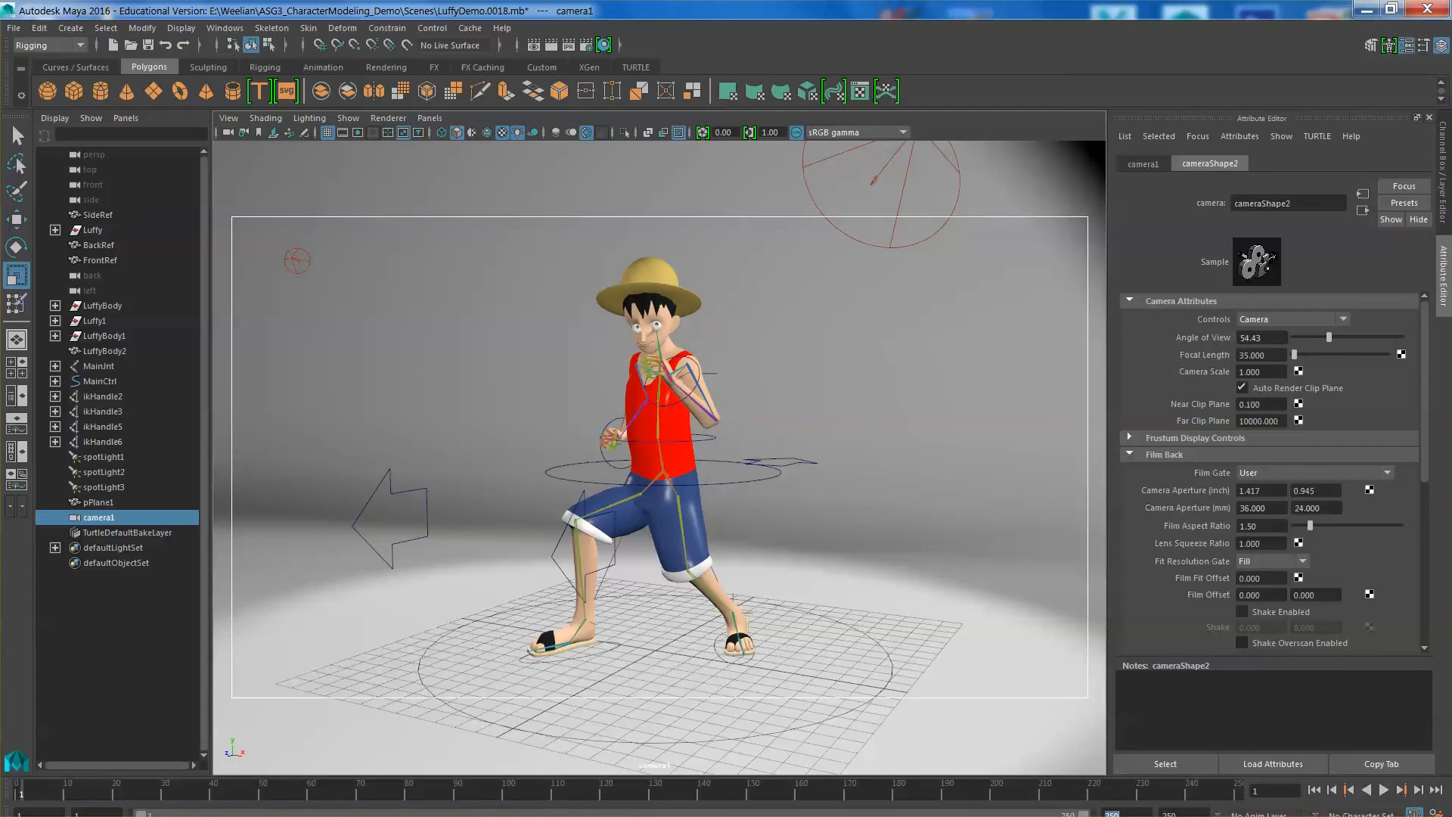
mouse_move(53, 58)
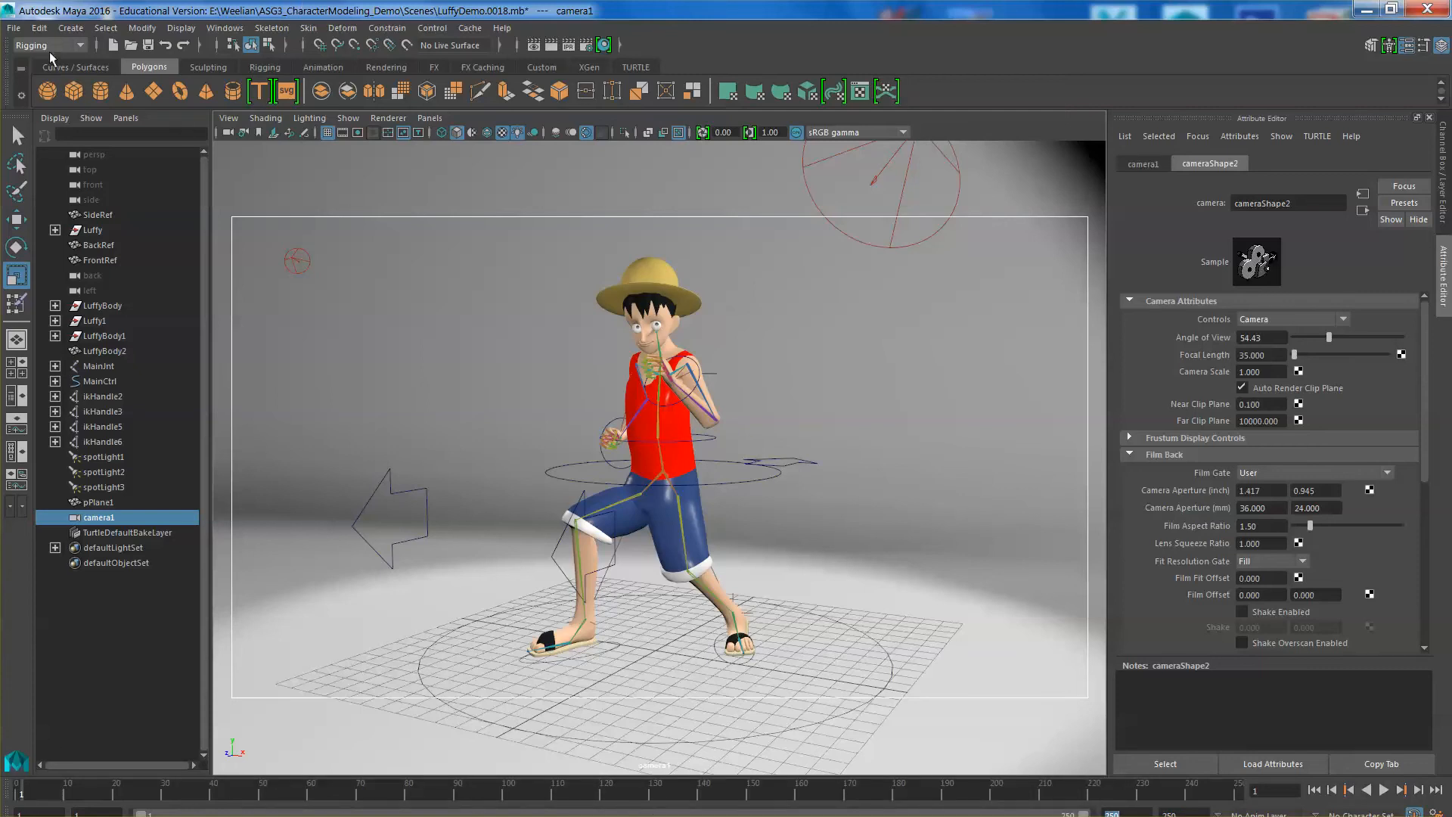
click(181, 28)
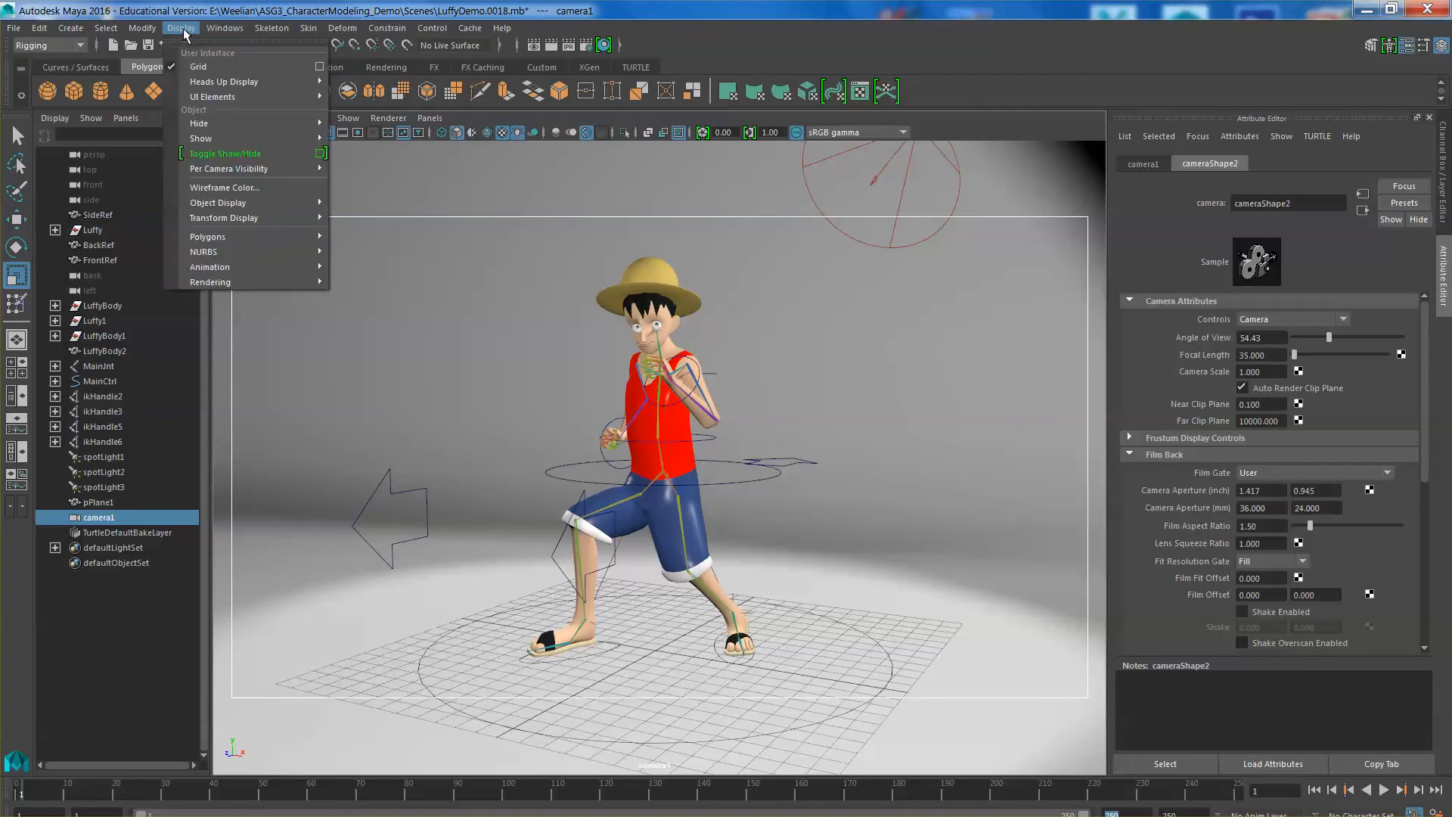
mouse_move(204, 251)
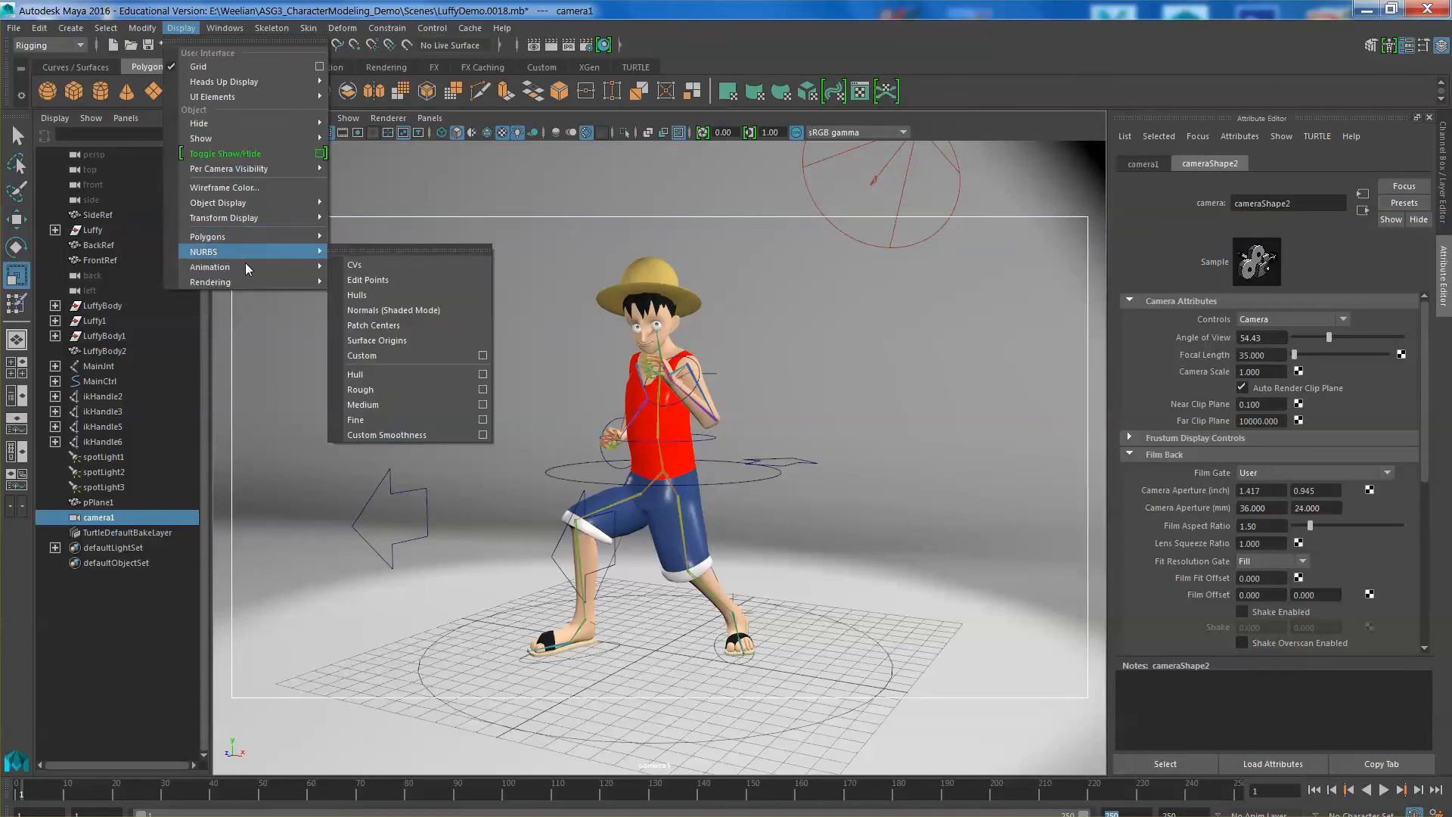
click(224, 28)
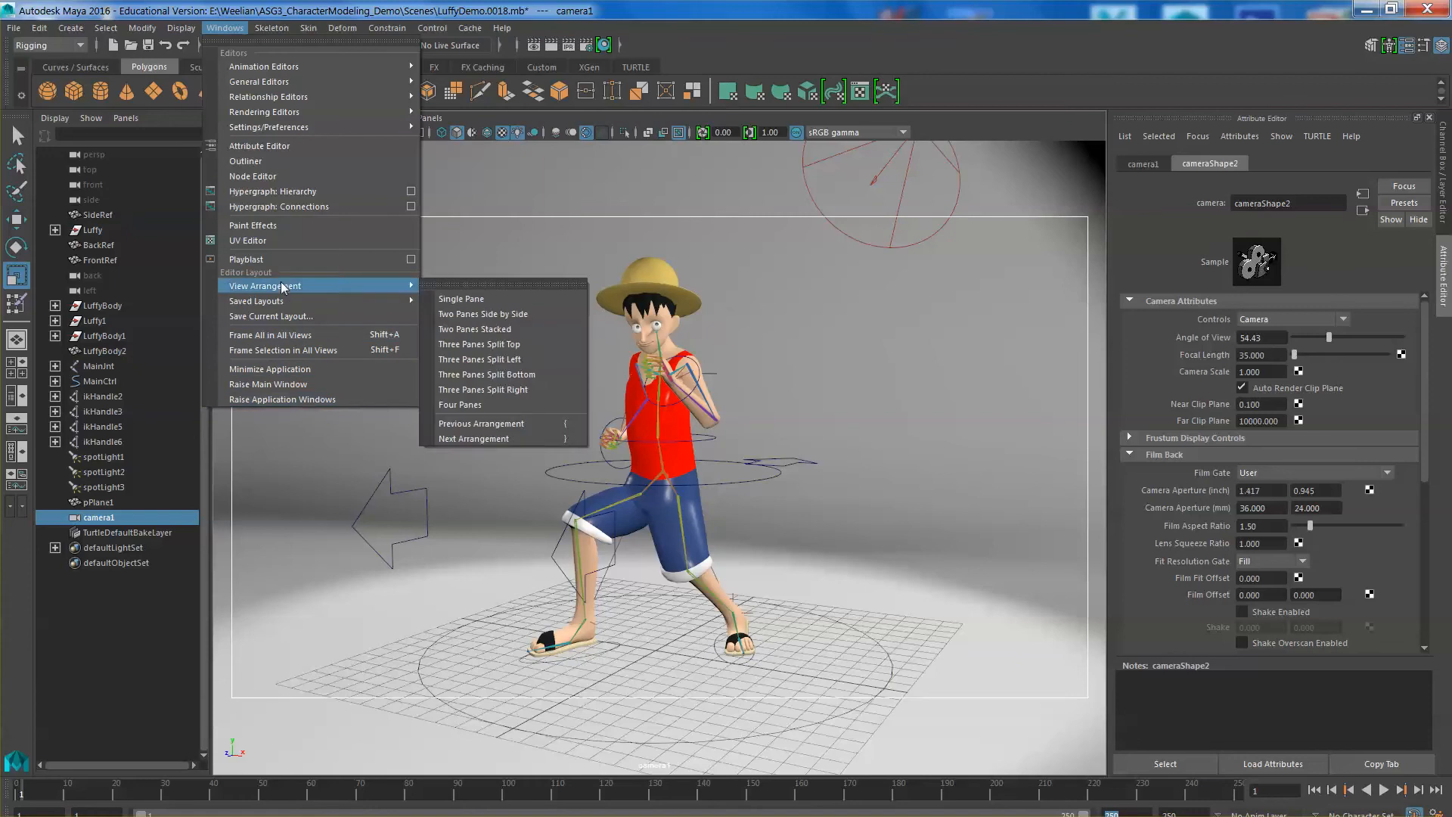
click(273, 127)
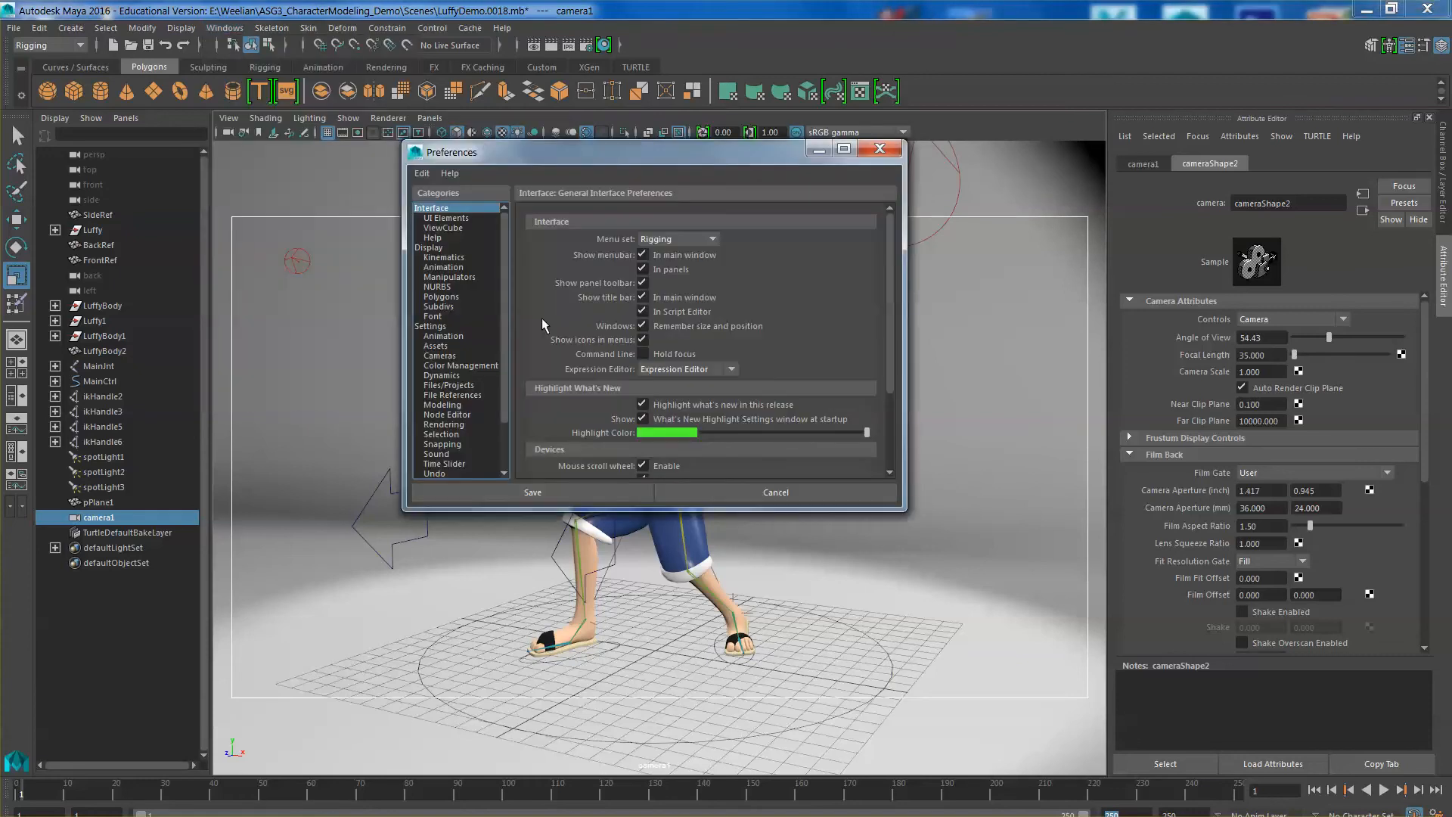
click(430, 326)
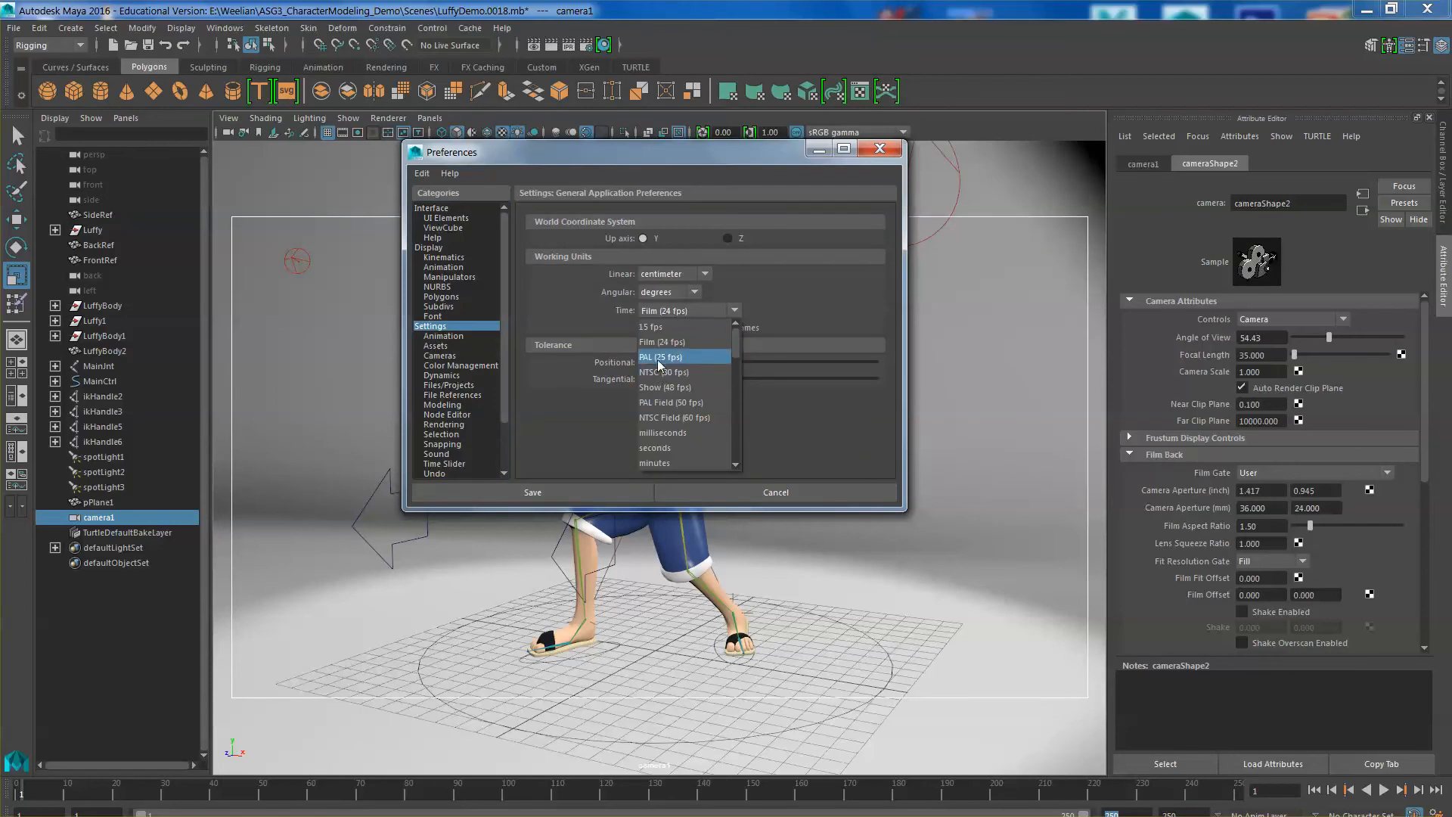
click(661, 356)
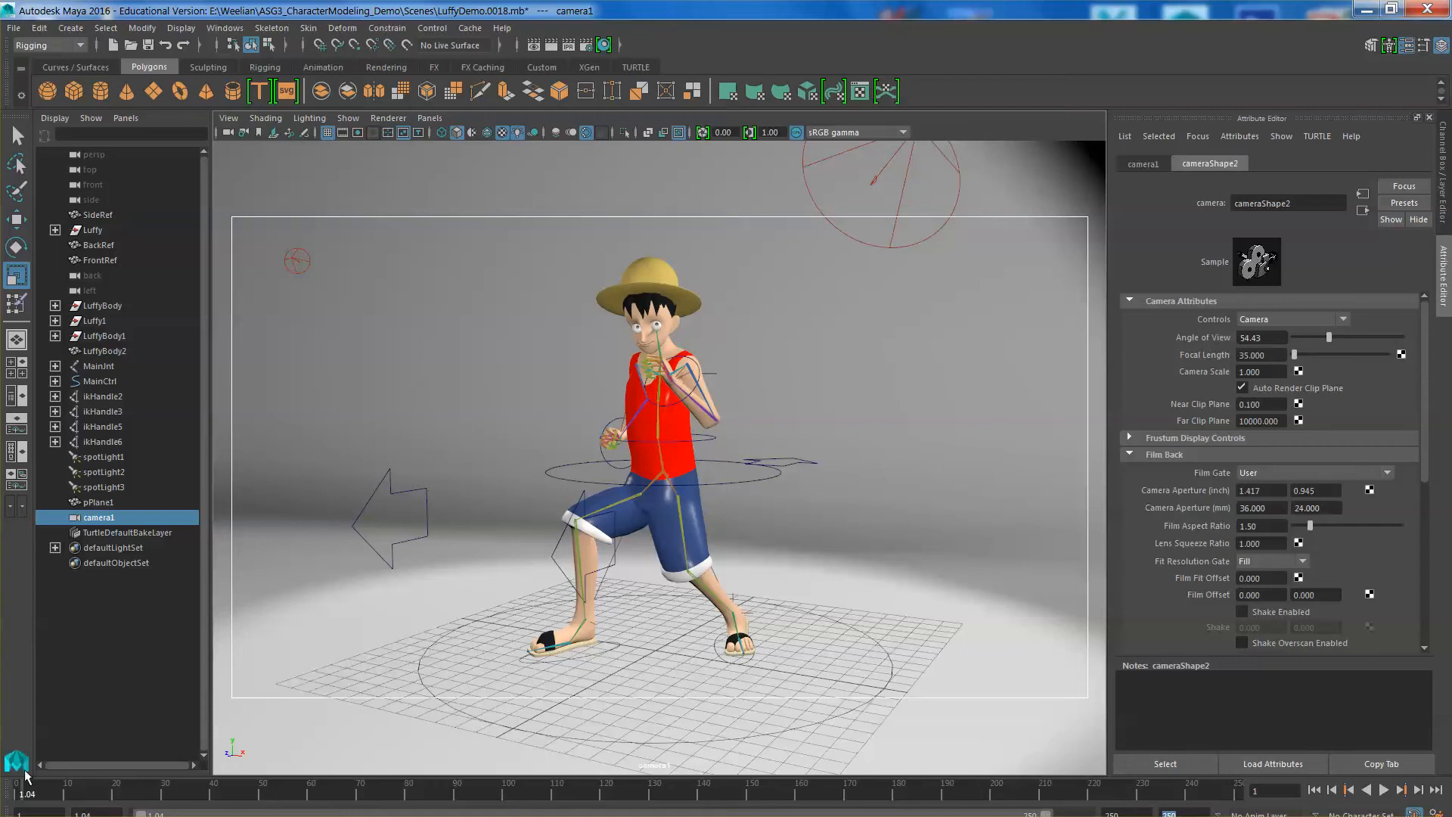
mouse_move(102, 802)
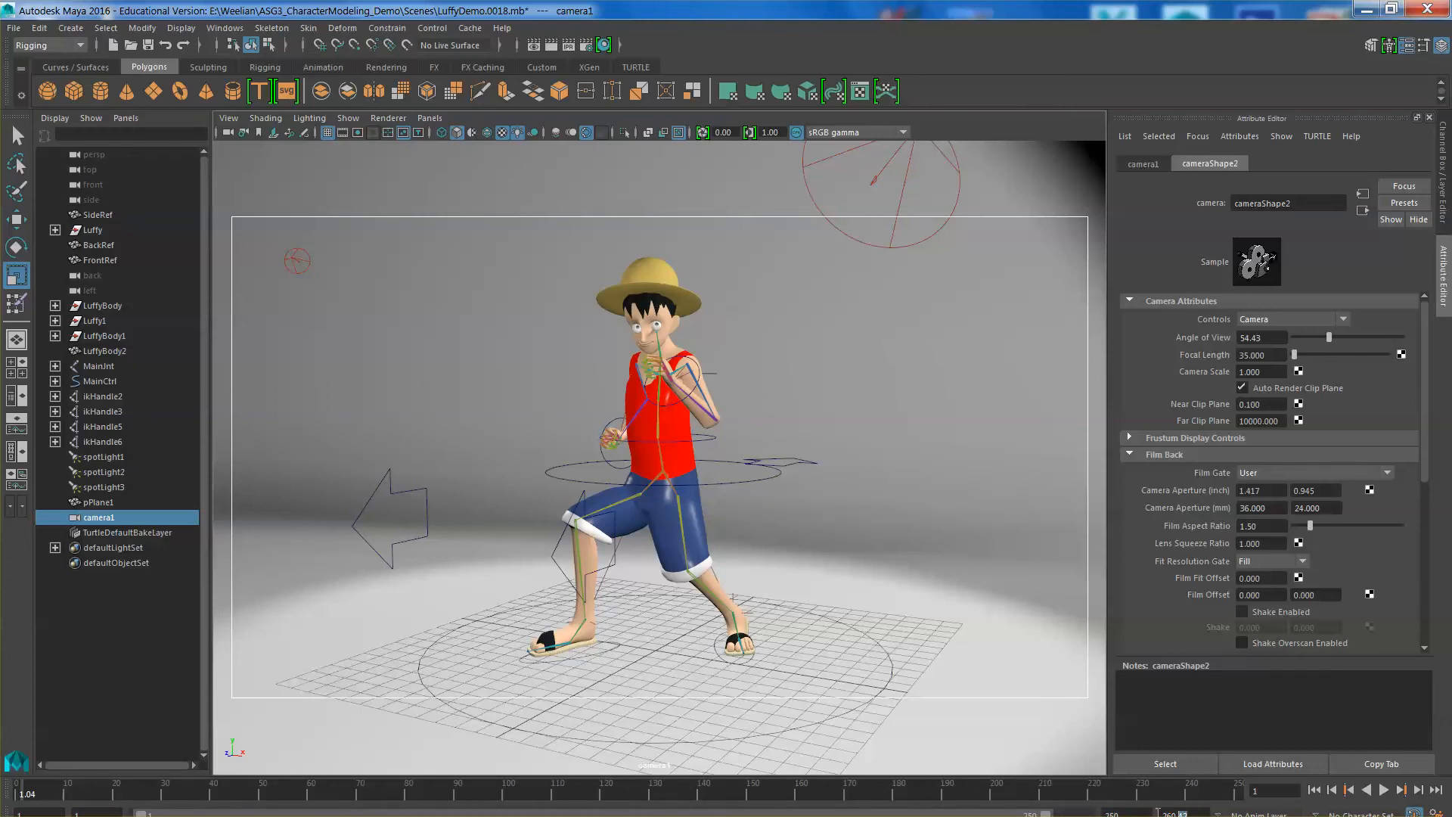
mouse_move(726, 804)
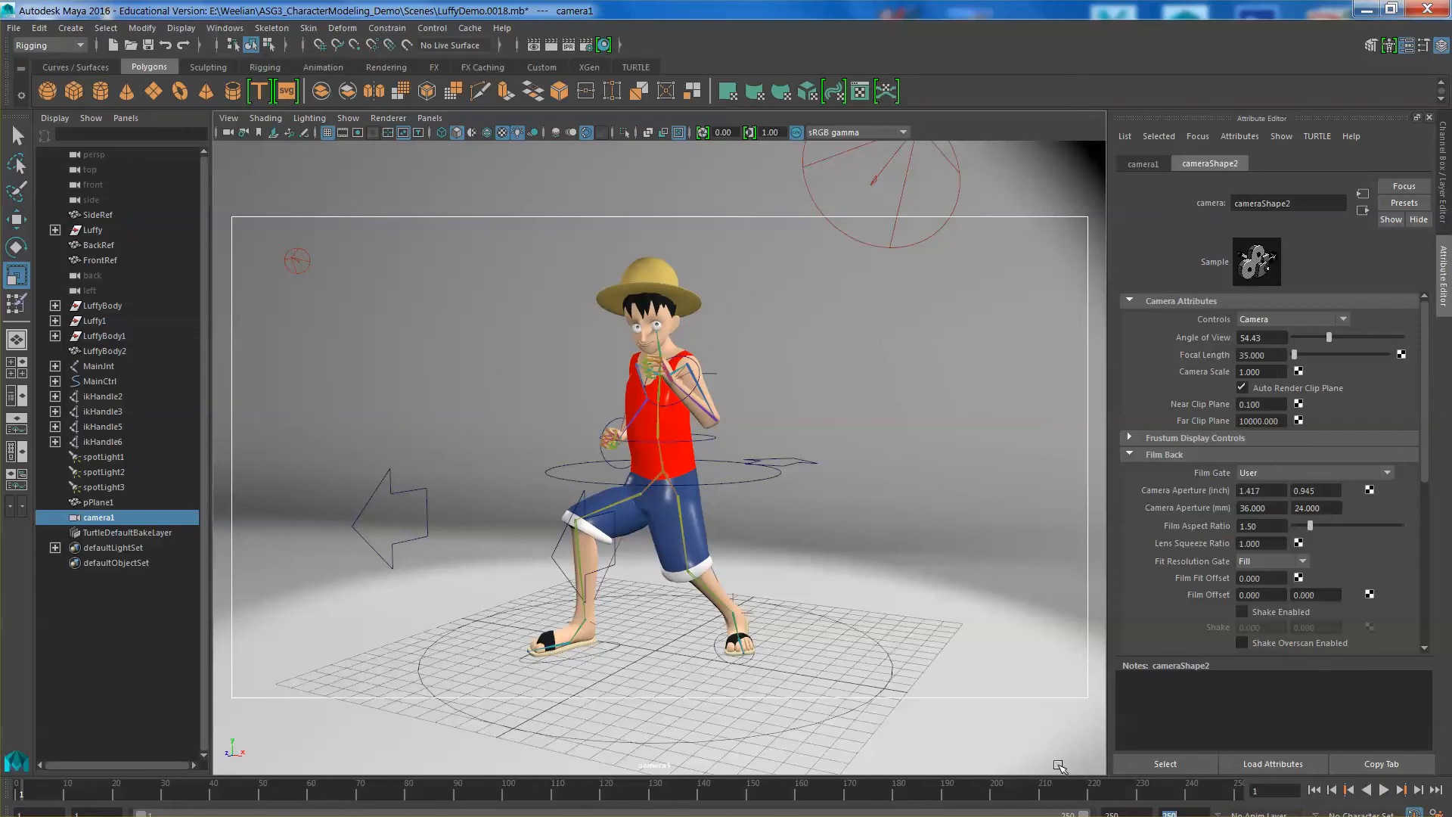
mouse_move(909, 647)
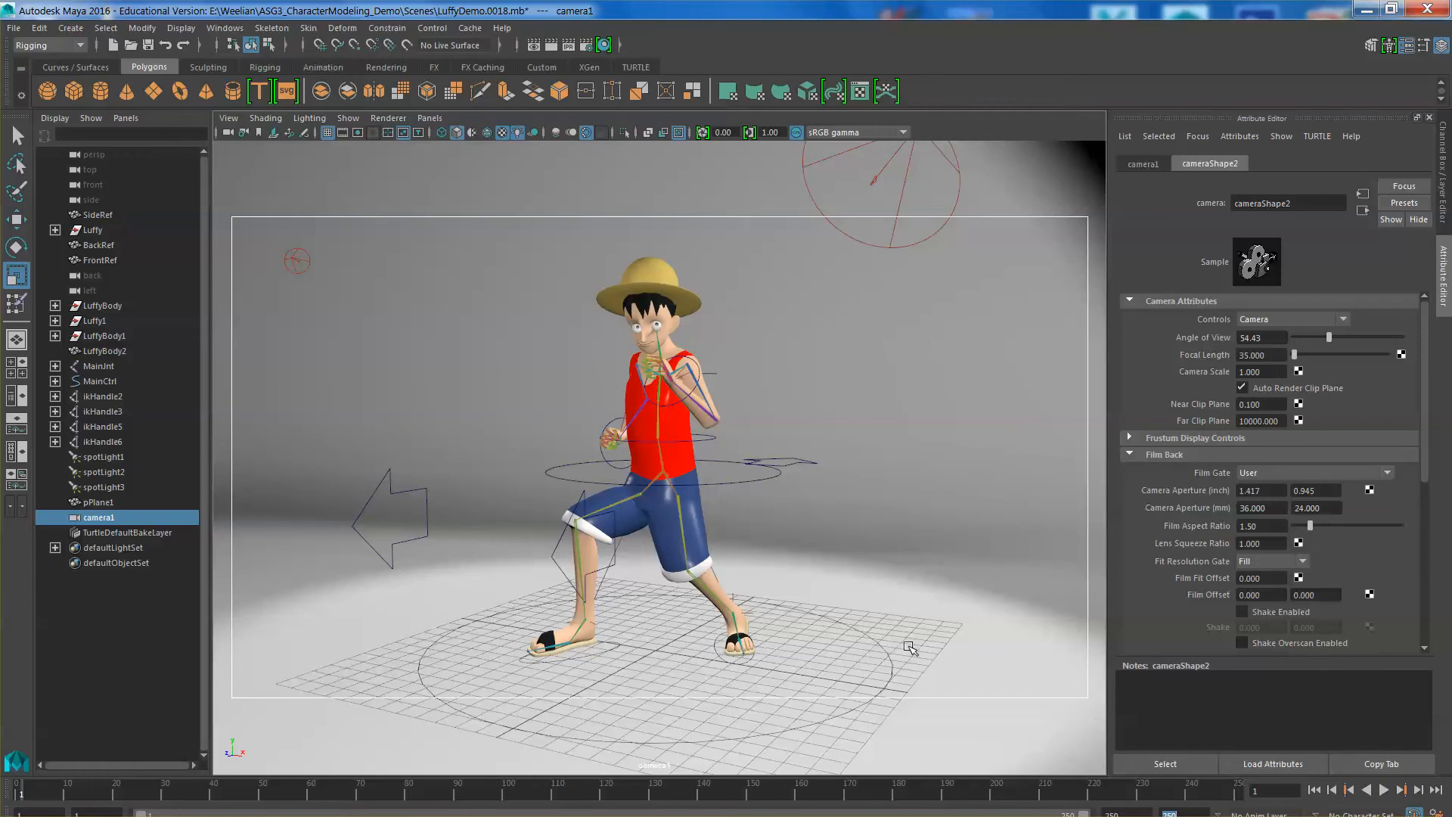
mouse_move(888, 696)
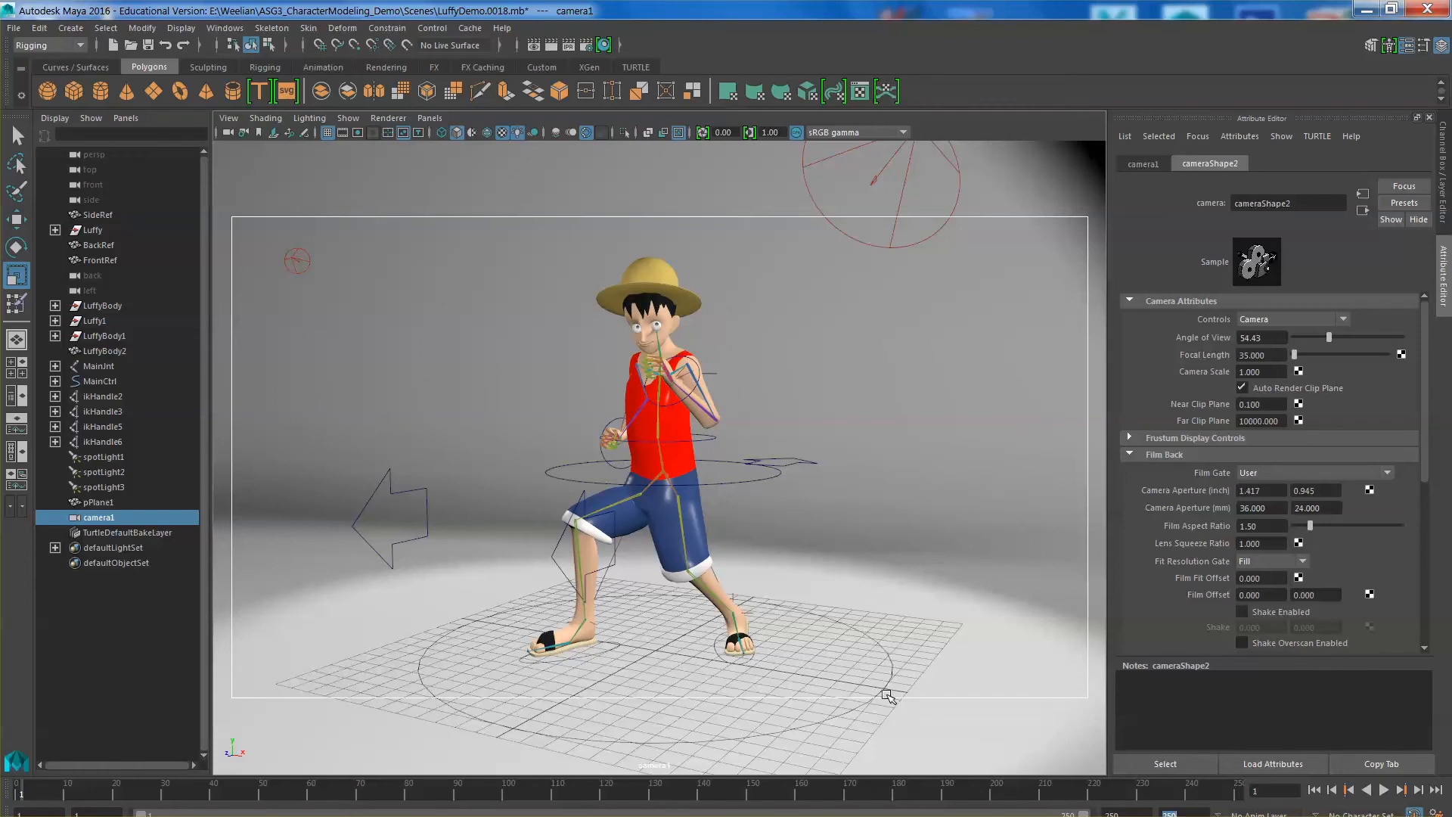
mouse_move(757, 516)
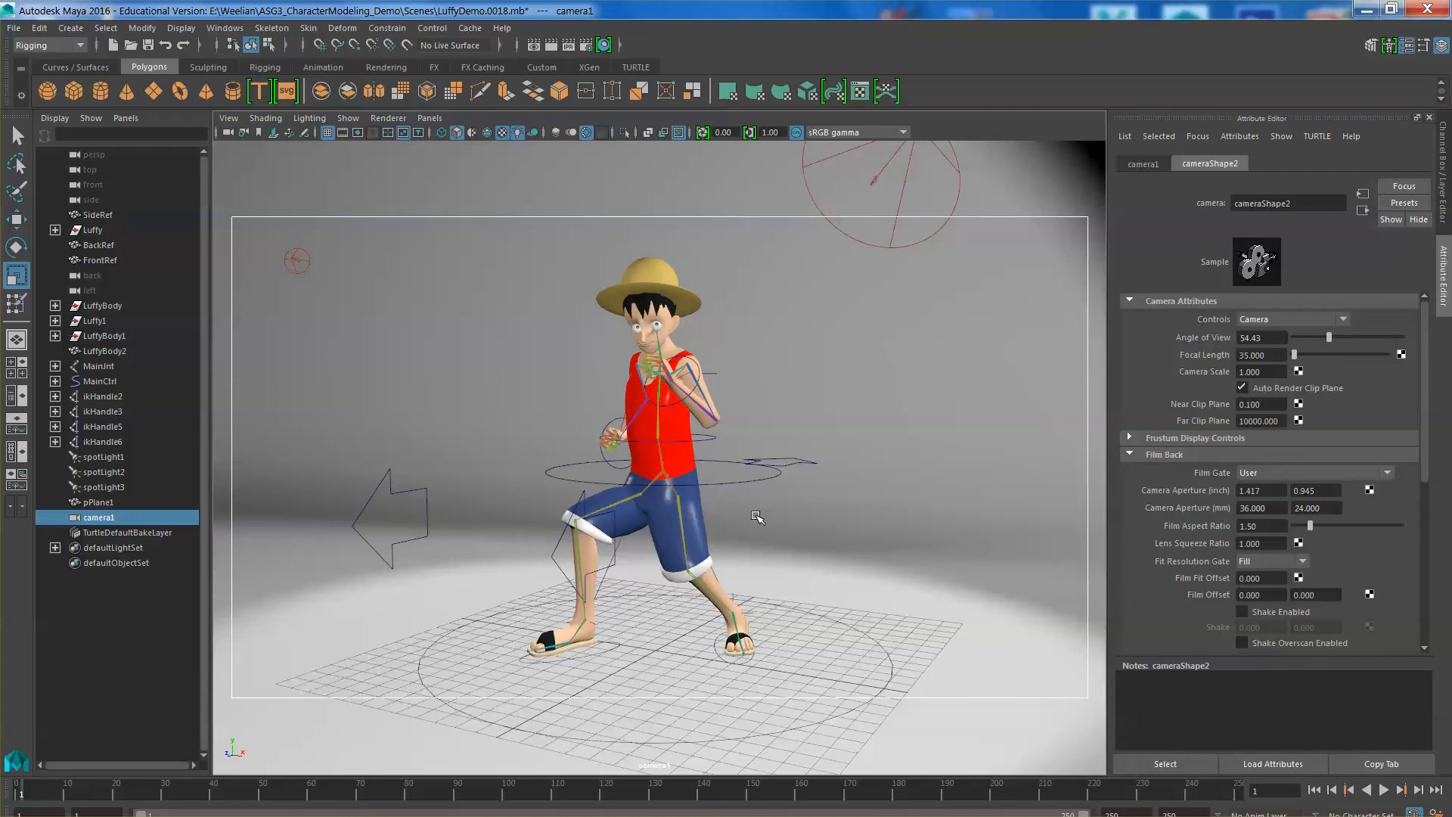
mouse_move(721, 486)
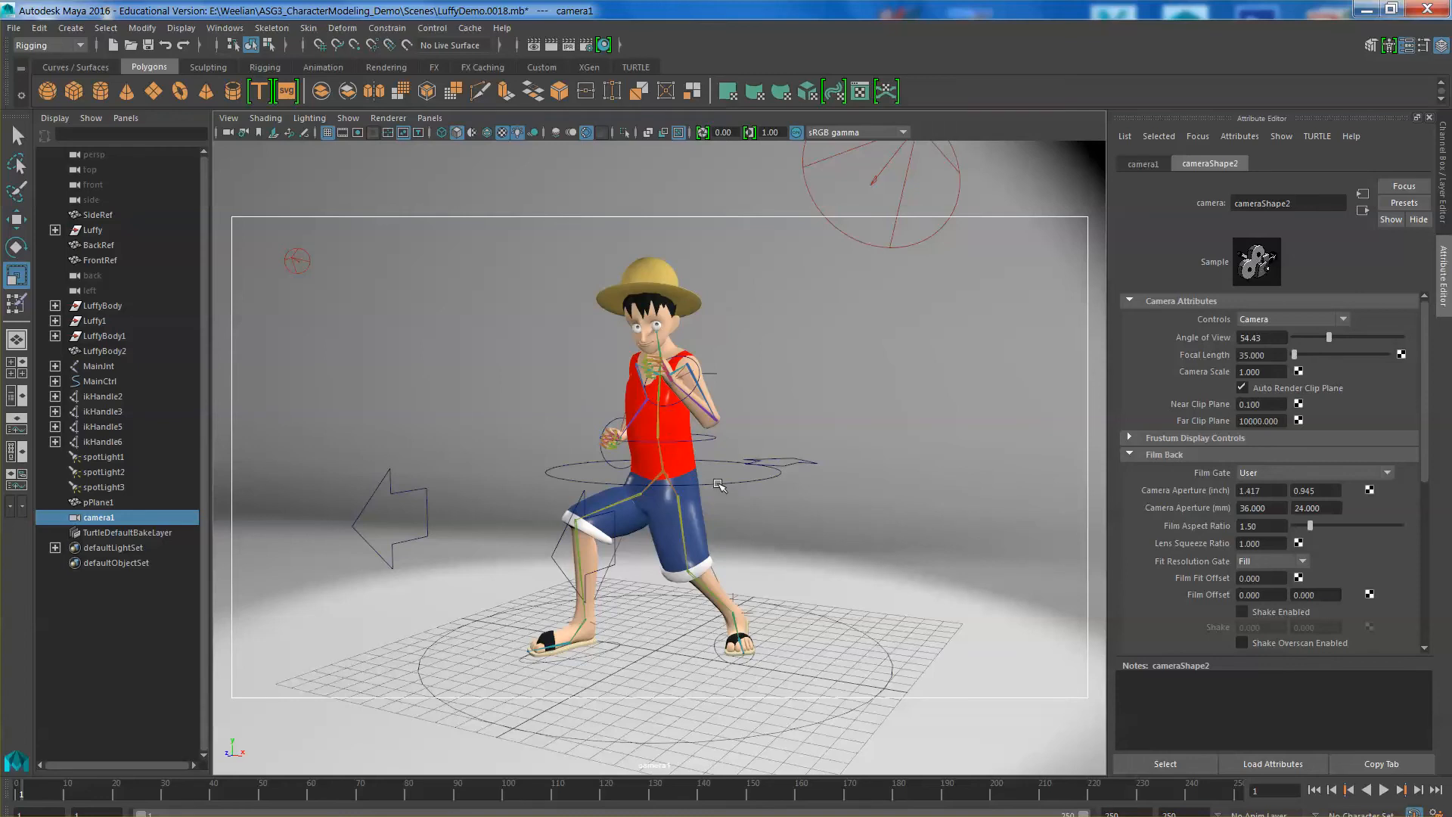
mouse_move(722, 492)
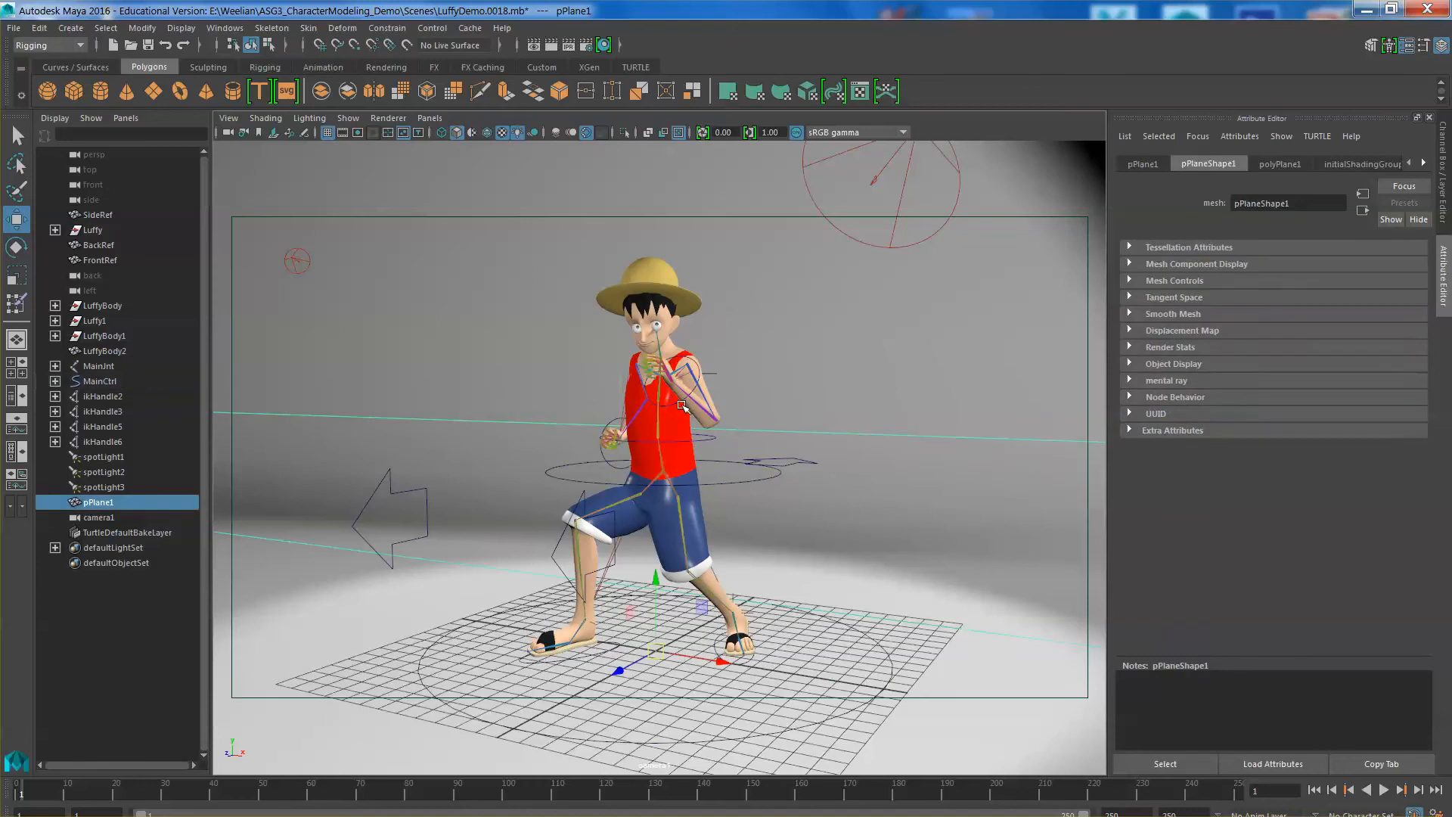
- Select WaistCtrl to lower Luffy's waist to Translate Y -2.934
click(619, 440)
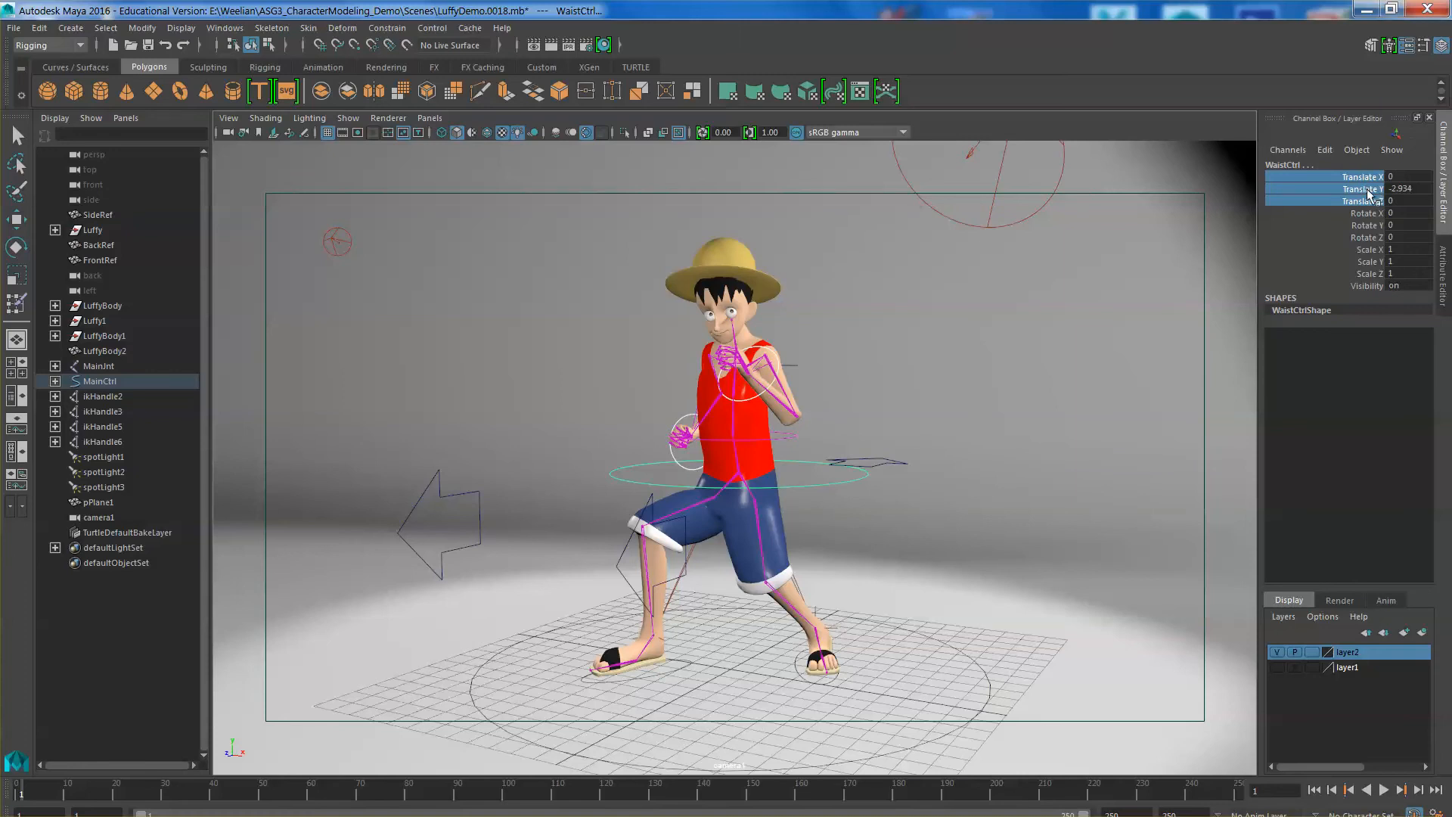
- Key WaistCtrl's Translate X, Y and Z channels at the current frame
right_click(1361, 190)
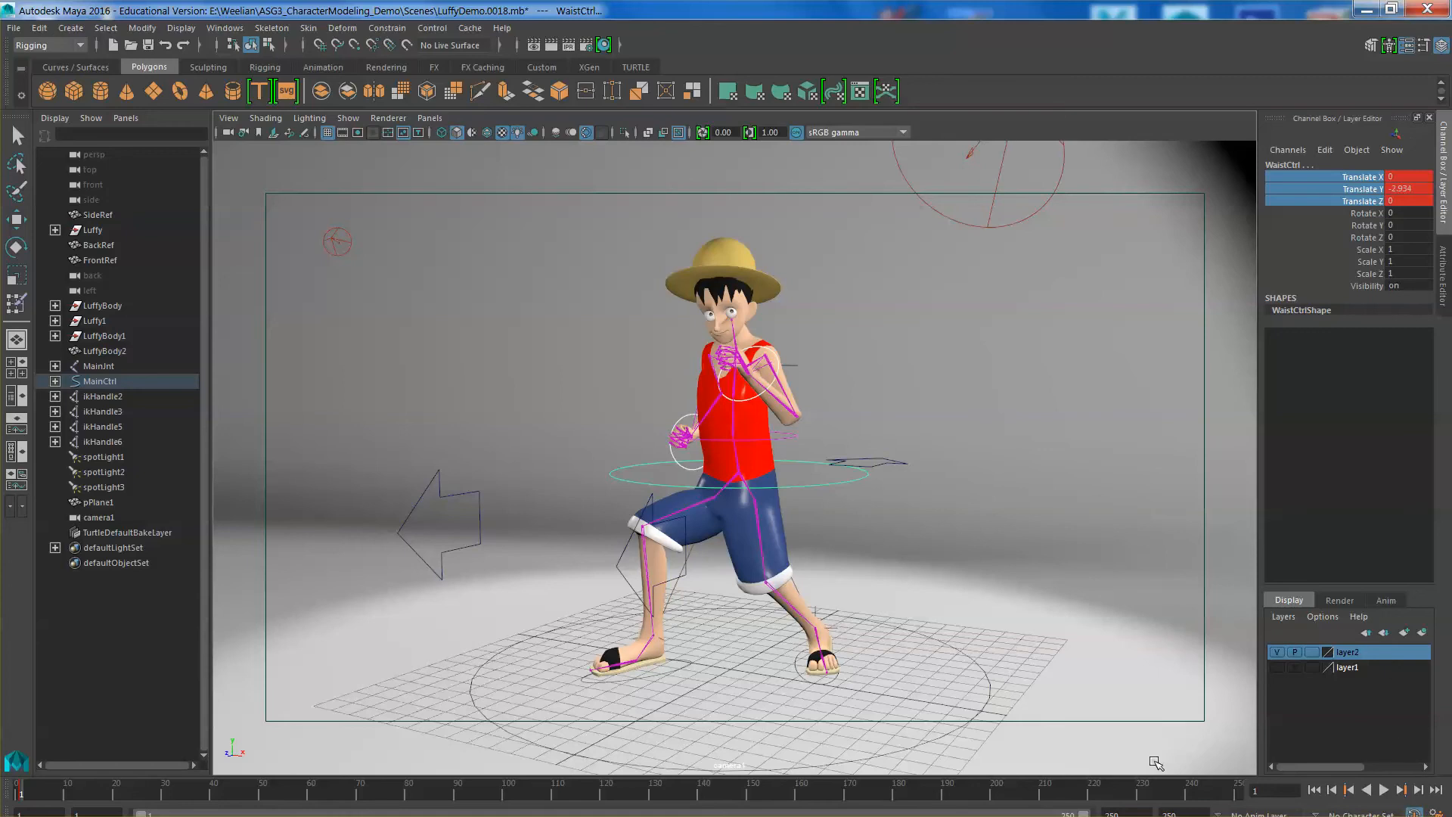
mouse_move(632, 429)
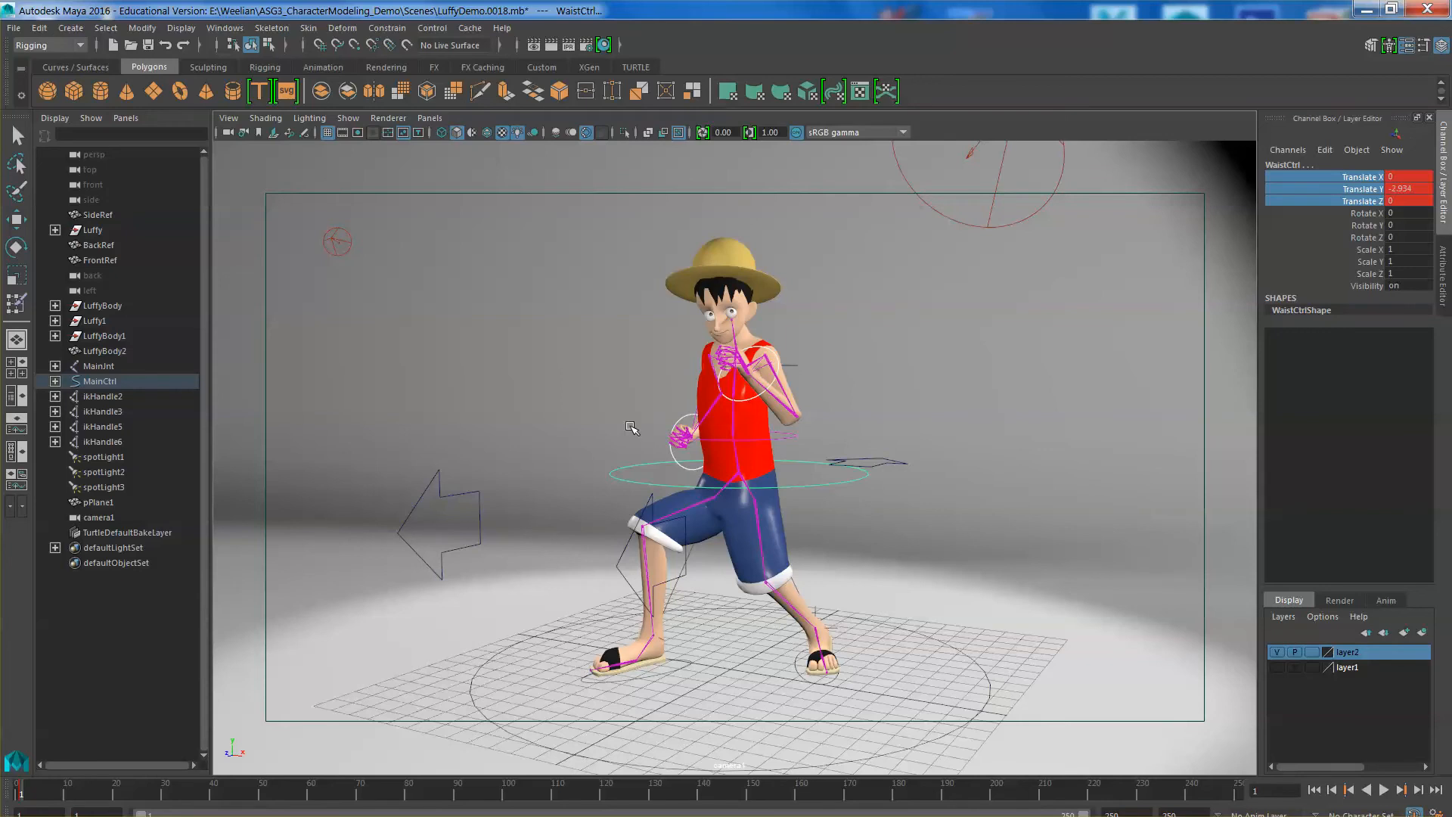
mouse_move(577, 616)
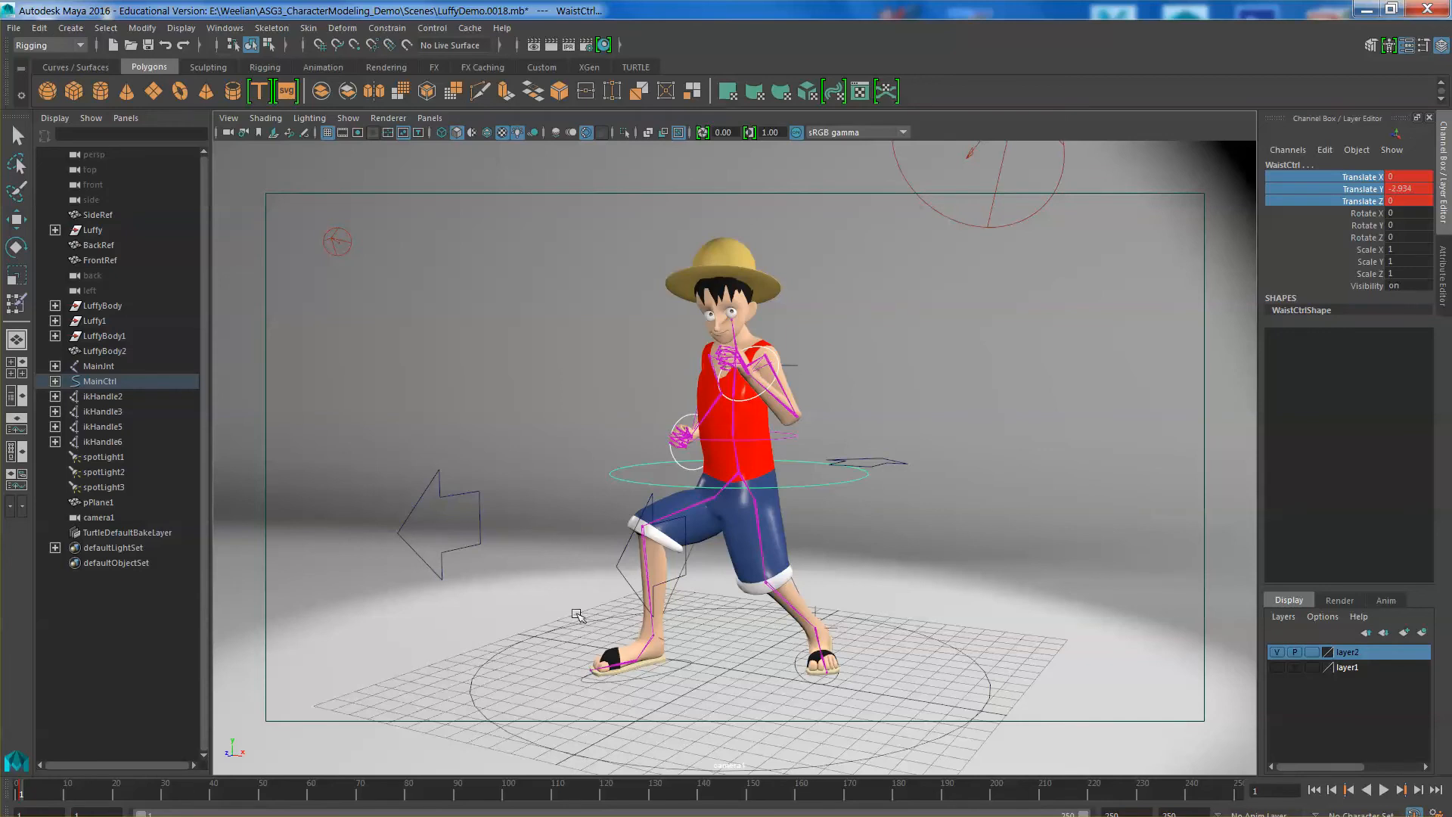
mouse_move(35, 804)
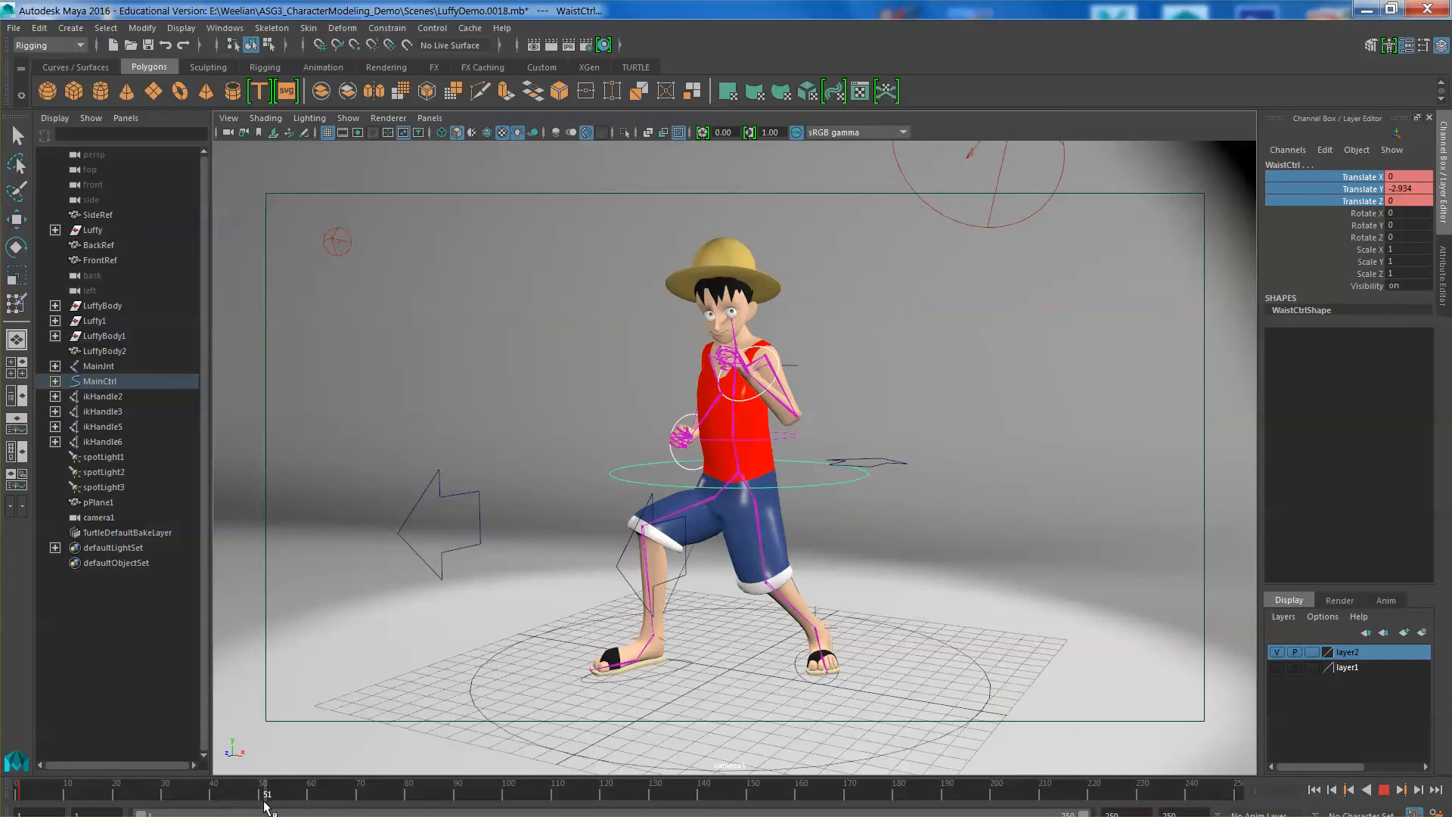
- Key raised and lowered WaistCtrl bob poses at frames 50 through 200
click(264, 793)
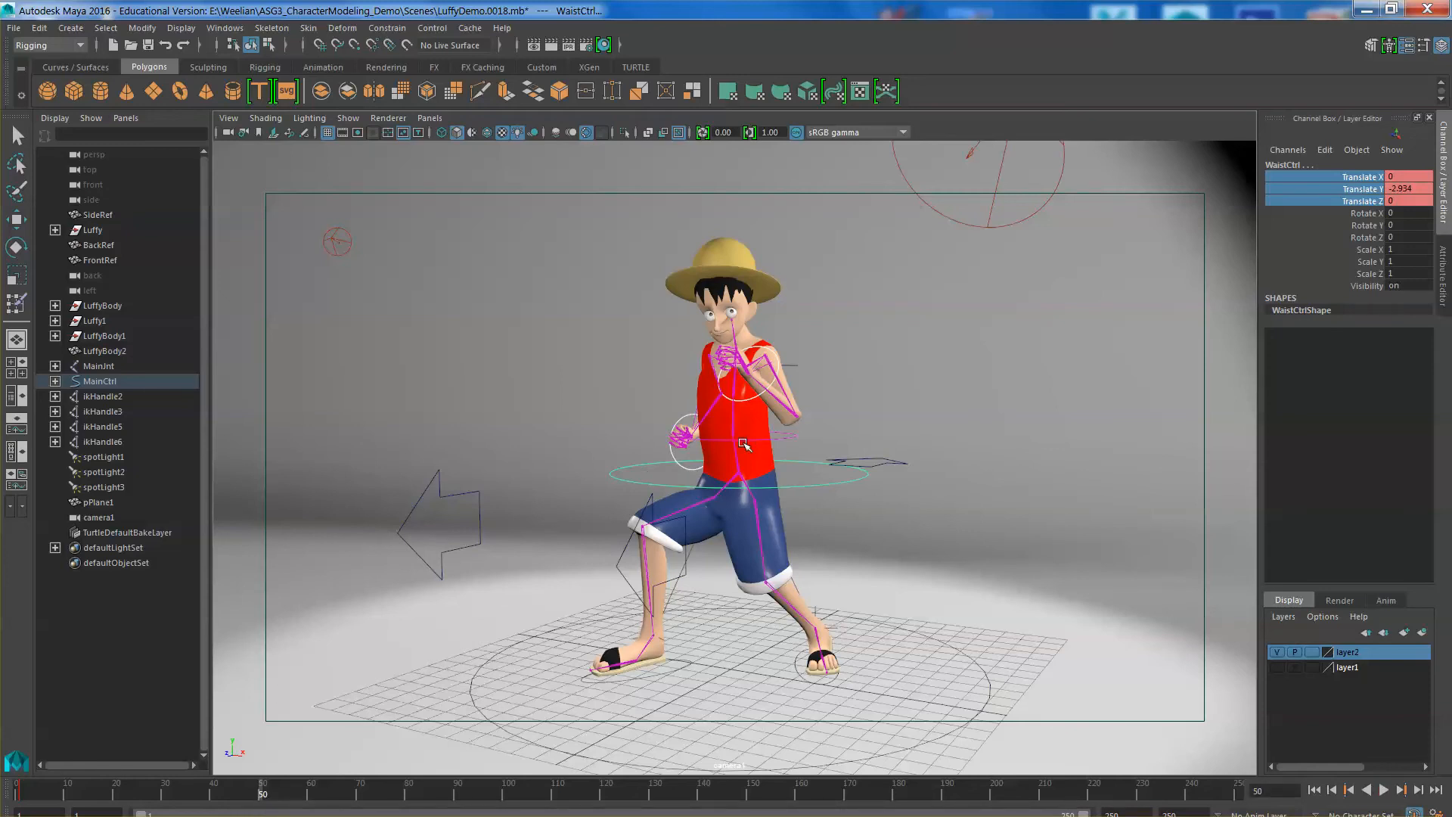
mouse_move(797, 478)
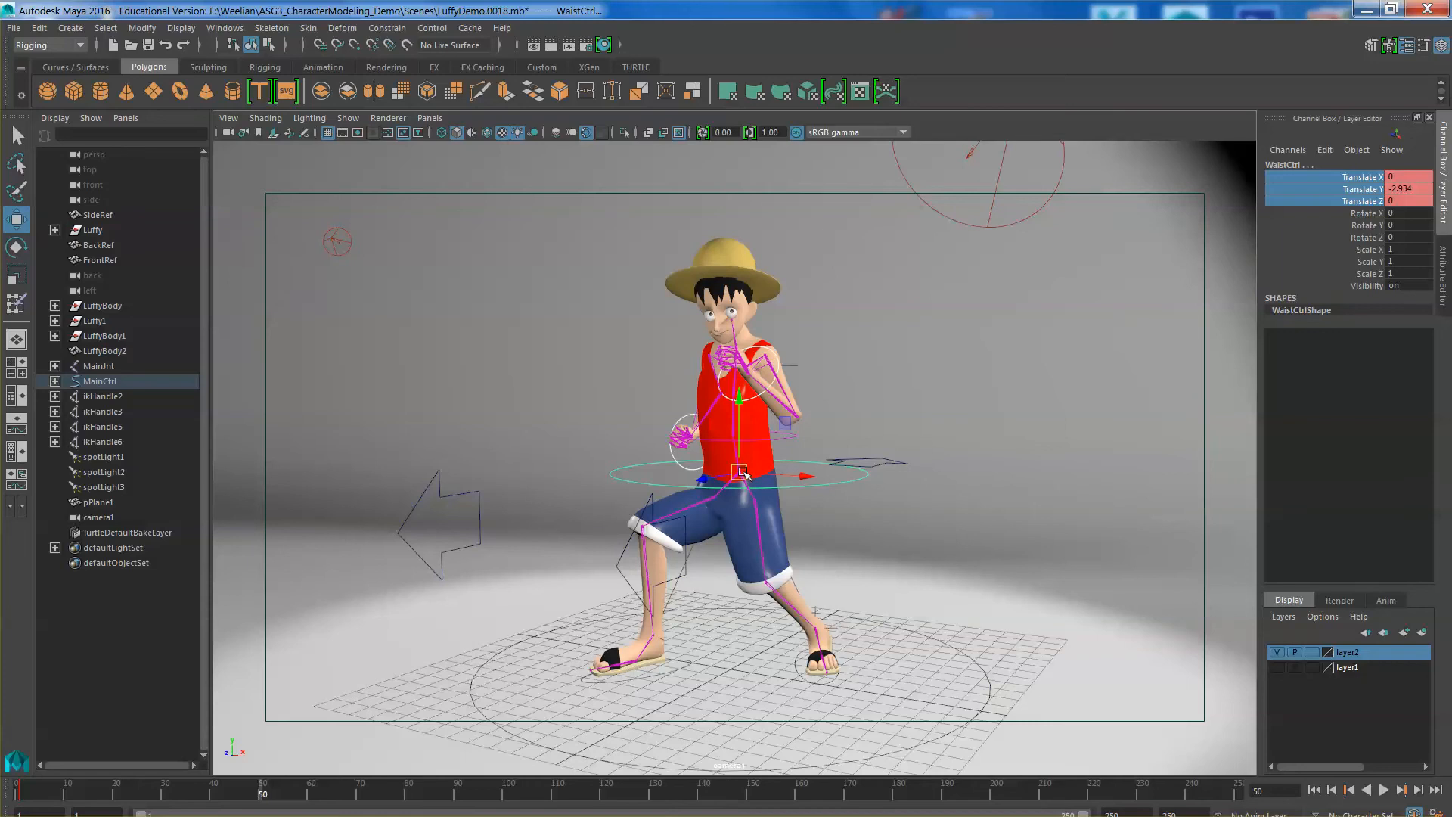
drag(742, 472, 732, 474)
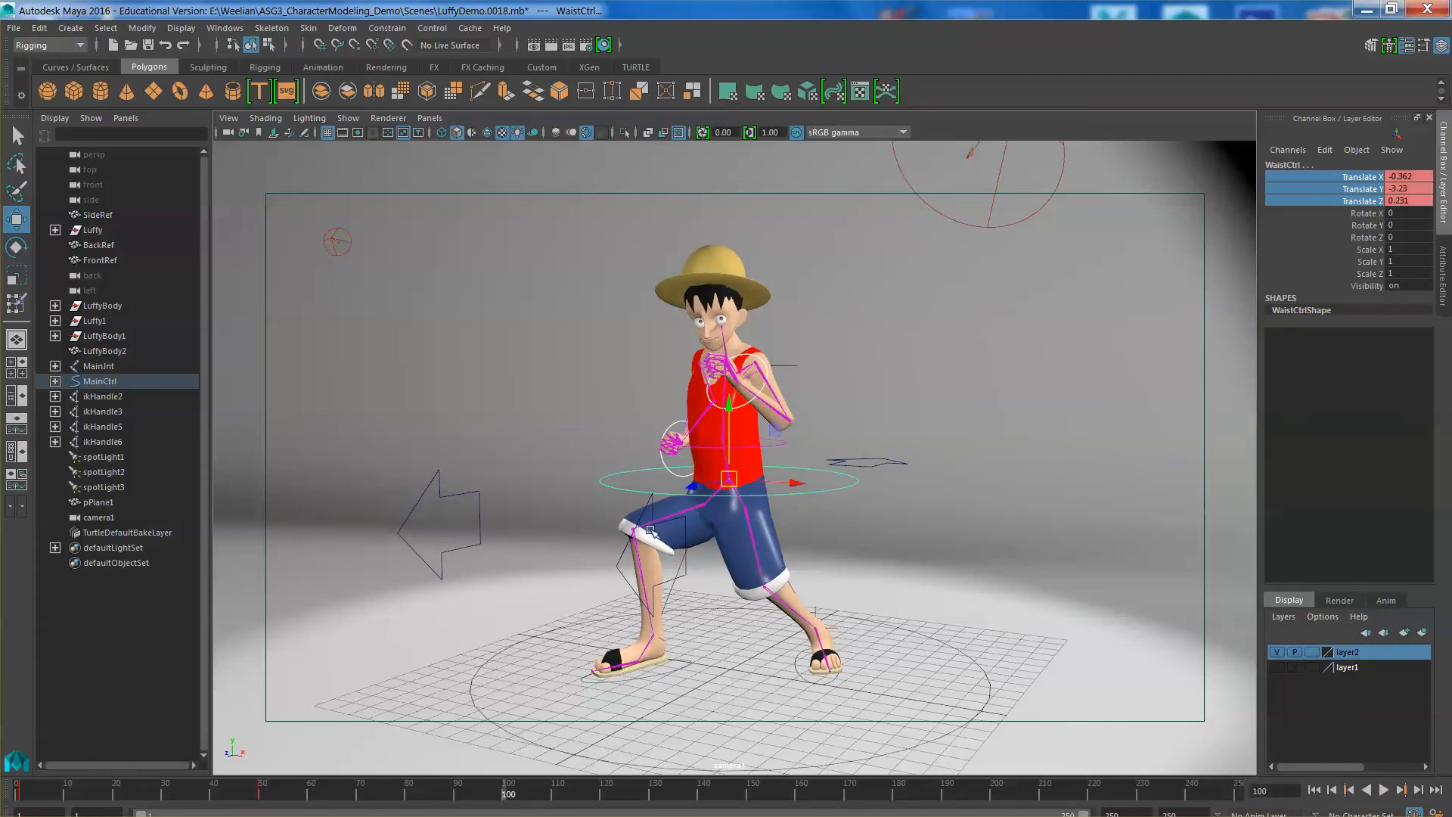
drag(729, 426, 732, 429)
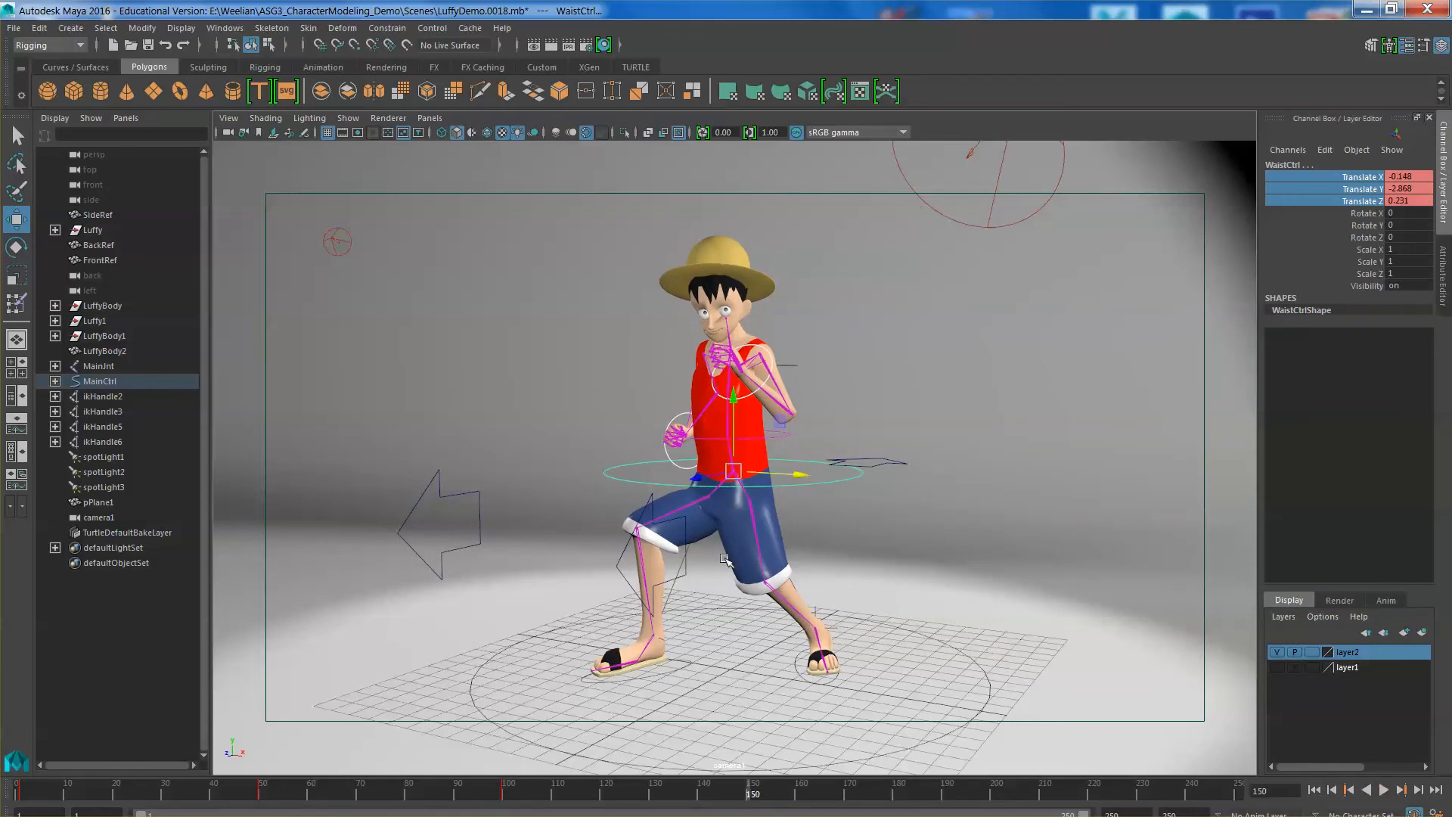
mouse_move(672, 783)
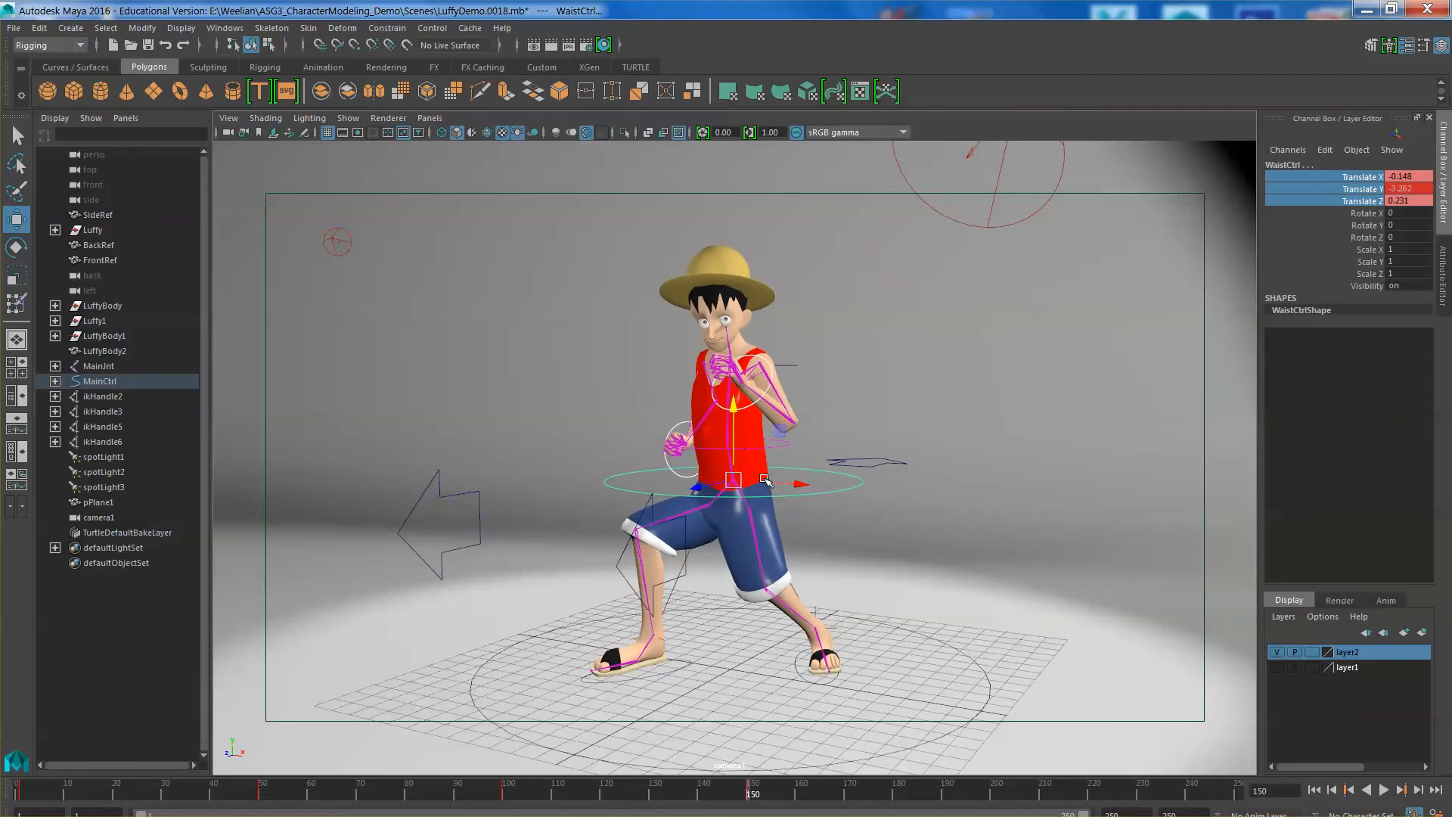
drag(732, 480, 699, 491)
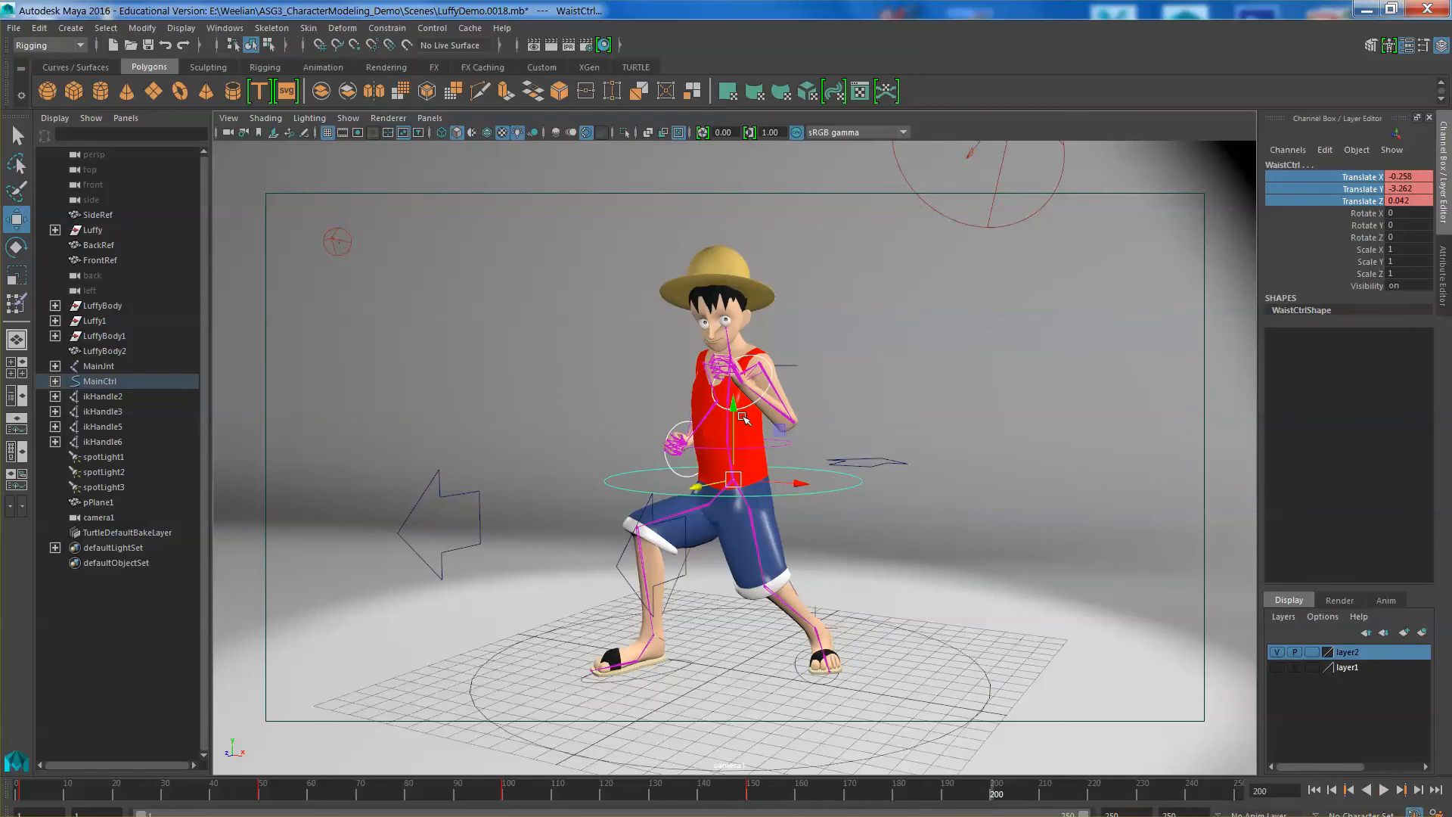
drag(731, 403, 732, 375)
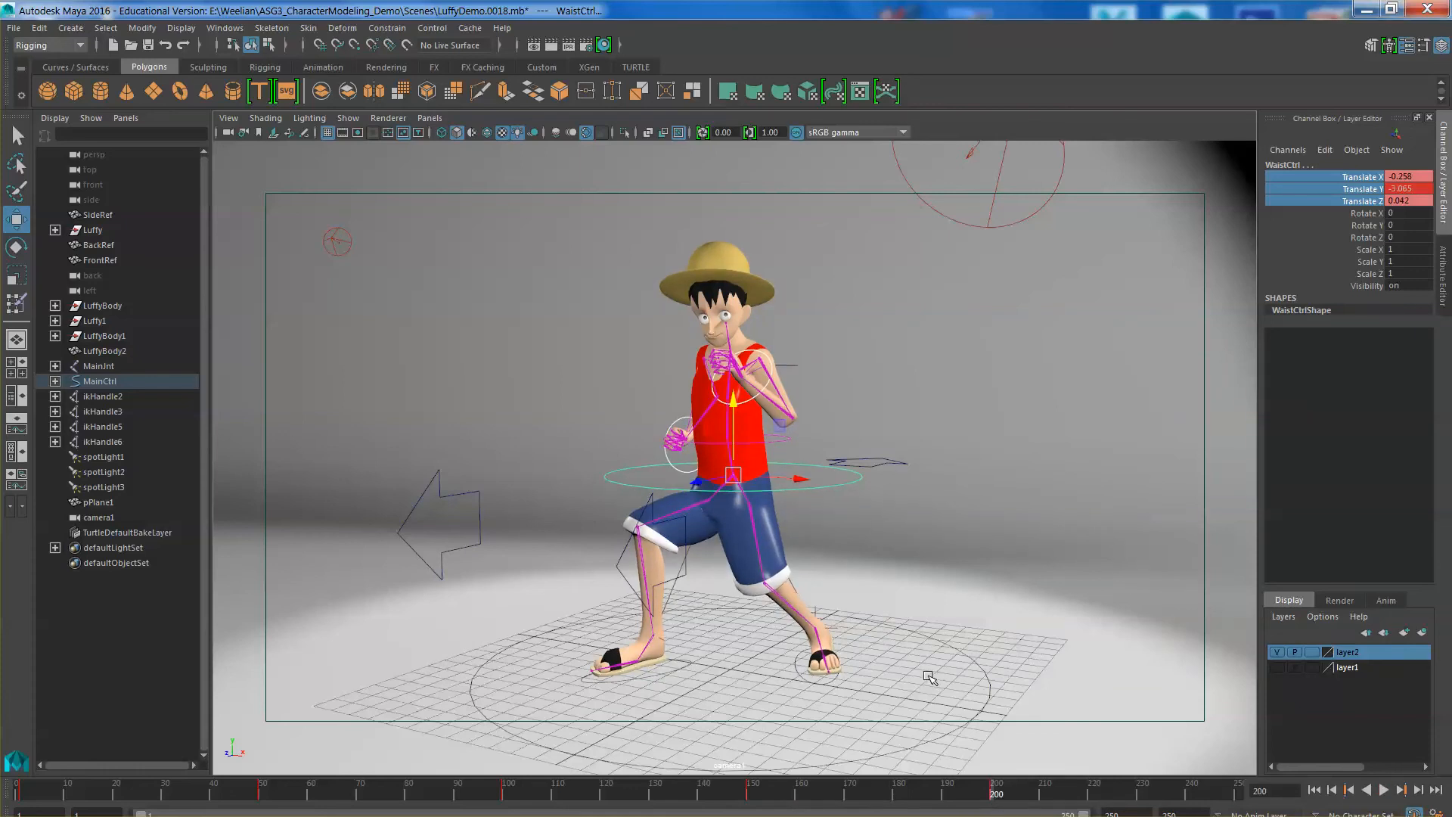
mouse_move(13, 801)
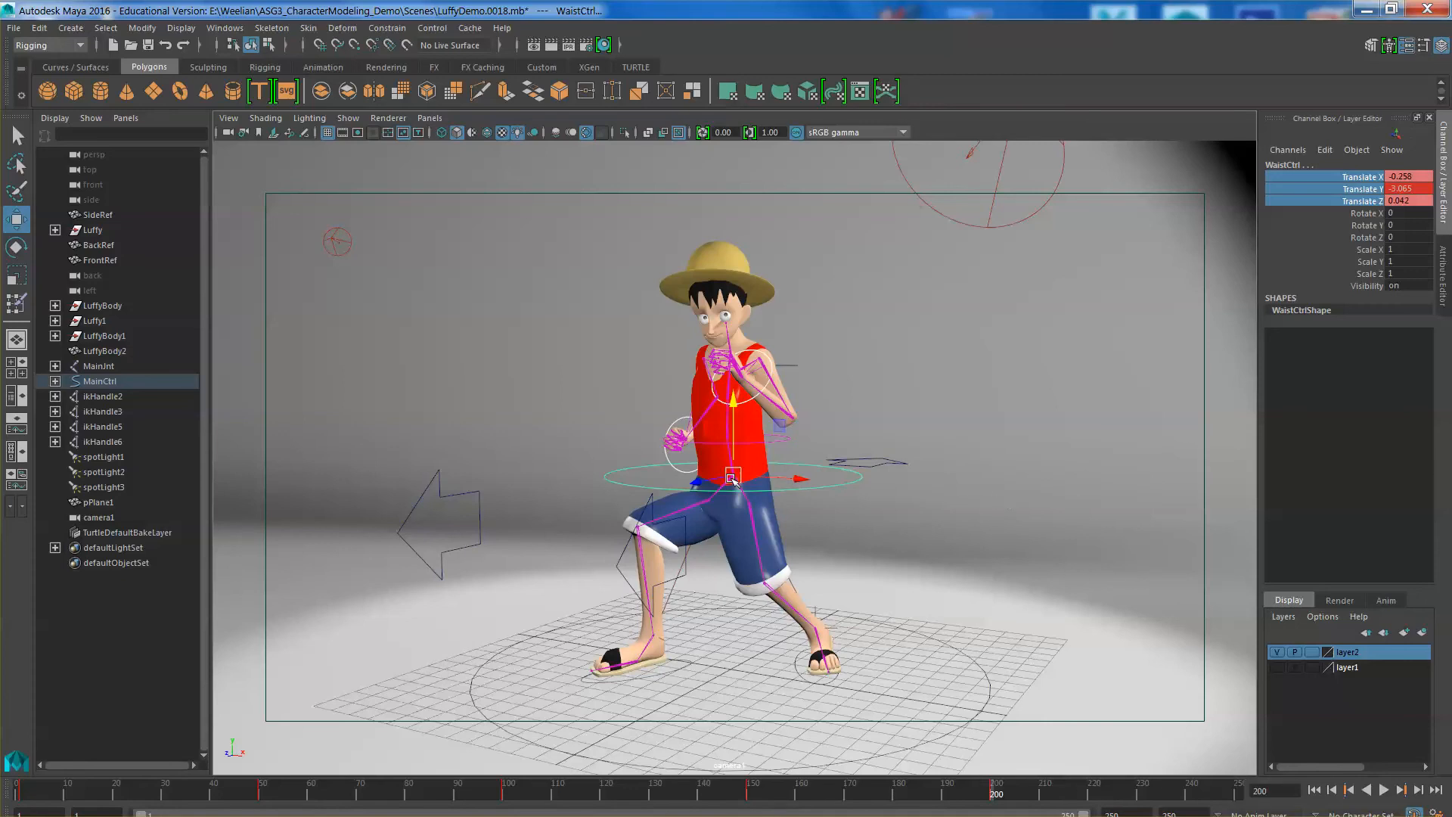
drag(731, 477, 730, 475)
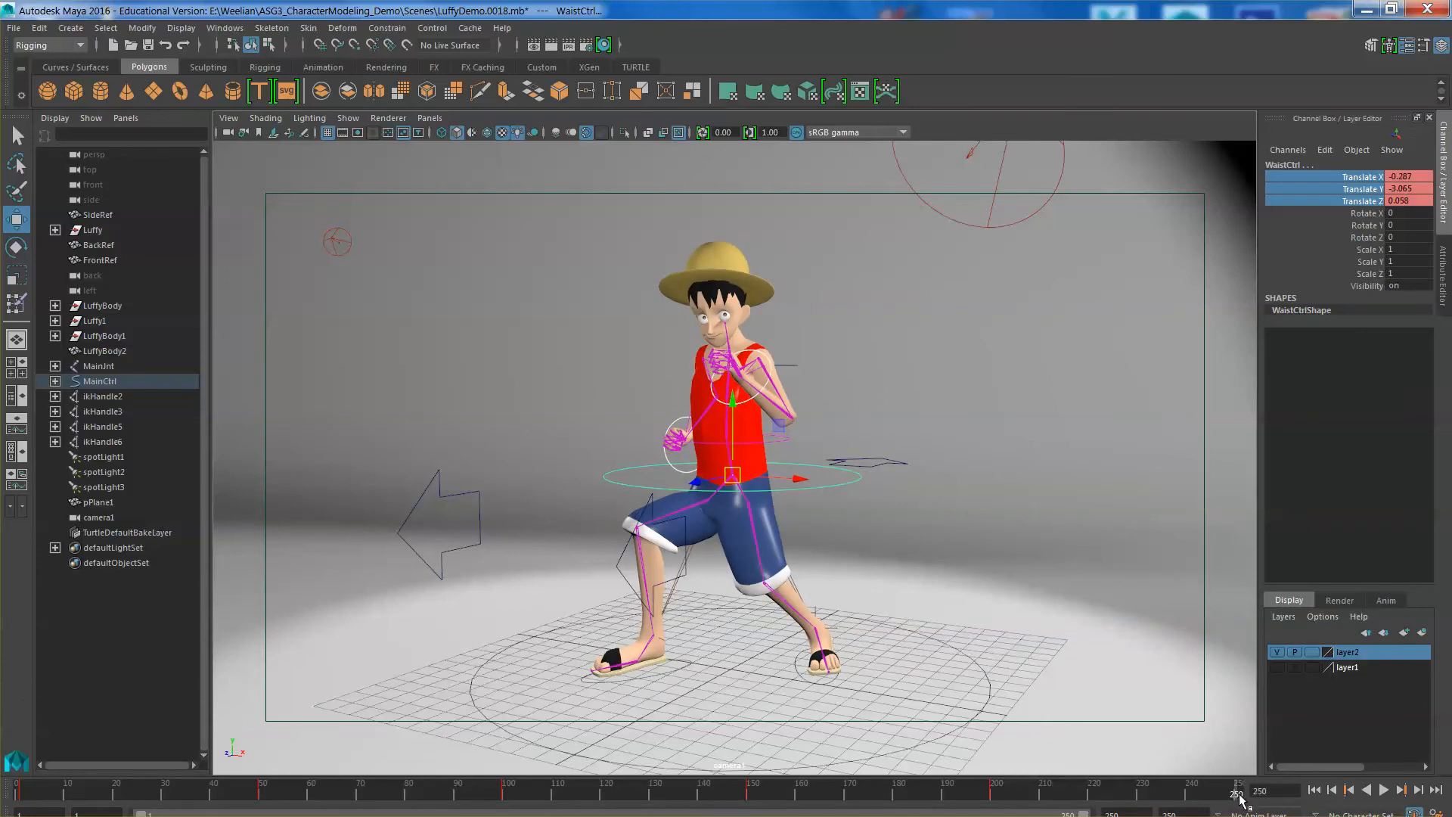
- Paste the starting crouch waist key at frame 250, then select RightWristCtrl
right_click(1237, 796)
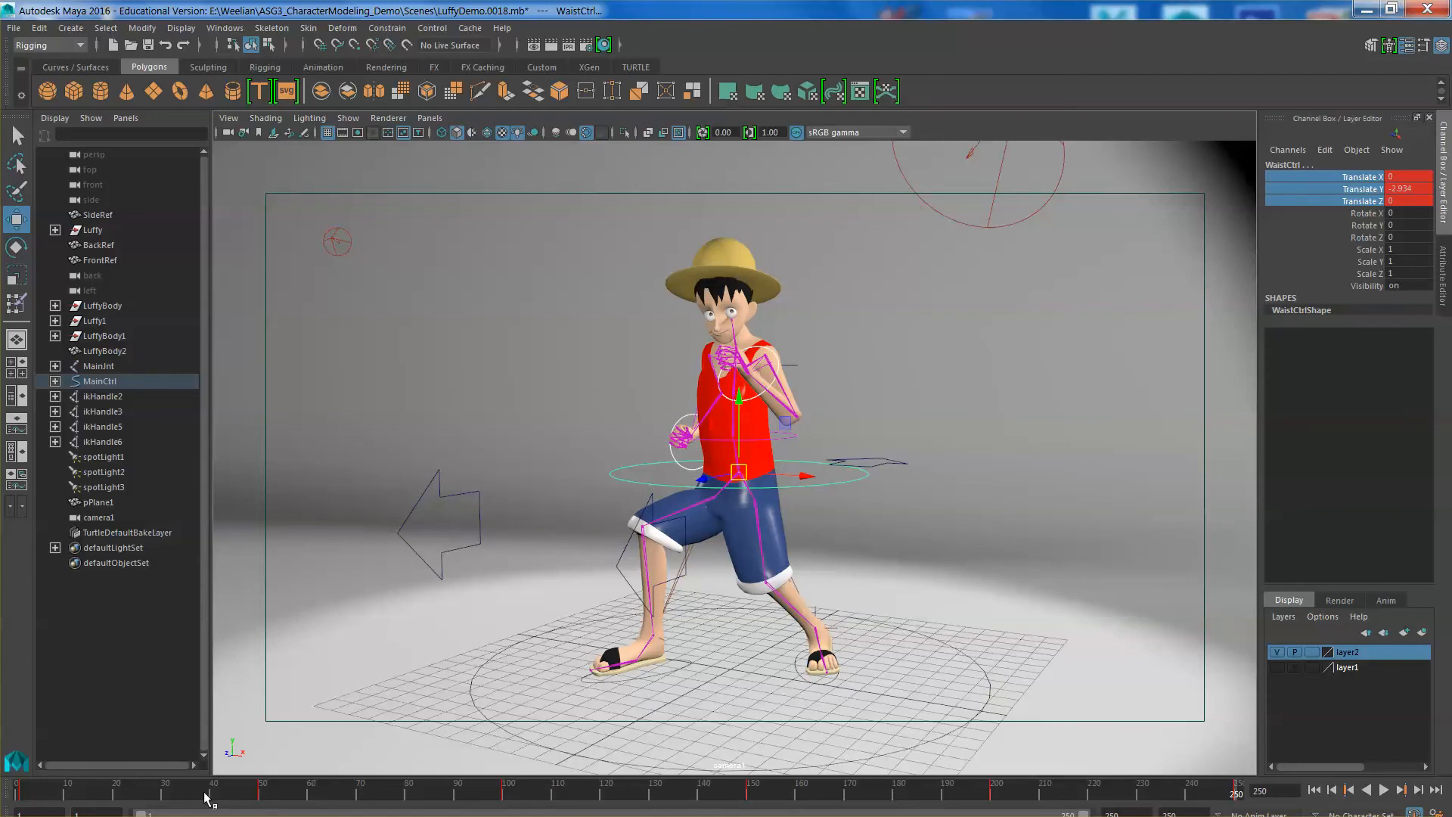
mouse_move(1043, 589)
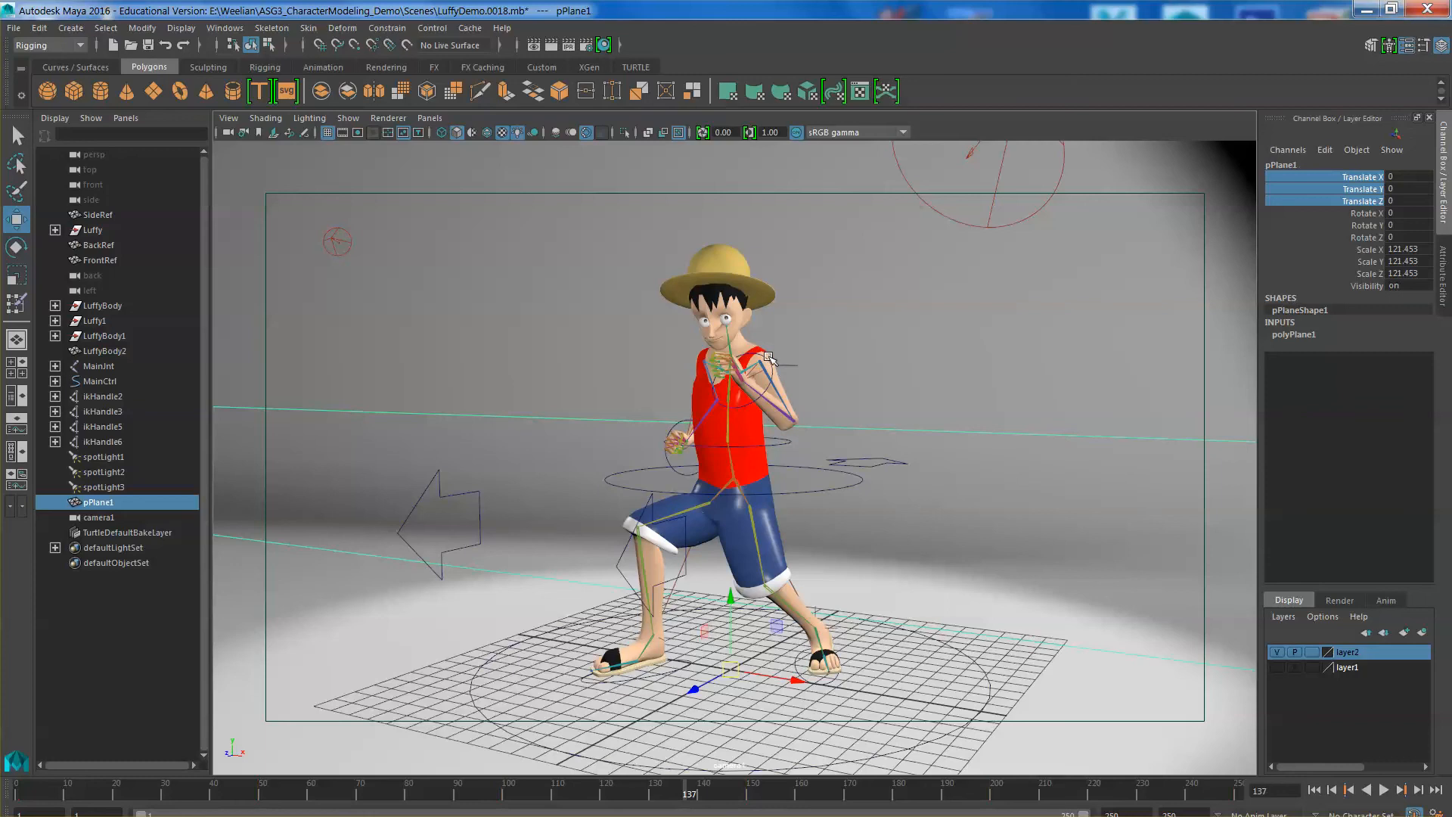
click(760, 362)
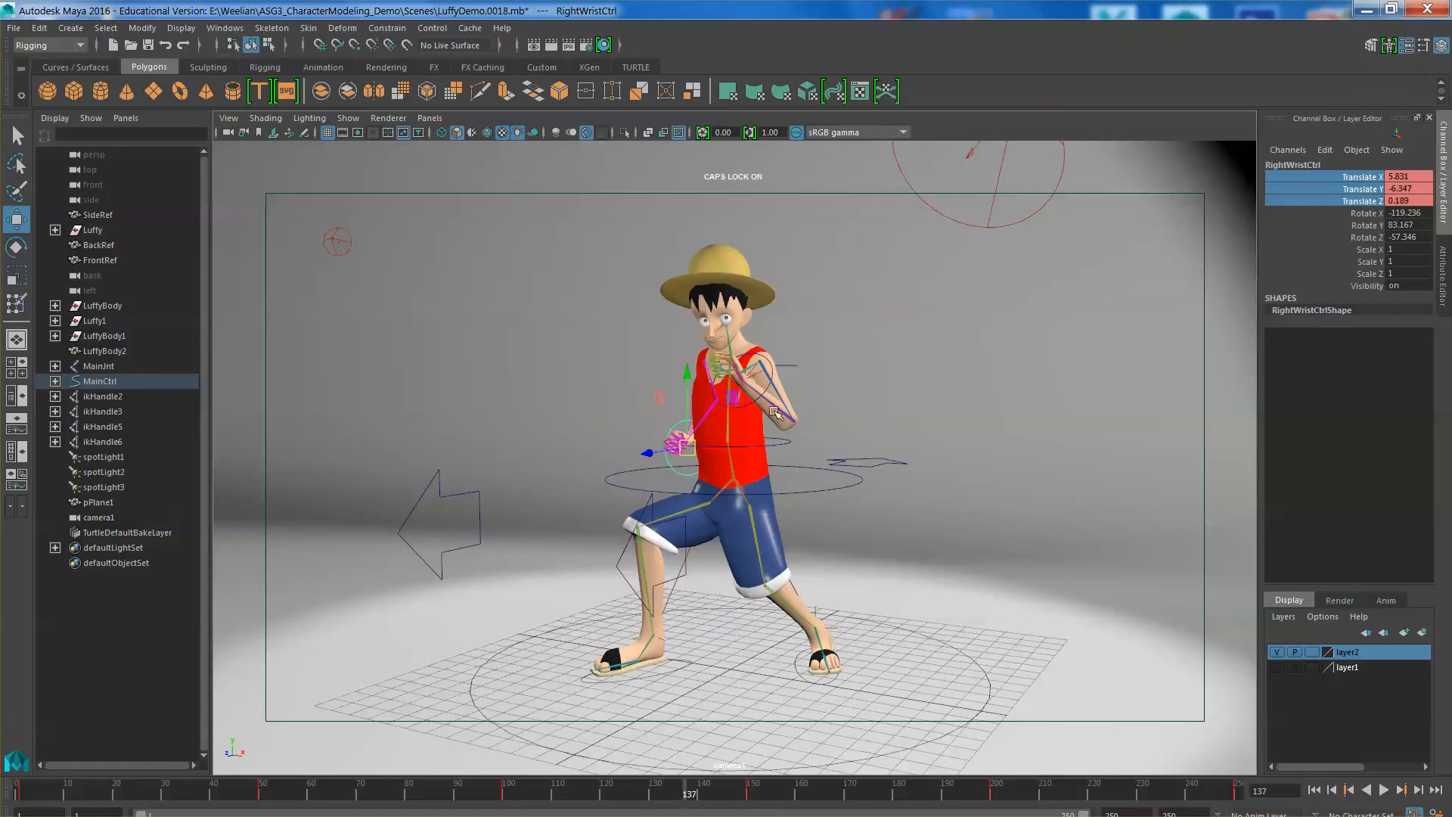
mouse_move(806, 655)
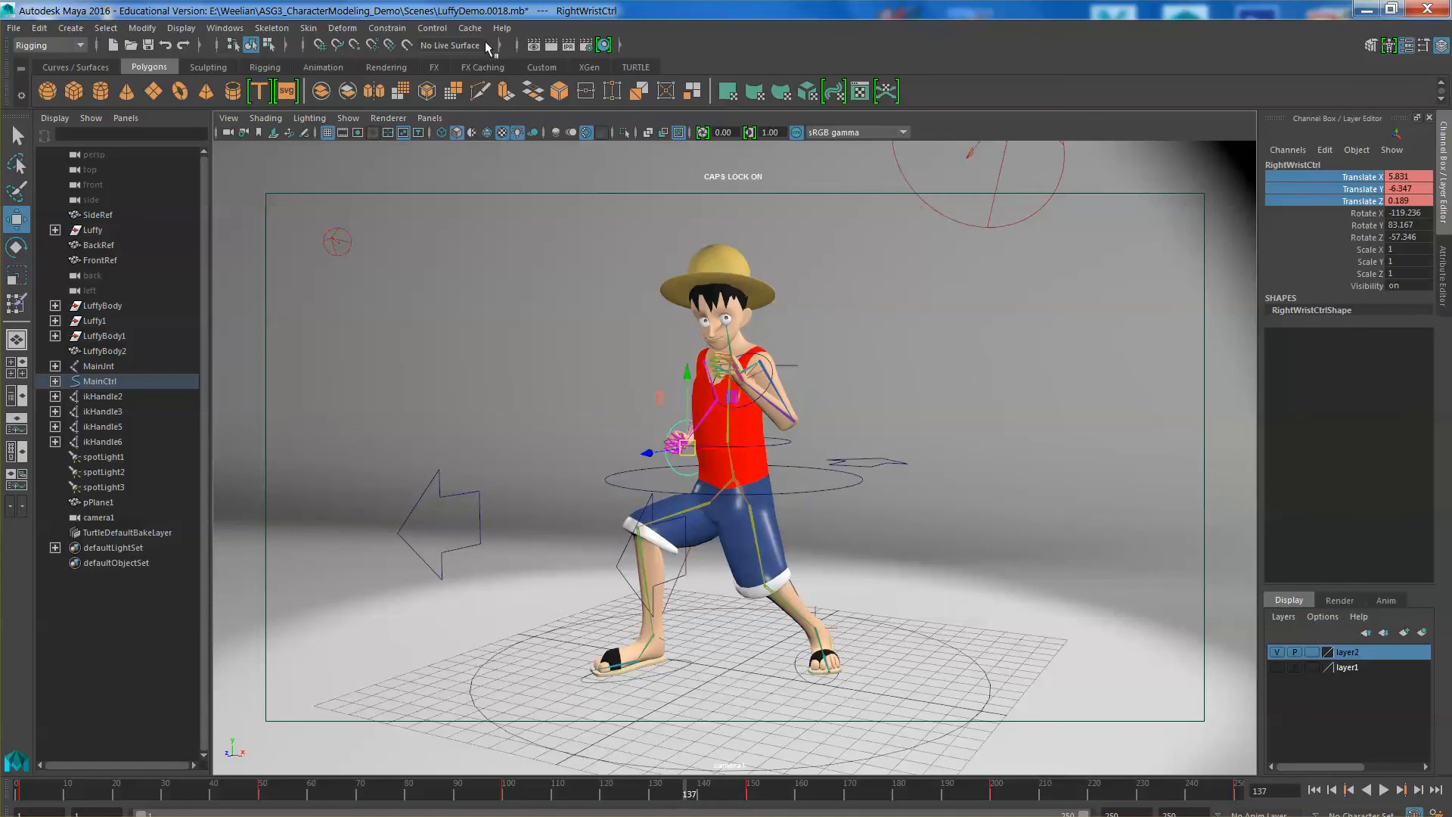
- Open the Graph Editor and enlarge it to inspect RightWristCtrl's translate curves
click(224, 27)
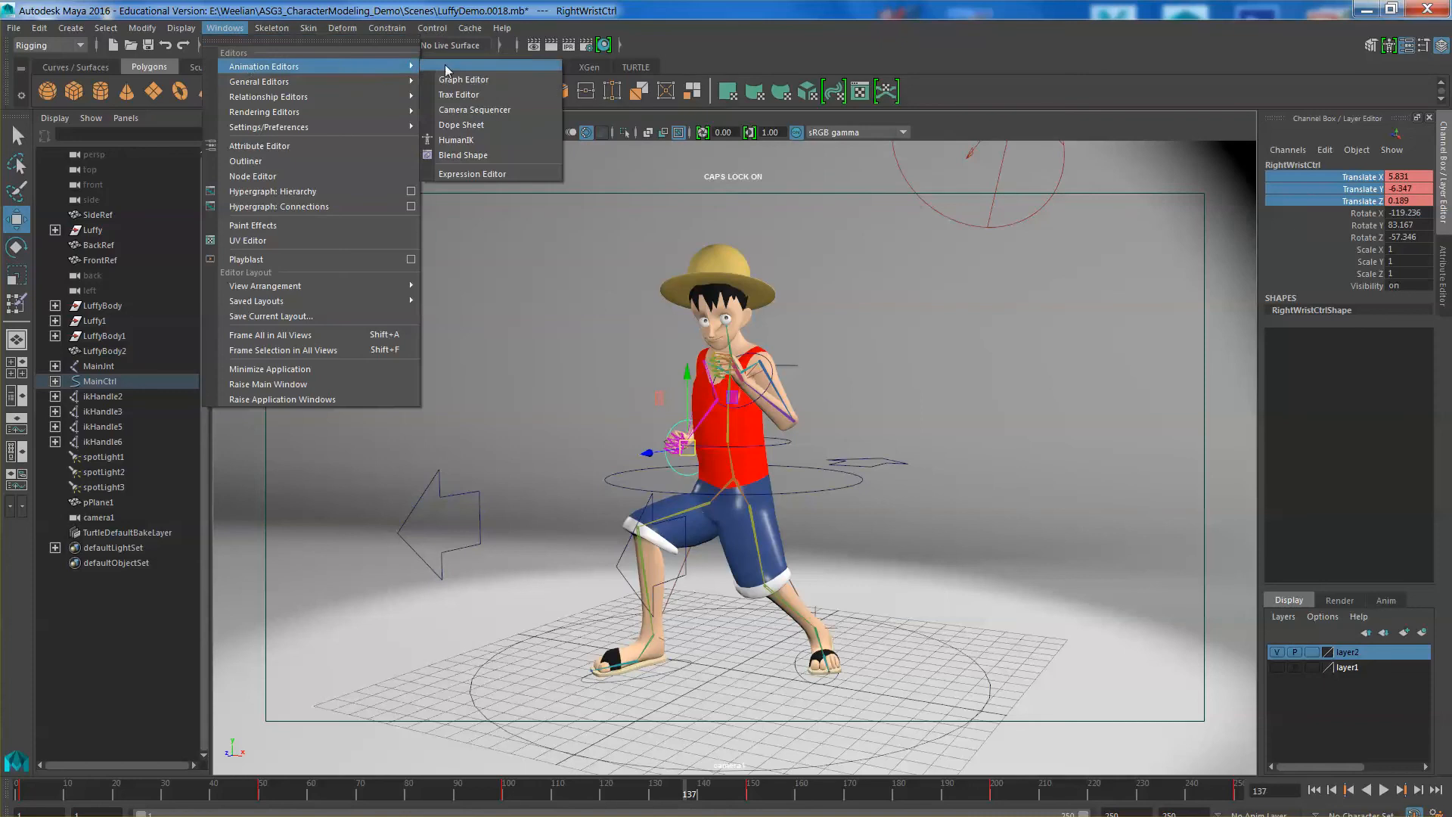
click(463, 79)
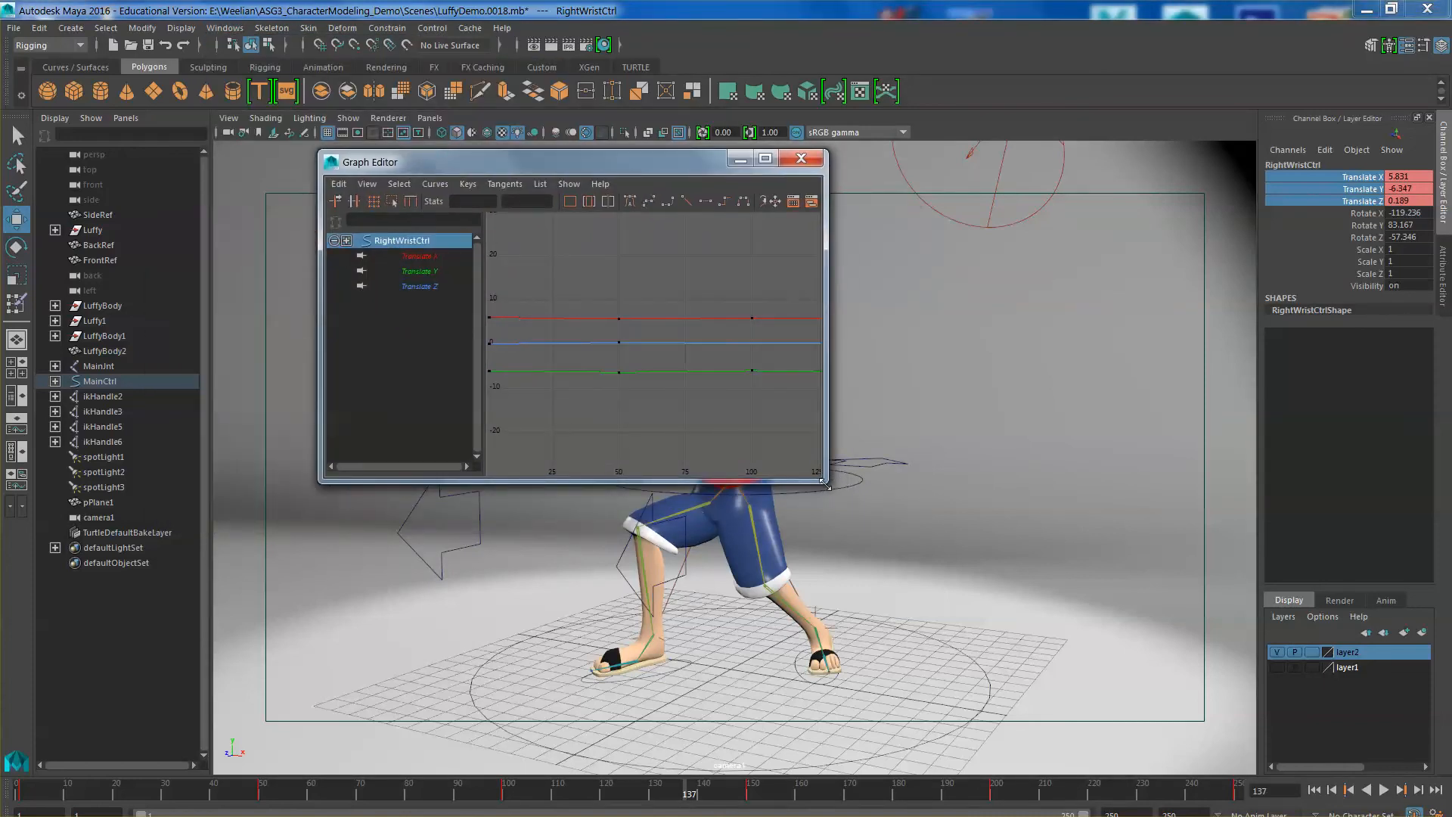
drag(822, 482, 1156, 562)
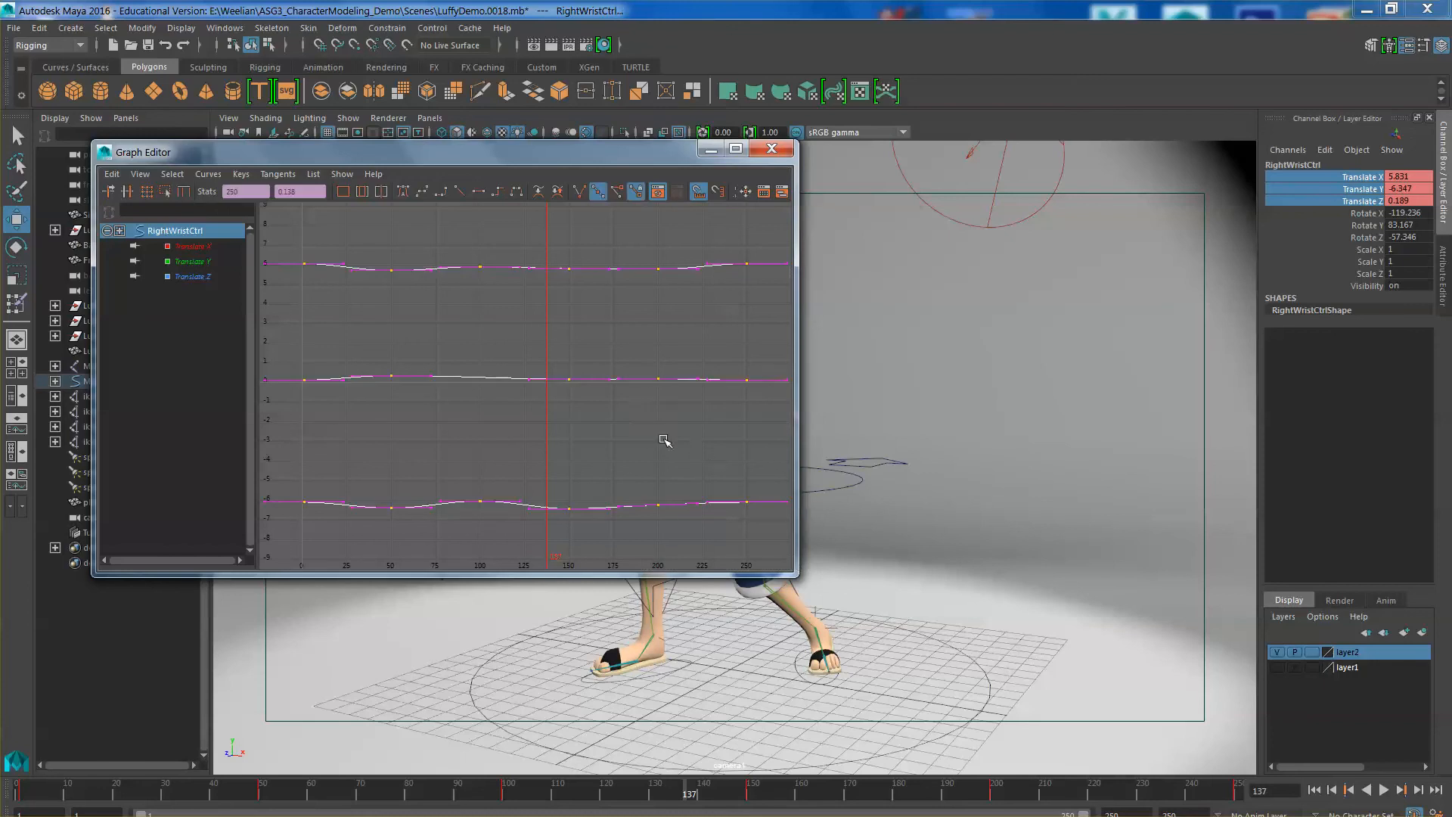
mouse_move(651, 416)
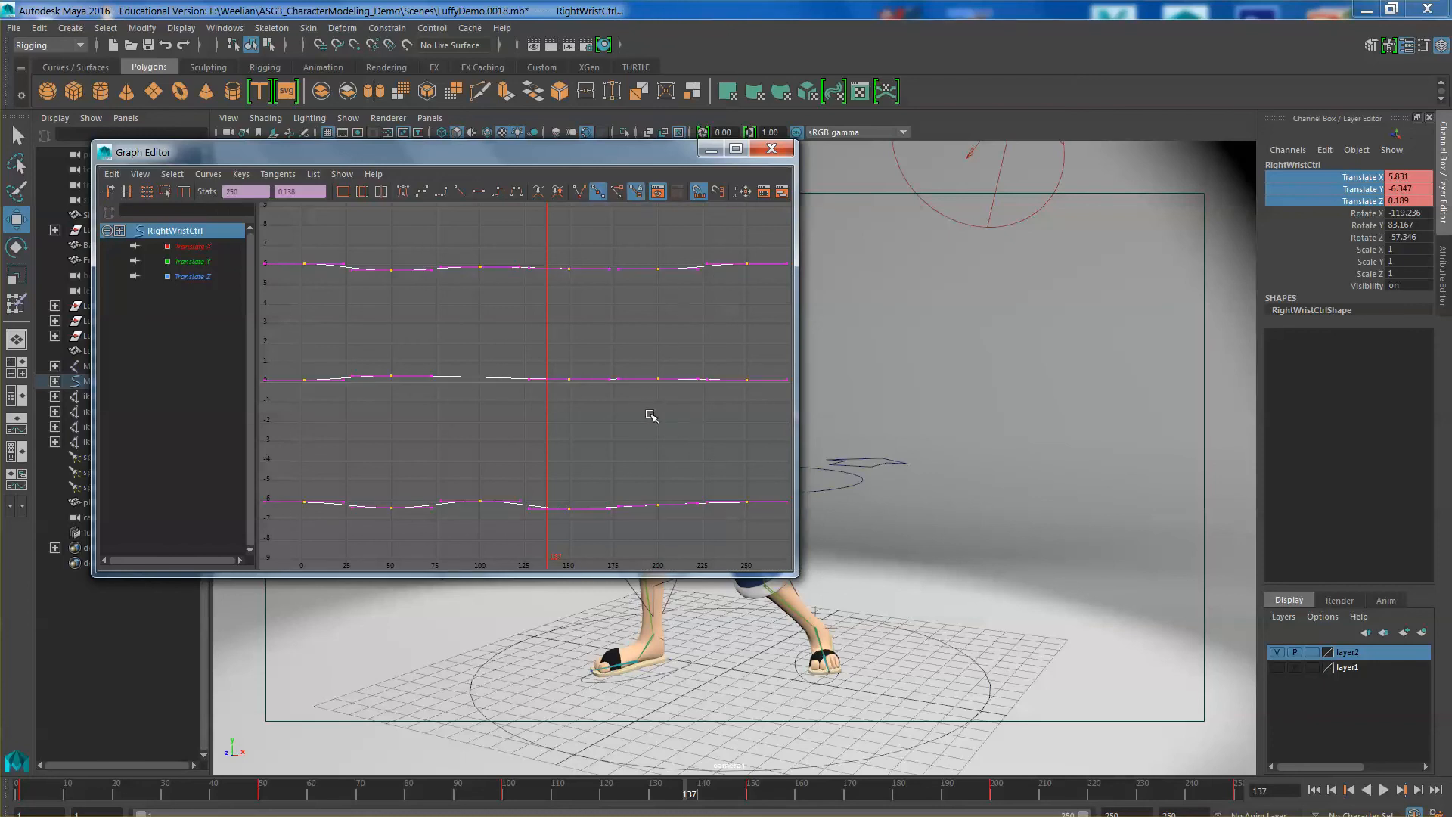
mouse_move(603, 404)
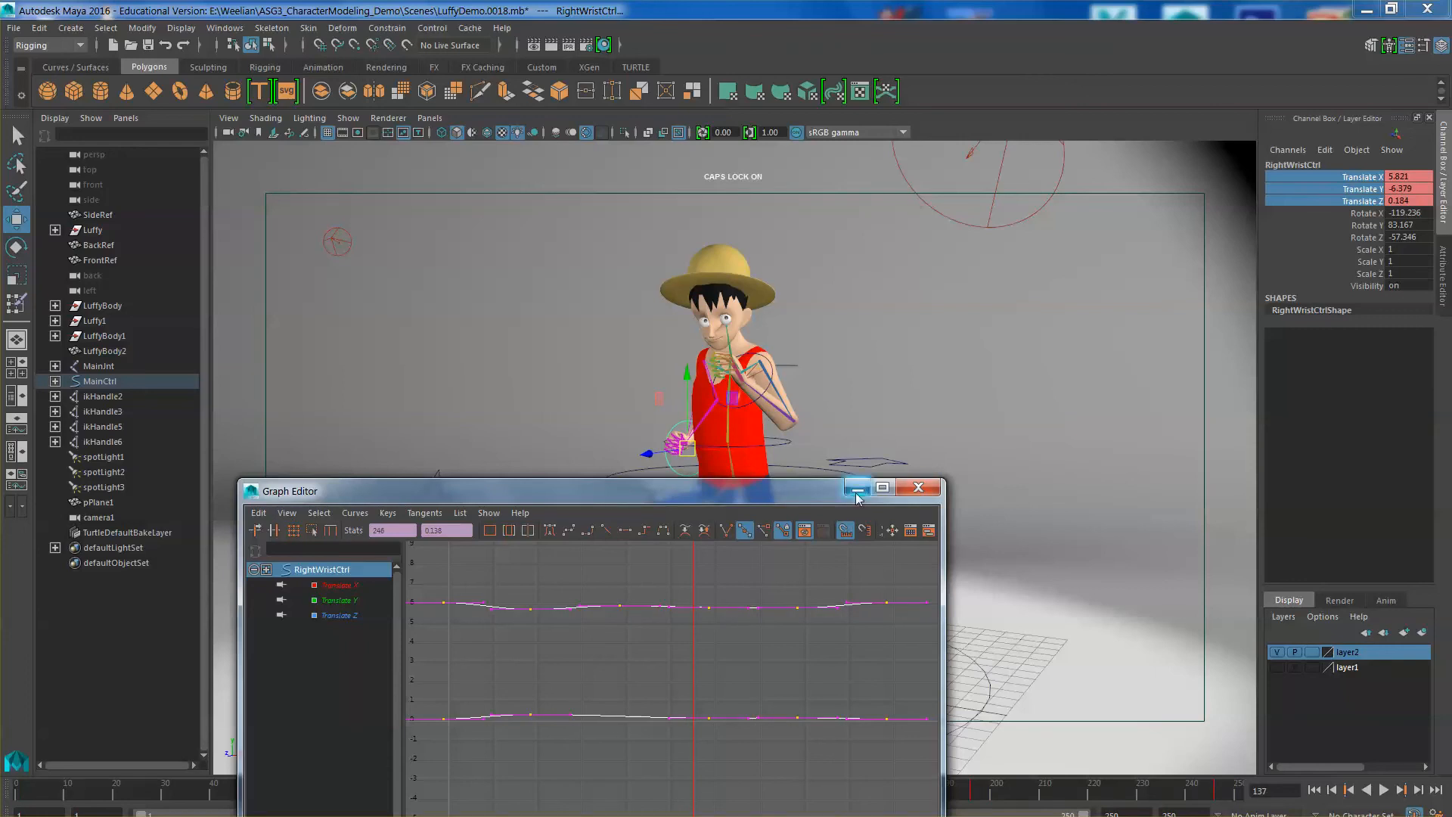
mouse_move(707, 596)
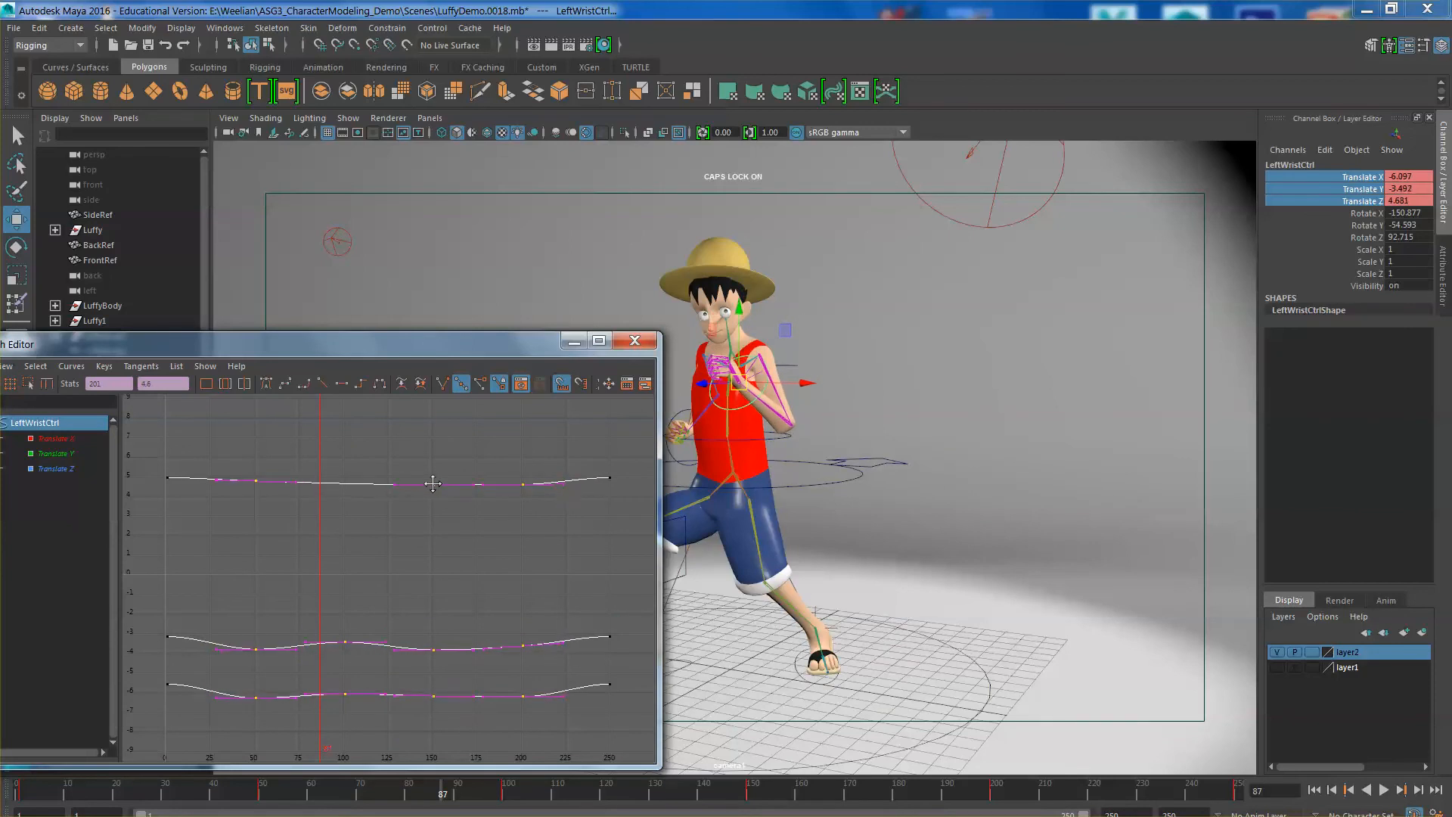
- Smooth LeftWristCtrl's translate keys into waves, close the editor and play back
drag(435, 483, 442, 482)
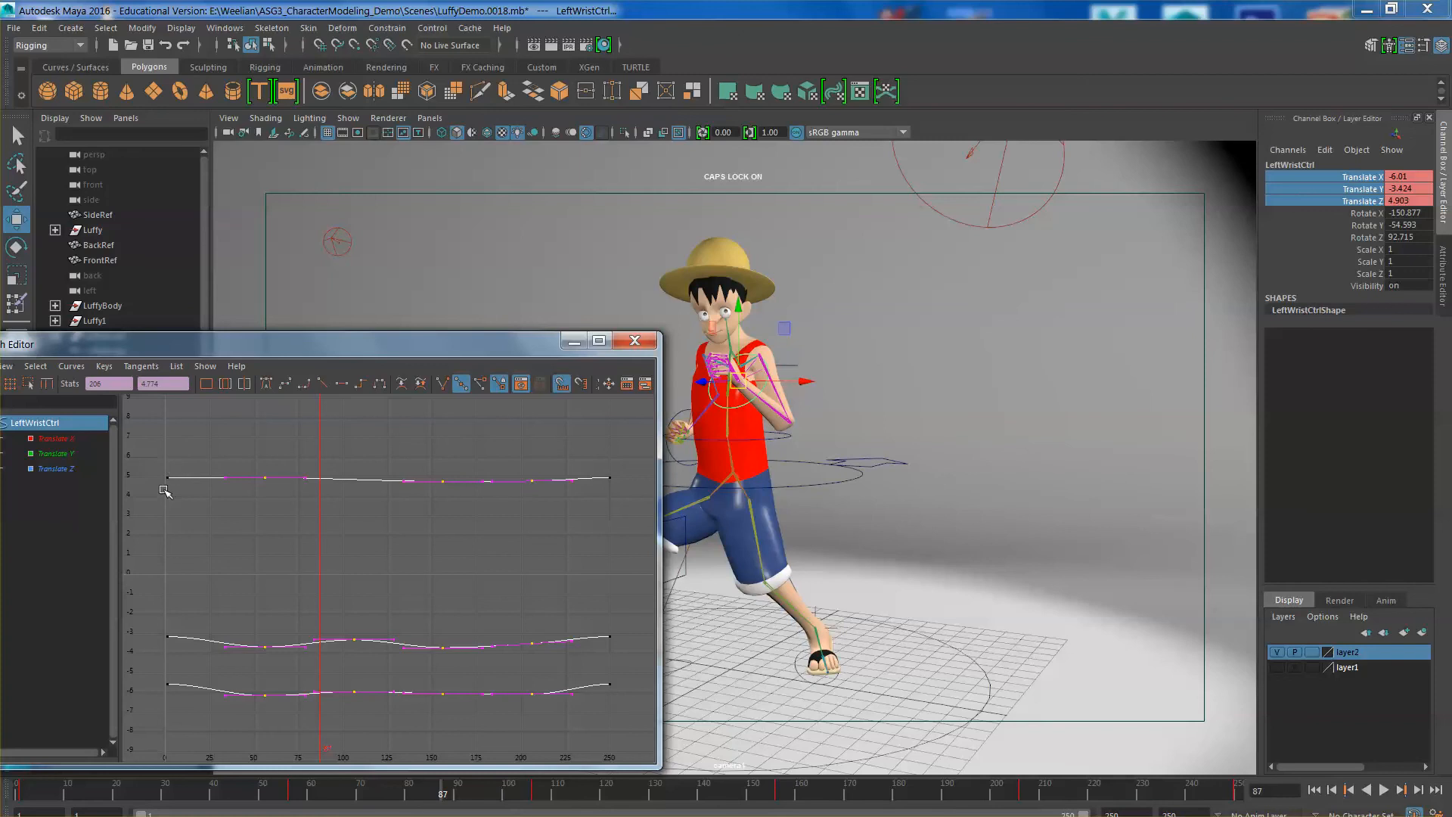
mouse_move(625, 688)
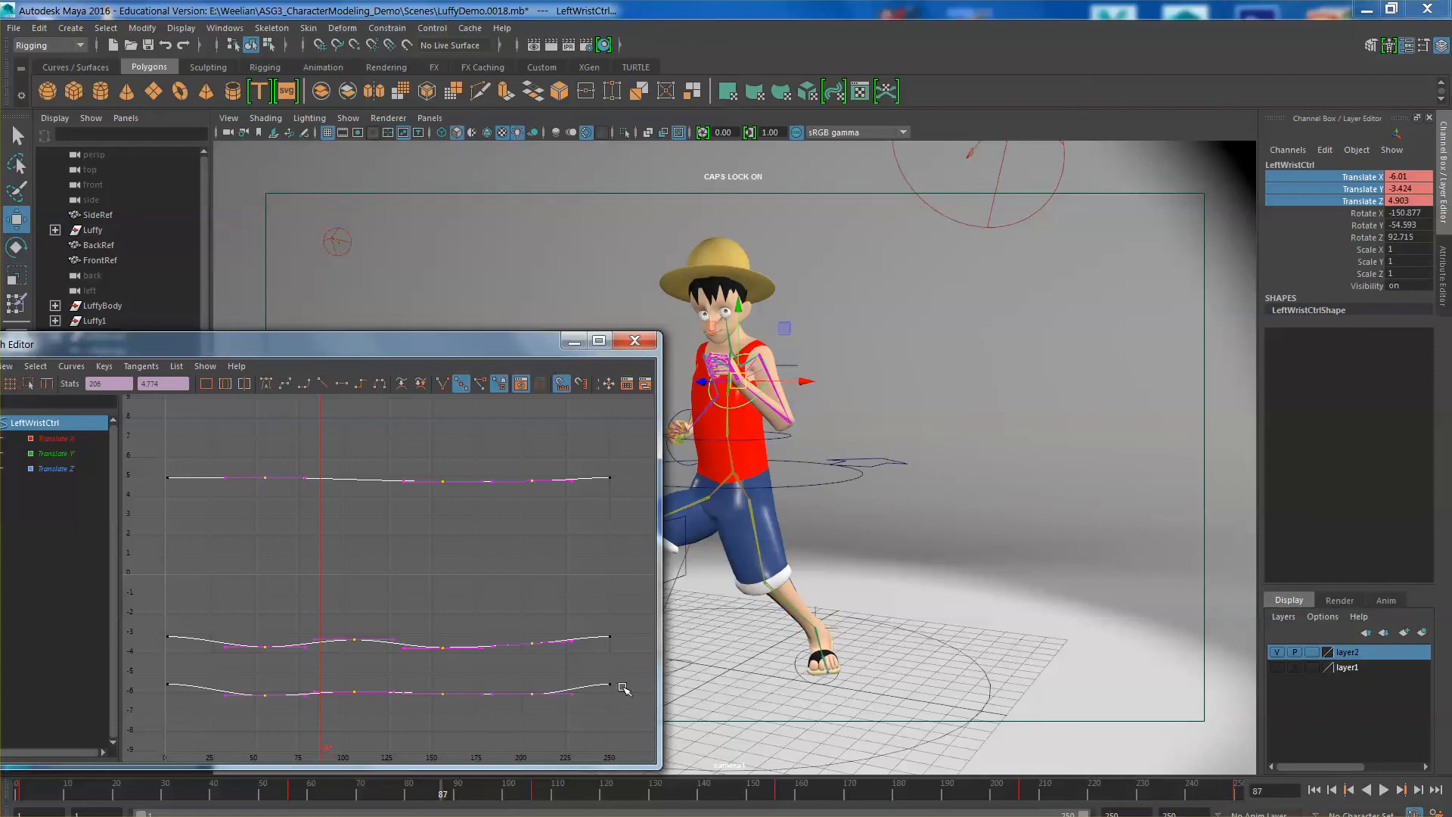
click(634, 341)
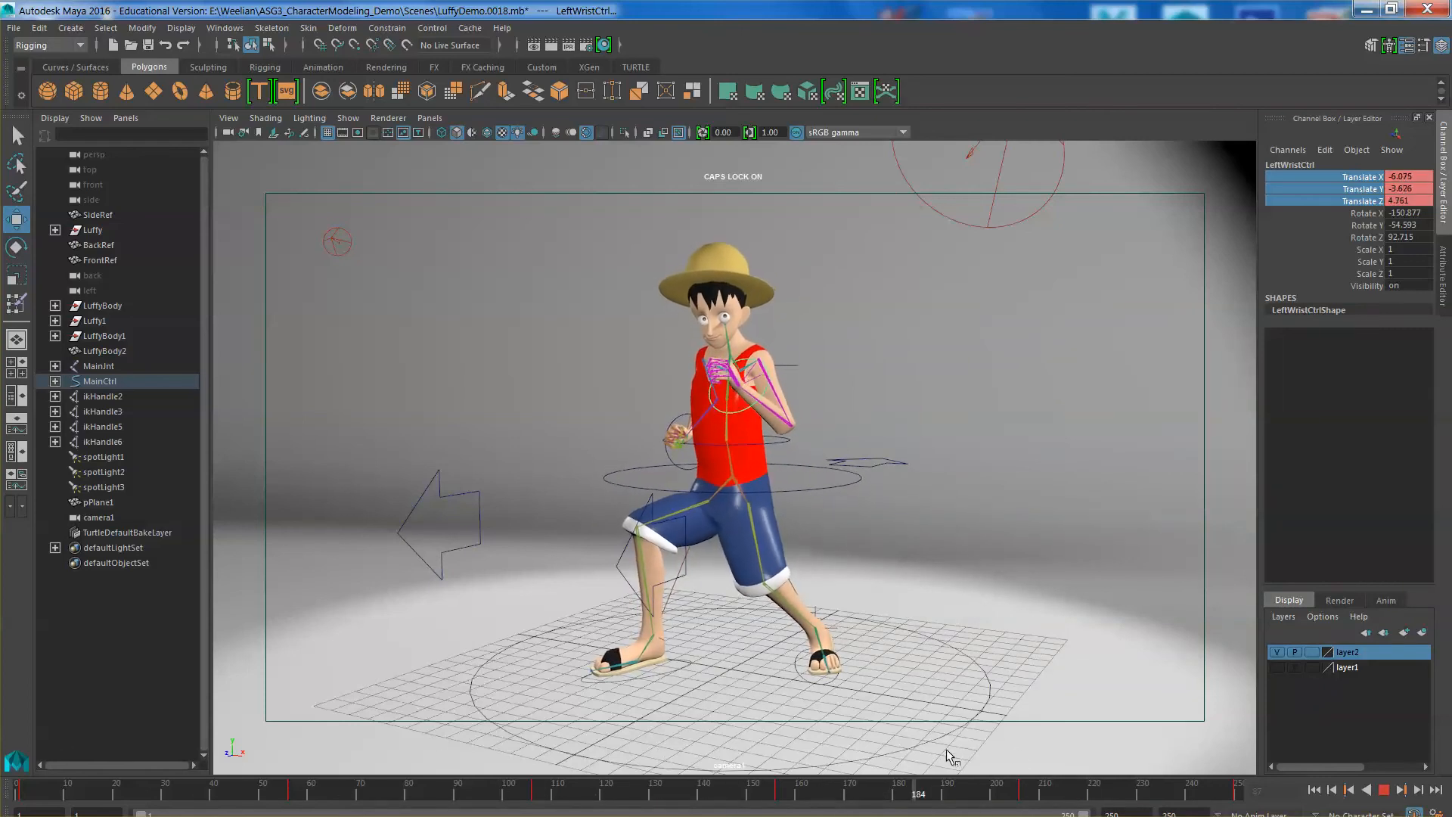
click(702, 789)
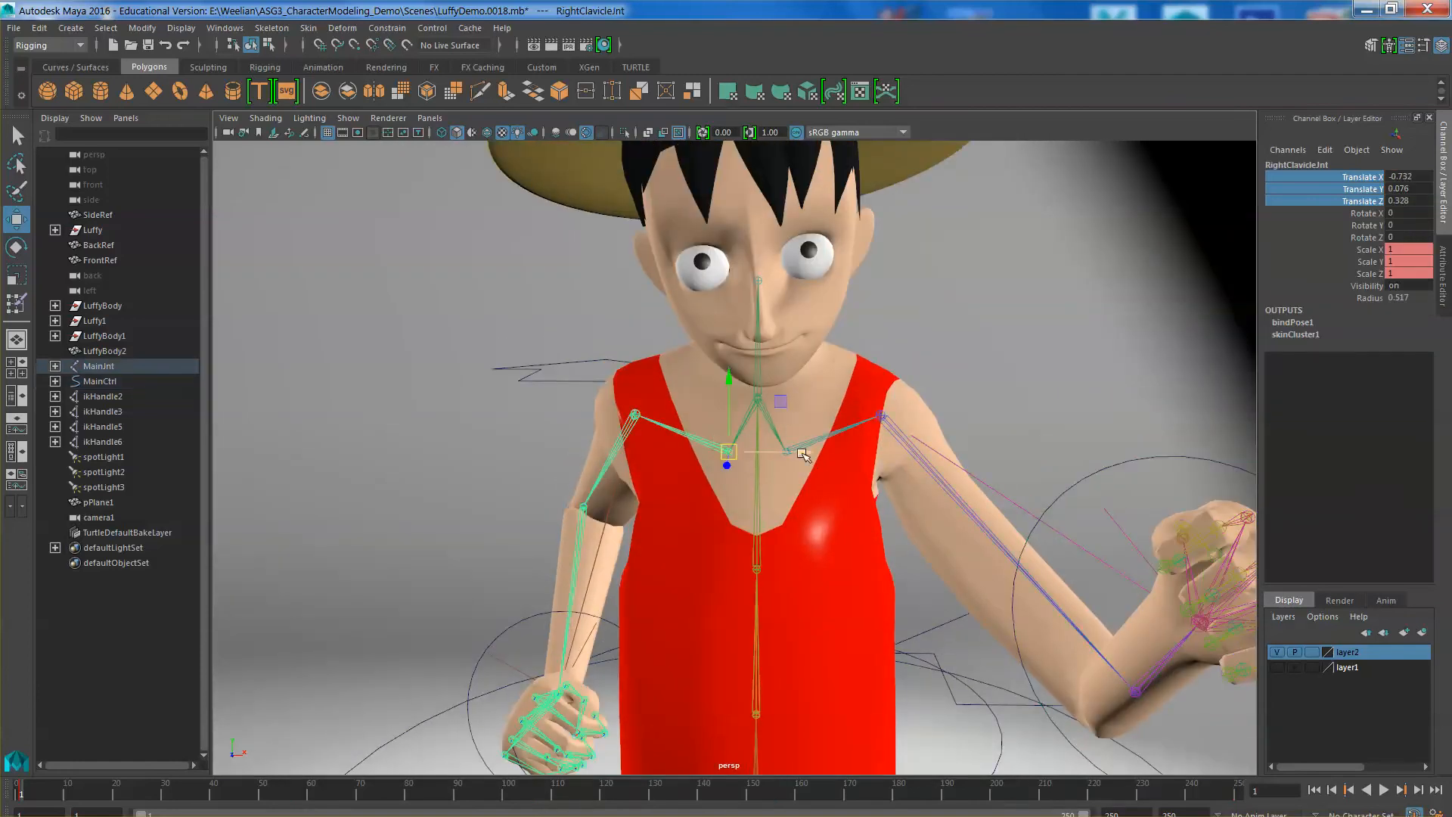
- Scale the right clavicle up, set the left clavicle to 0.996, and key its scale
click(758, 570)
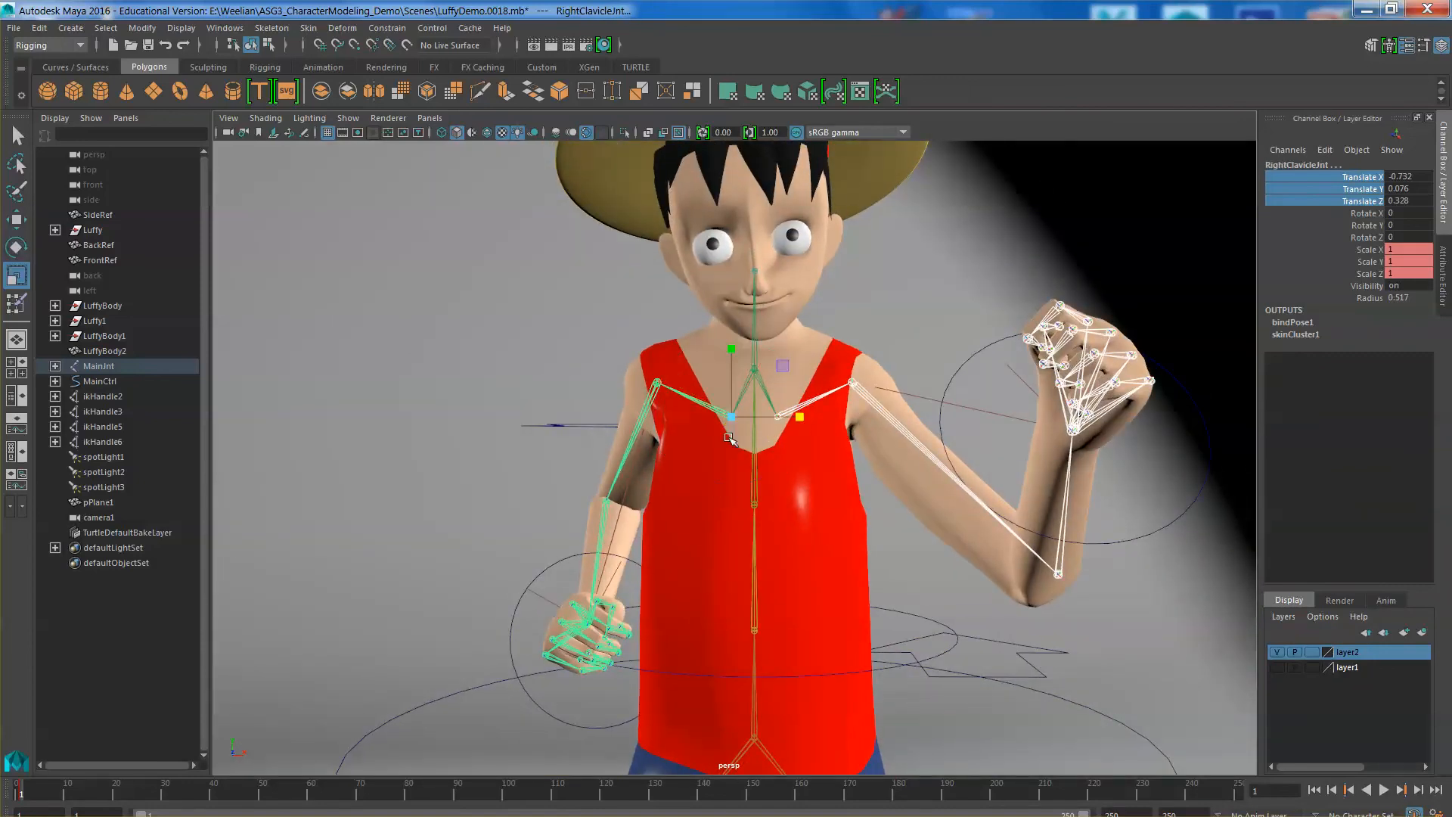
drag(727, 438, 747, 425)
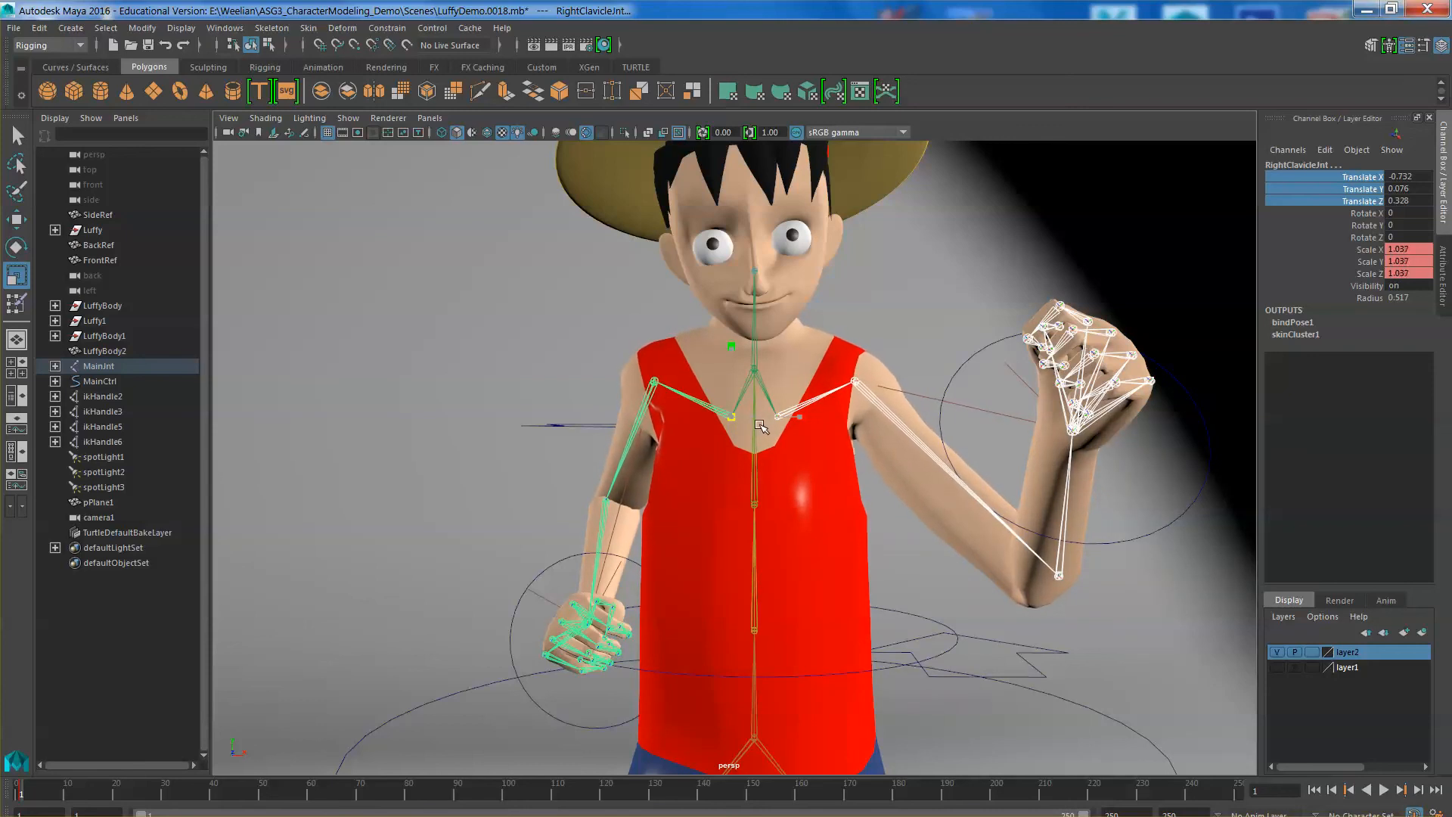
click(757, 425)
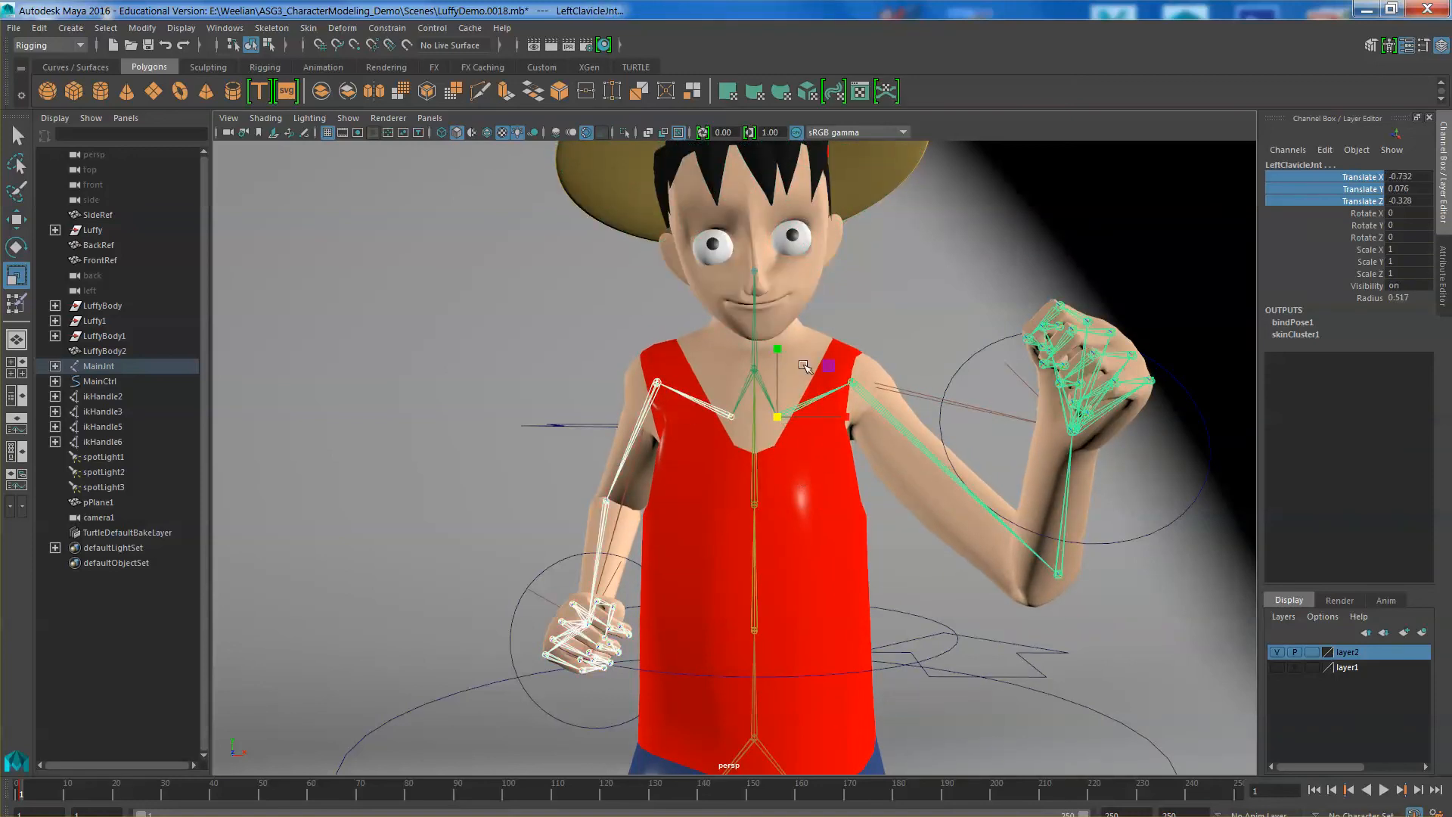
drag(779, 350, 781, 417)
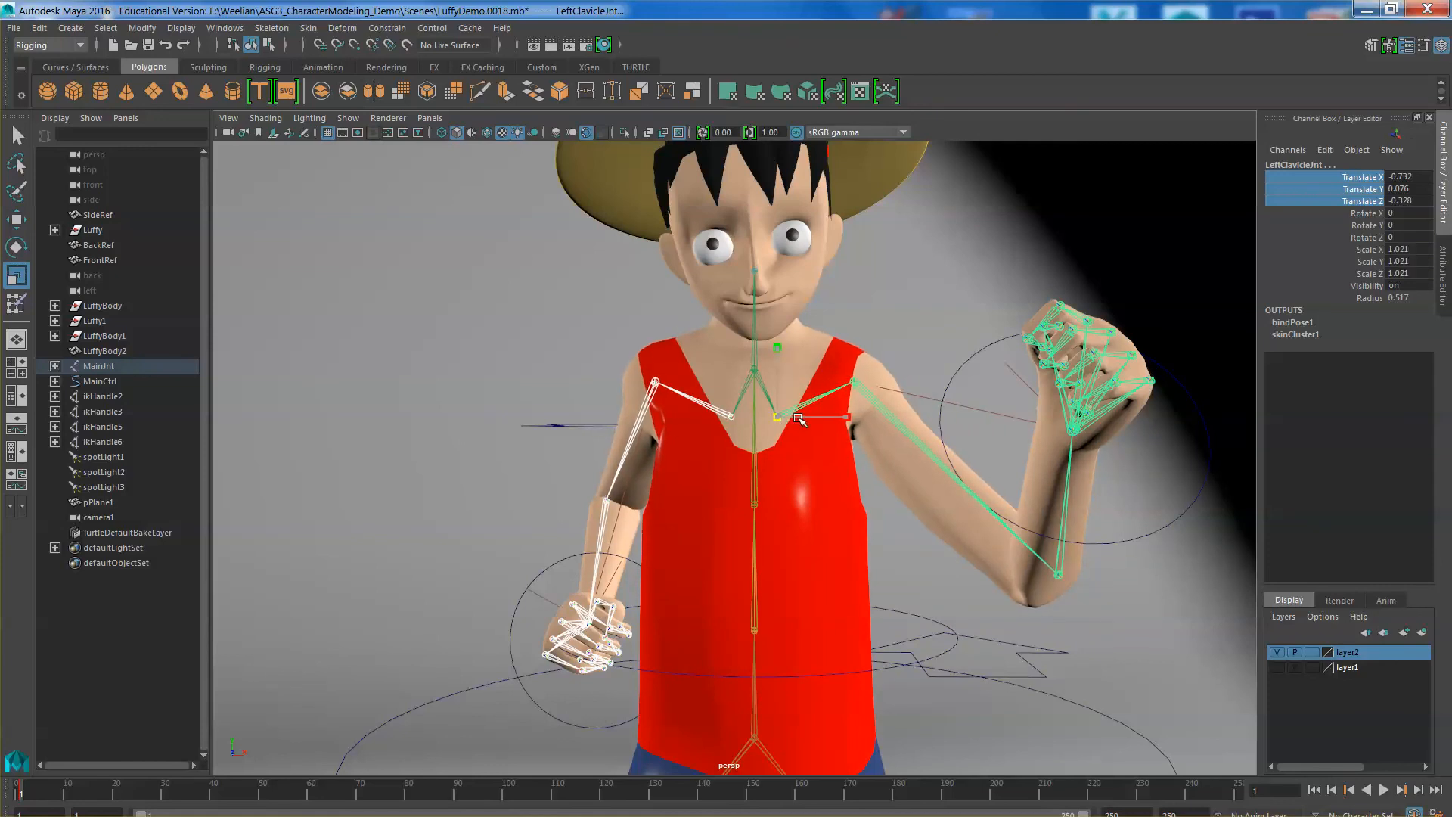
drag(801, 417, 805, 415)
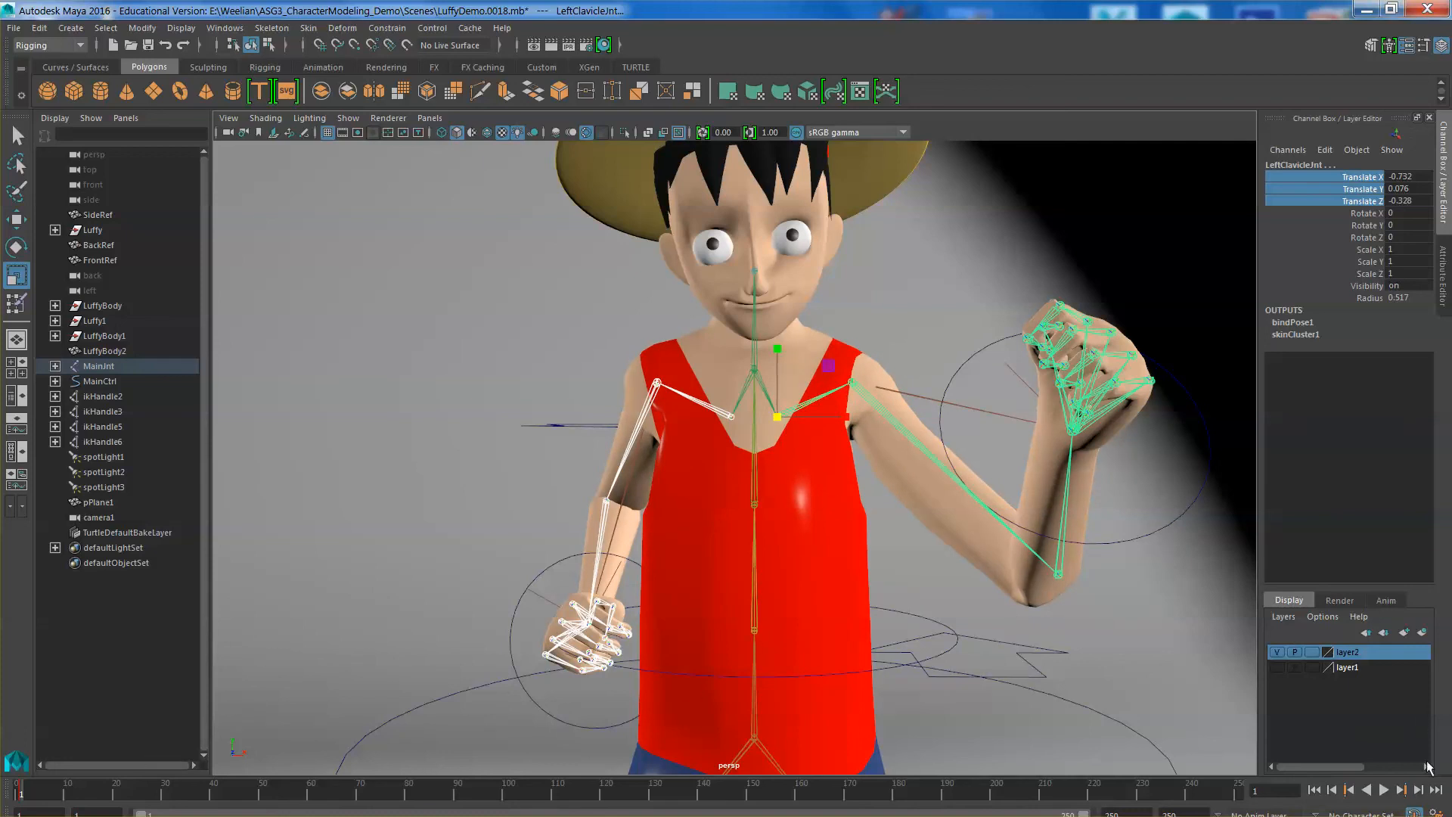
mouse_move(808, 453)
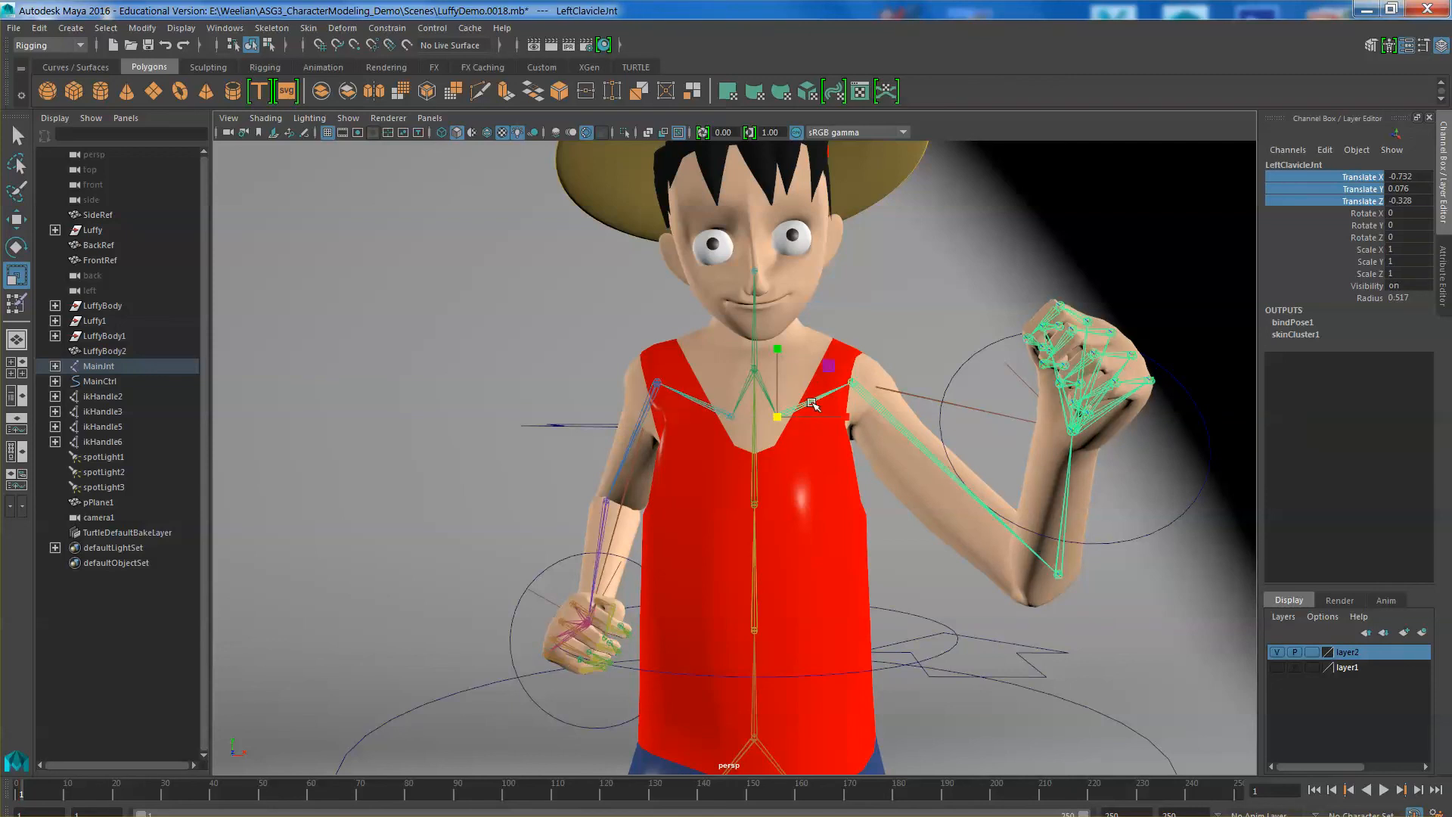
drag(812, 404, 792, 426)
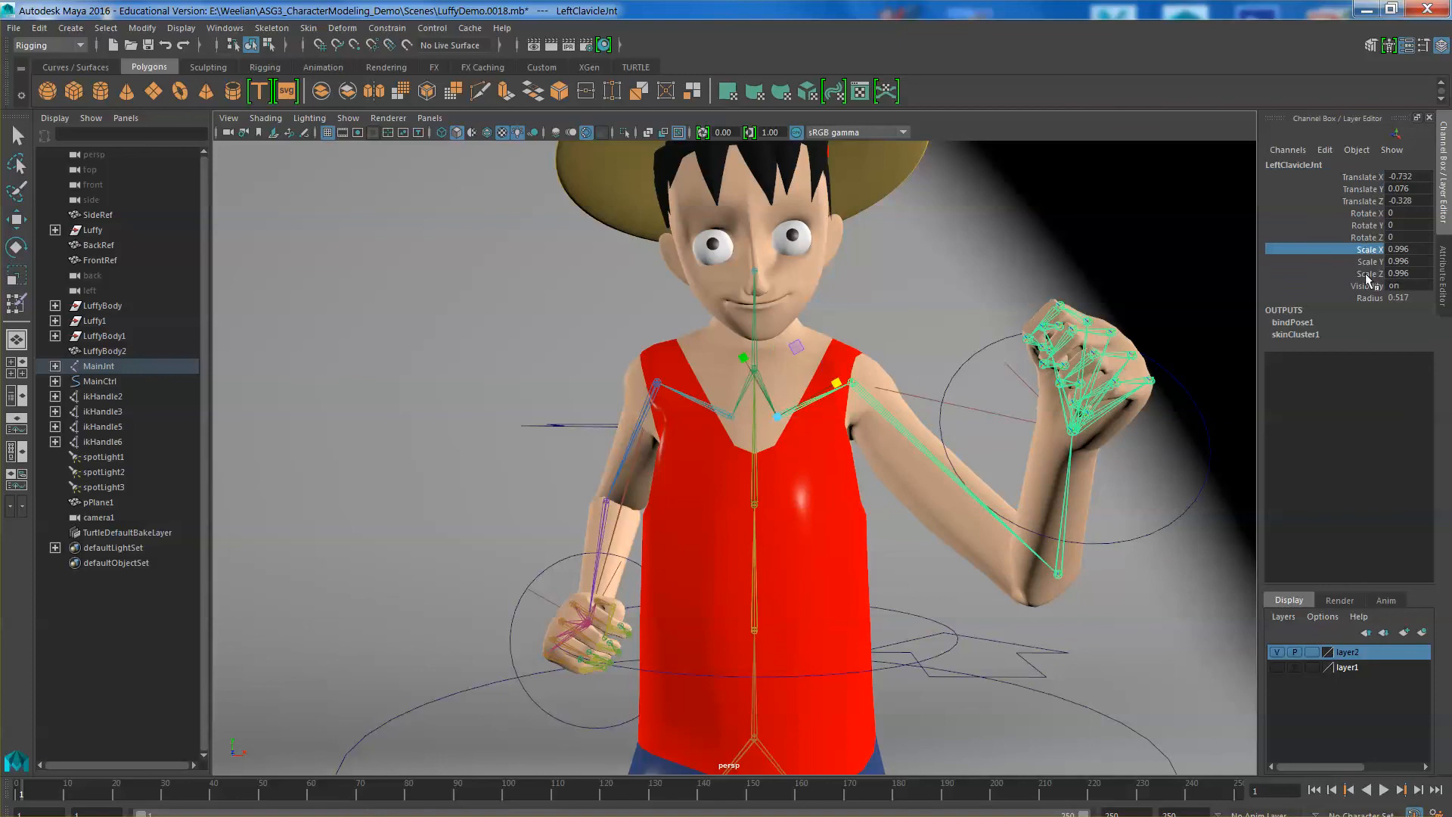
right_click(1352, 248)
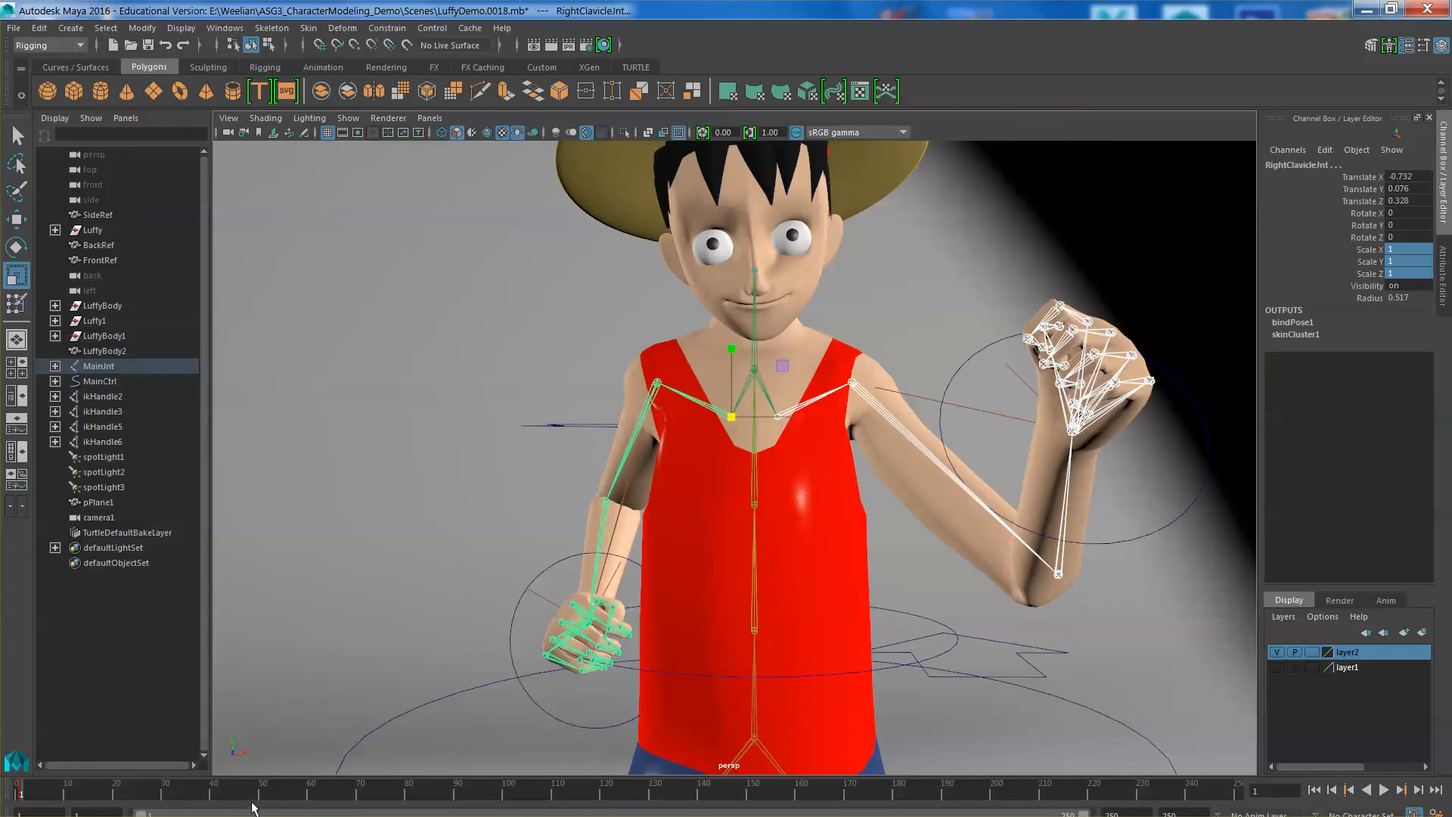
mouse_move(226, 794)
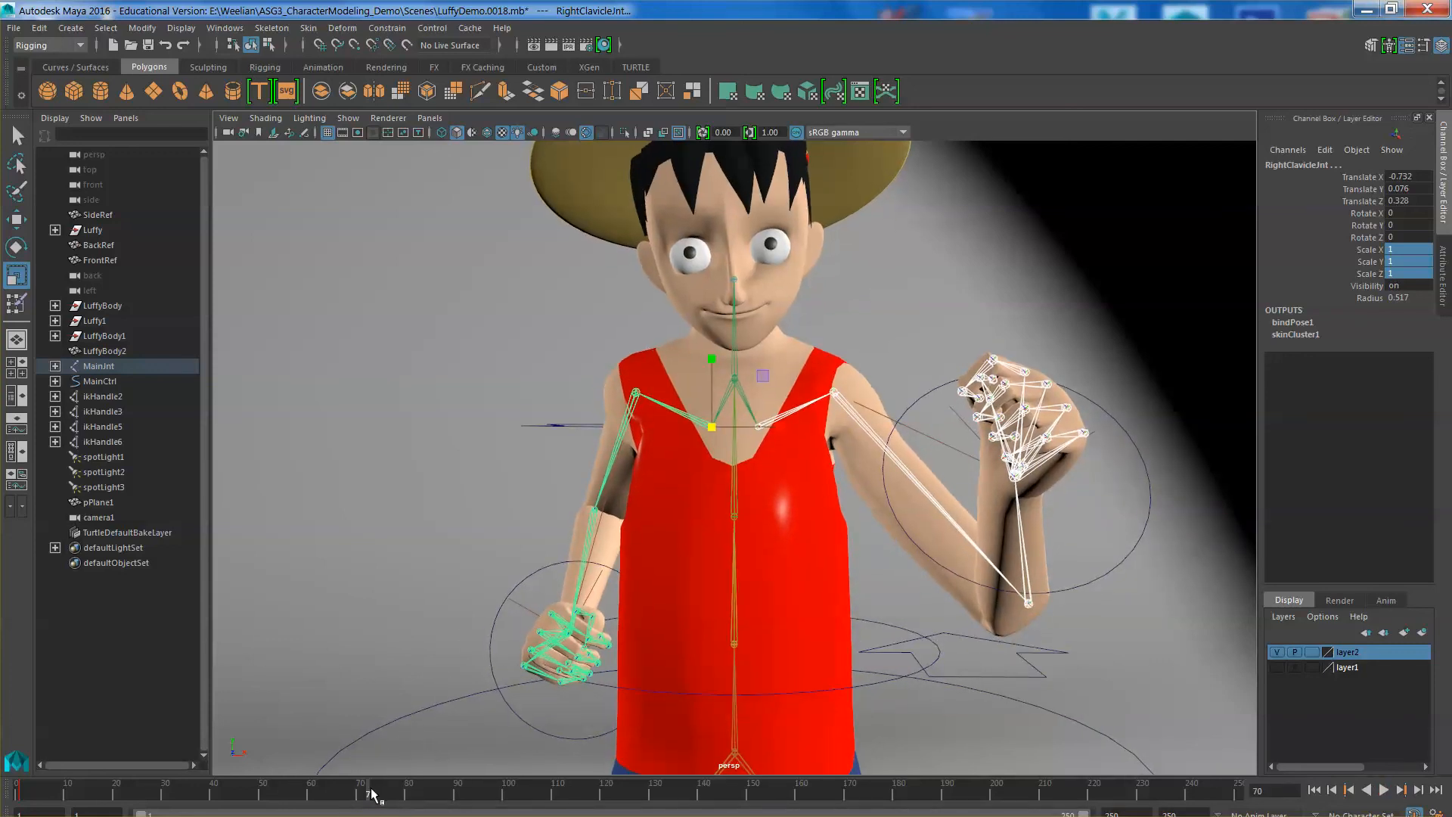
- Rescale the right clavicle to about 1.001 at frame 75 and 1.017 at 140
click(384, 790)
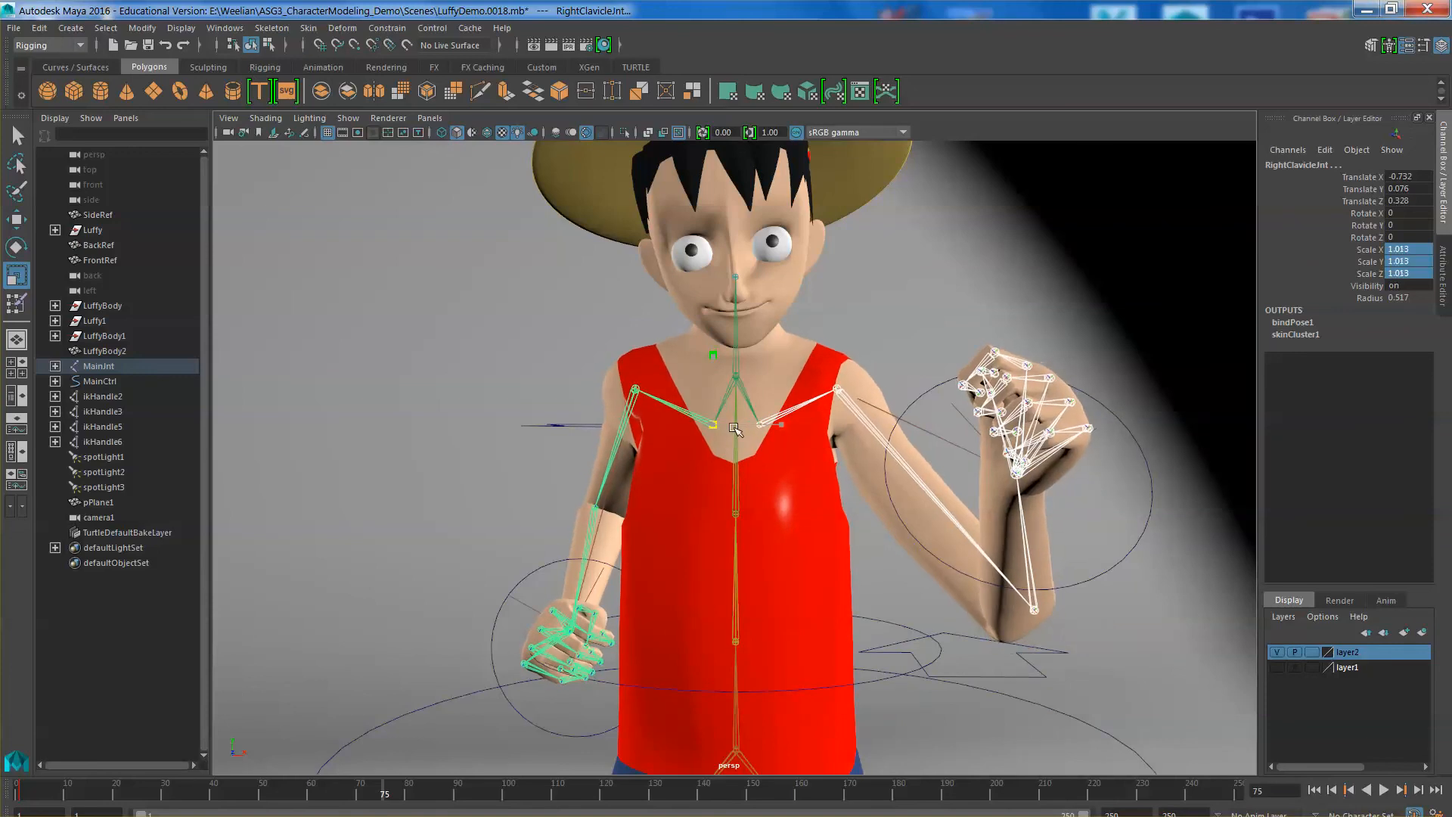
drag(716, 426, 721, 436)
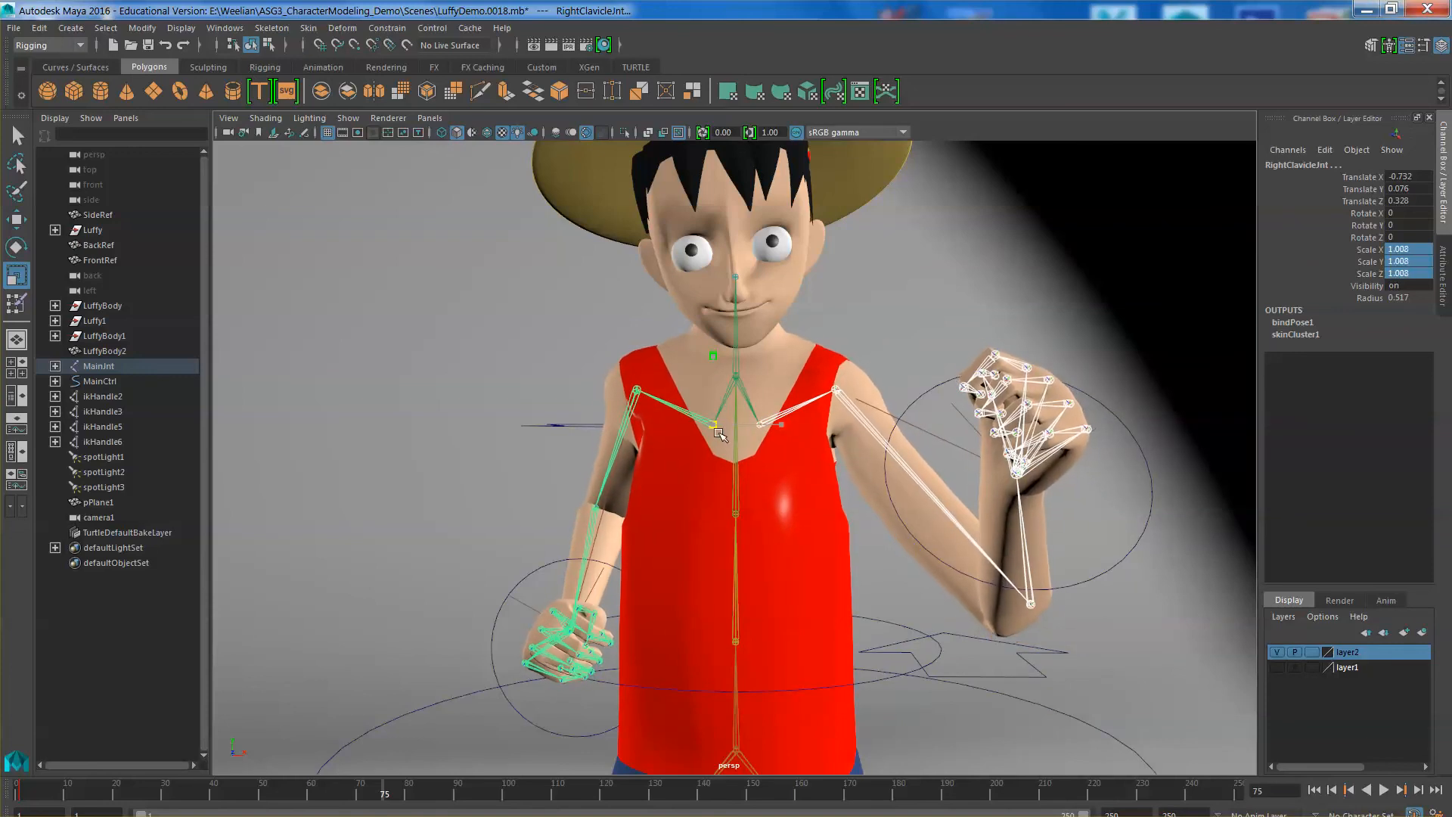
drag(718, 429, 741, 440)
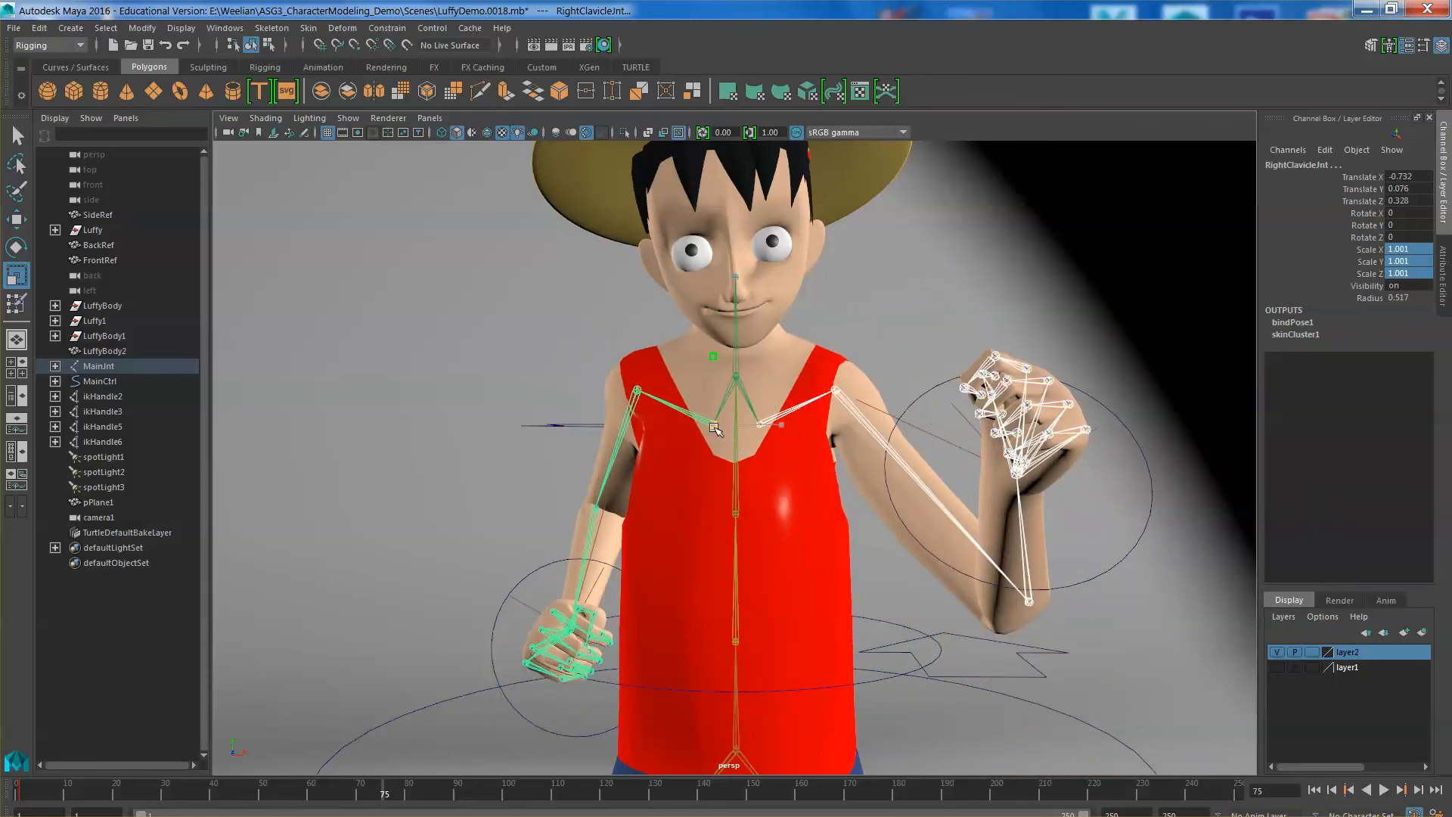
drag(714, 429, 727, 429)
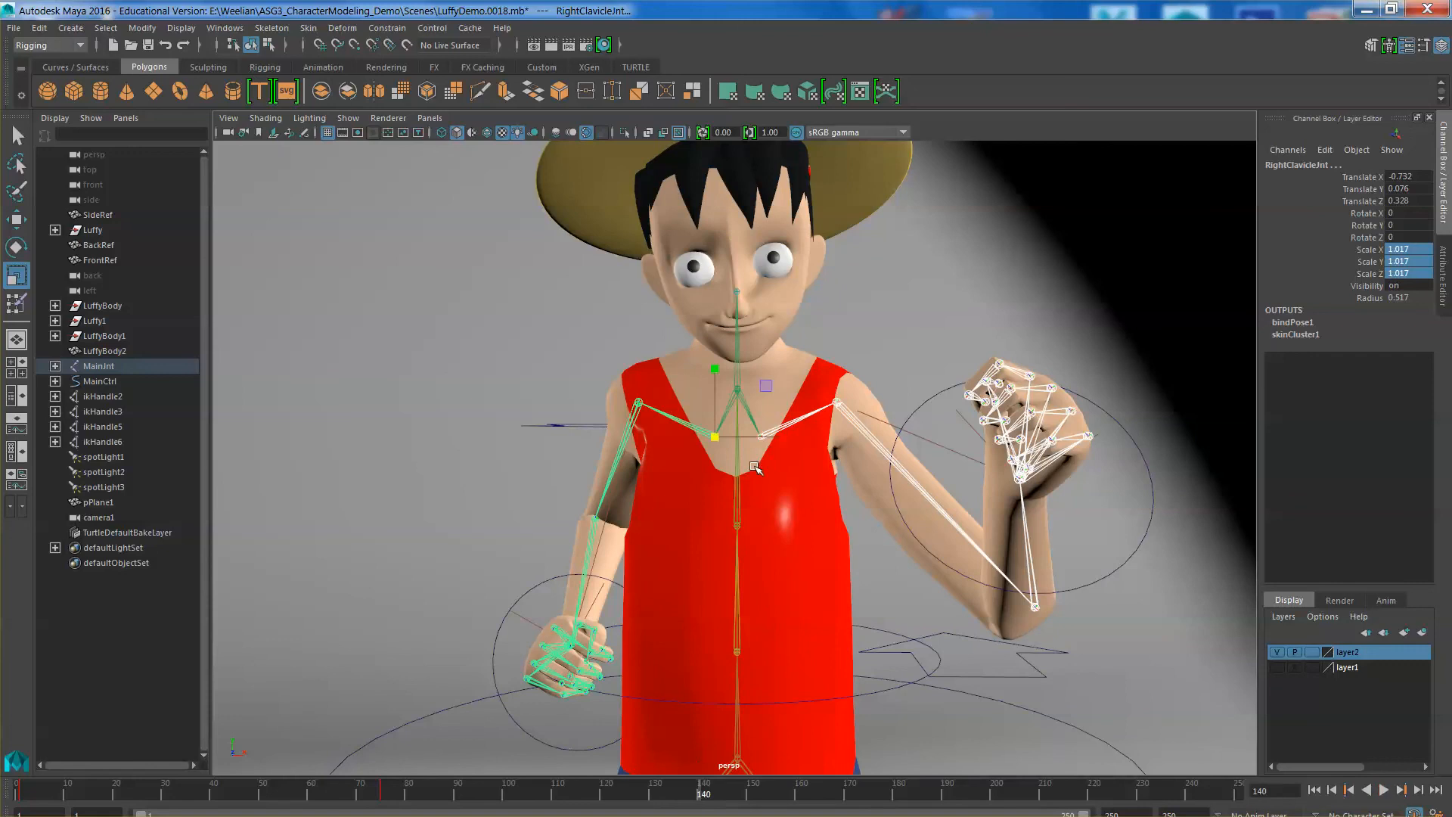
drag(755, 466, 709, 447)
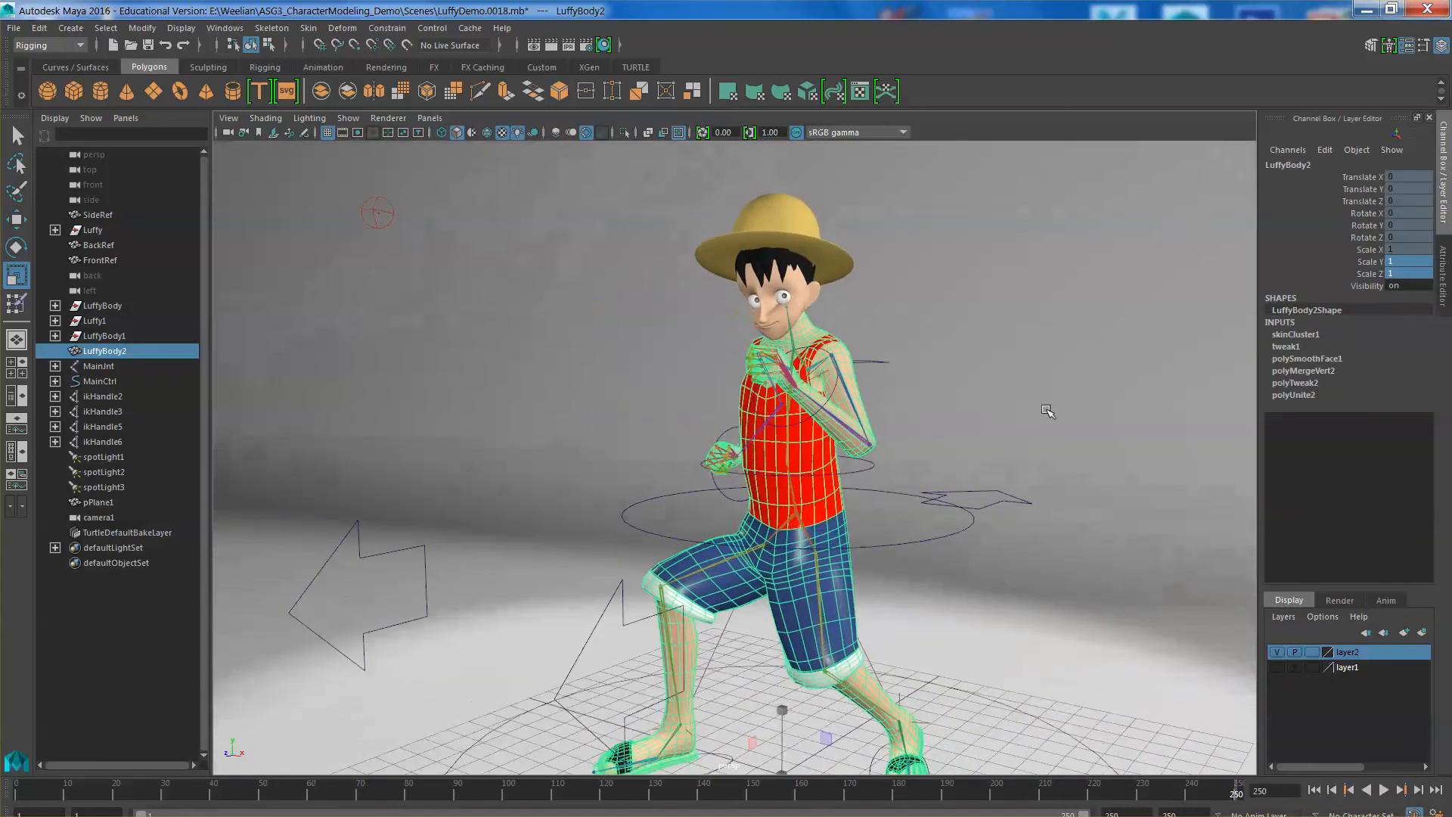
- View through the scene camera, key MainCtrl Rotate Y at 0, and jump to frame 250
click(429, 118)
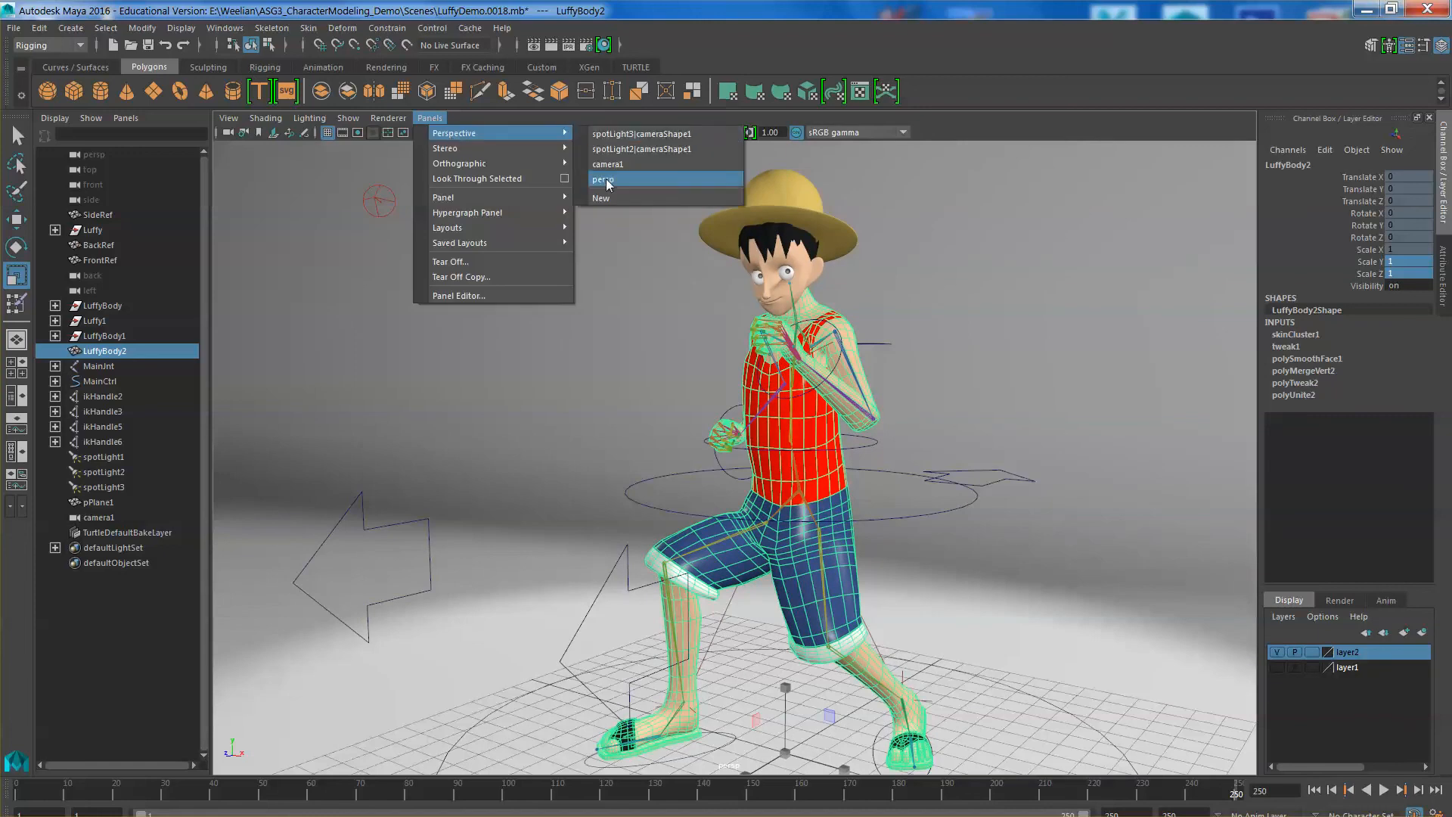
click(603, 180)
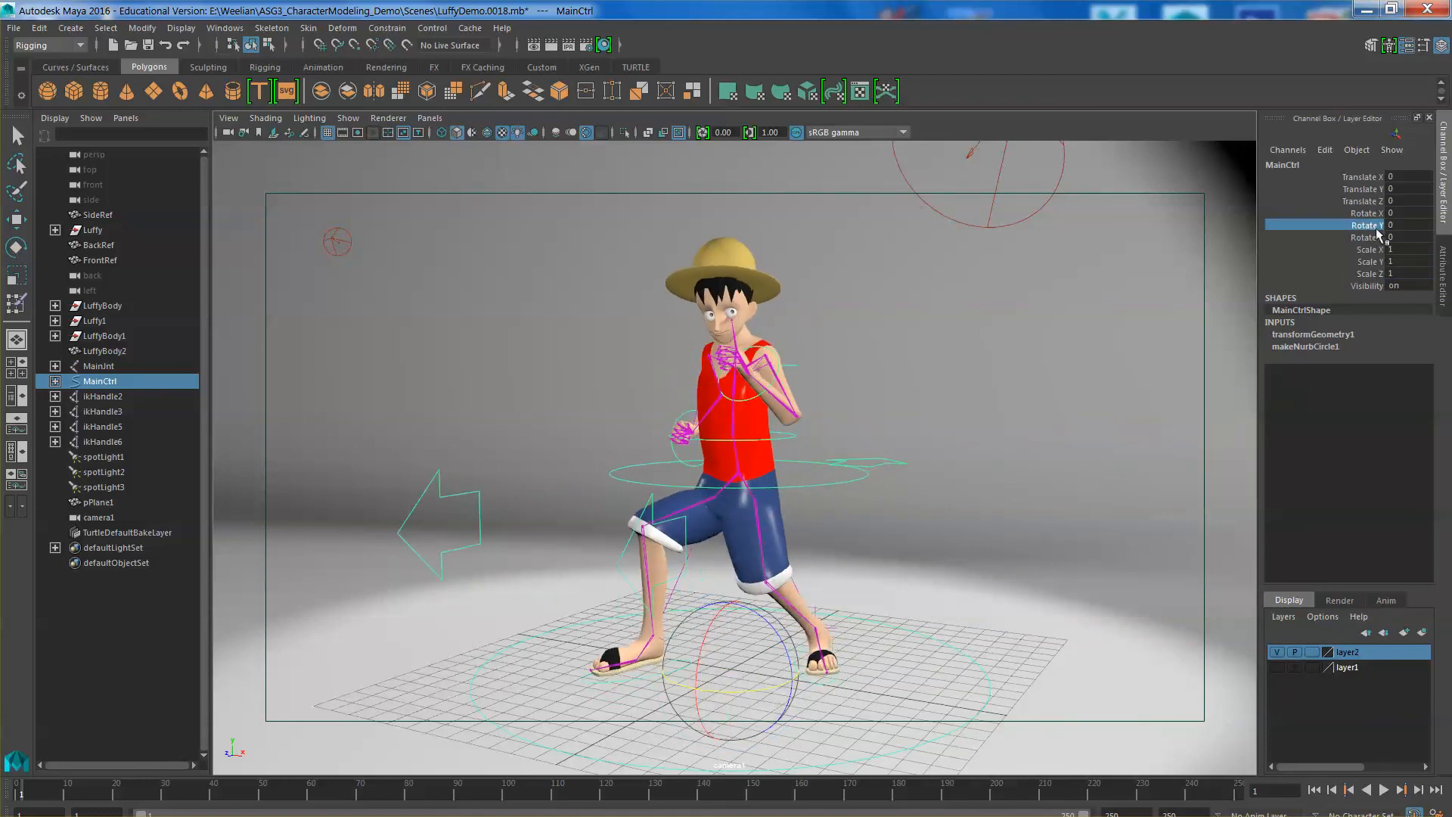
click(1362, 225)
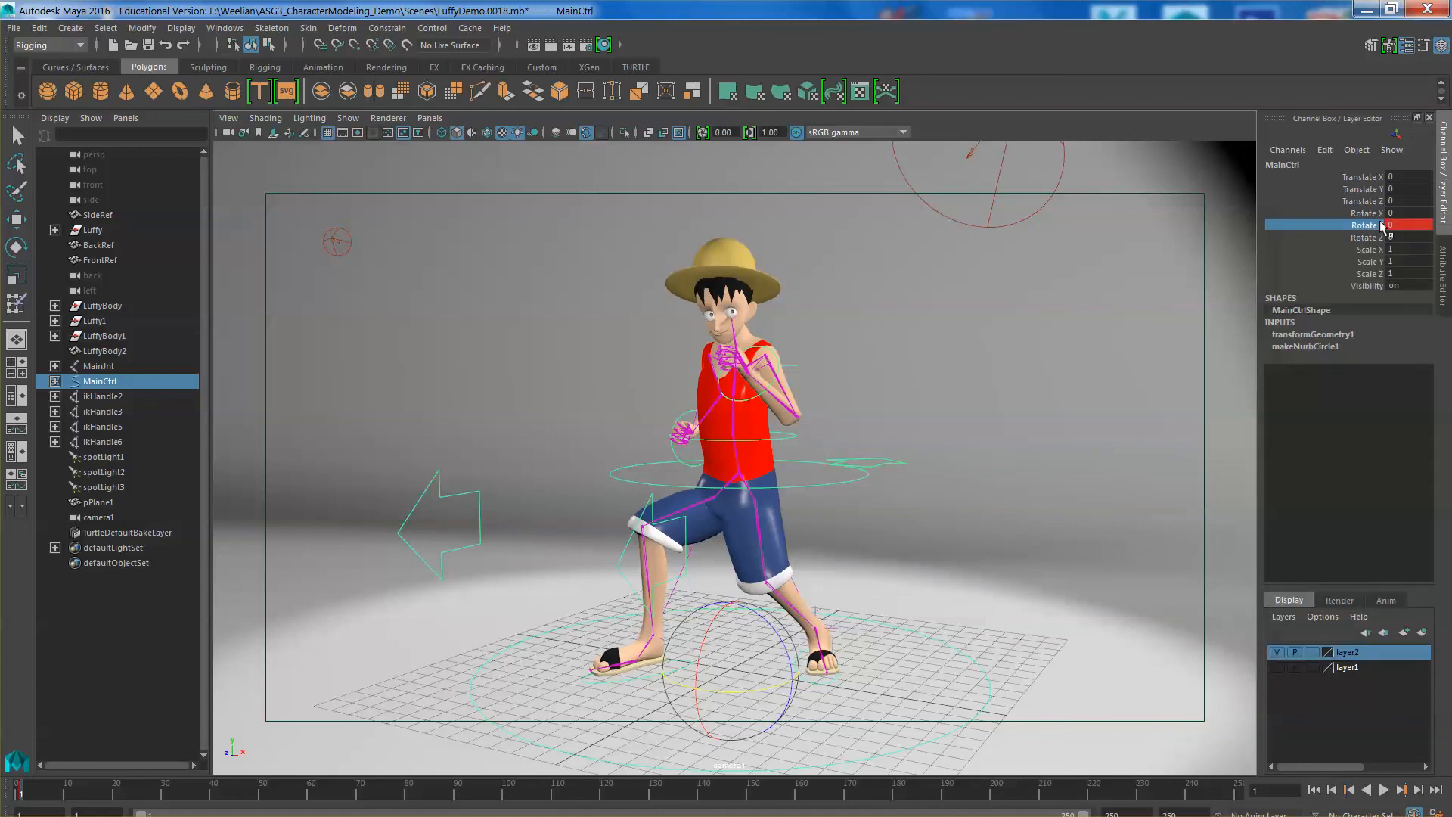
click(1365, 226)
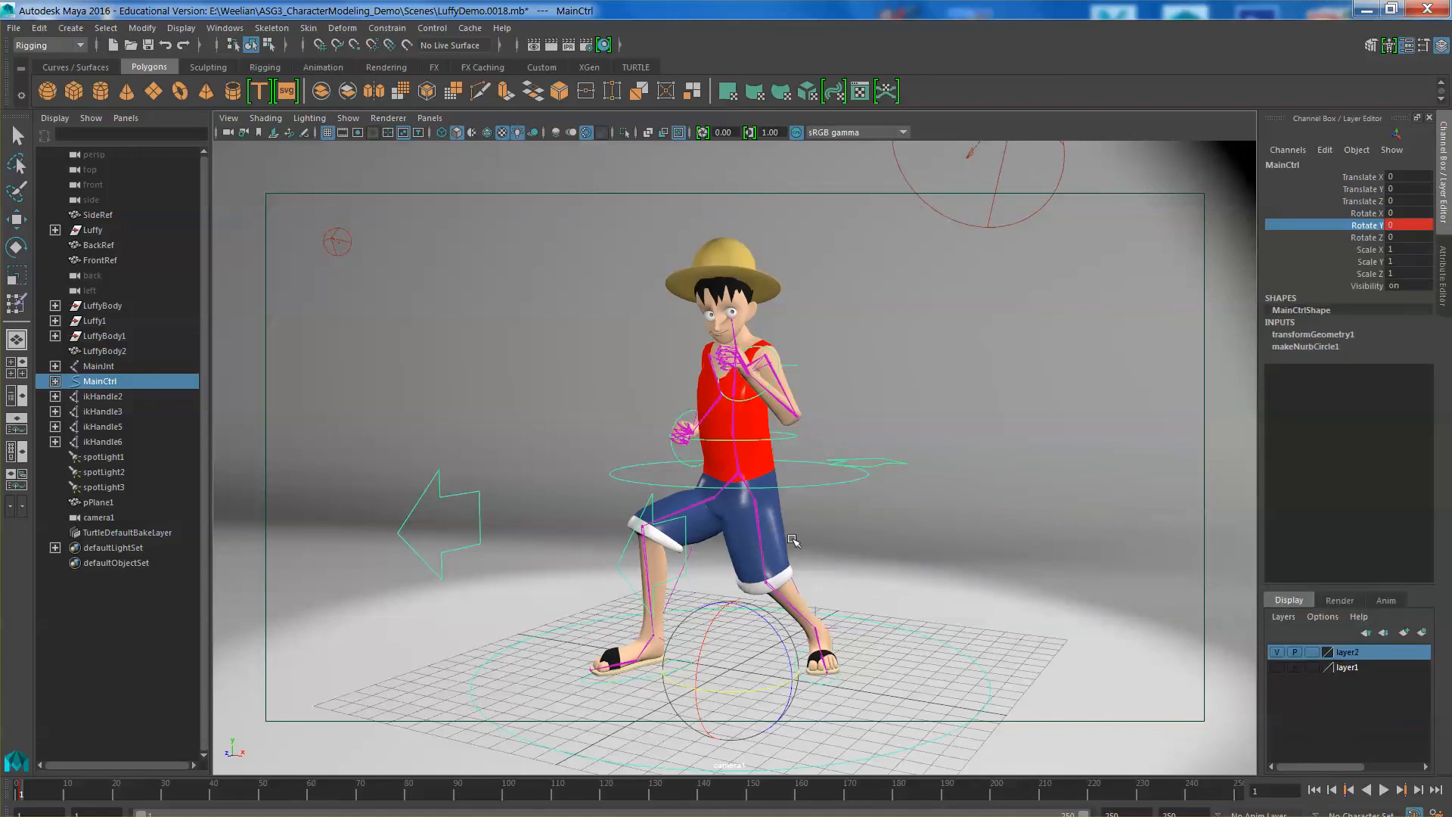
click(1401, 790)
text(360)
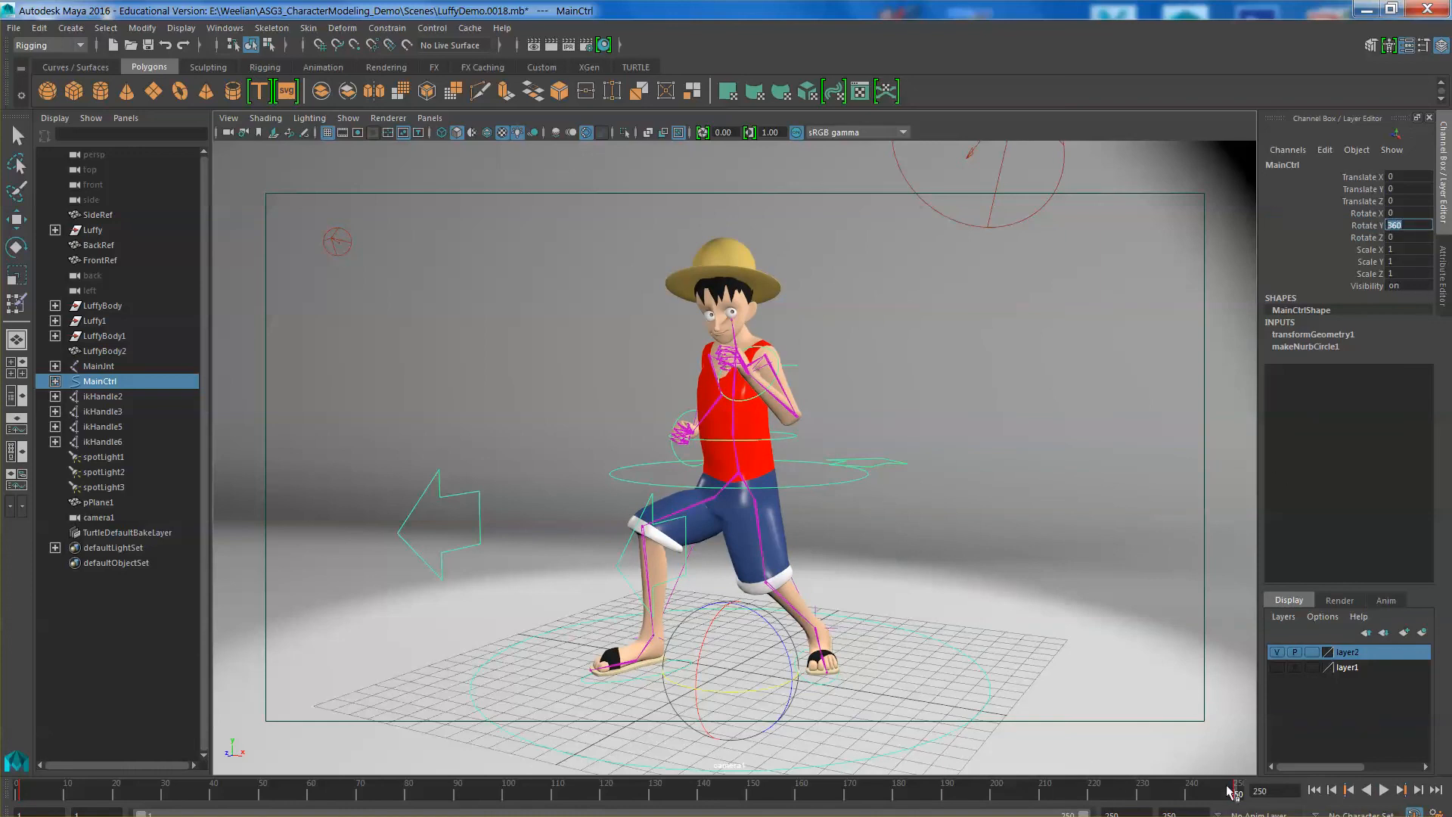
drag(1233, 790, 676, 792)
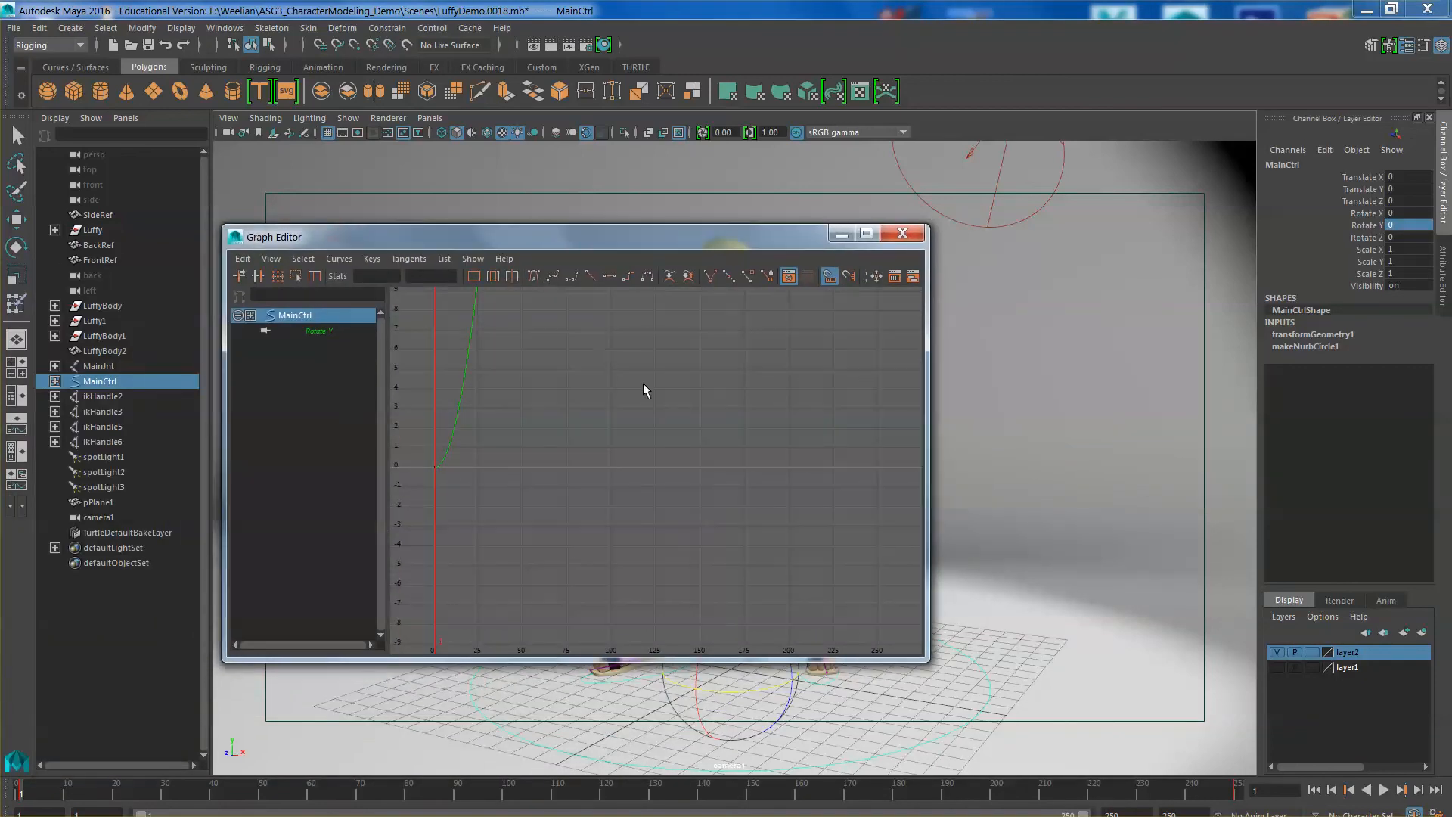
- Make MainCtrl's Rotate Y spin curve linear and close the Graph Editor
drag(272, 236, 655, 87)
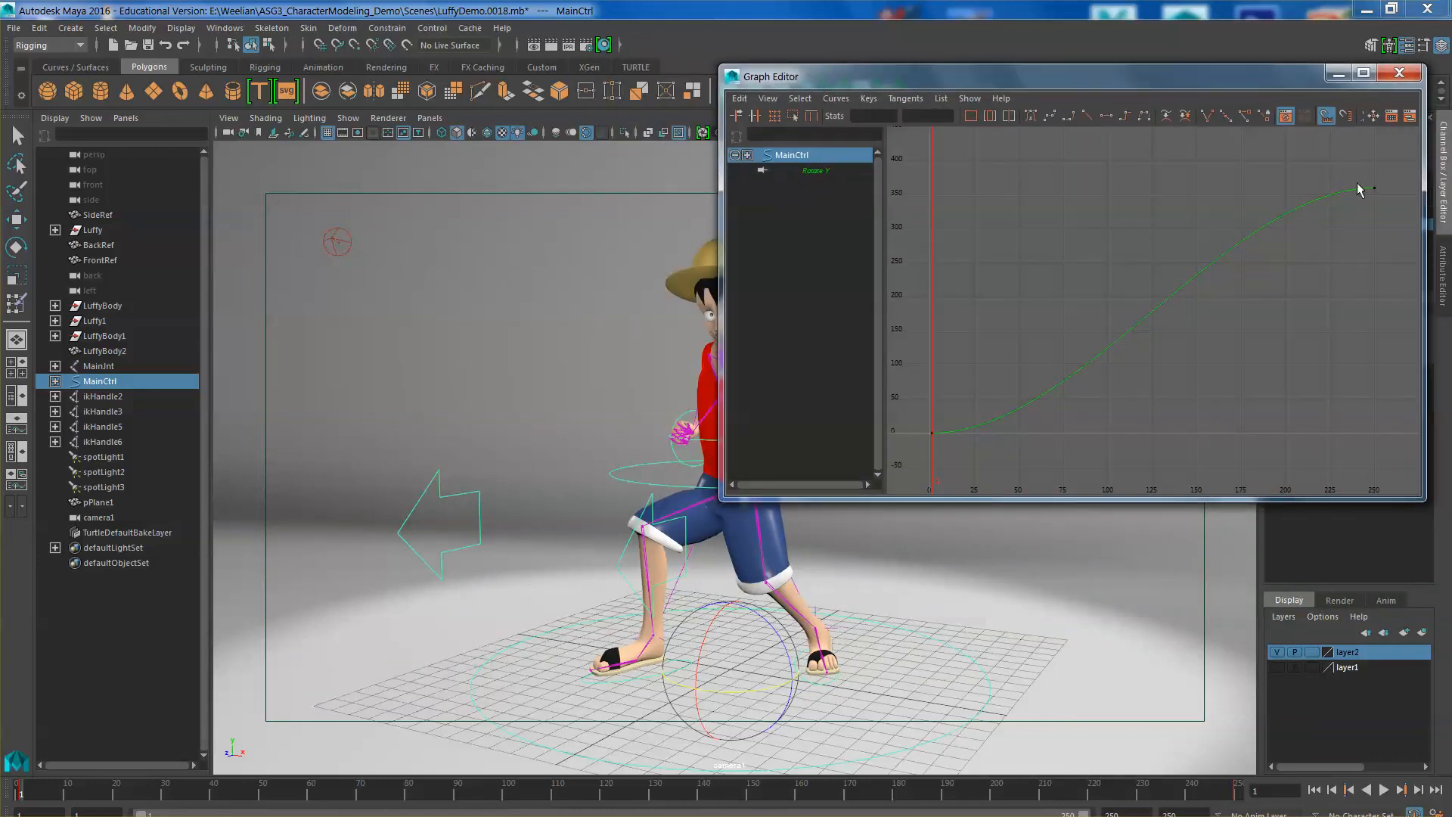
mouse_move(1123, 256)
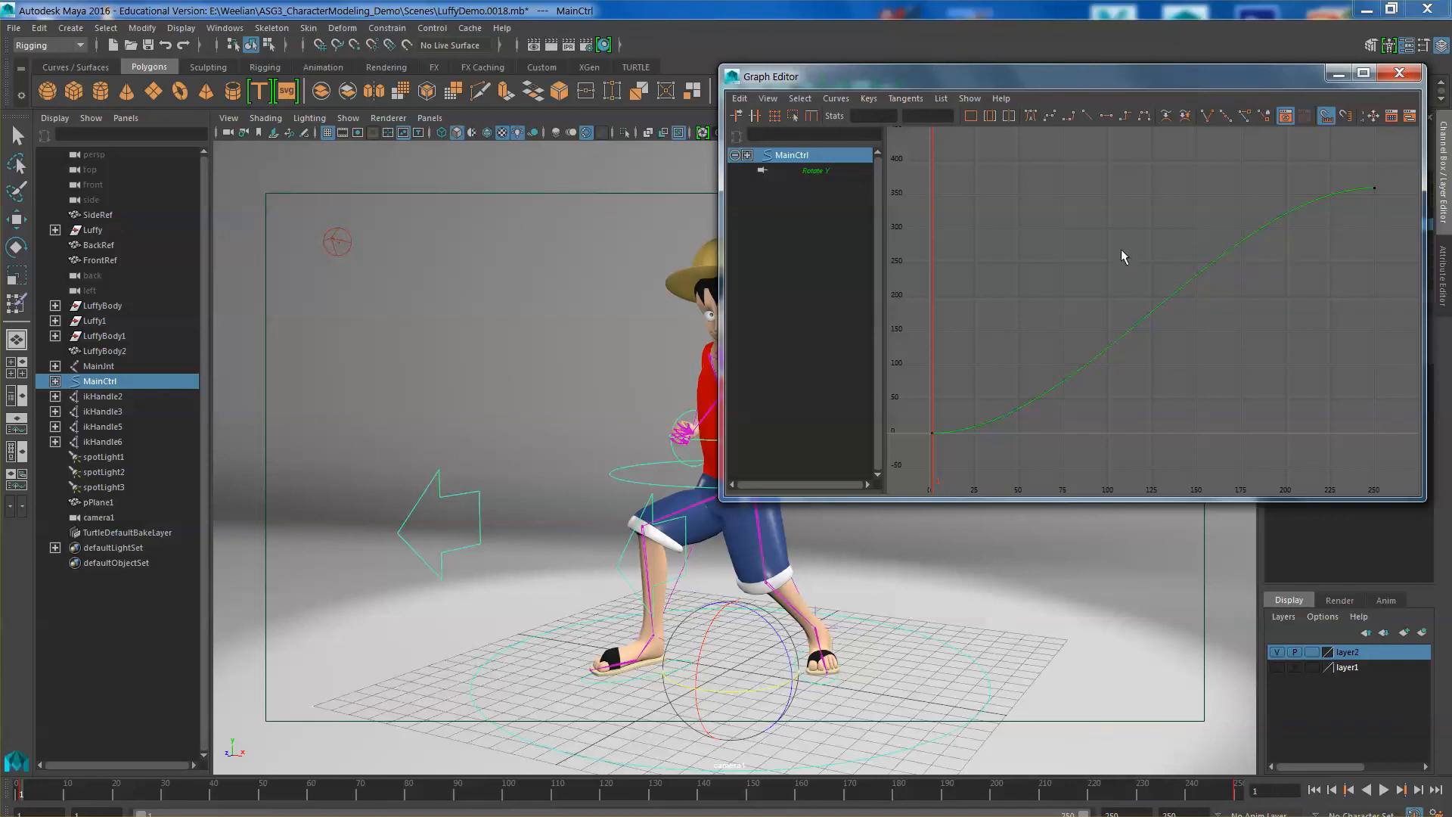
mouse_move(1442, 391)
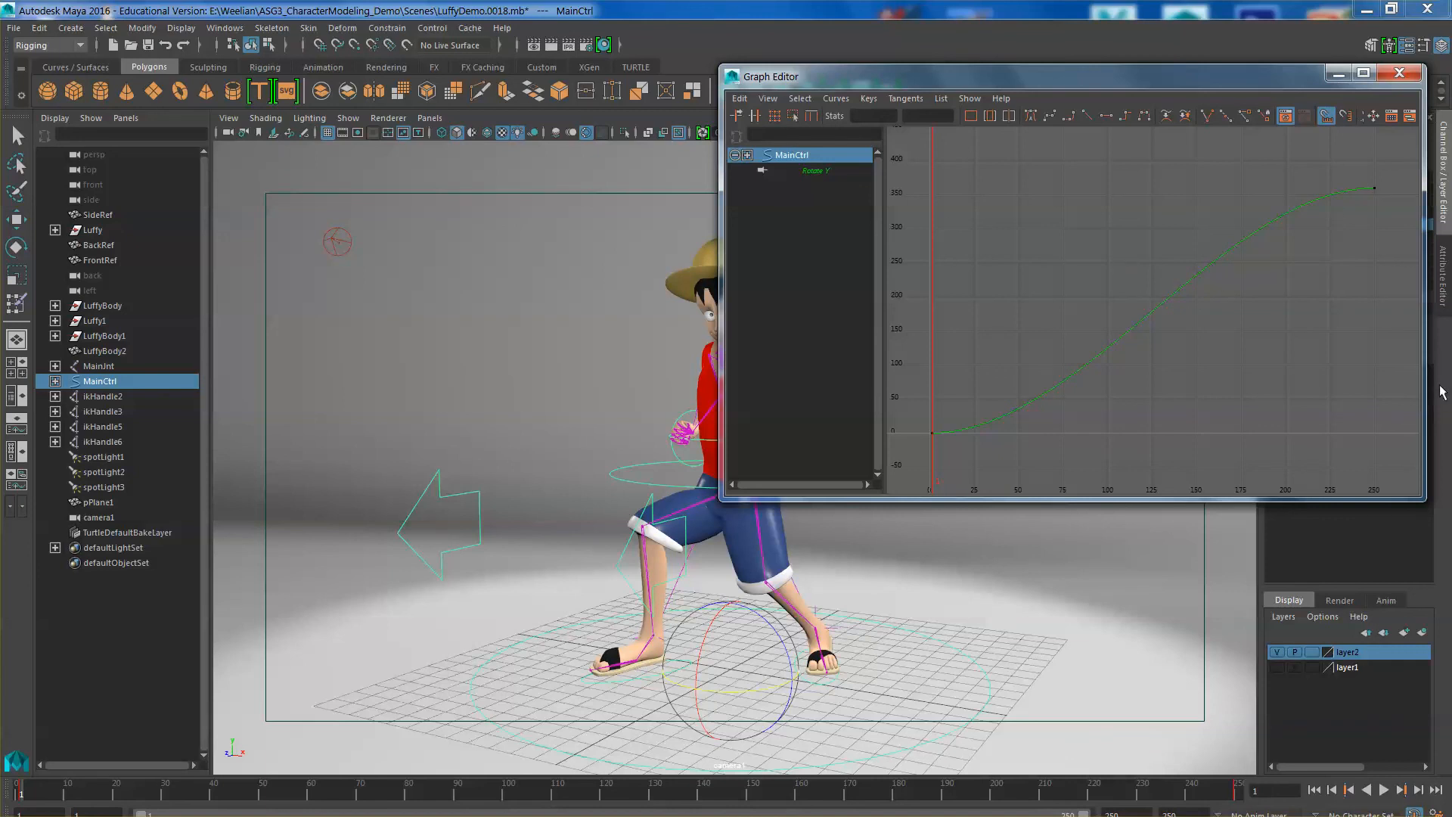
mouse_move(1086, 128)
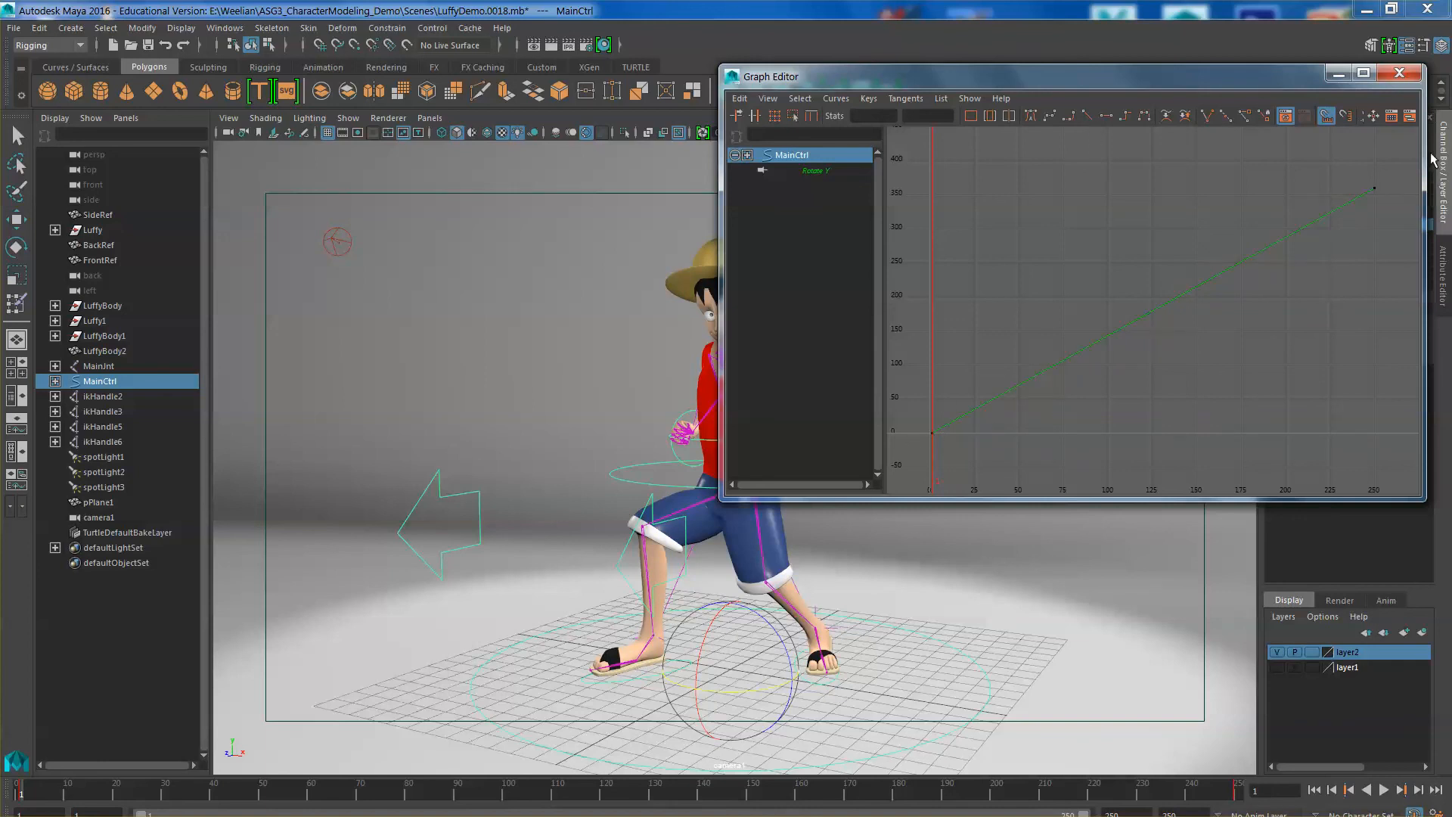
click(1400, 74)
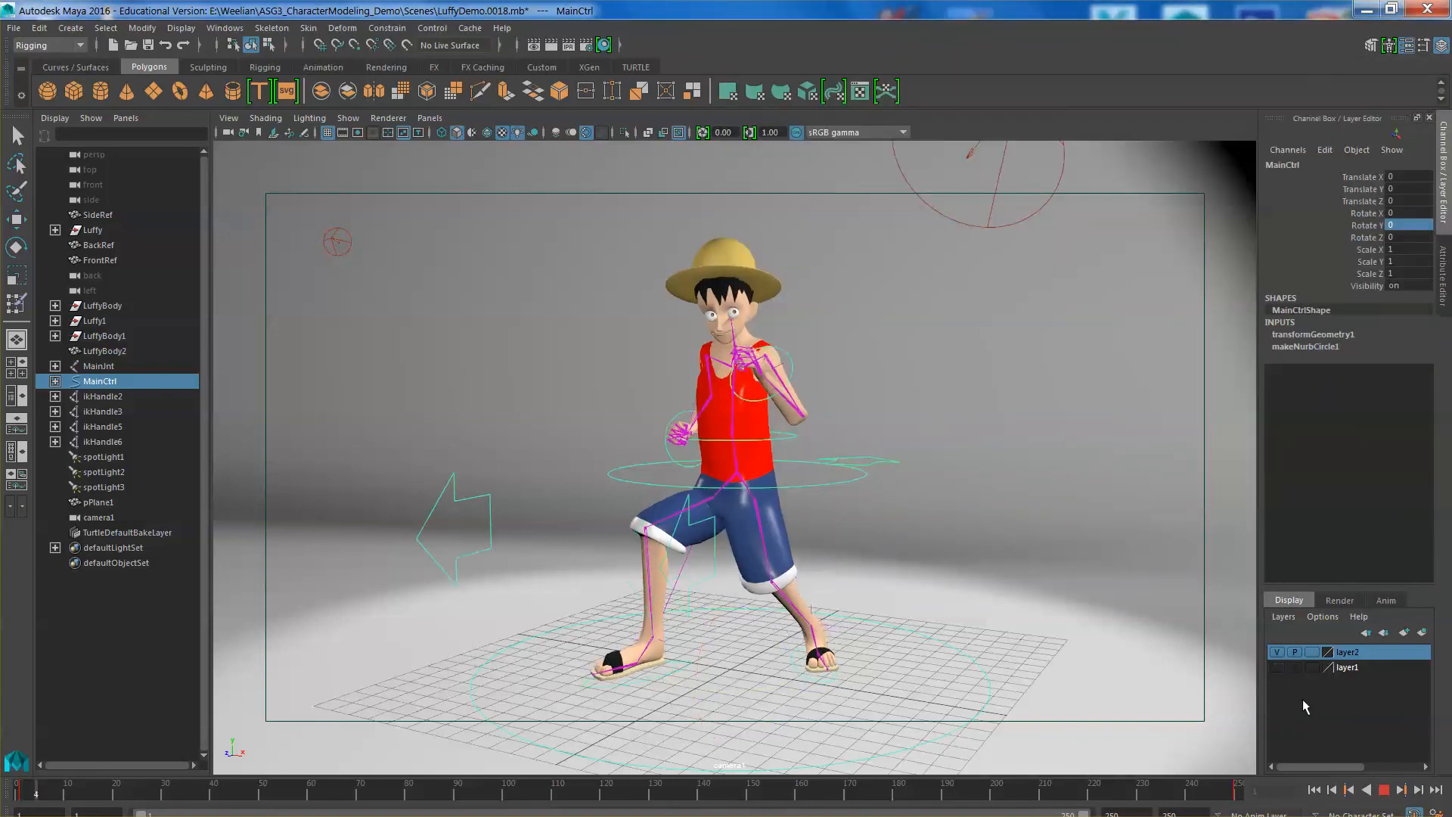
- Play back and stop the turntable spin, then turn on Wireframe on Shaded
click(276, 795)
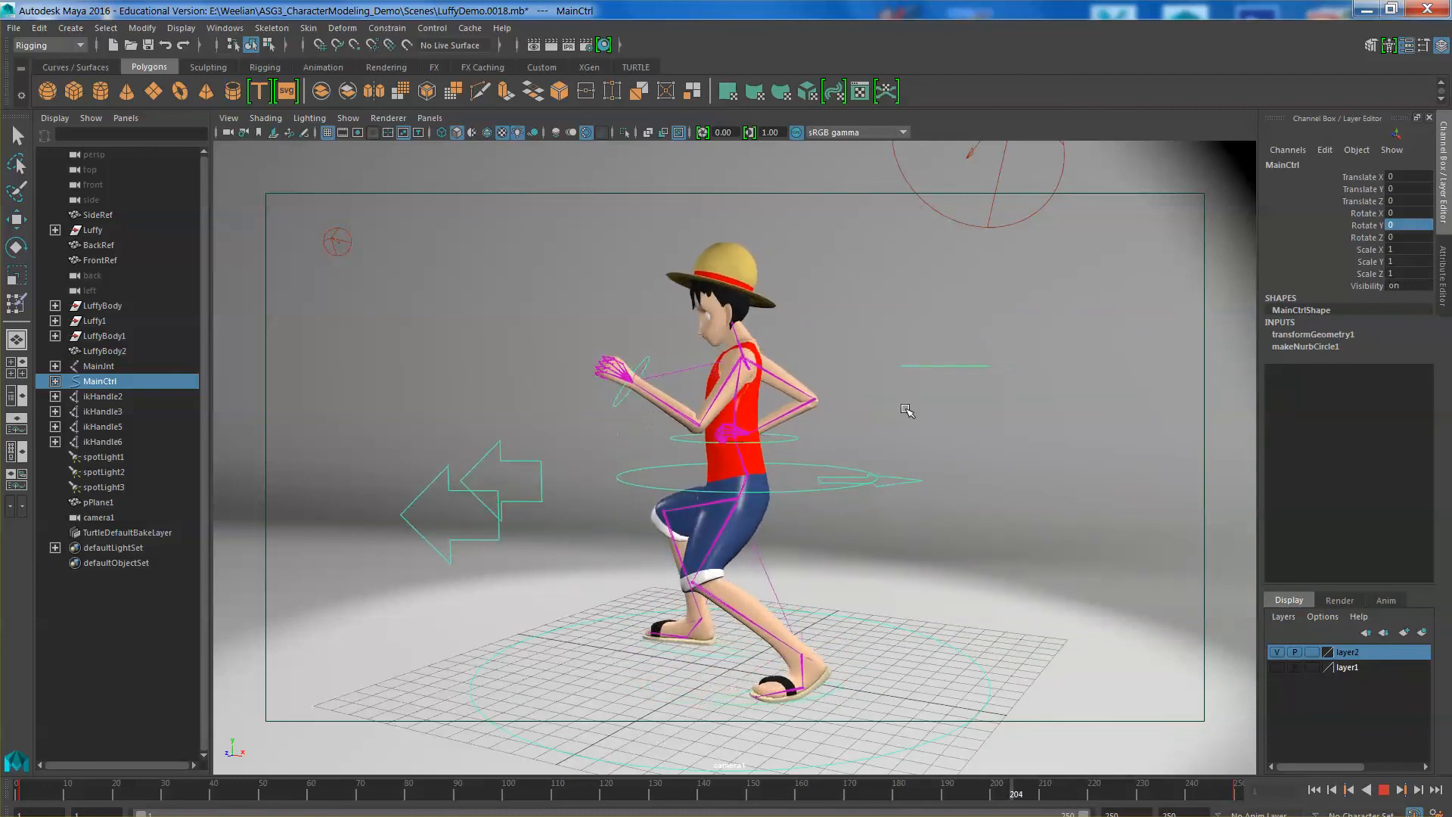
click(45, 794)
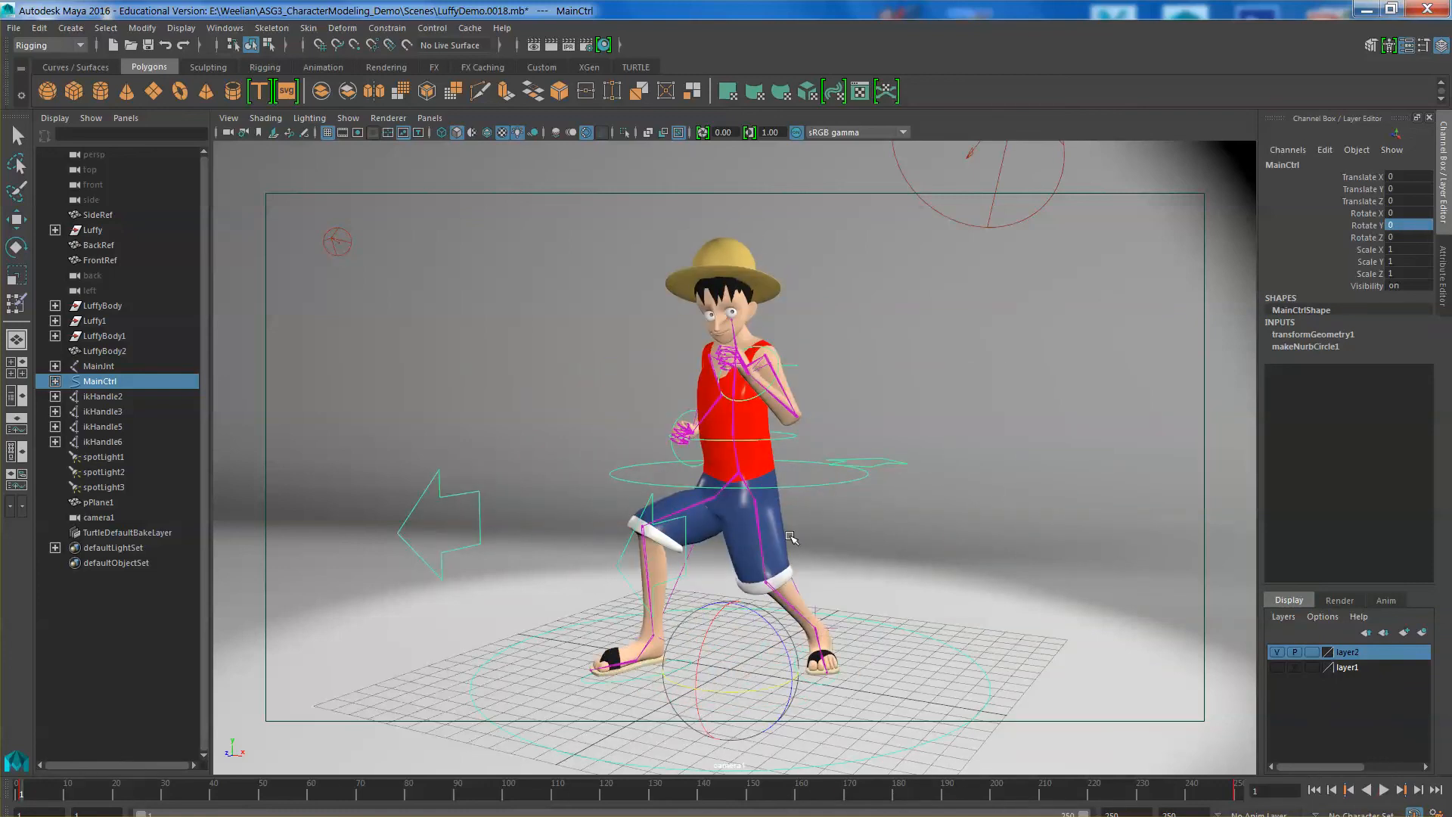
mouse_move(492, 327)
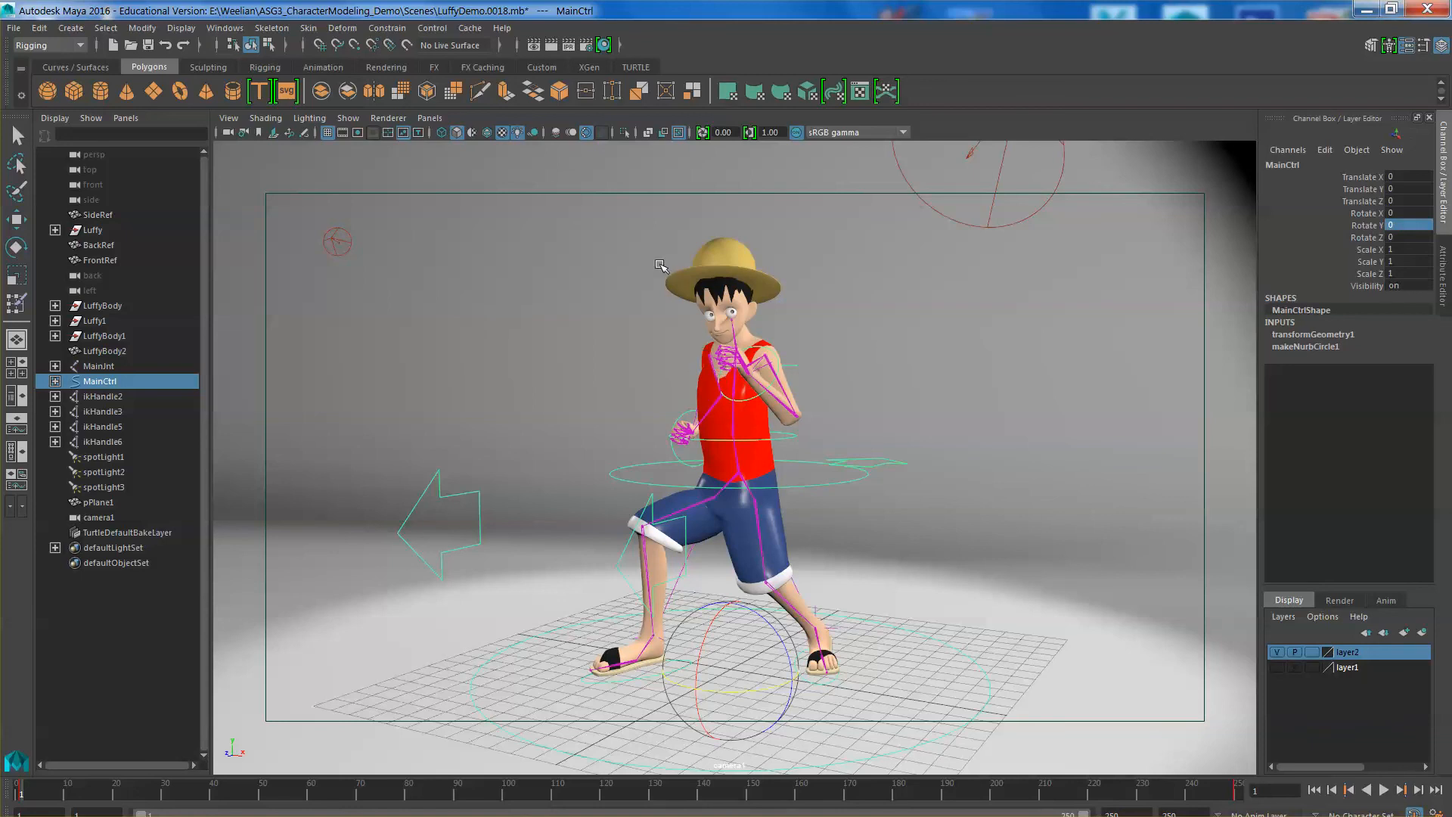
mouse_move(521, 269)
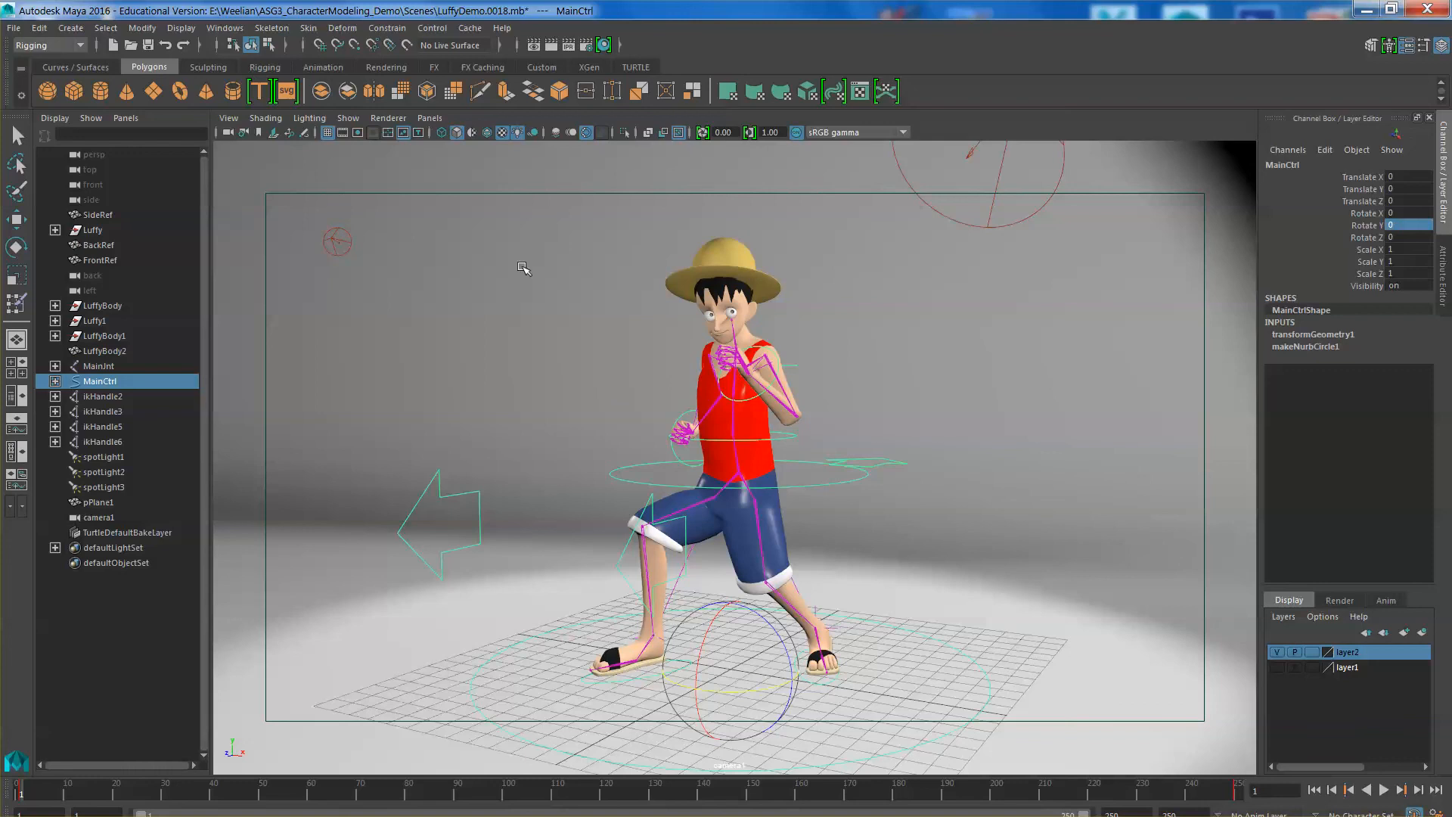
click(265, 118)
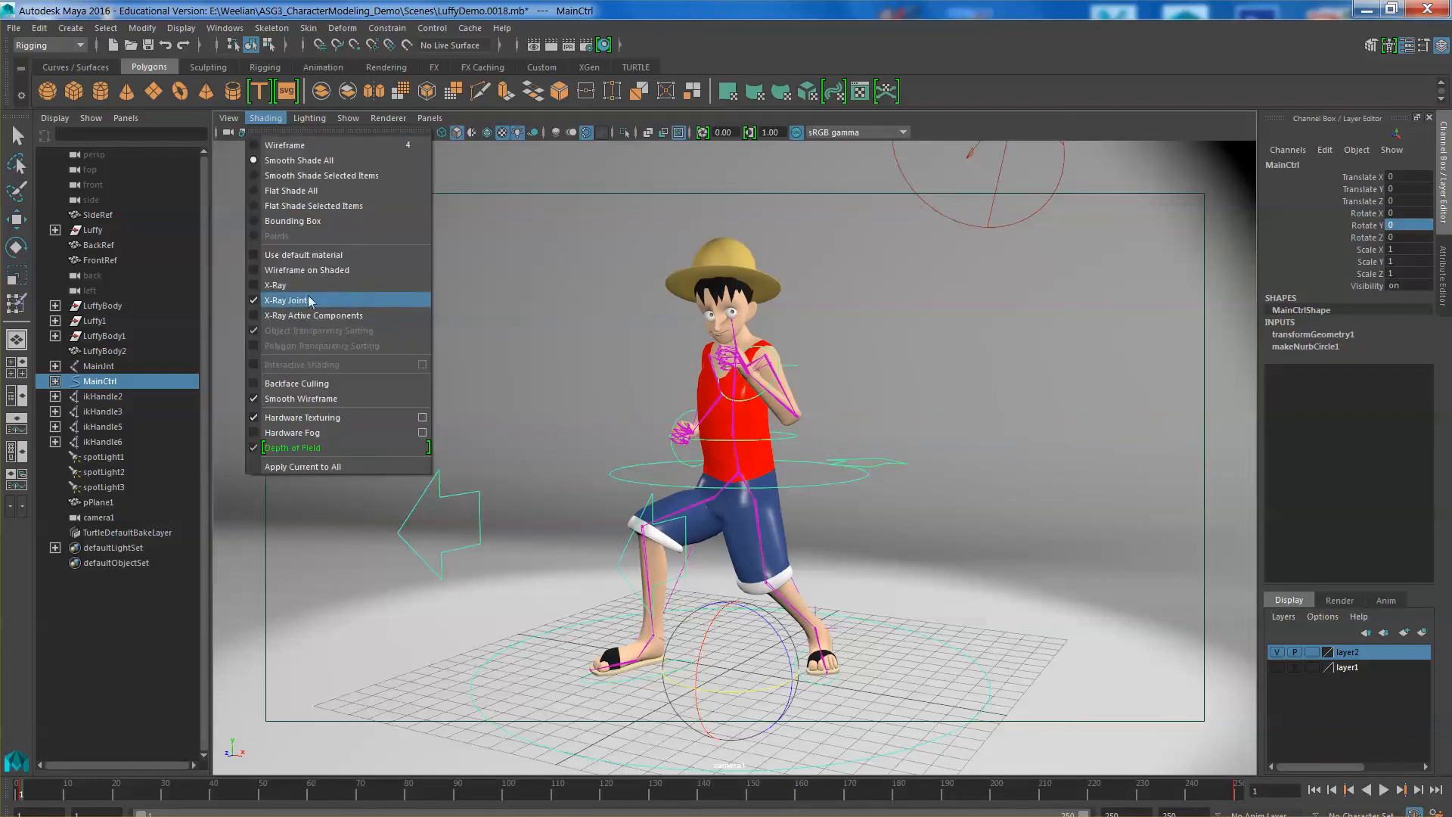
mouse_move(307, 269)
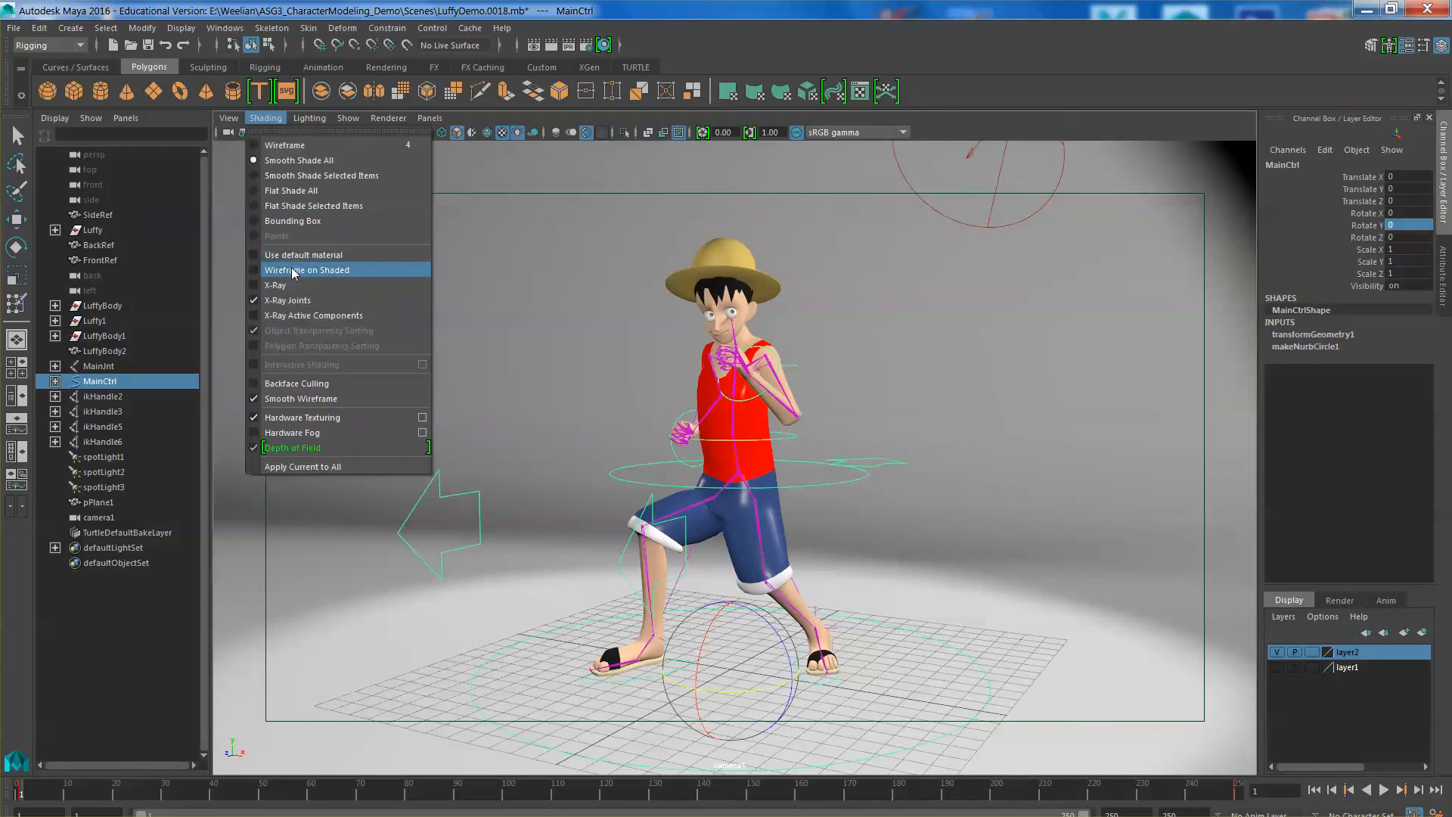
click(306, 269)
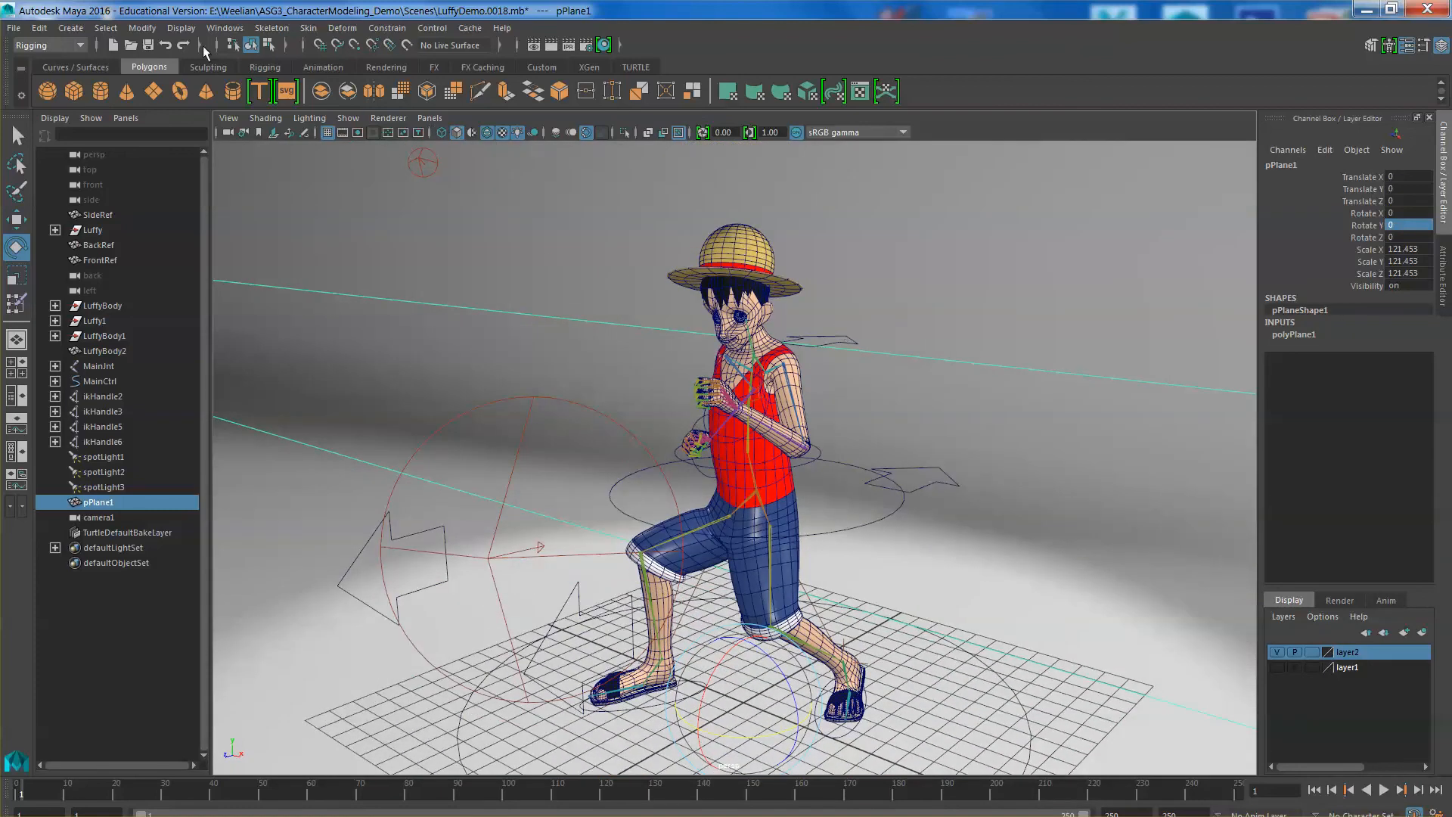
- In Display preferences, set the Viewport 2.0 rendering engine to DirectX 11
click(224, 27)
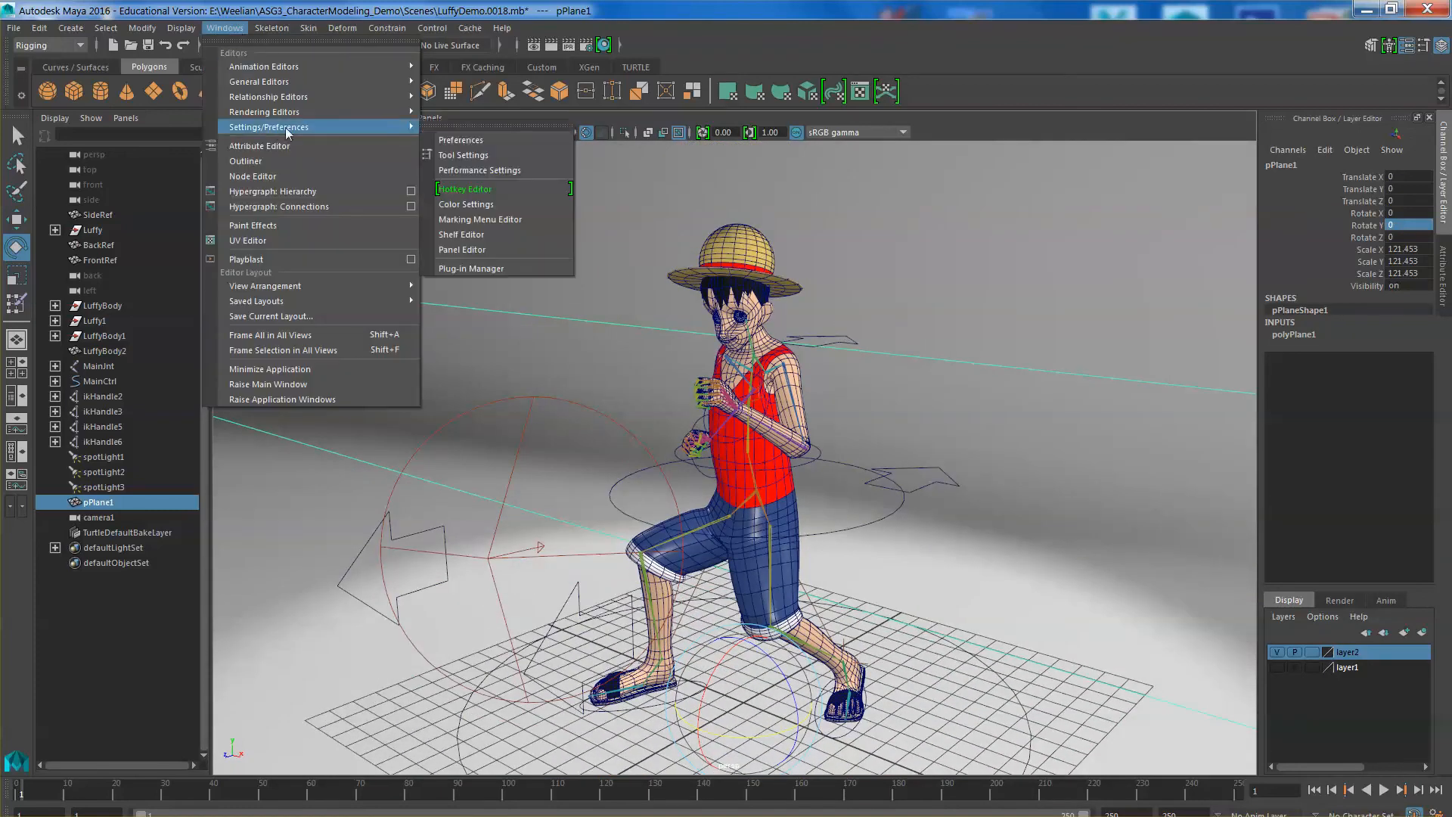
click(461, 140)
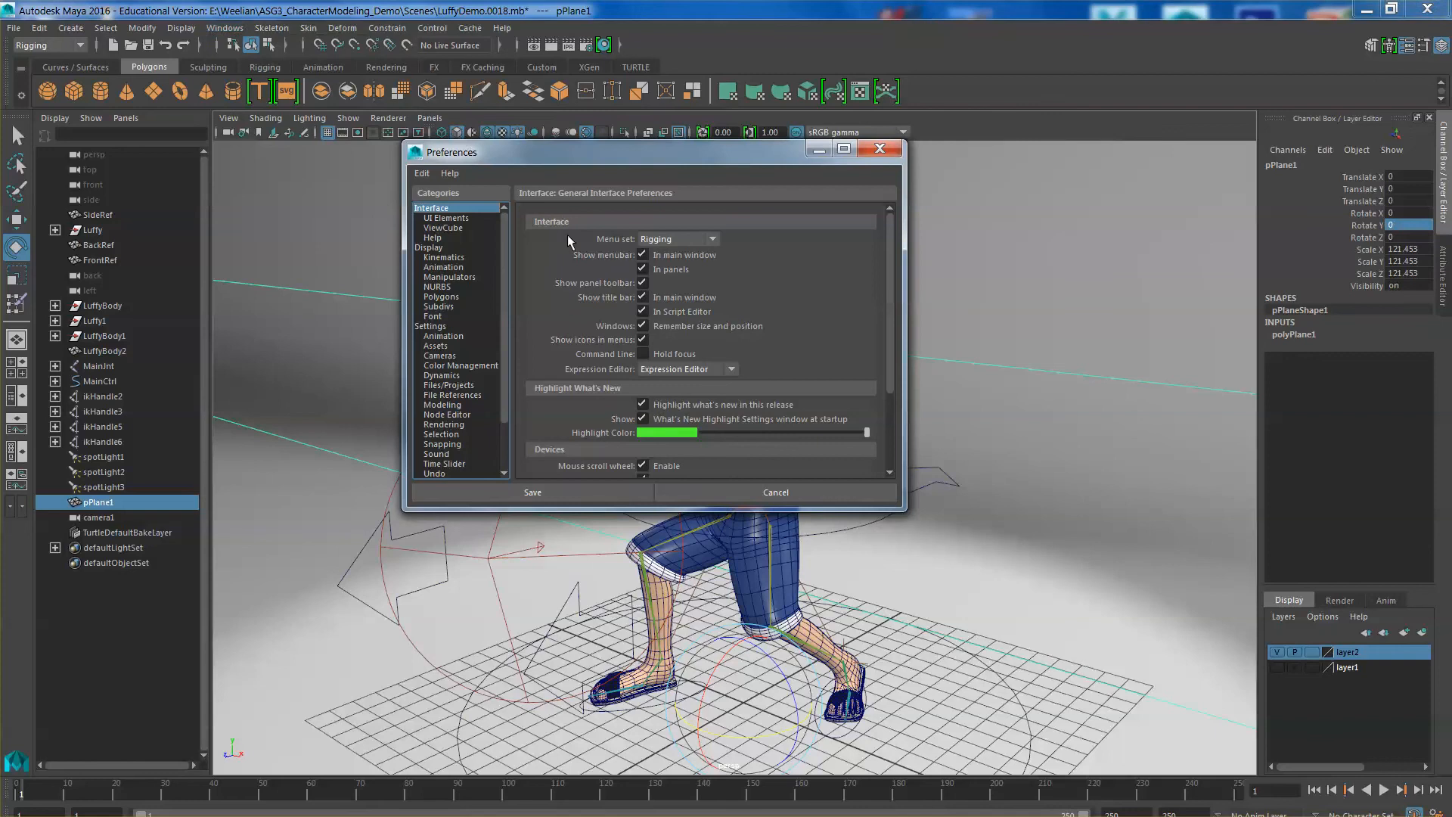
click(429, 247)
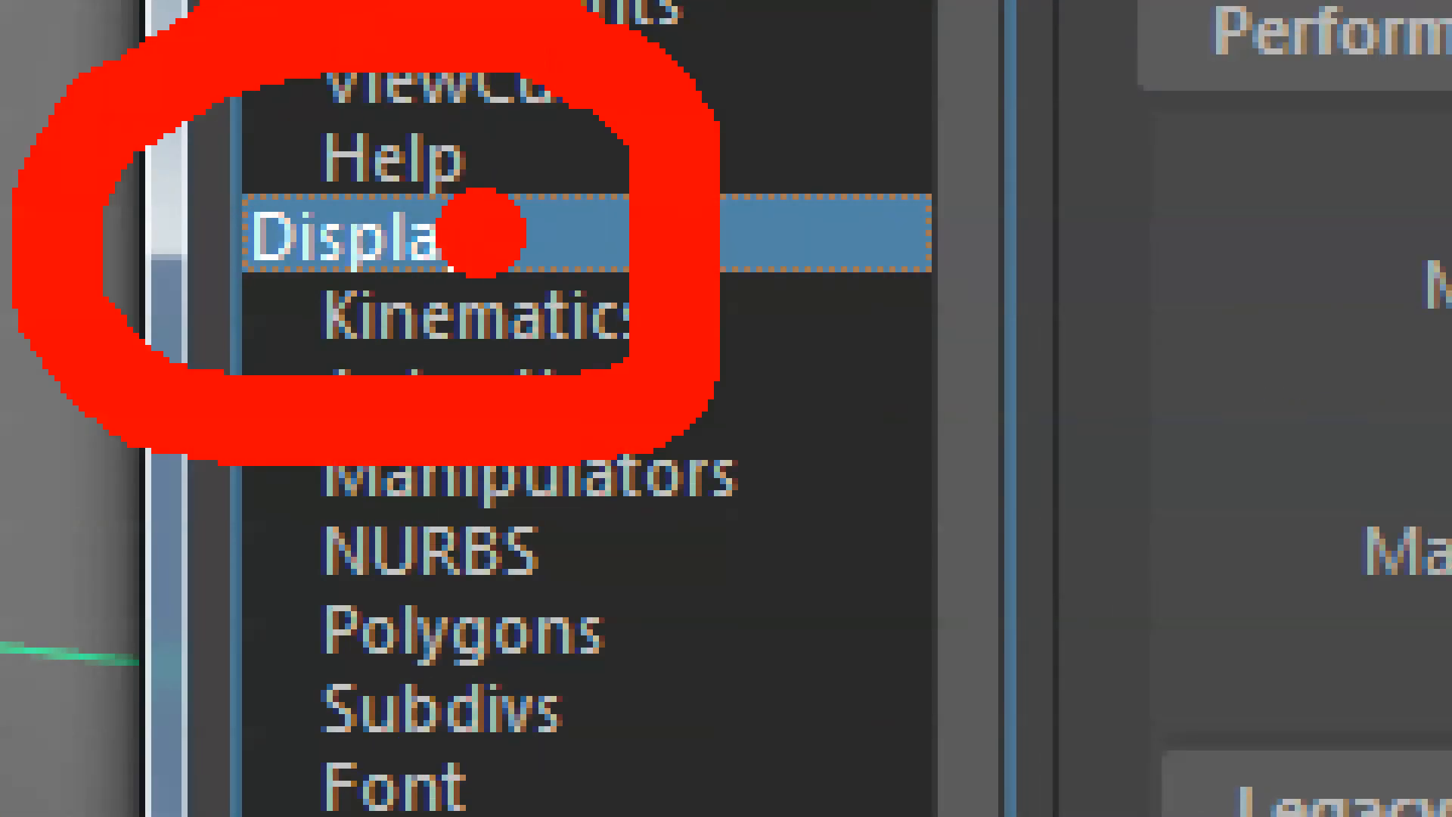
click(429, 247)
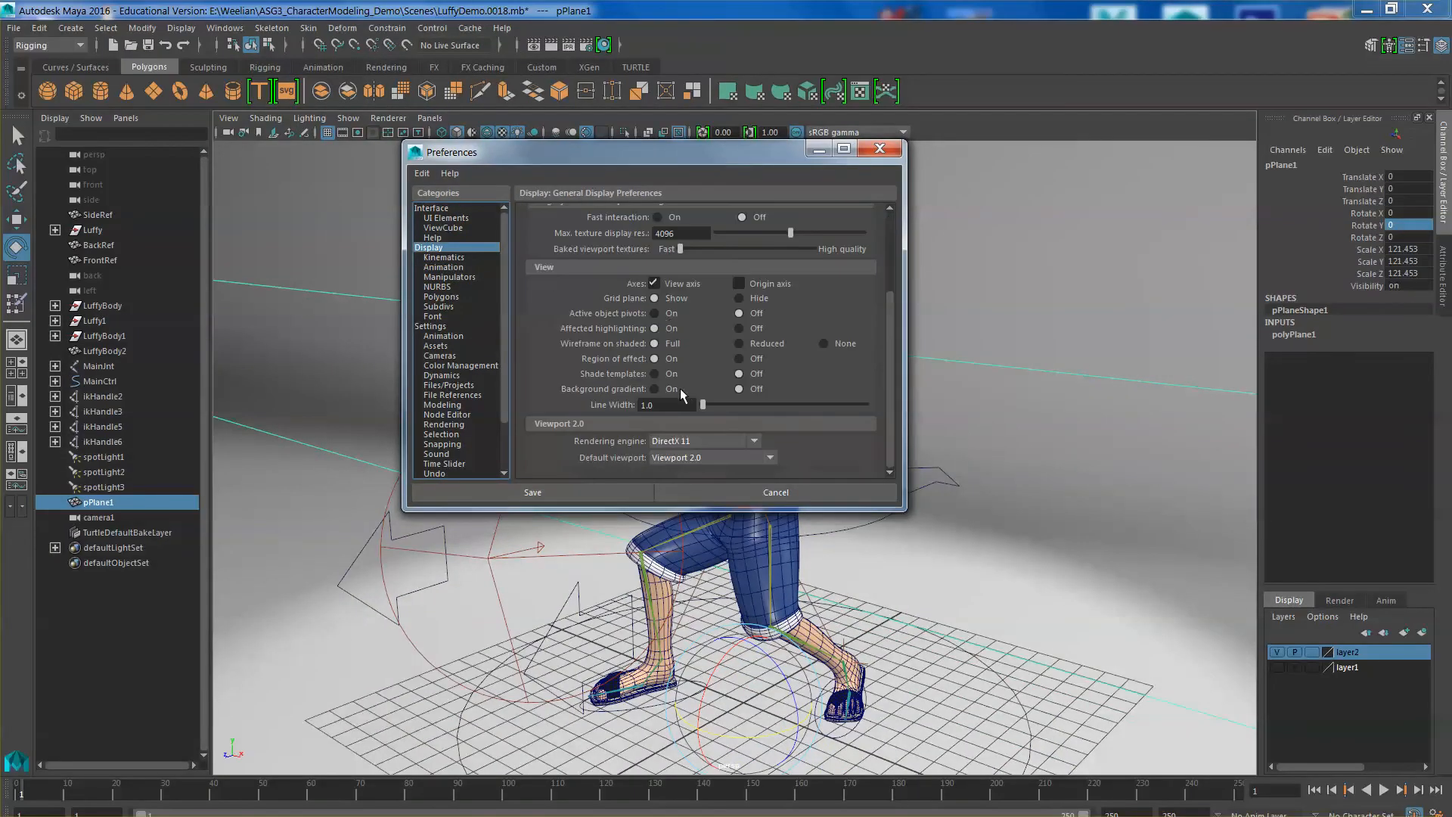
mouse_move(560, 429)
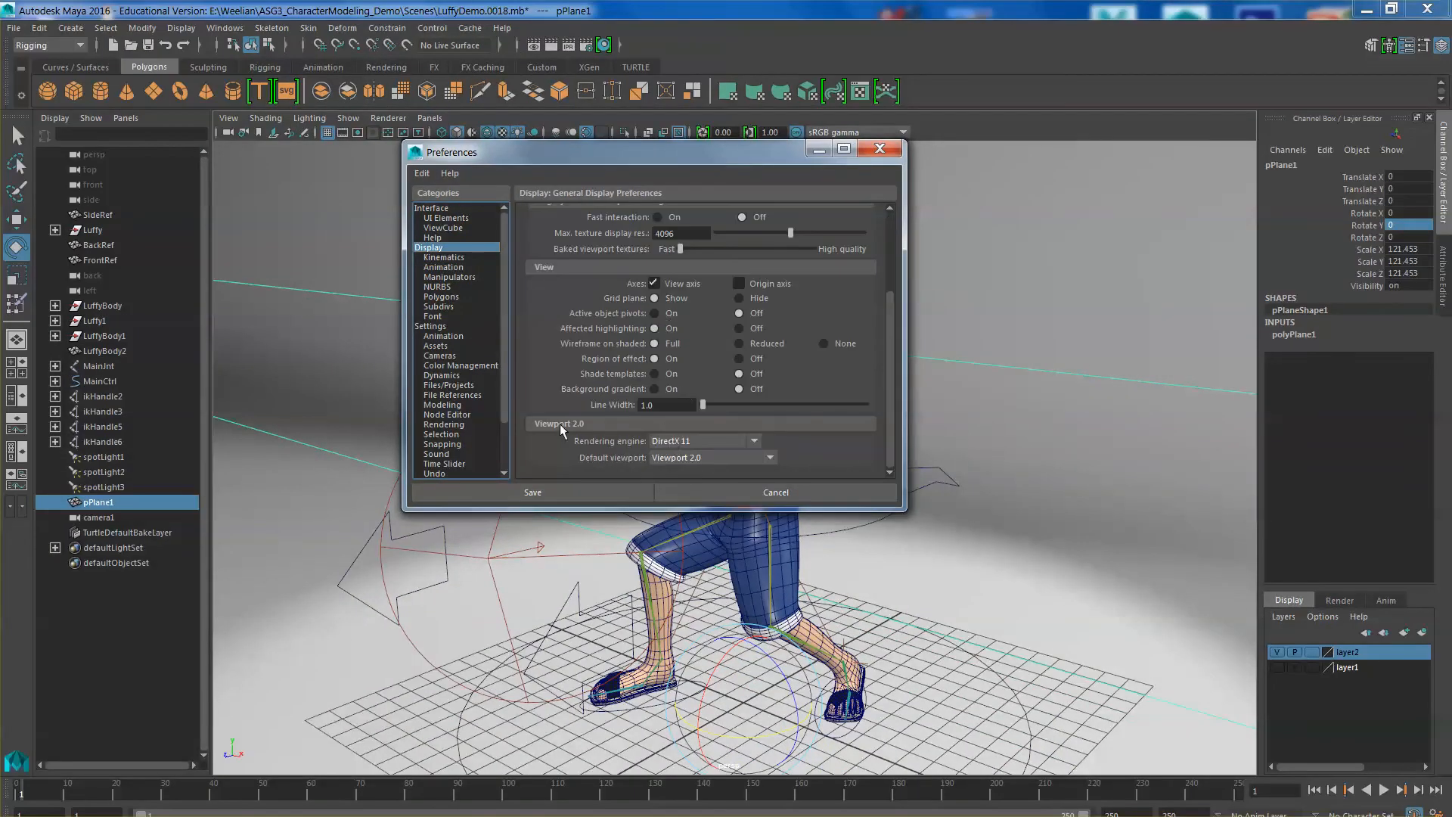
click(705, 457)
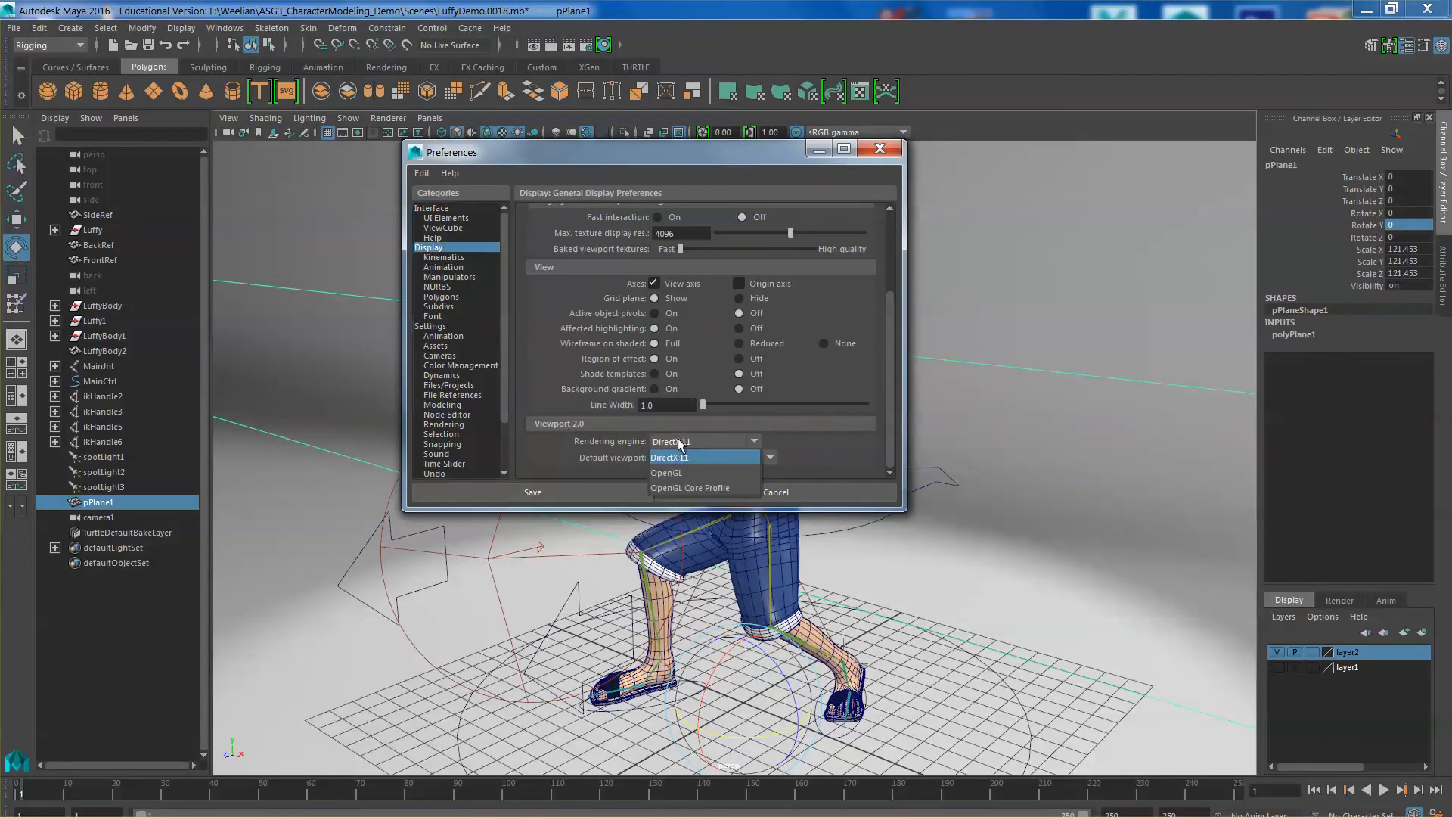
click(676, 457)
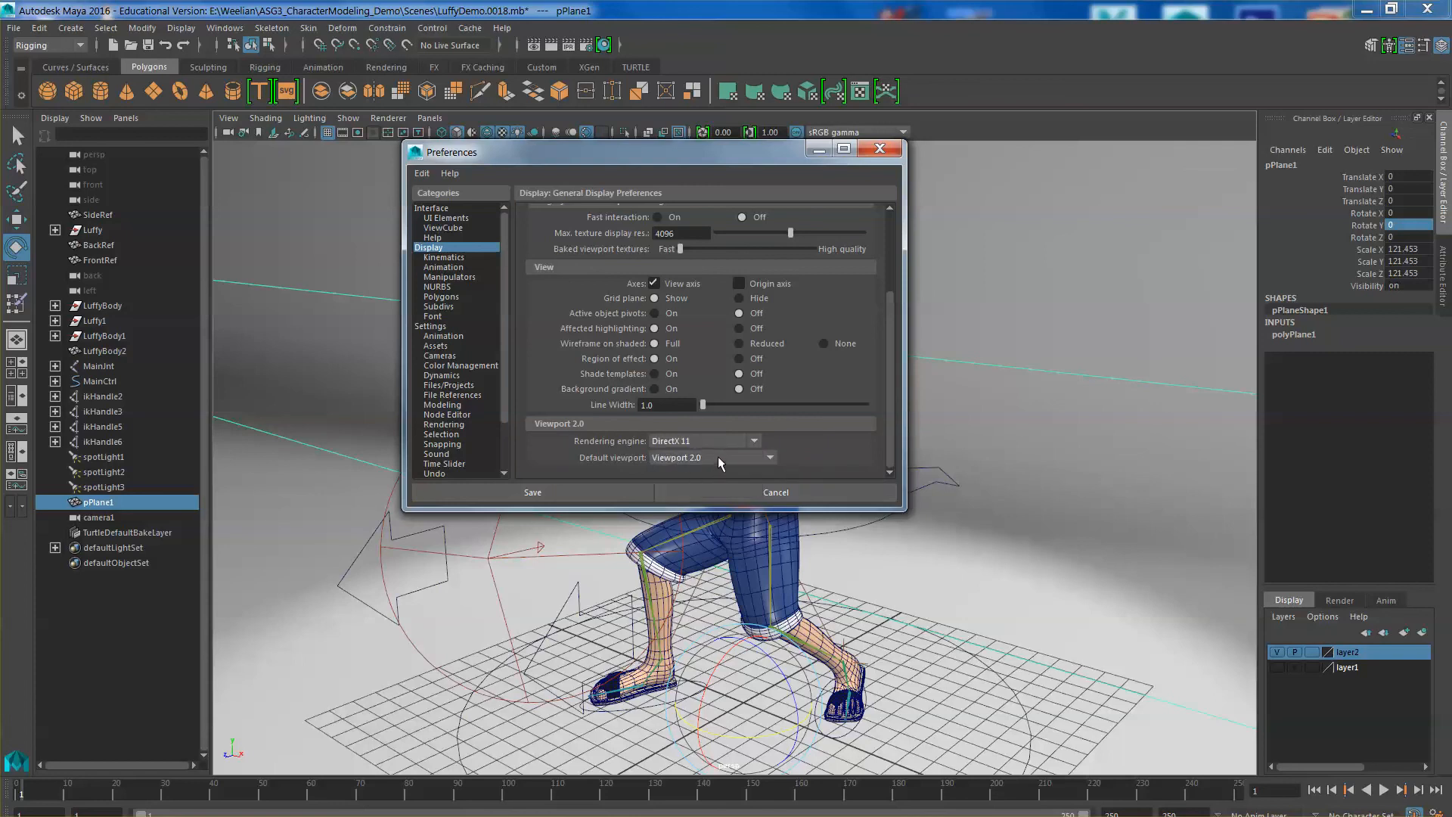
click(767, 458)
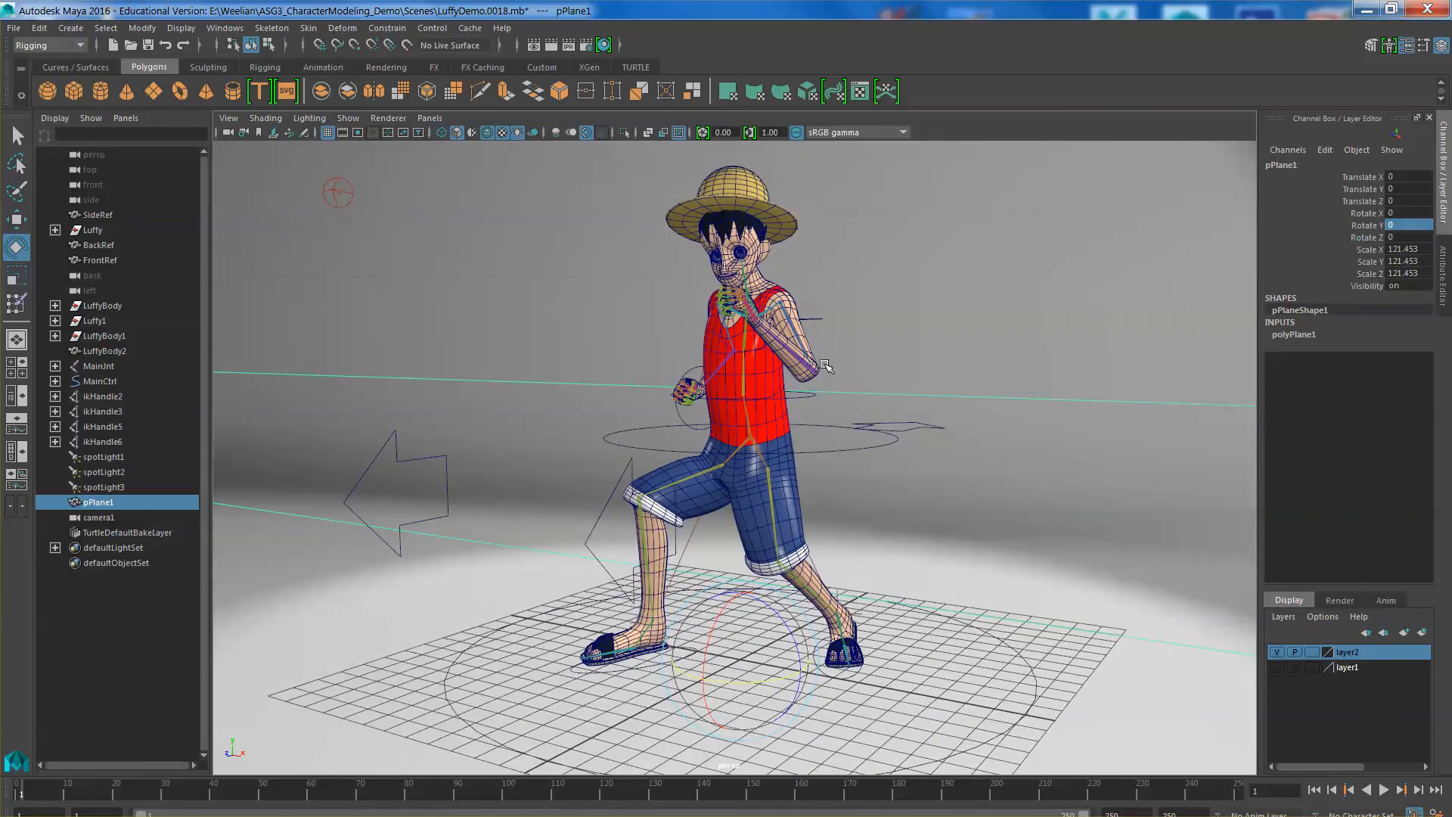
mouse_move(838, 404)
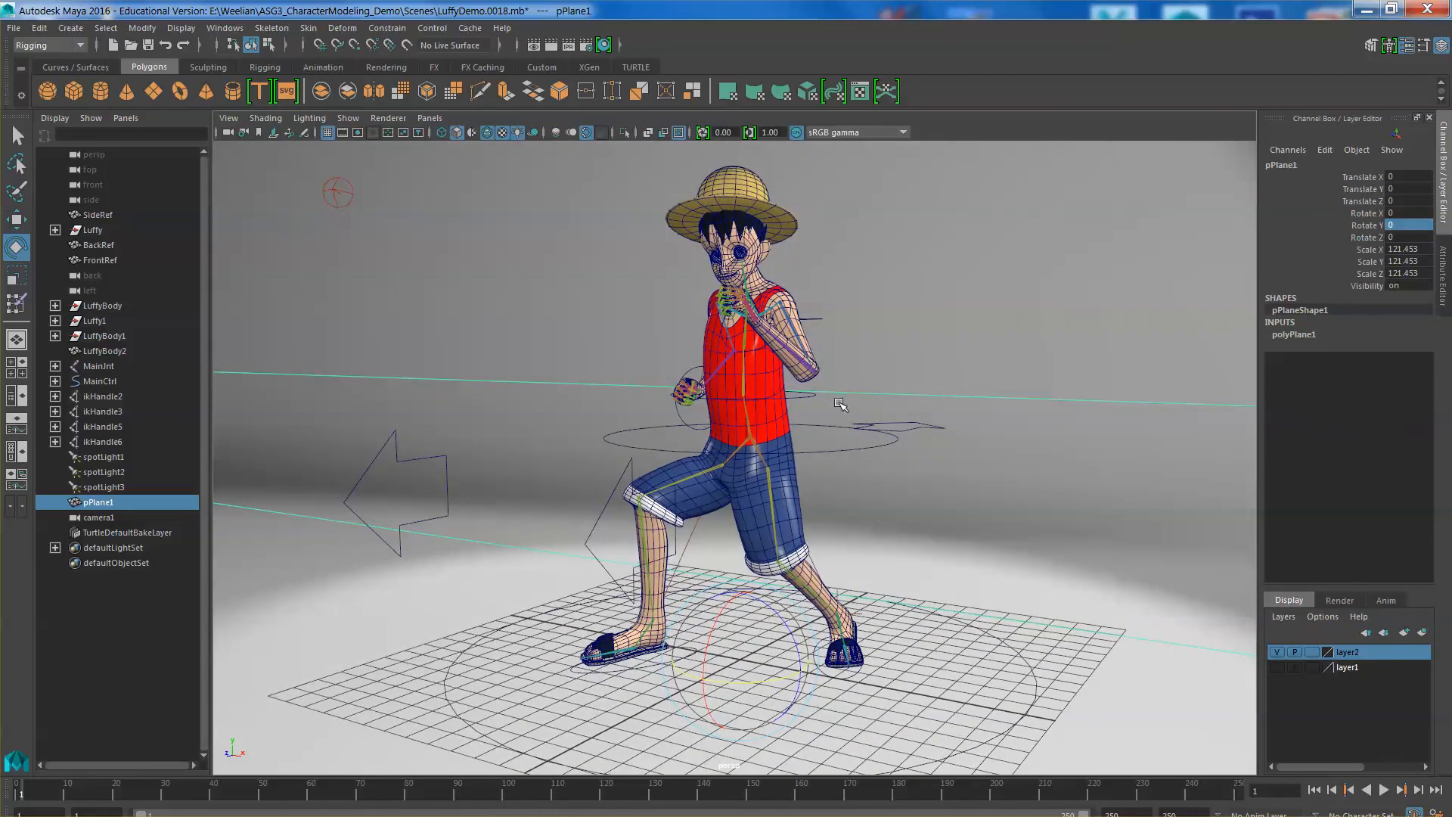